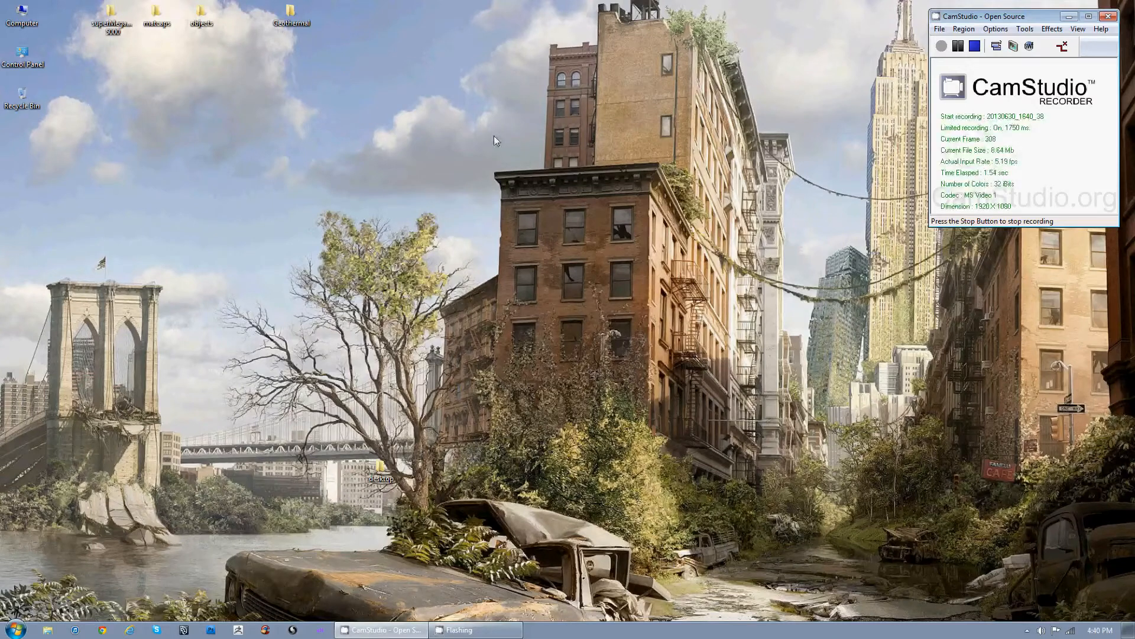
mouse_move(517, 117)
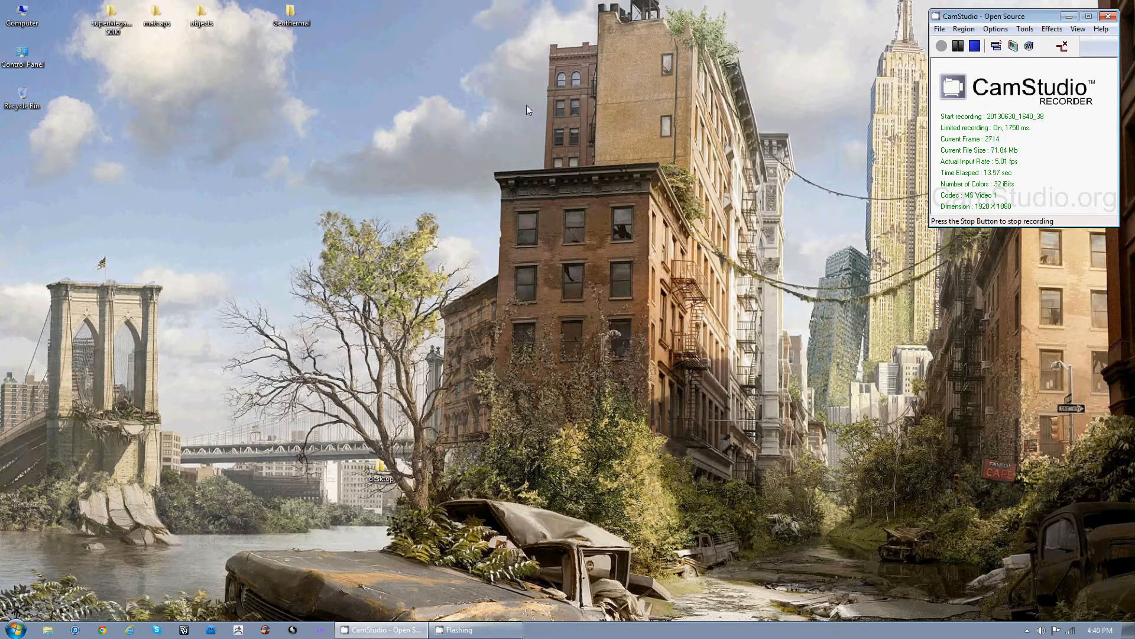
mouse_move(143, 249)
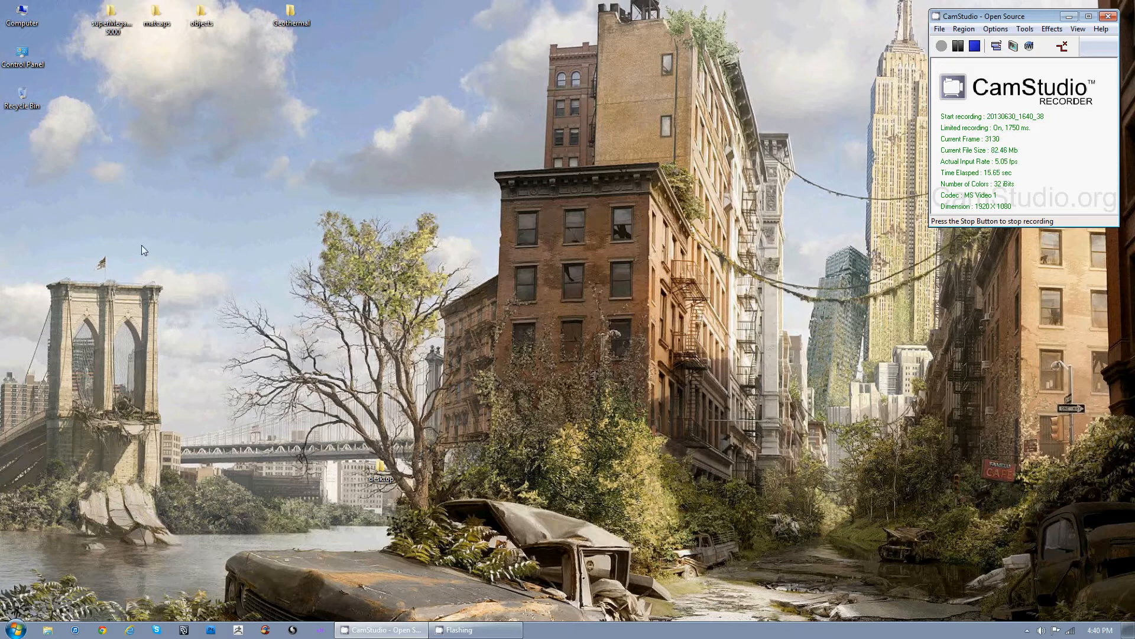
mouse_move(226, 272)
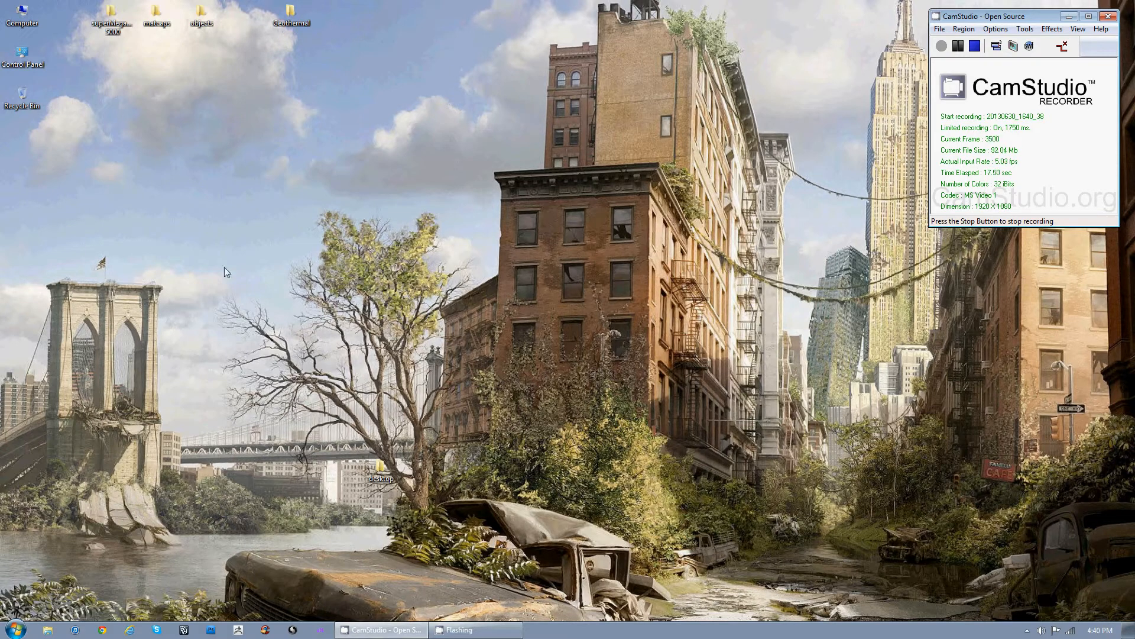
Step: Open the Documents library from the Start menu
left_click(10, 628)
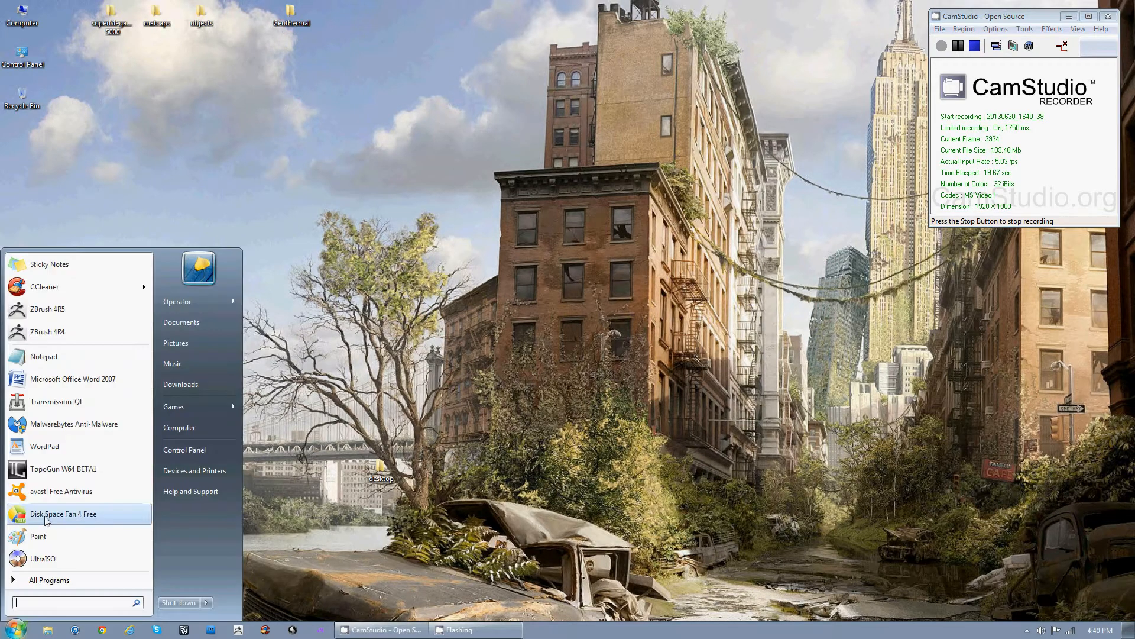
left_click(177, 302)
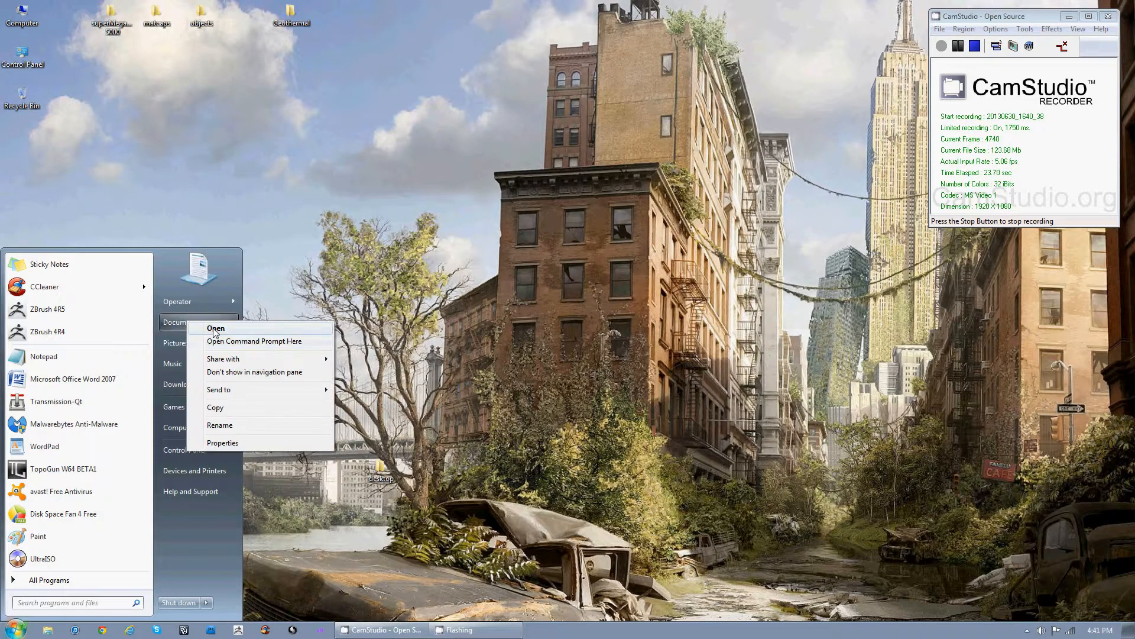
left_click(215, 327)
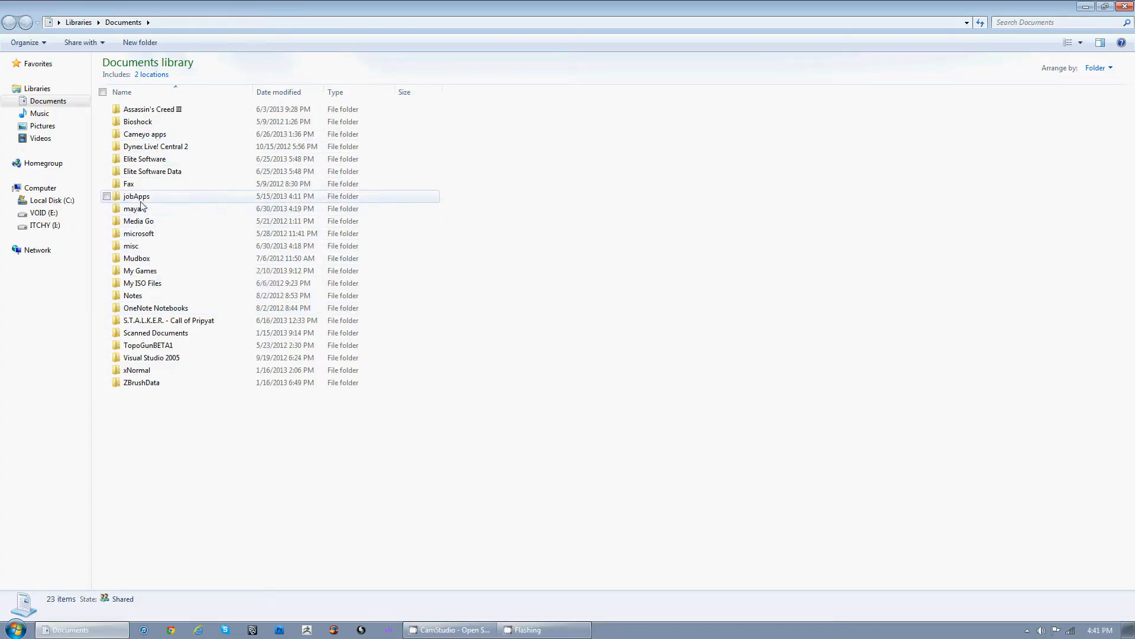
Step: Delete the maya folder, sending it to the Recycle Bin
right_click(133, 208)
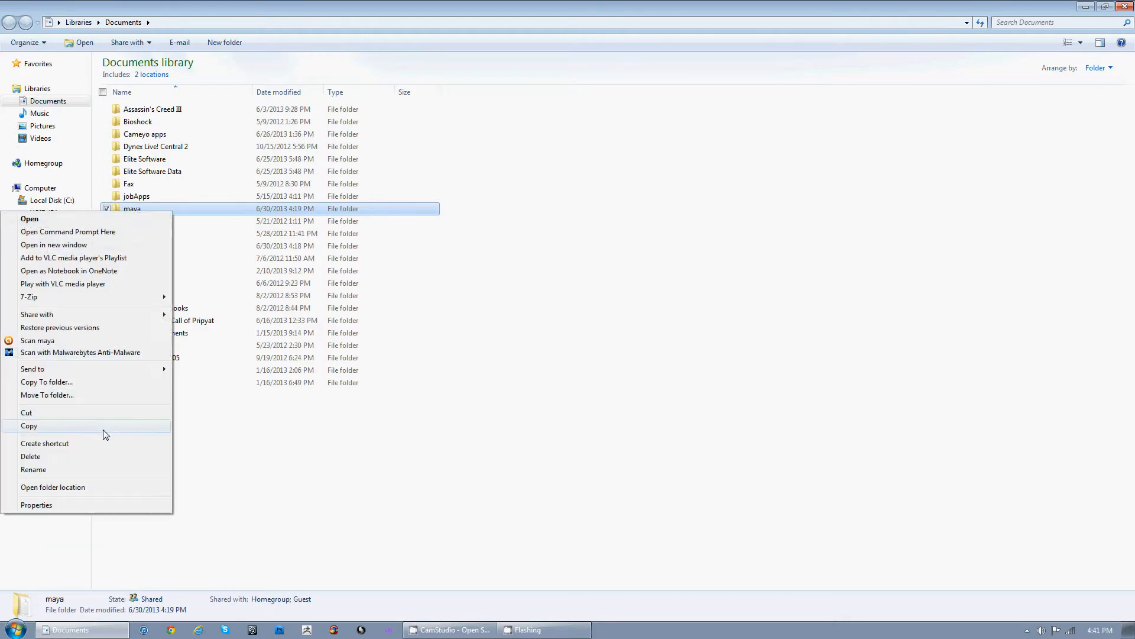
left_click(31, 457)
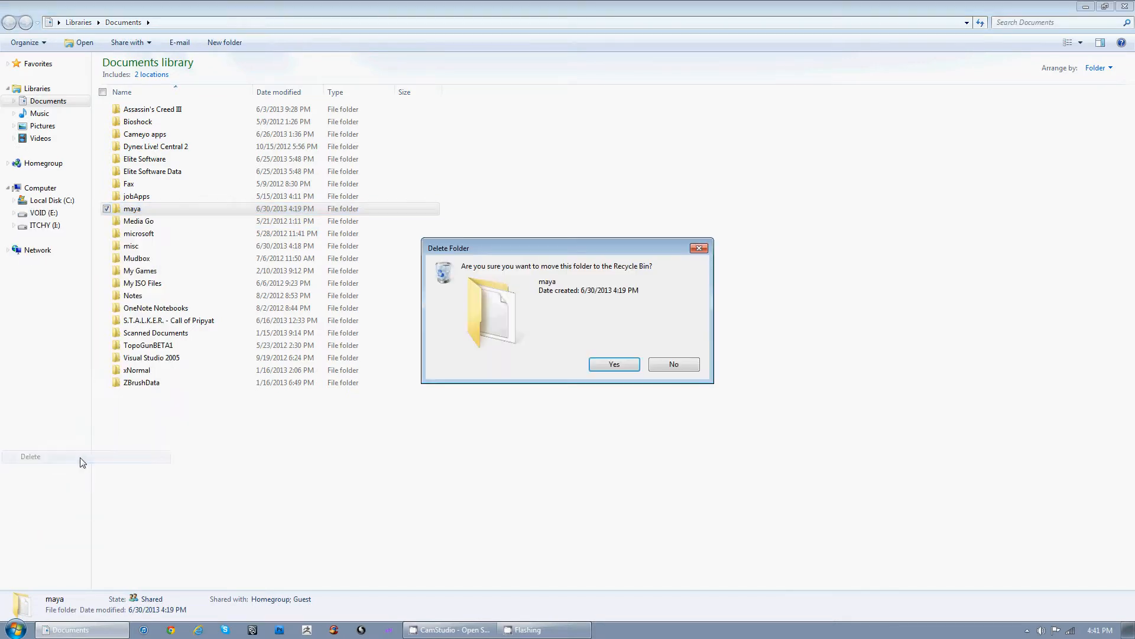
left_click(614, 363)
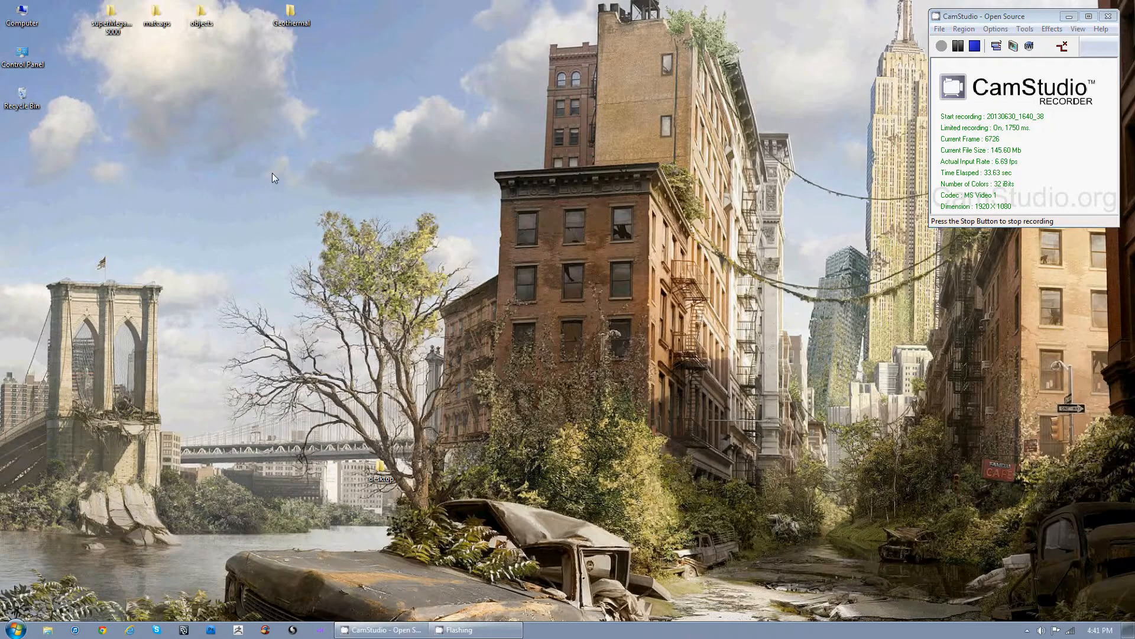
mouse_move(8, 117)
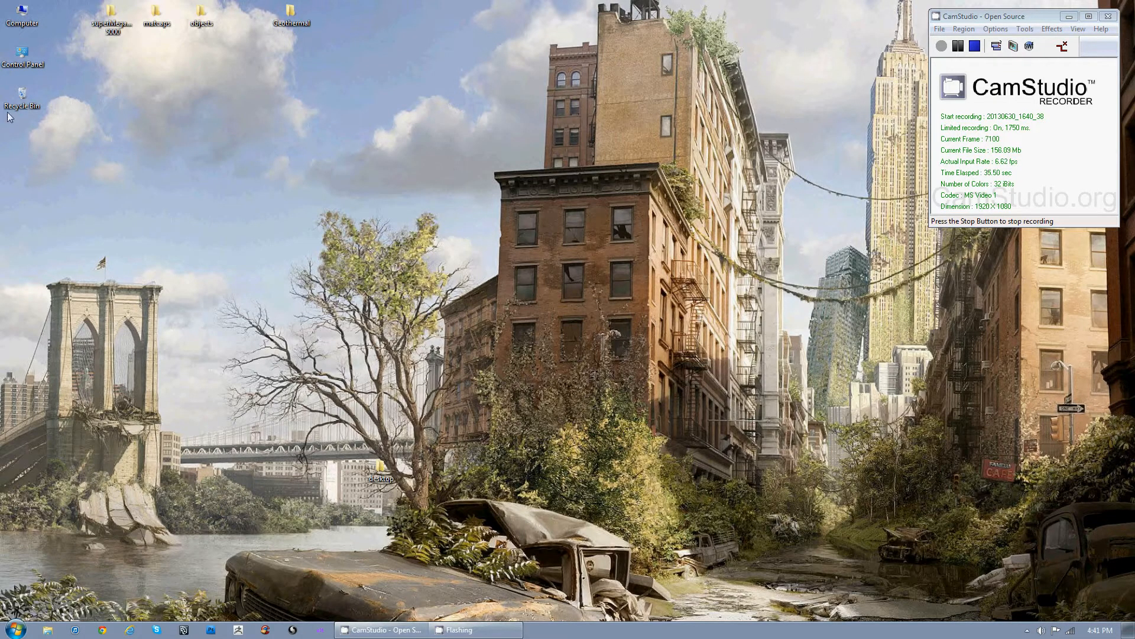
right_click(21, 94)
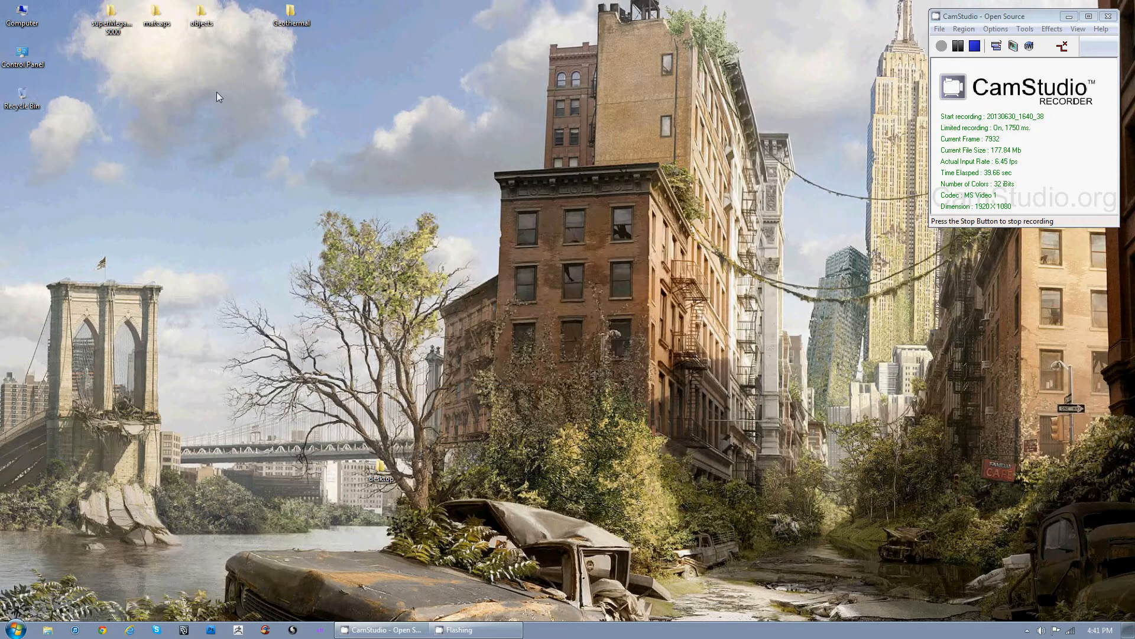
mouse_move(452, 195)
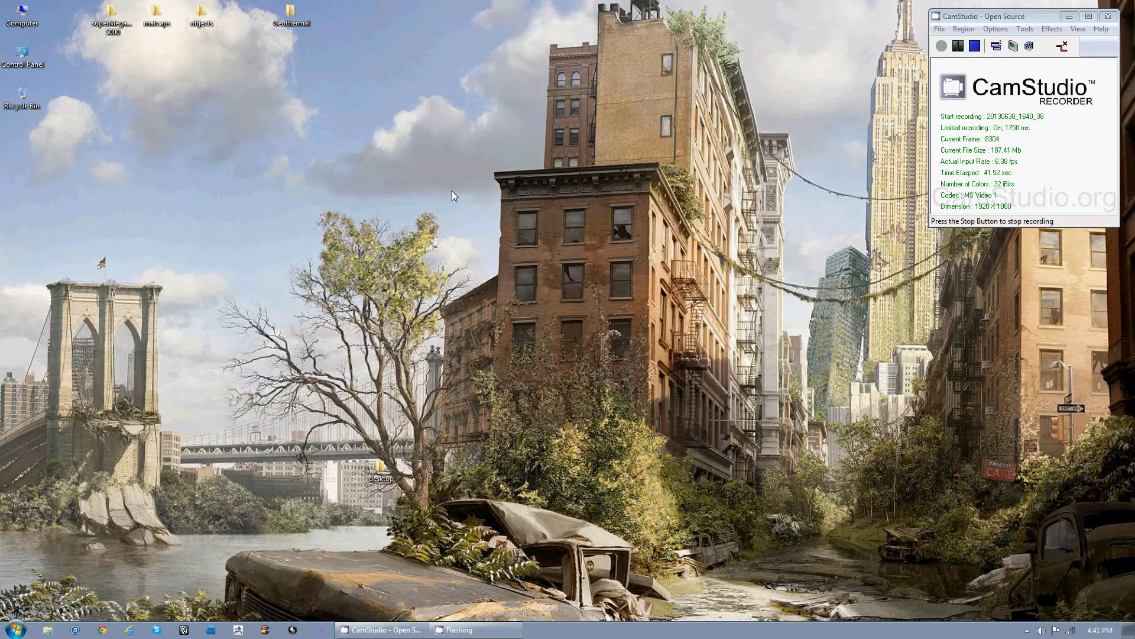
mouse_move(424, 206)
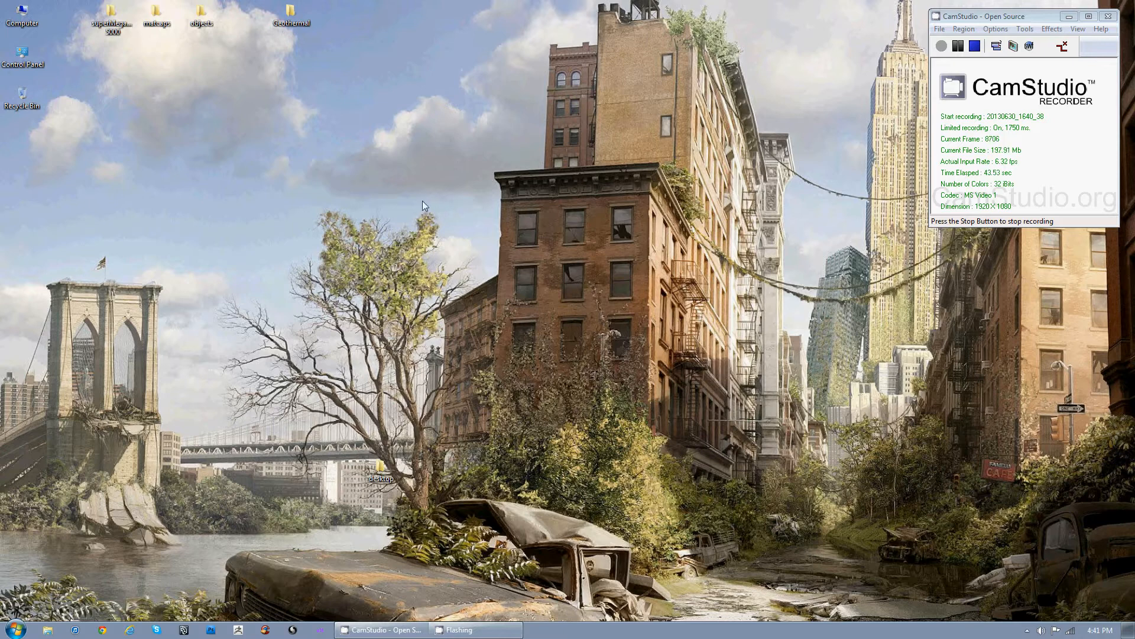
mouse_move(408, 124)
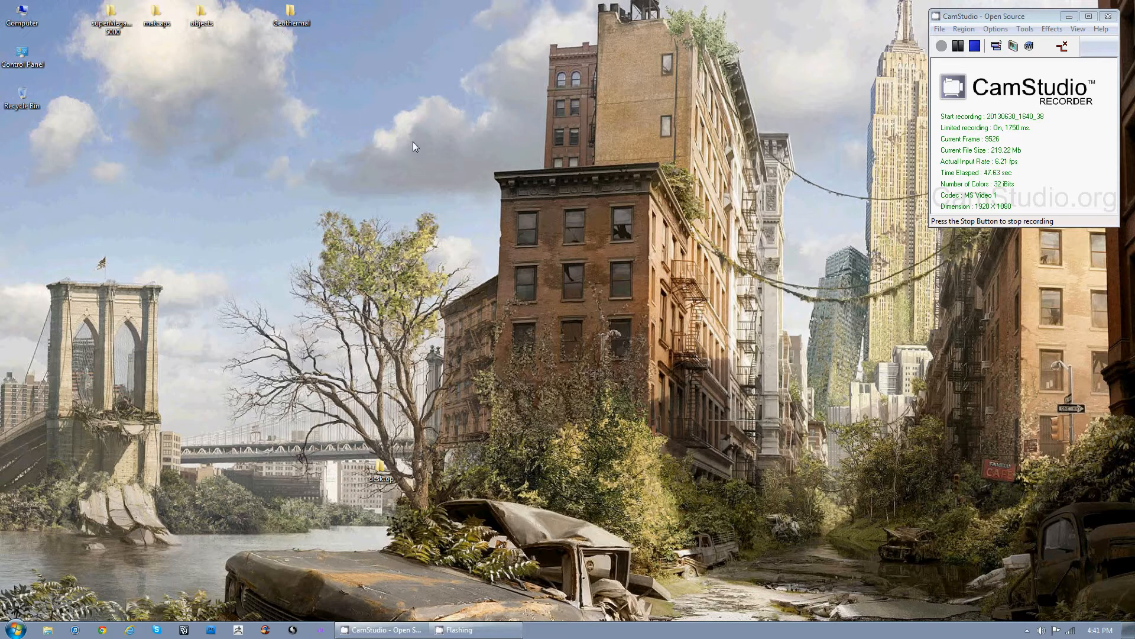
mouse_move(218, 380)
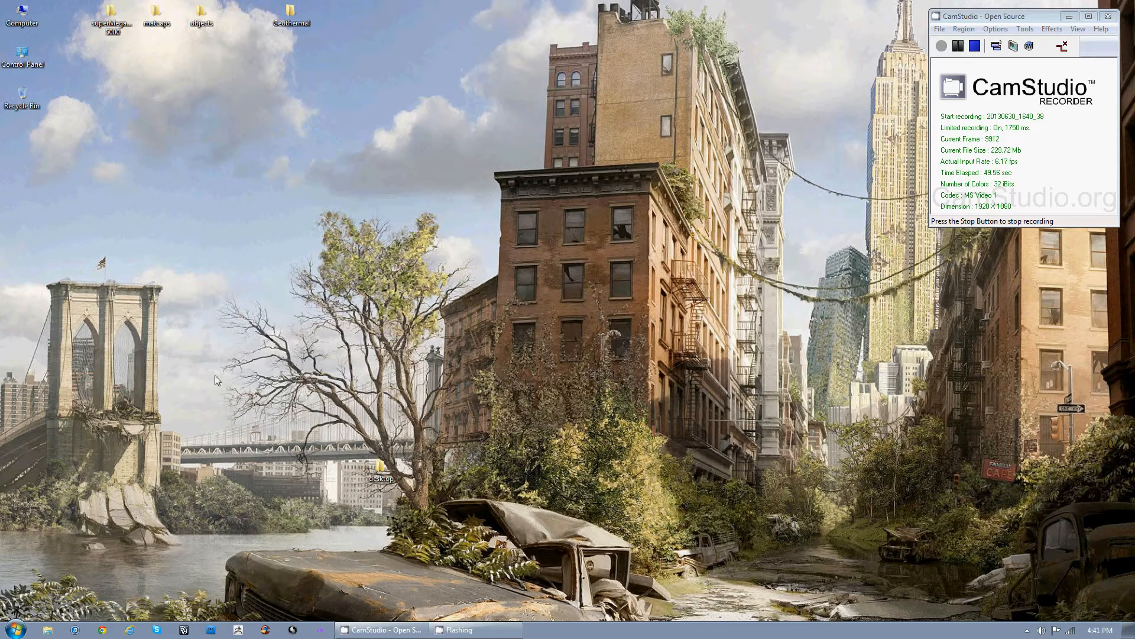
mouse_move(197, 560)
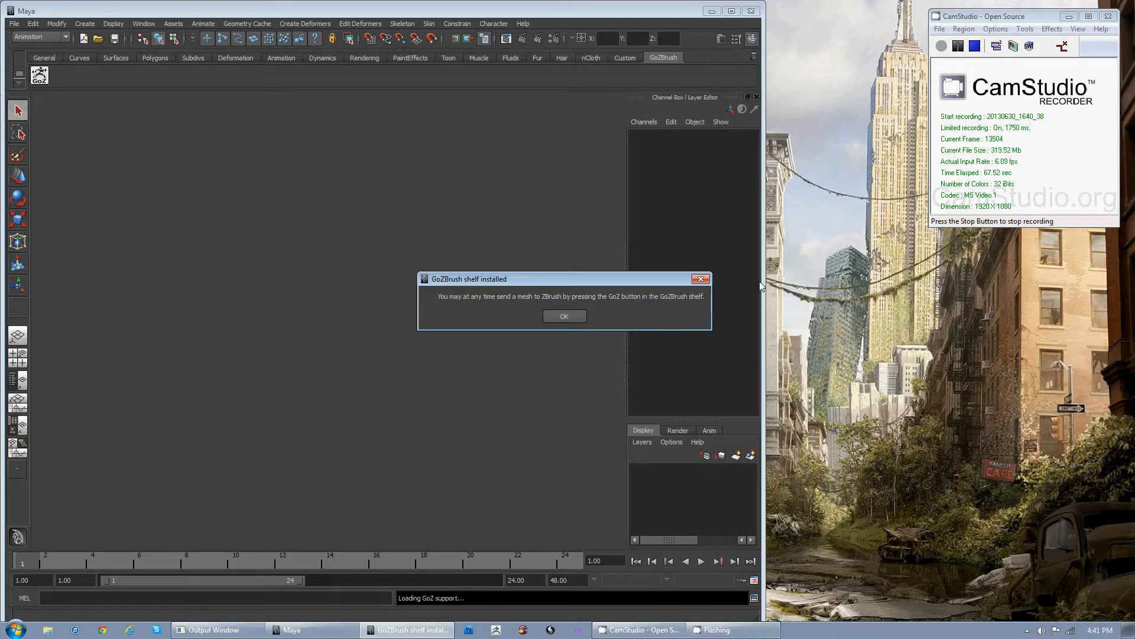
Step: Dismiss the GoZBrush notice and Essential Skills Movies, with Maya maximized
left_click(565, 316)
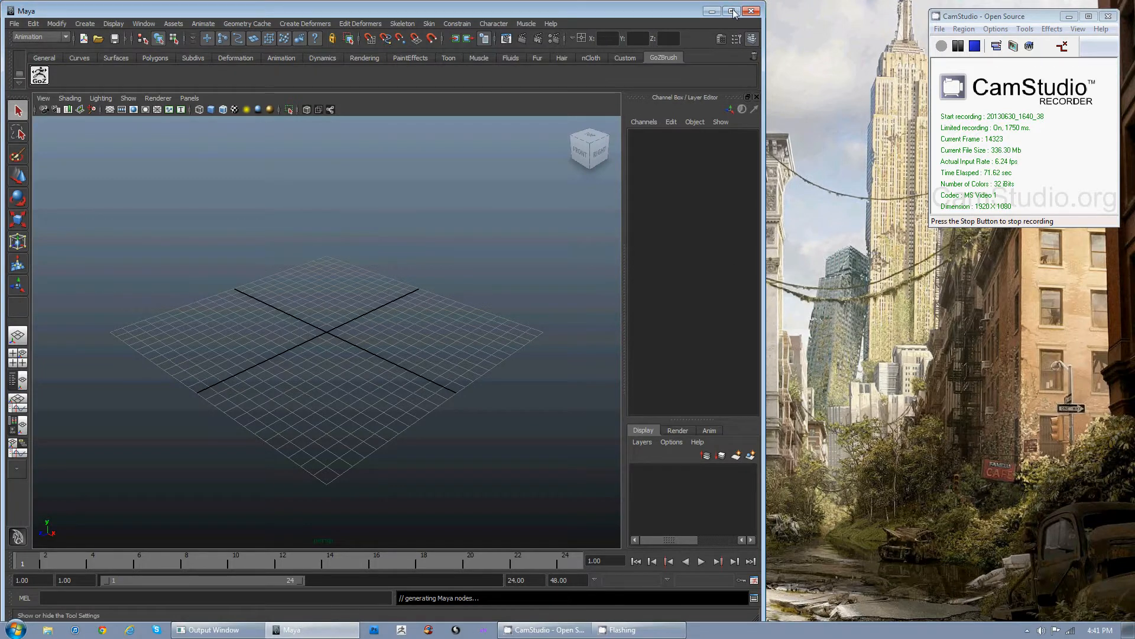
left_click(731, 11)
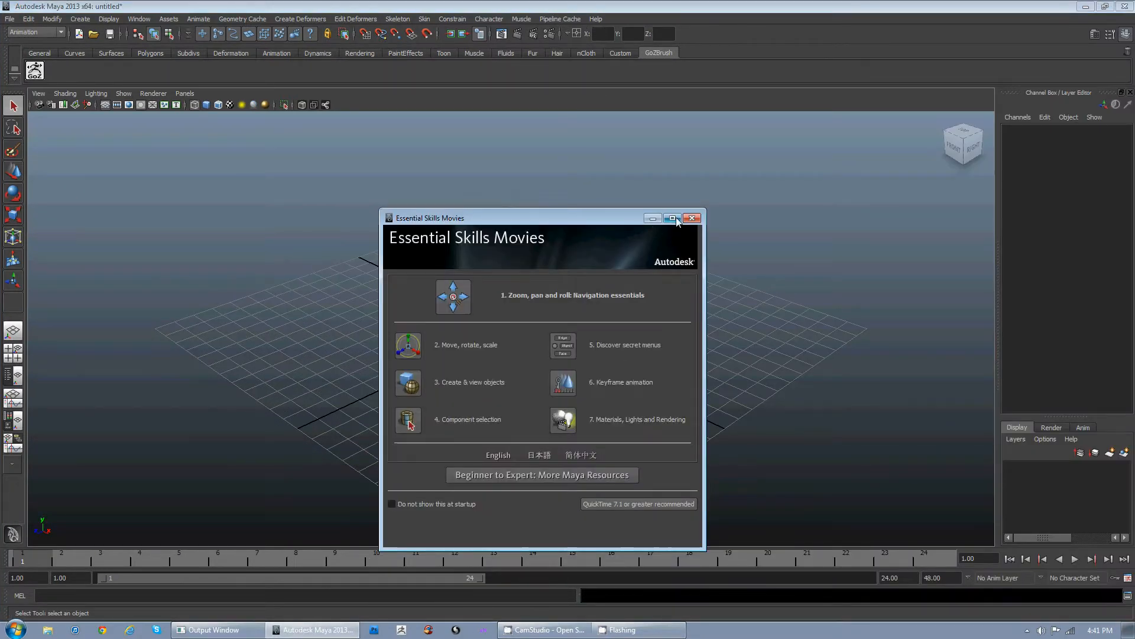
left_click(693, 218)
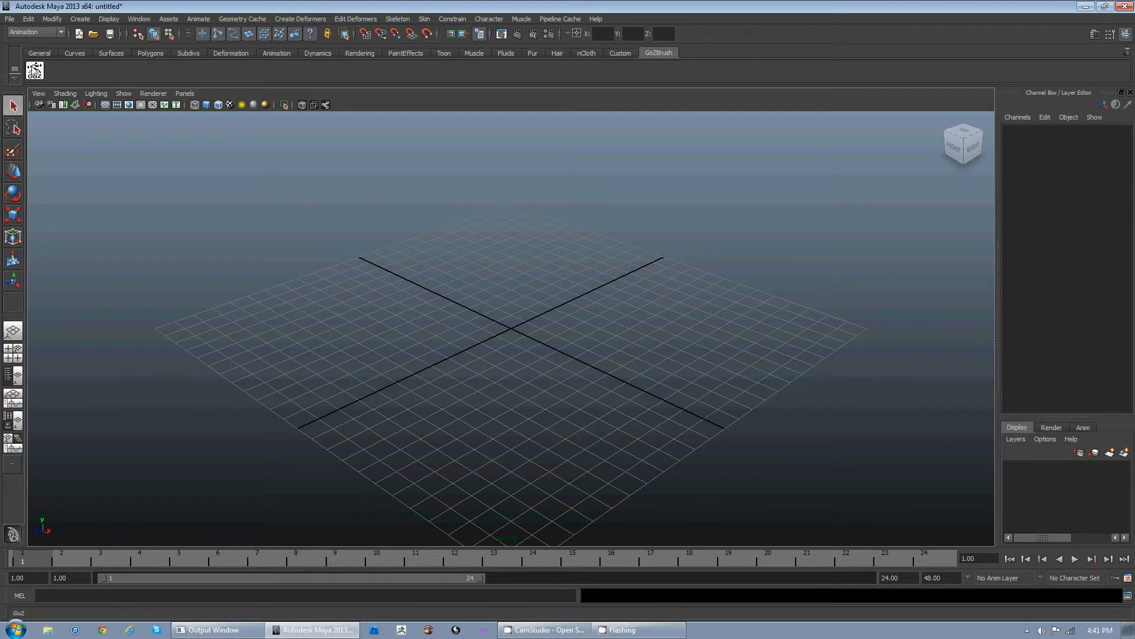
Step: Switch through the General shelf to the Polygons shelf tools
left_click(39, 52)
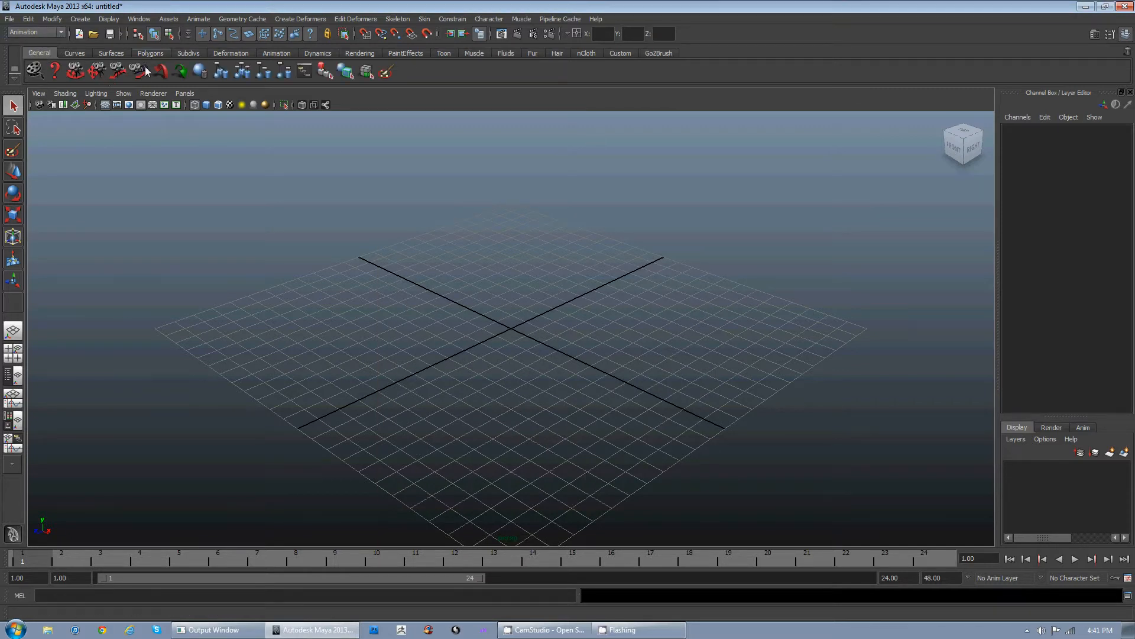
left_click(151, 53)
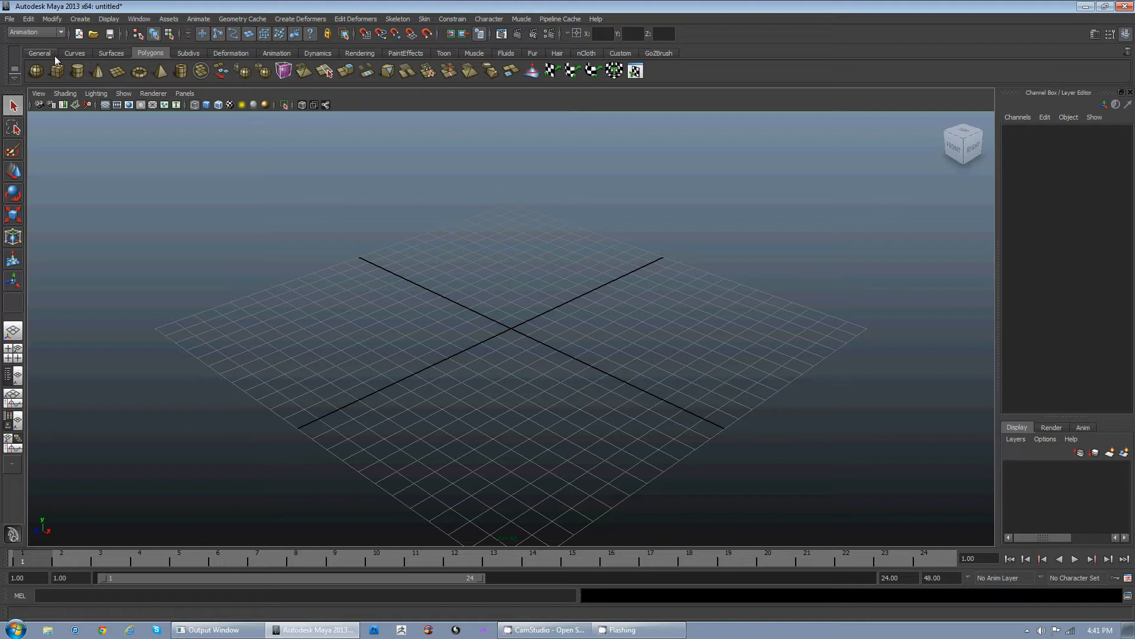
mouse_move(195, 42)
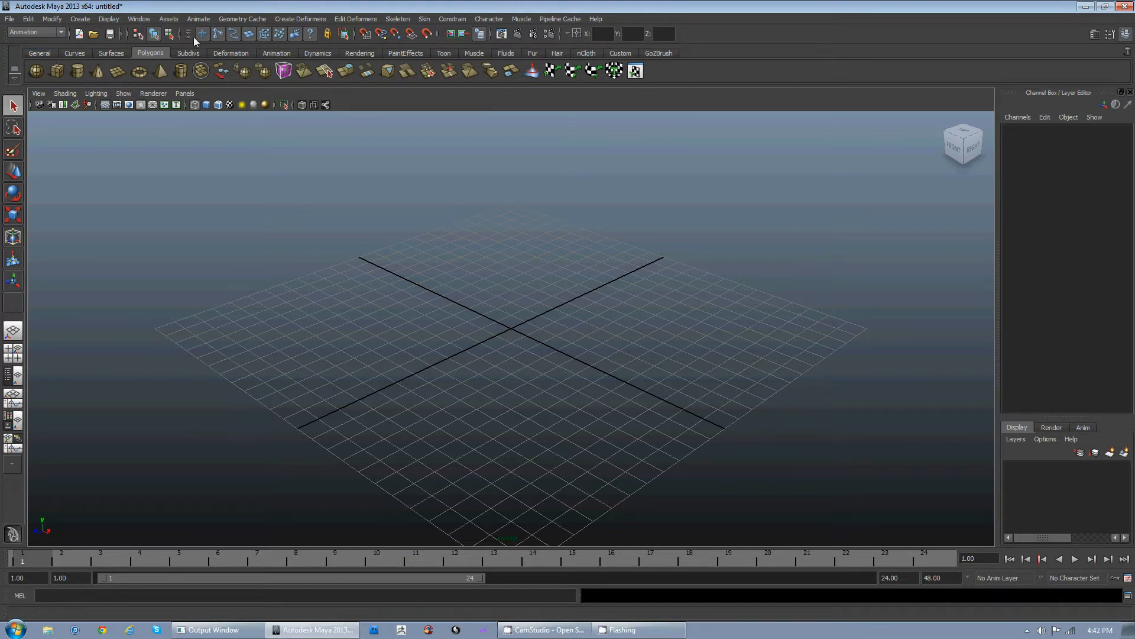
mouse_move(333, 6)
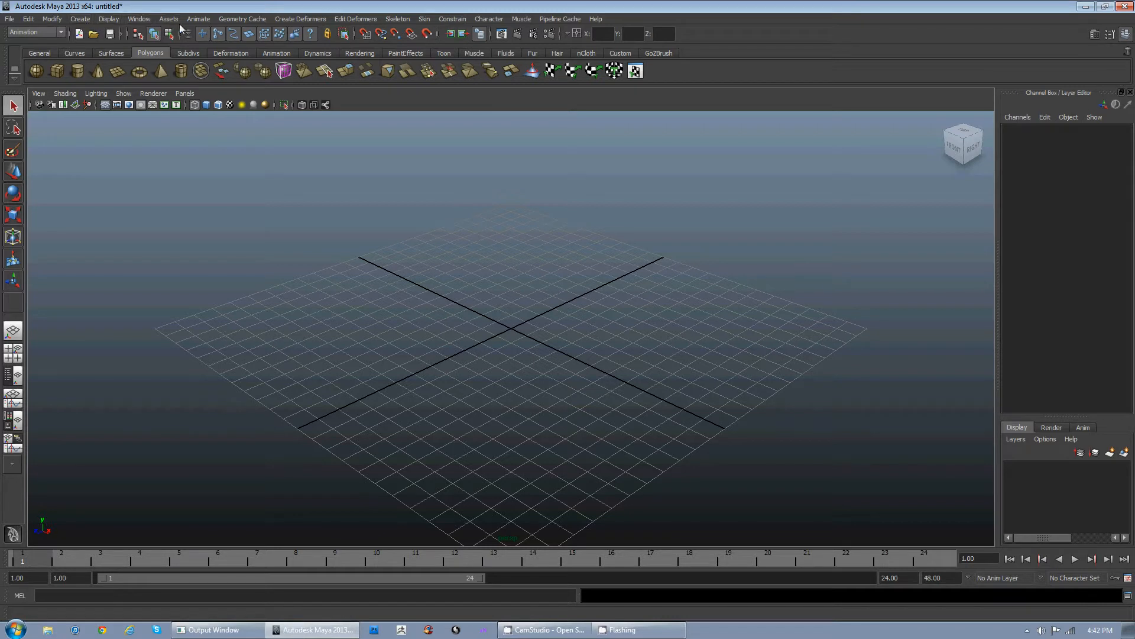
Step: Hide all UI elements via Display > UI Elements so only the viewport remains
left_click(138, 18)
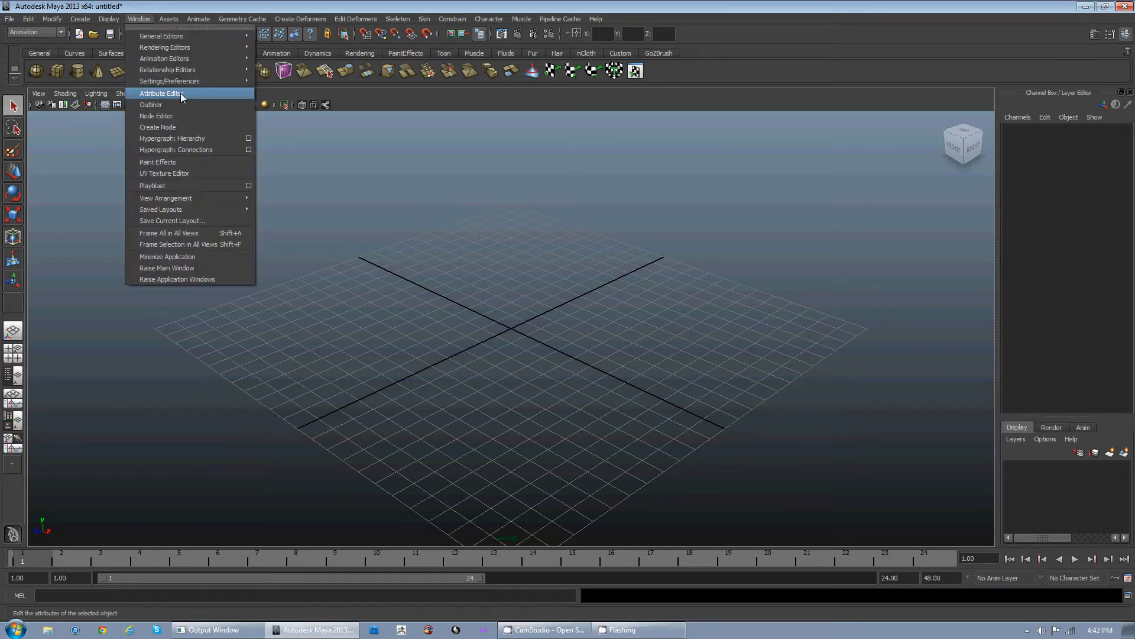
mouse_move(163, 59)
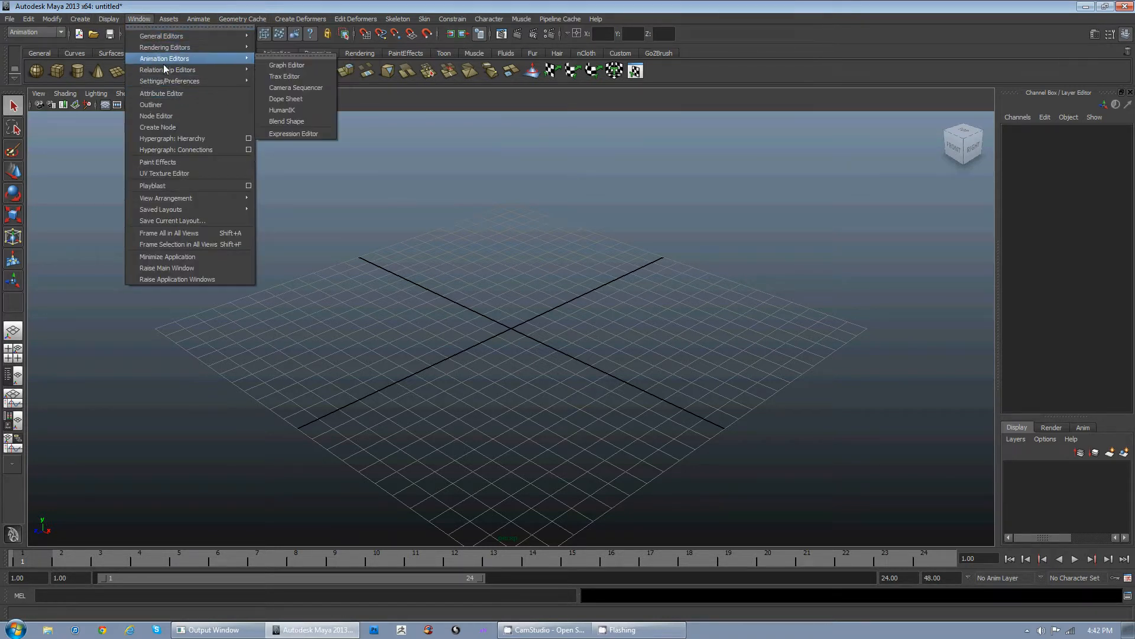
left_click(108, 18)
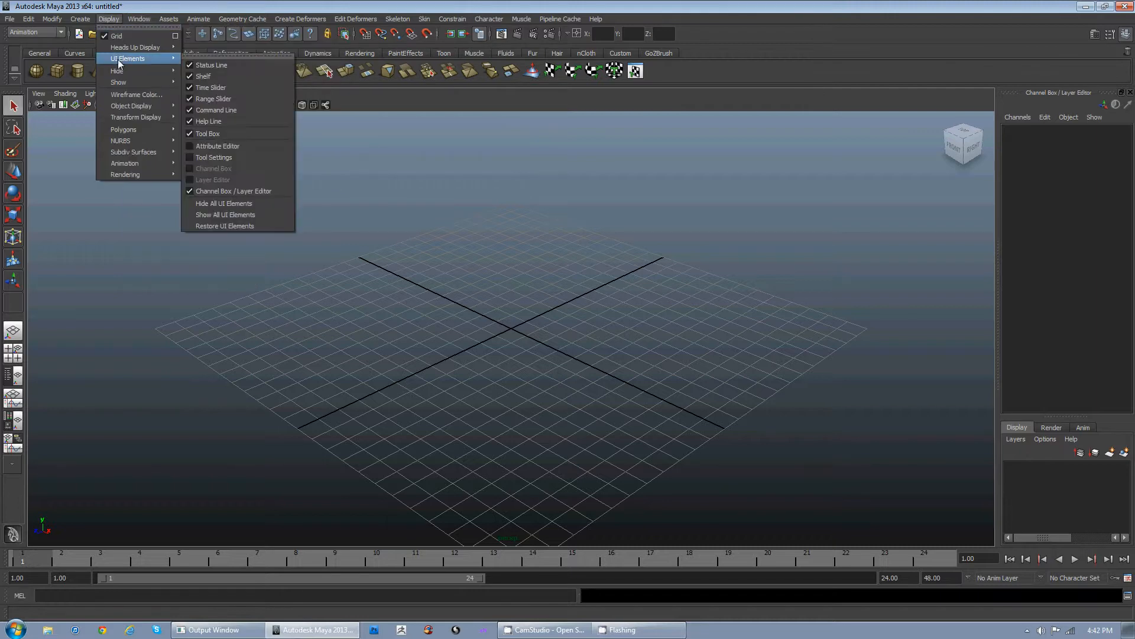
mouse_move(223, 204)
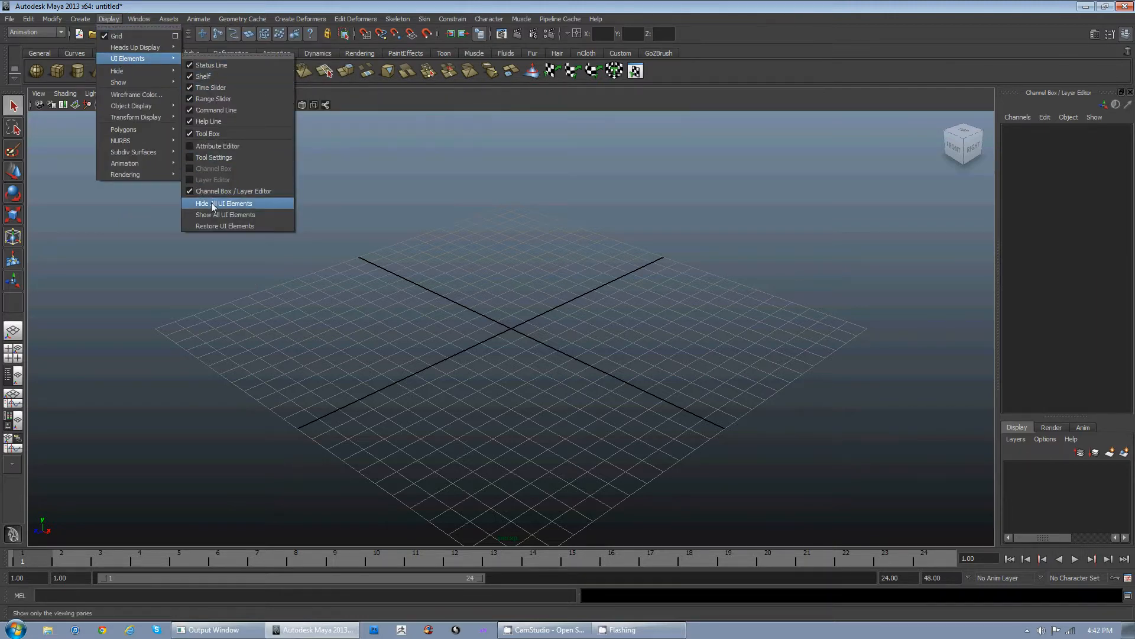
left_click(220, 202)
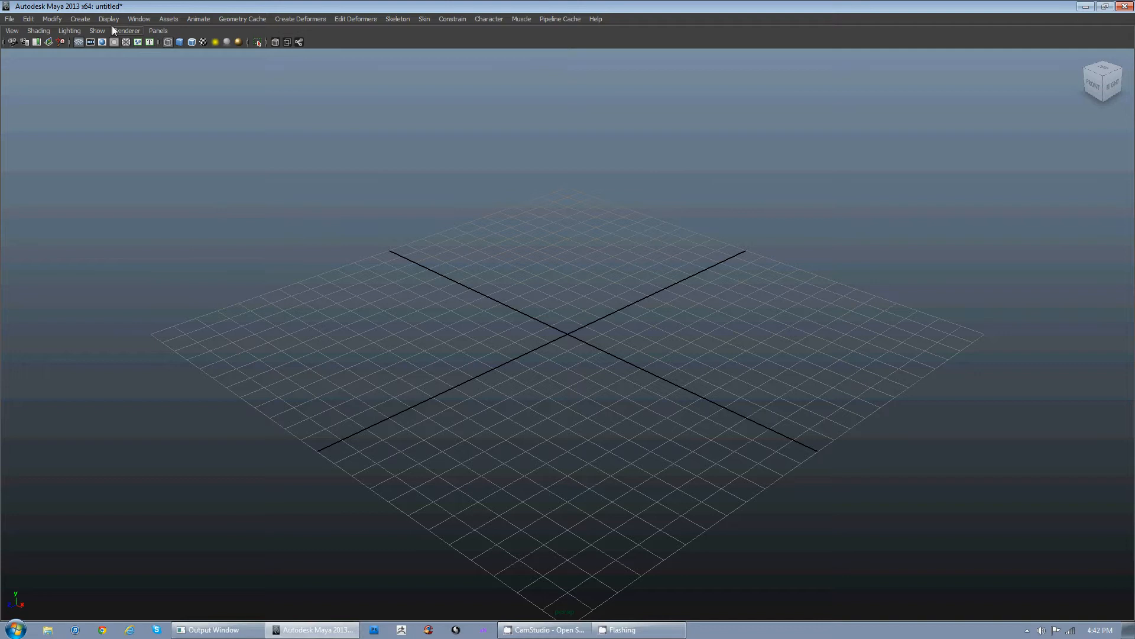
Step: In Preferences, turn off Show the ViewCube
left_click(140, 18)
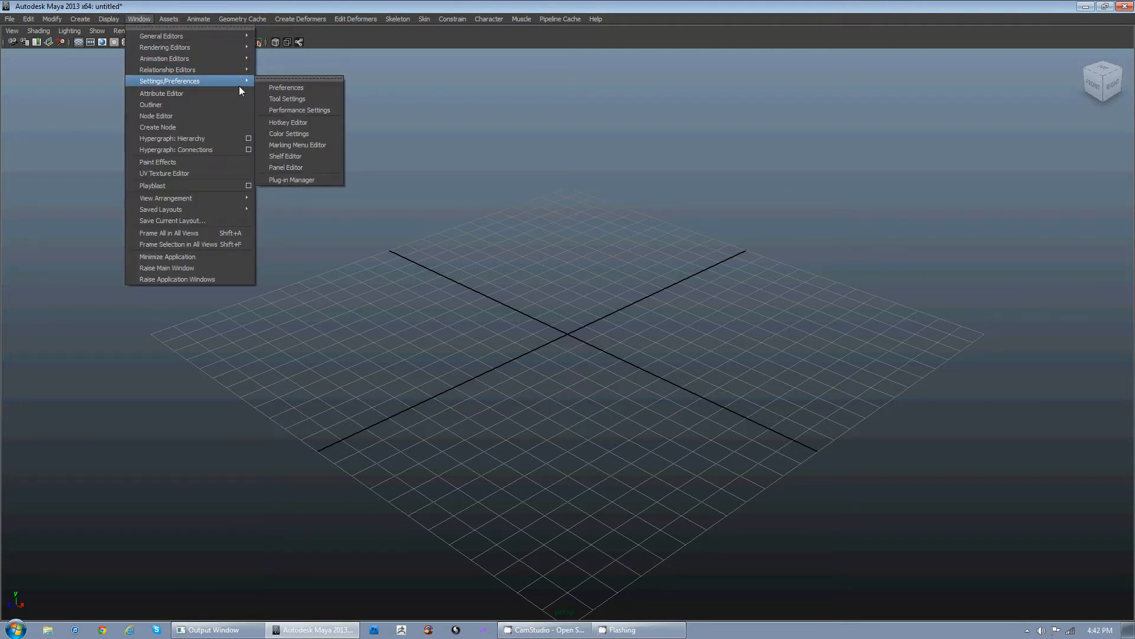
mouse_move(286, 86)
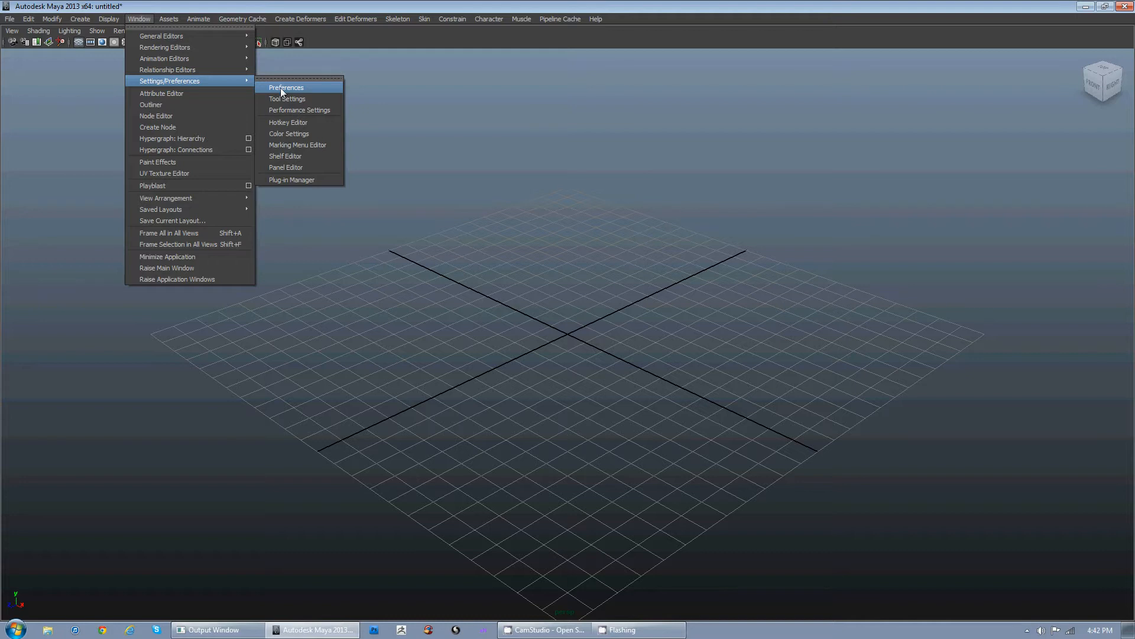
left_click(287, 87)
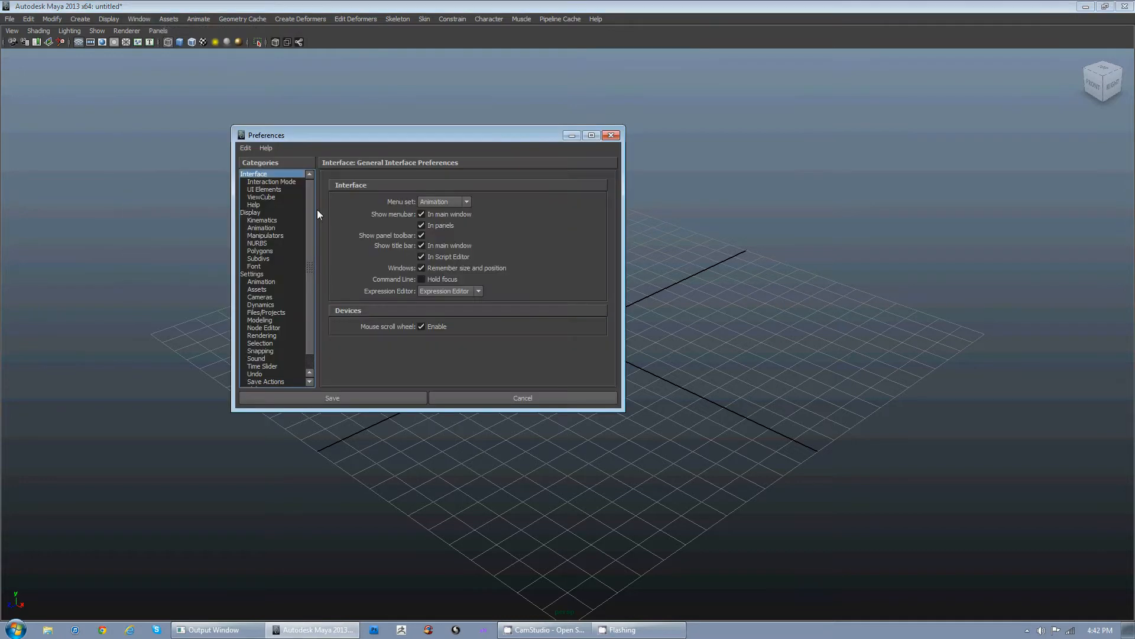
left_click(250, 212)
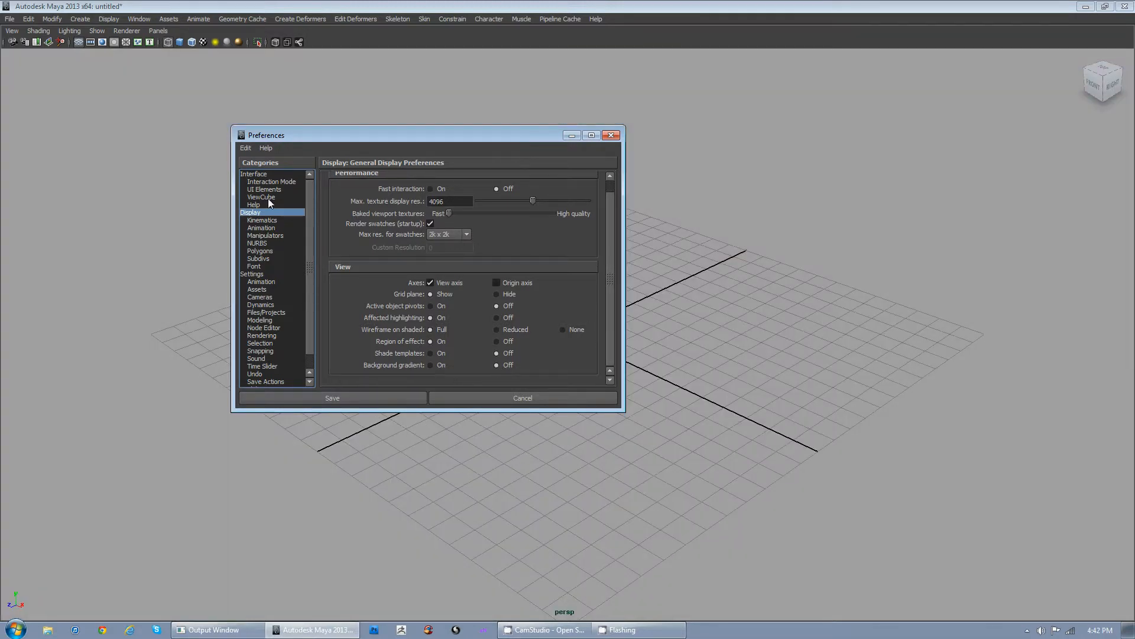
left_click(261, 198)
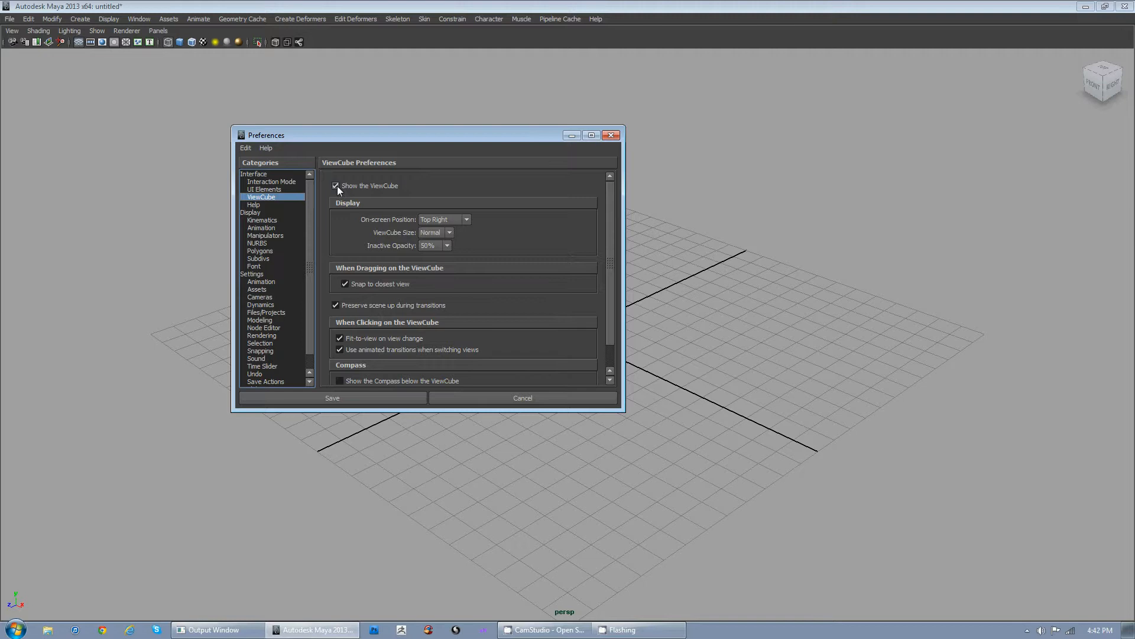
left_click(335, 186)
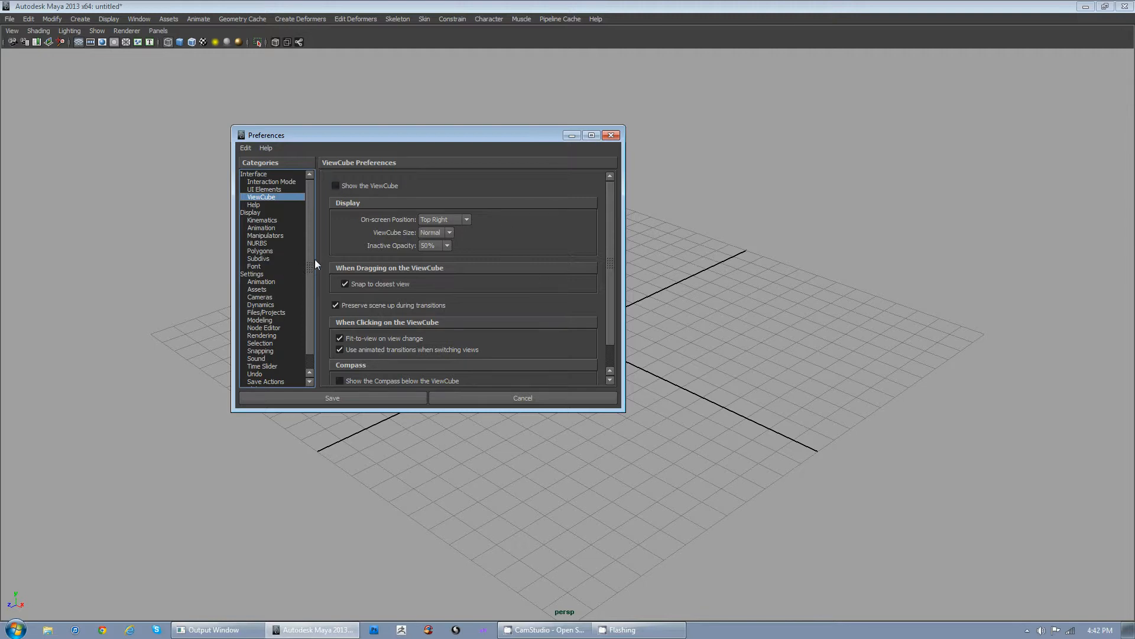
Step: Check Undo, set the Interface menu set to Polygons, and save the preferences
scroll("down", 3)
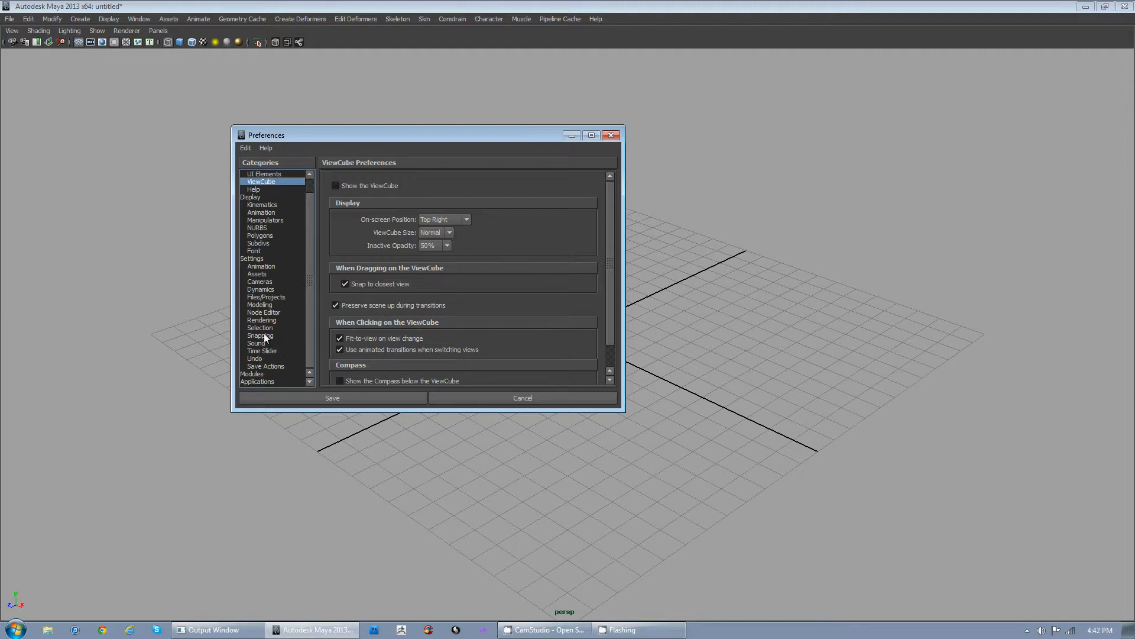
left_click(256, 358)
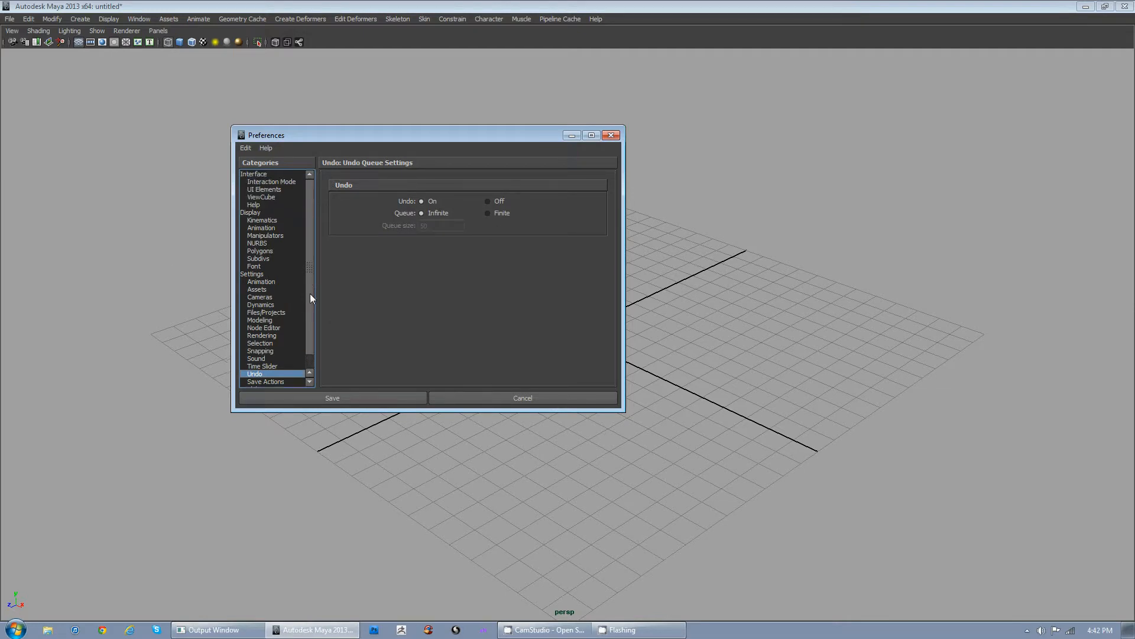
mouse_move(284, 190)
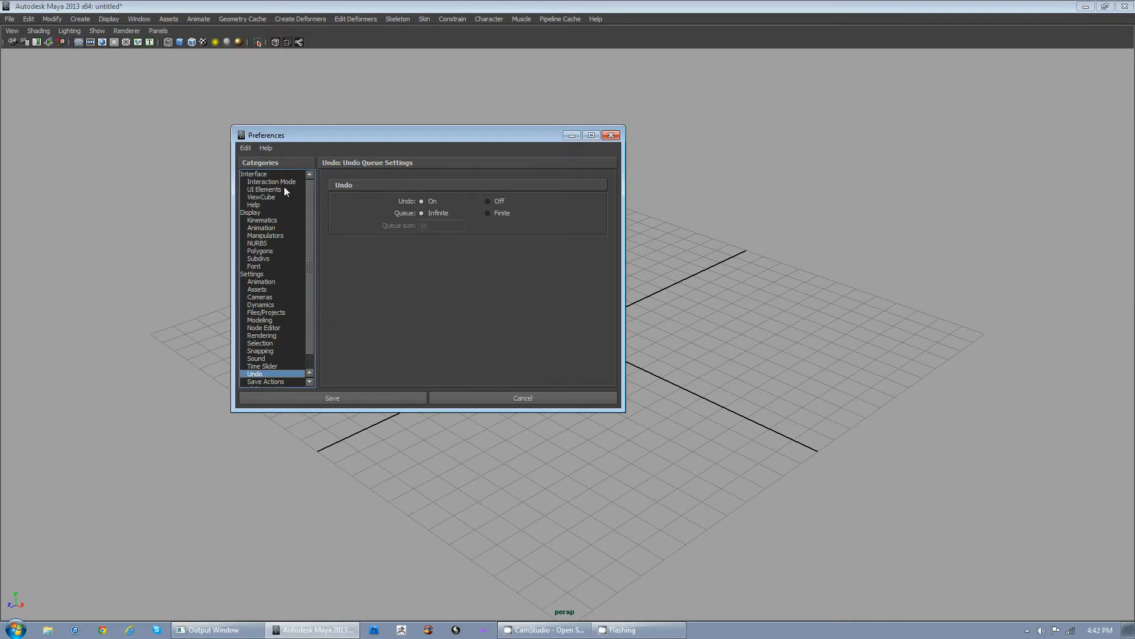
left_click(253, 174)
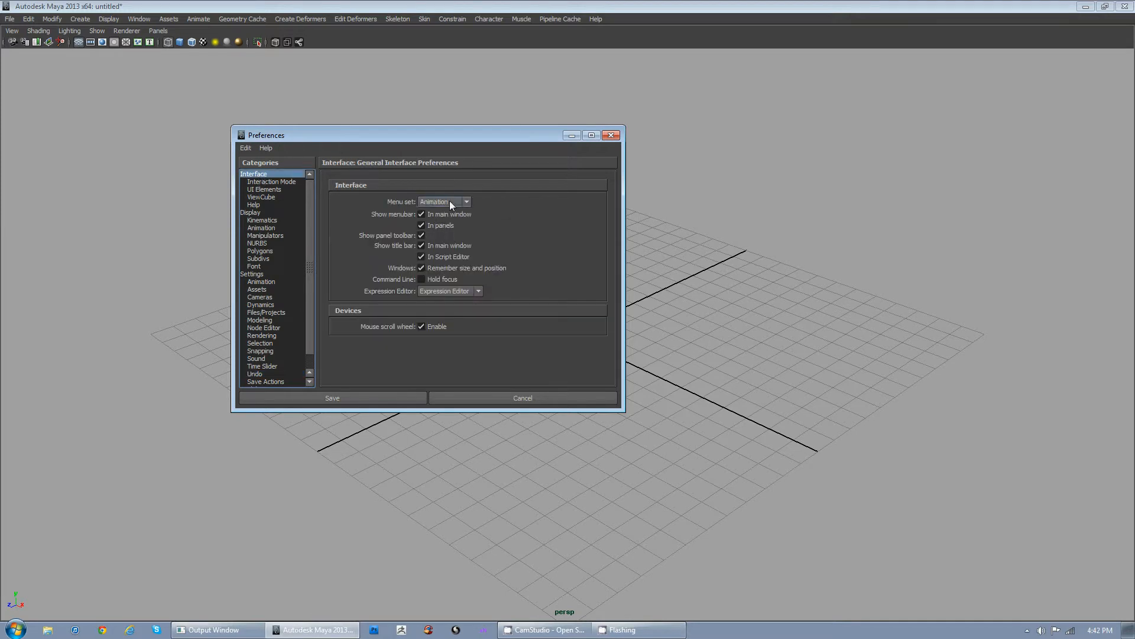
left_click(442, 201)
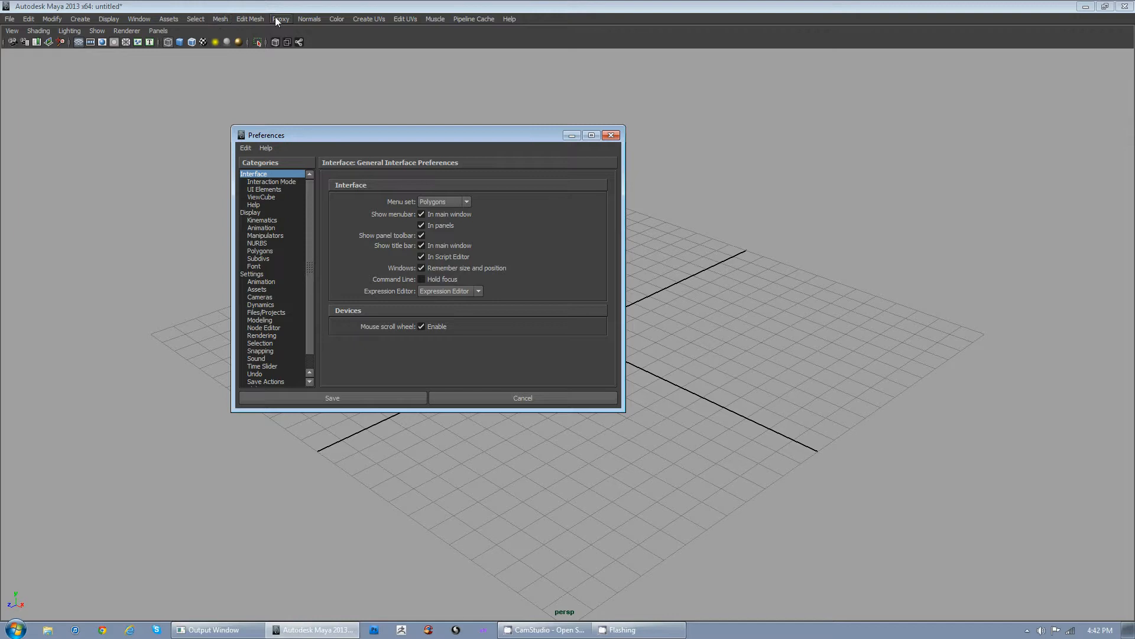
mouse_move(268, 24)
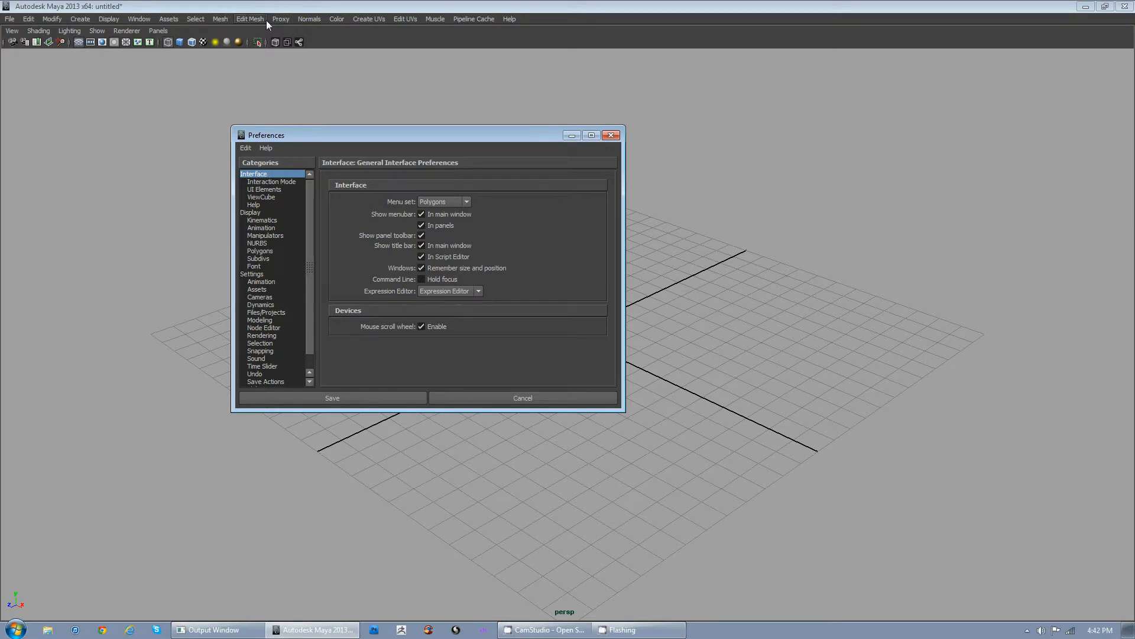
mouse_move(576, 167)
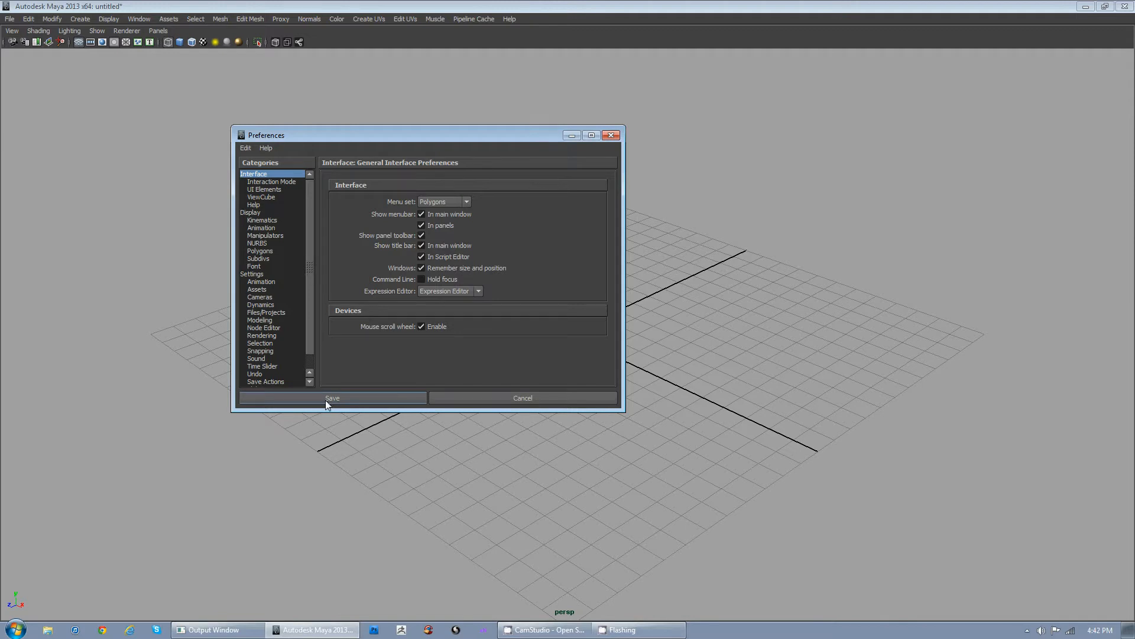
left_click(332, 397)
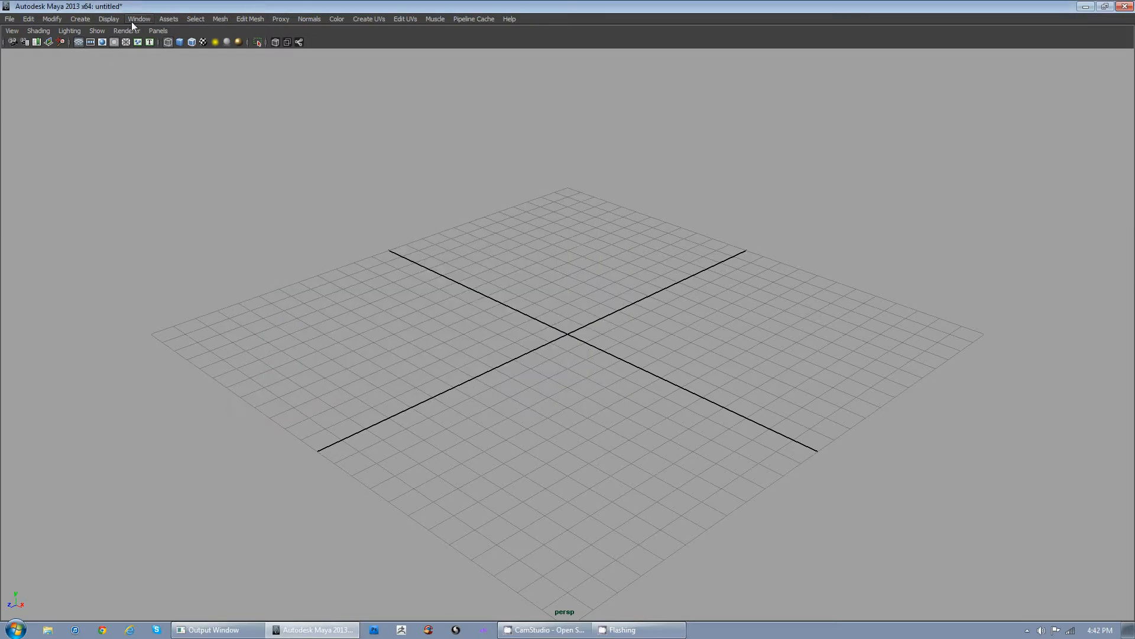
Step: Show the Status Line via Display > UI Elements
left_click(109, 18)
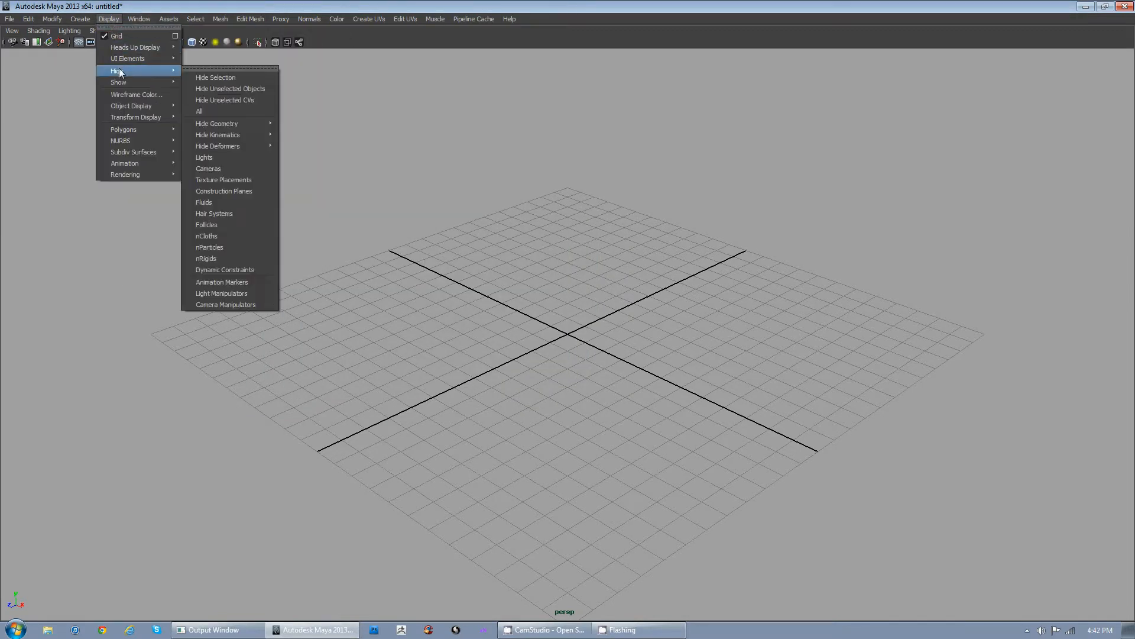
mouse_move(128, 60)
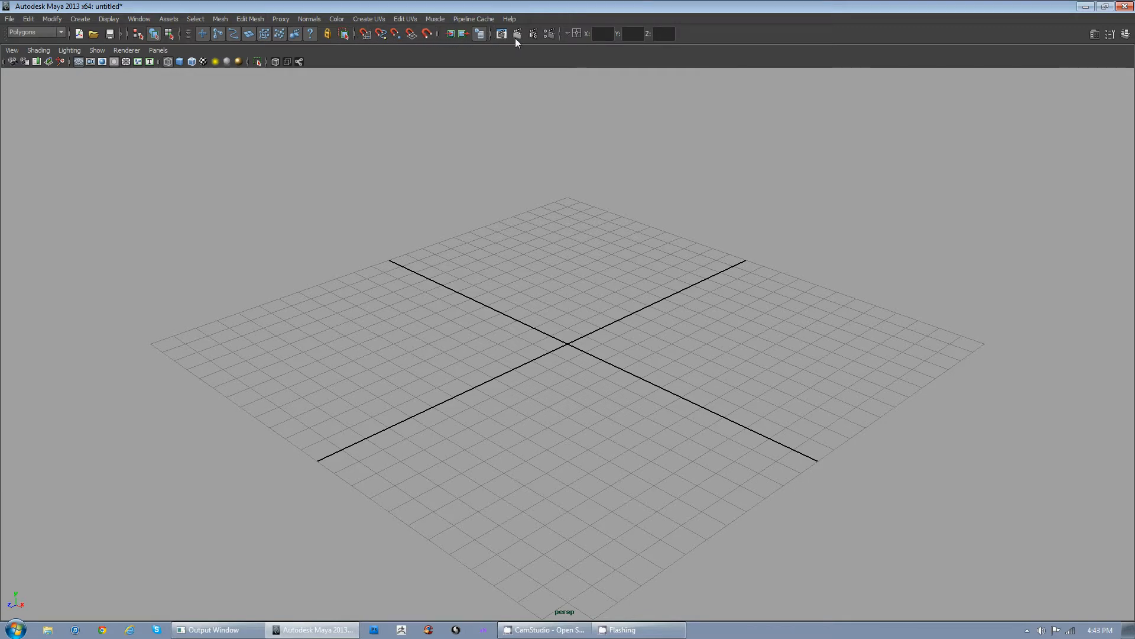
left_click(61, 33)
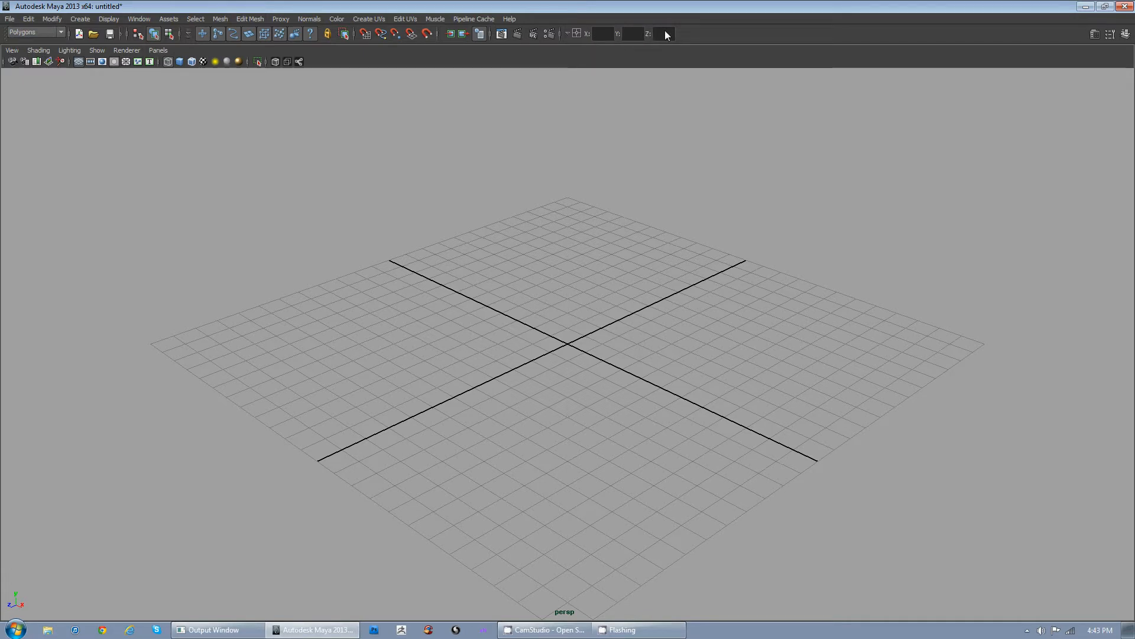
scroll("down", 3)
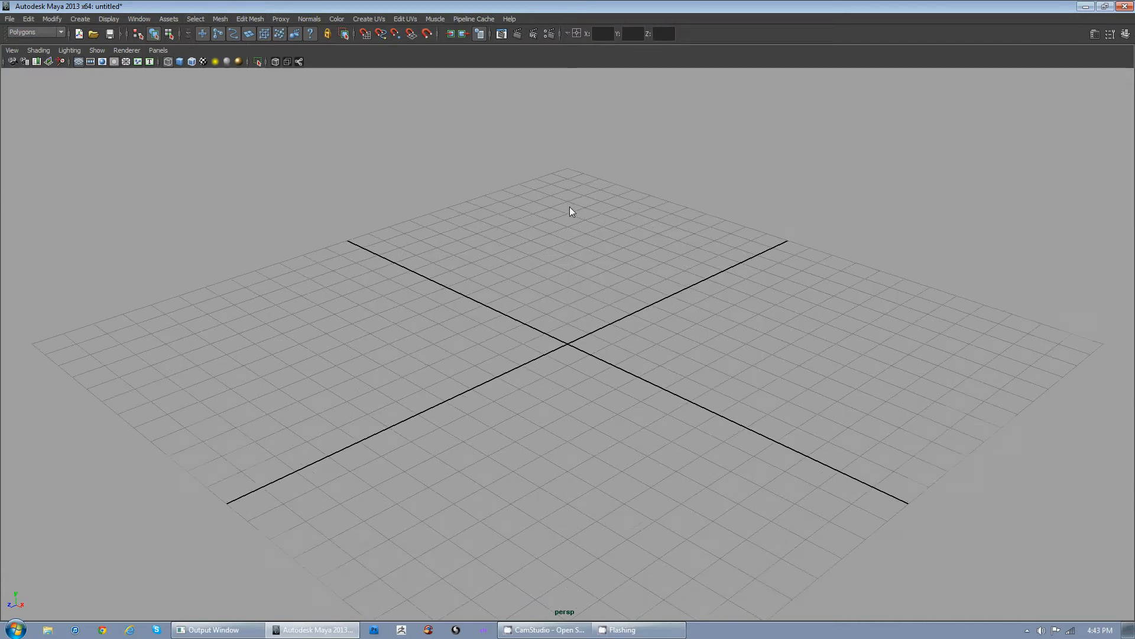
left_click(140, 18)
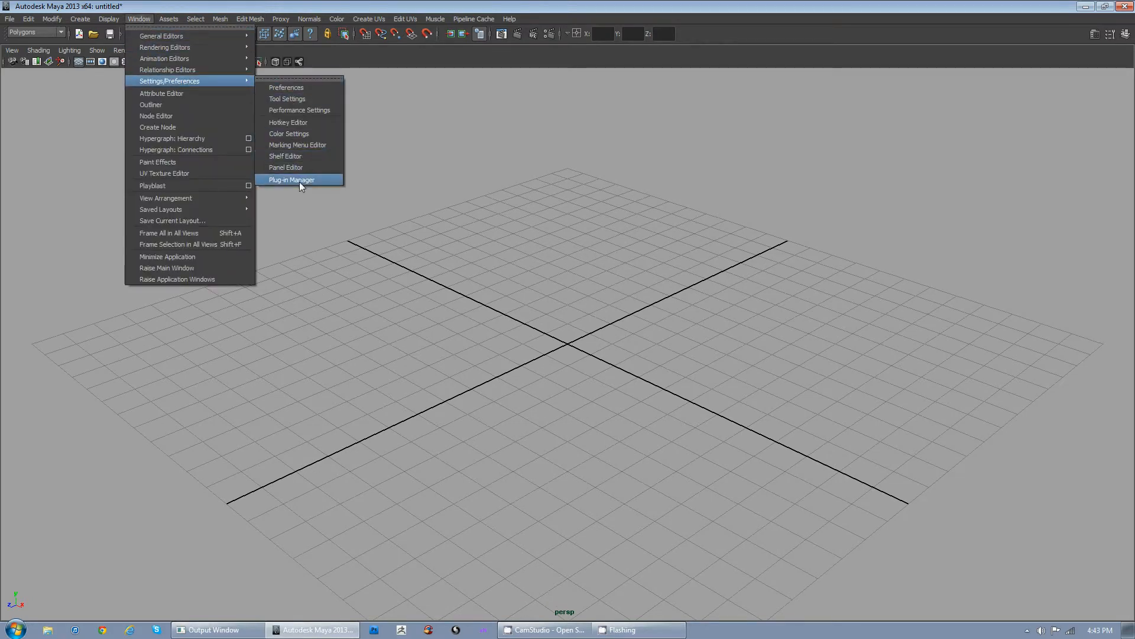
Step: In the Plug-in Manager, set objExport.mll to Loaded and Auto load
left_click(292, 179)
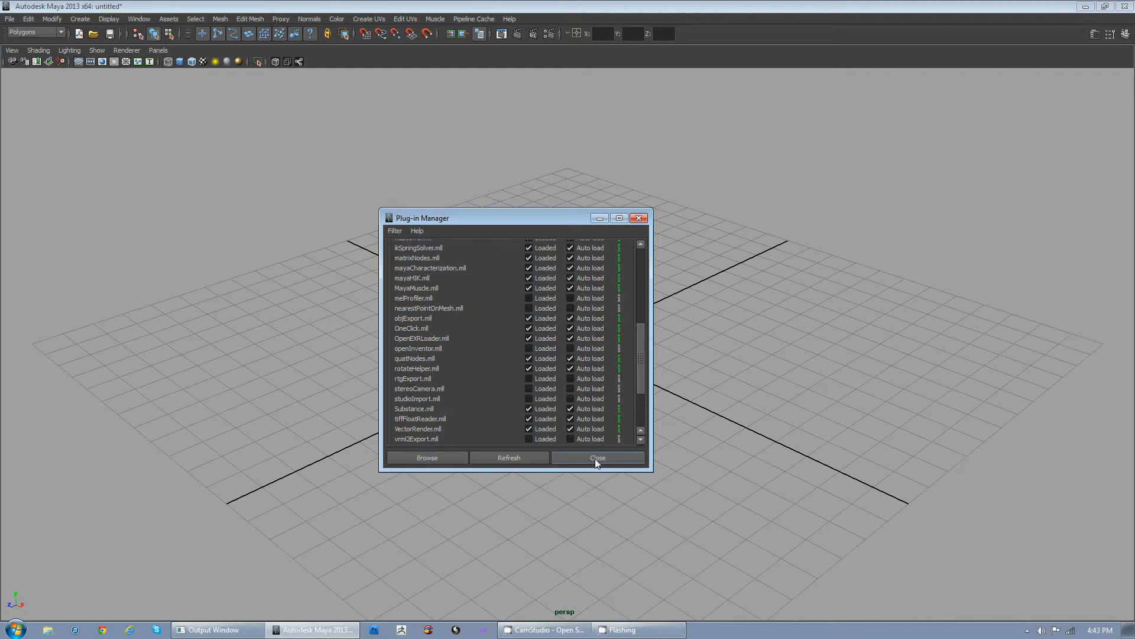
mouse_move(470, 327)
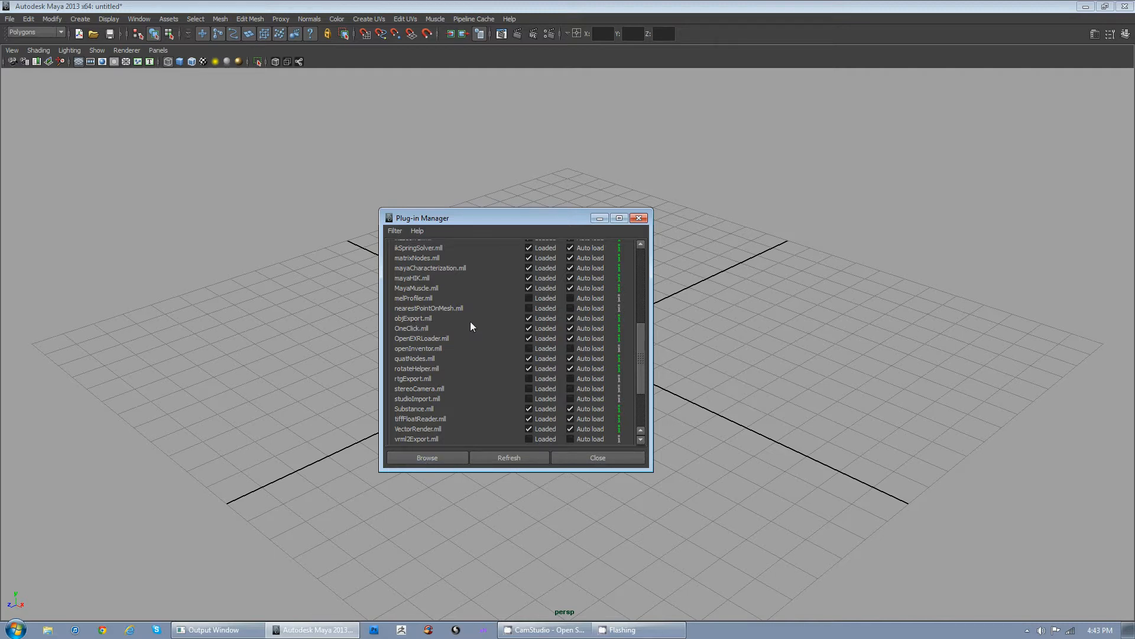
left_click(570, 328)
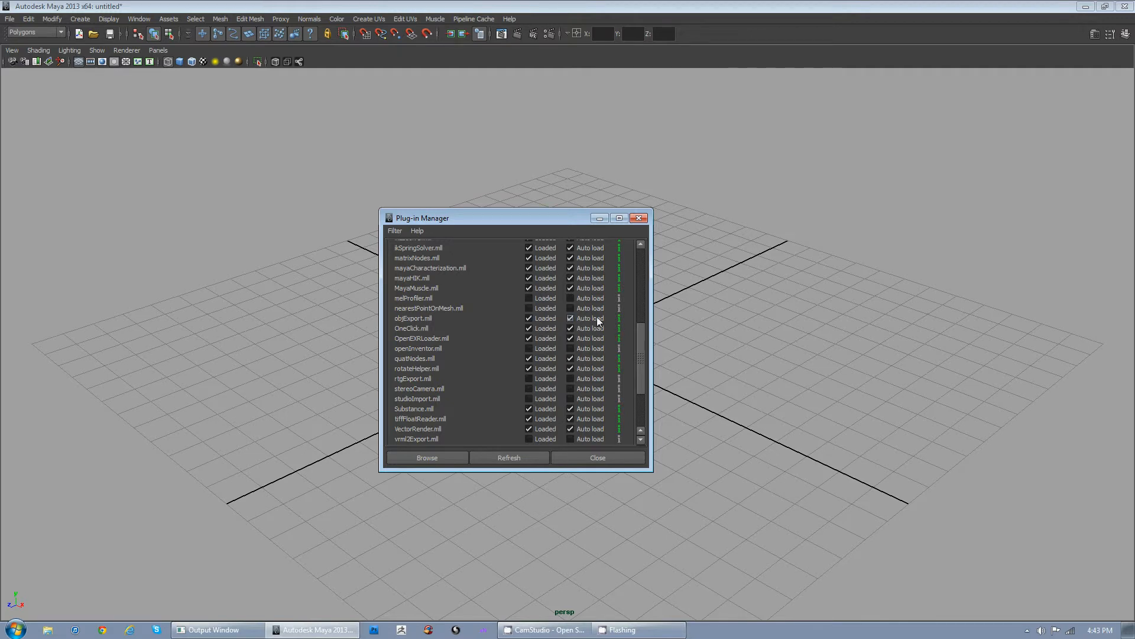
left_click(570, 318)
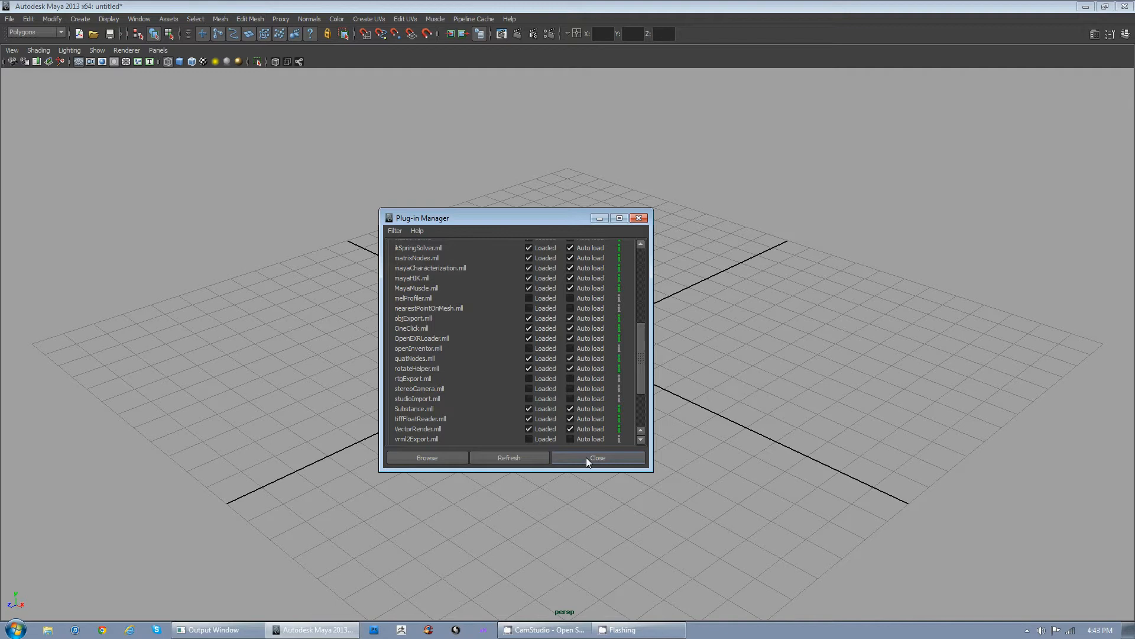
left_click(597, 457)
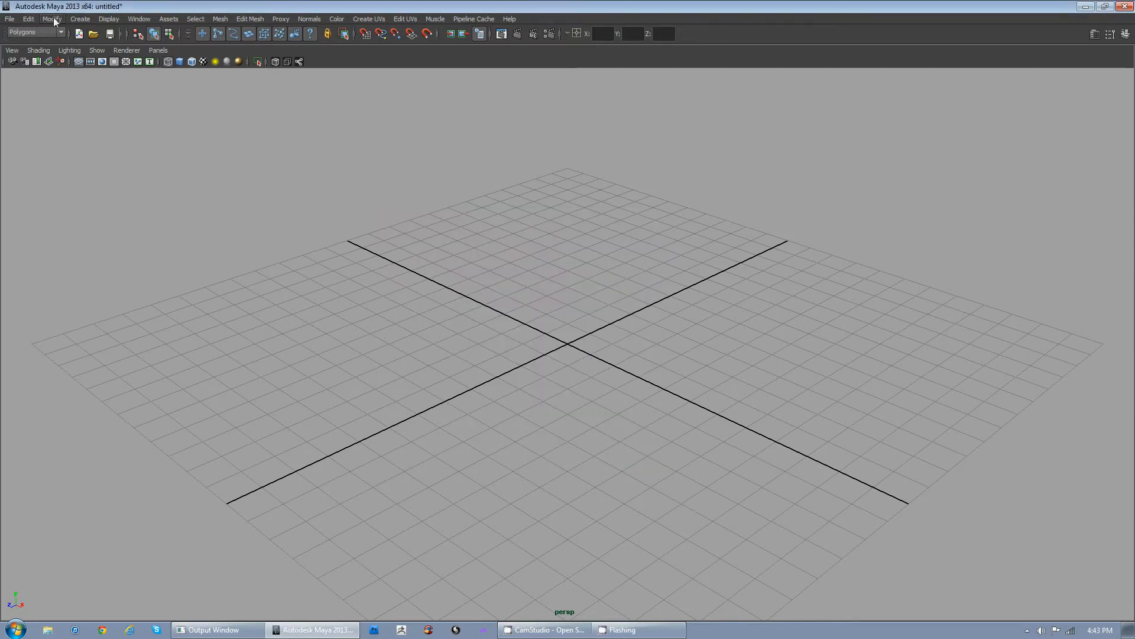
mouse_move(173, 24)
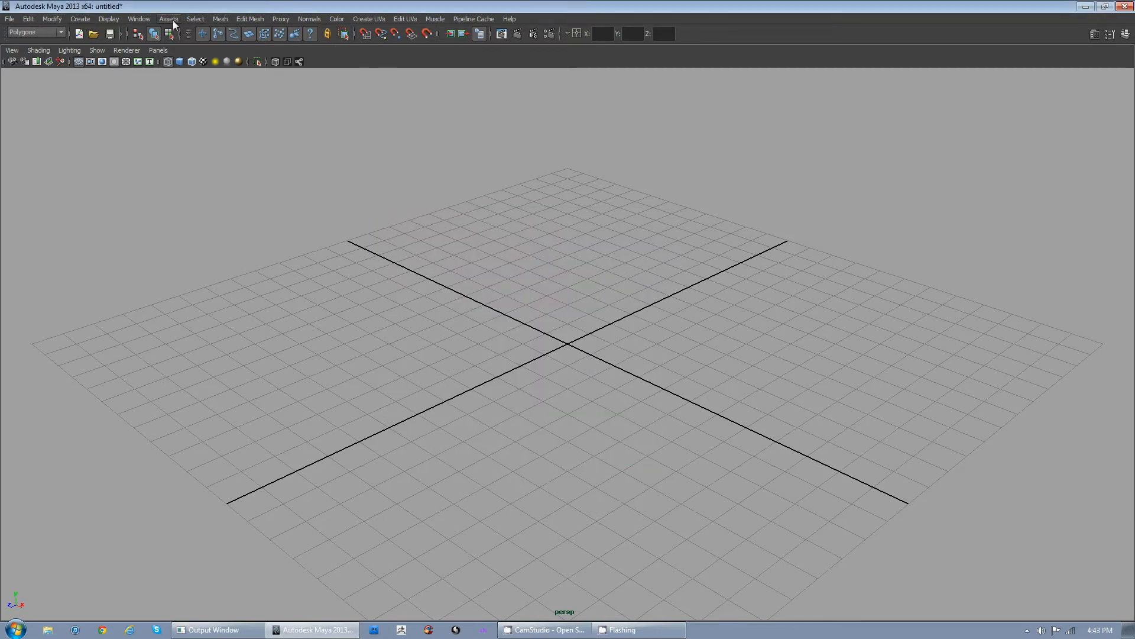
mouse_move(79, 17)
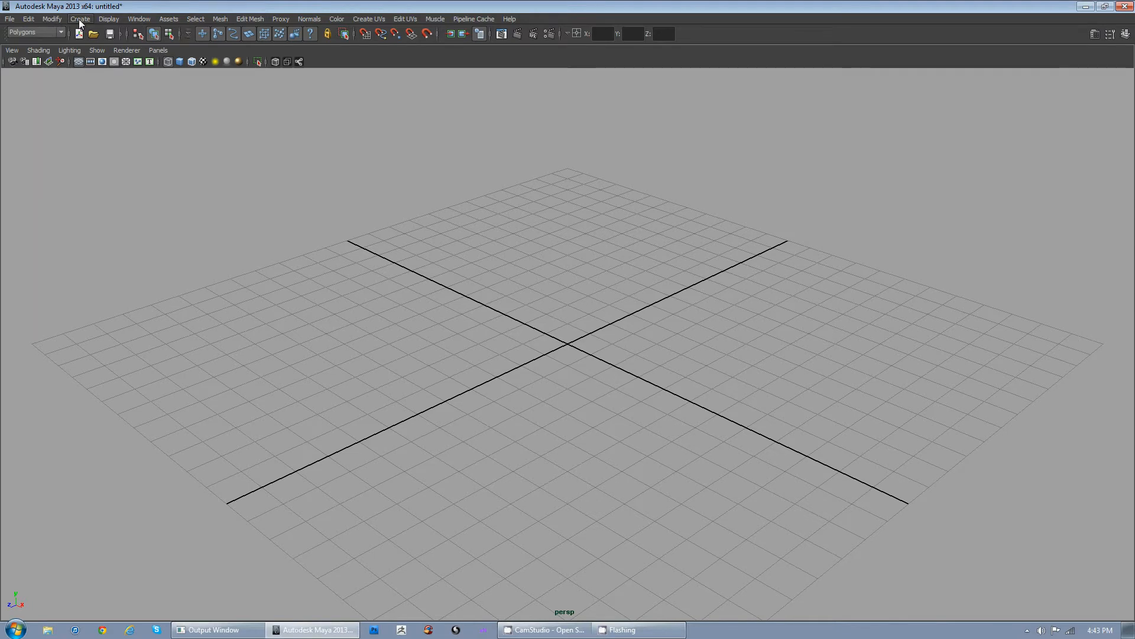
Step: Turn off Interactive Creation and create polygon cube pCube1 at the origin
left_click(79, 17)
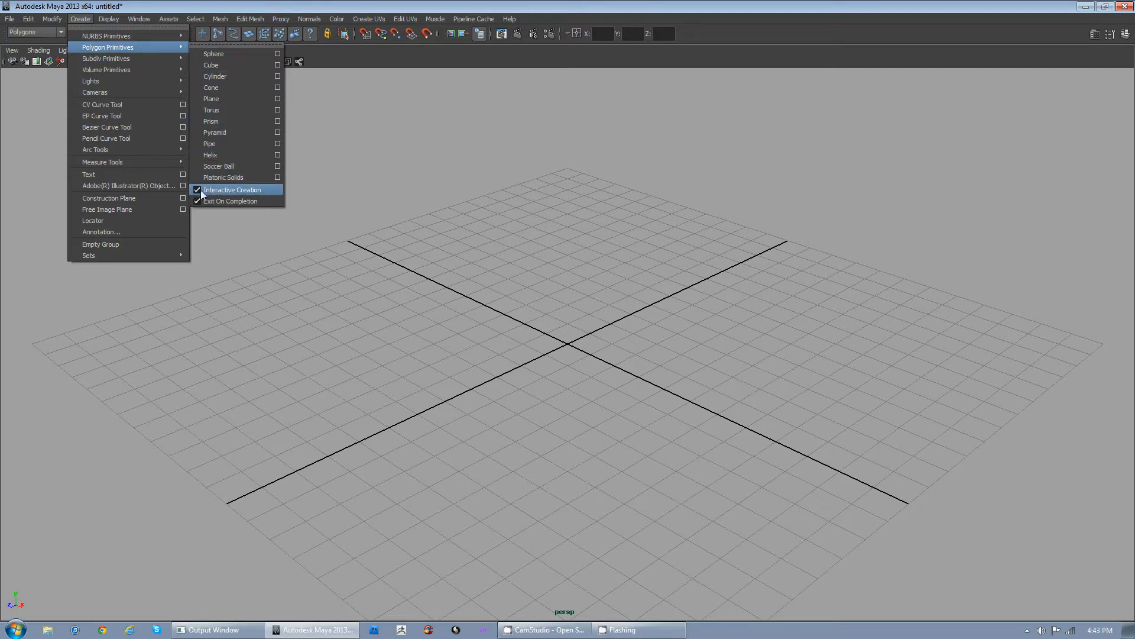
left_click(232, 189)
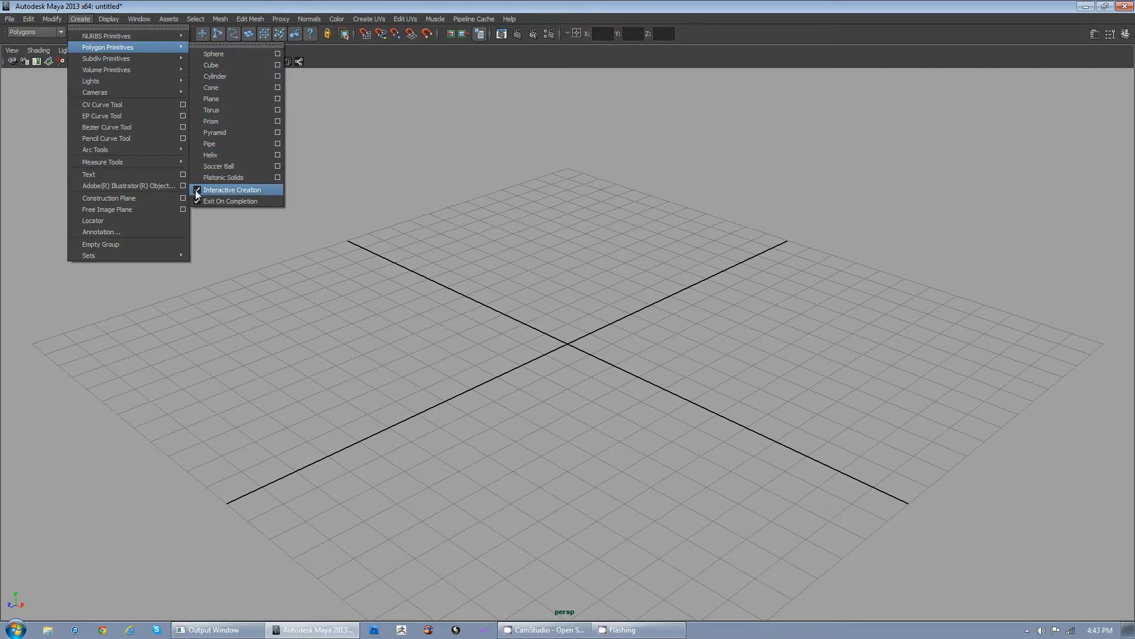
left_click(233, 189)
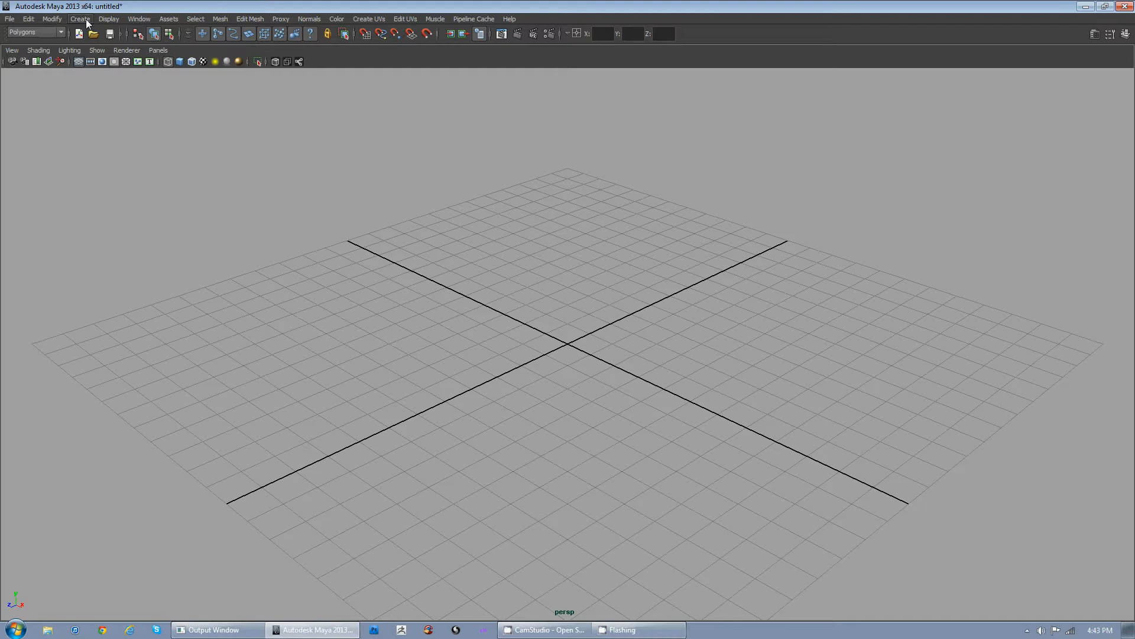
left_click(79, 18)
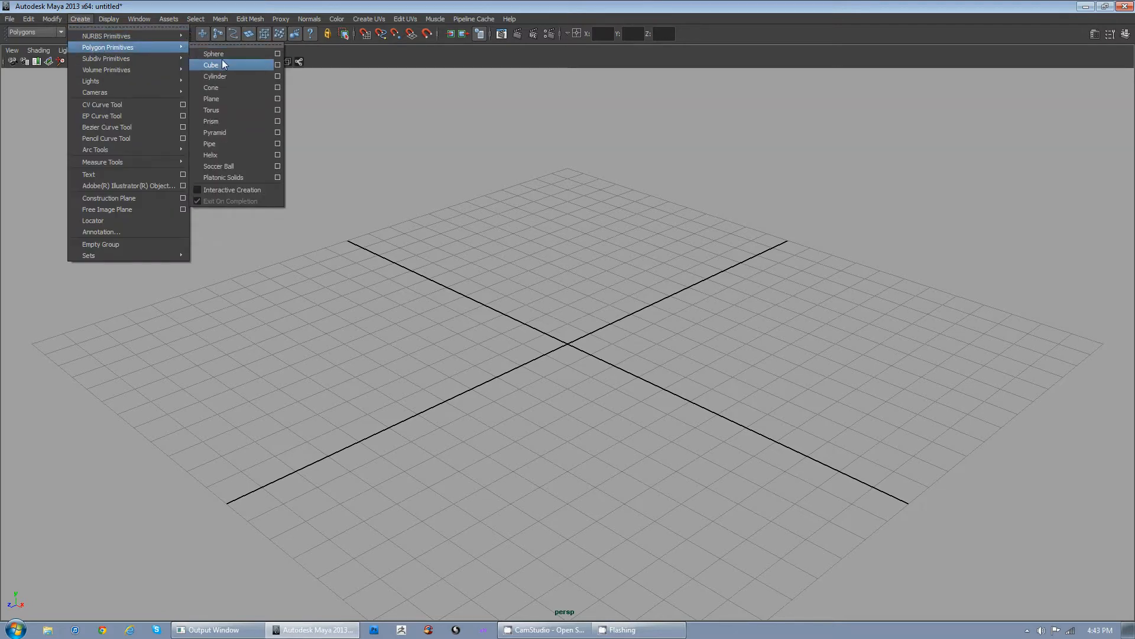
left_click(210, 64)
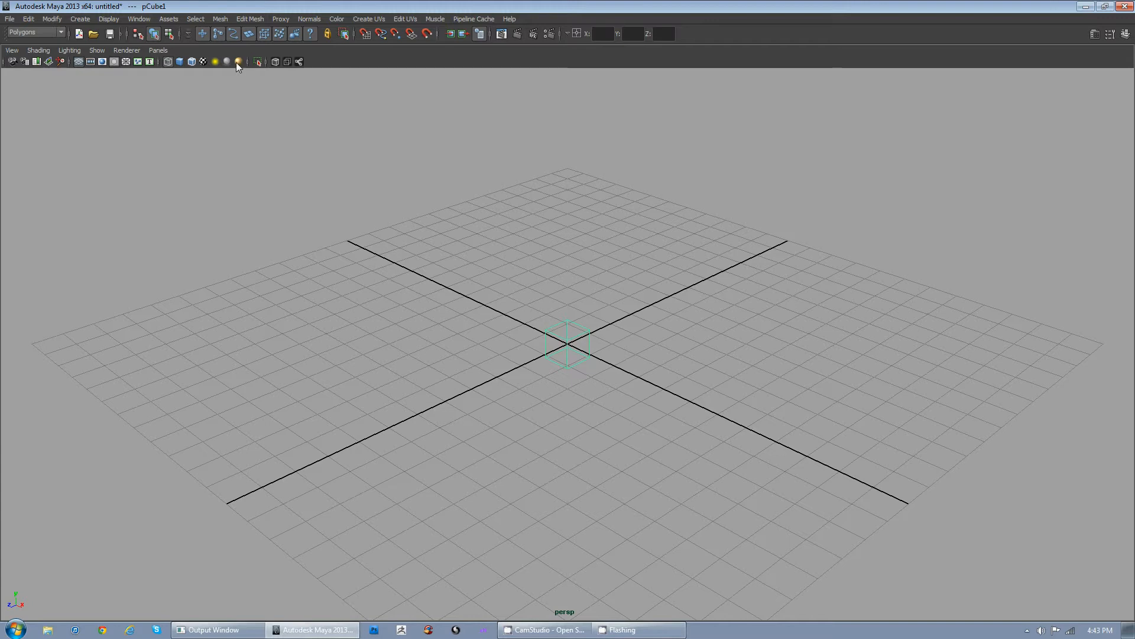
mouse_move(257, 86)
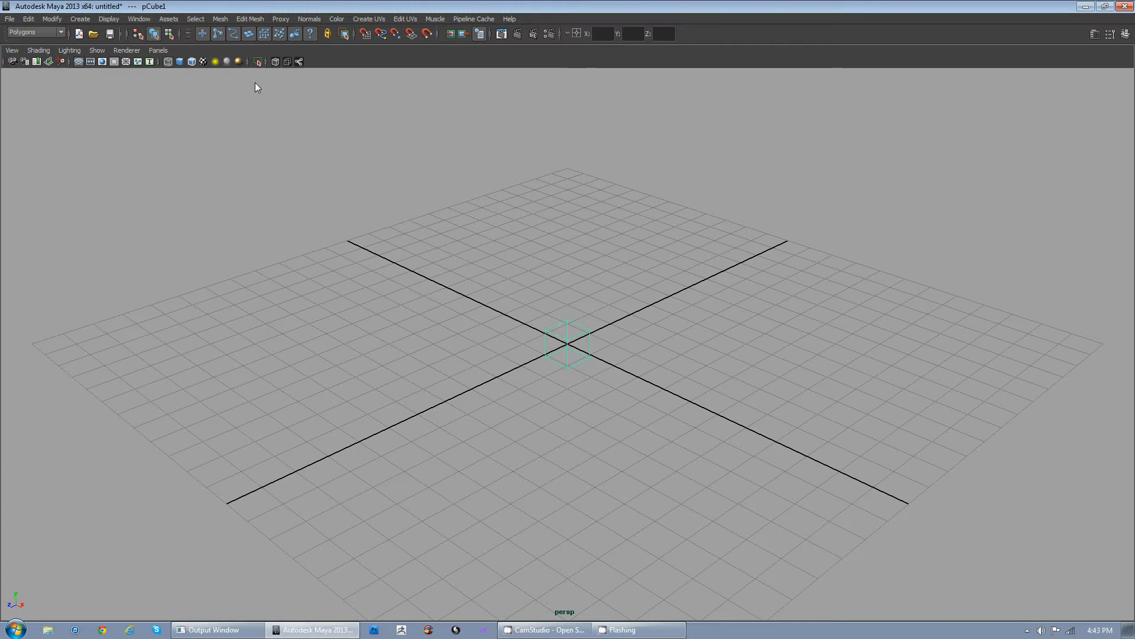
left_click(237, 60)
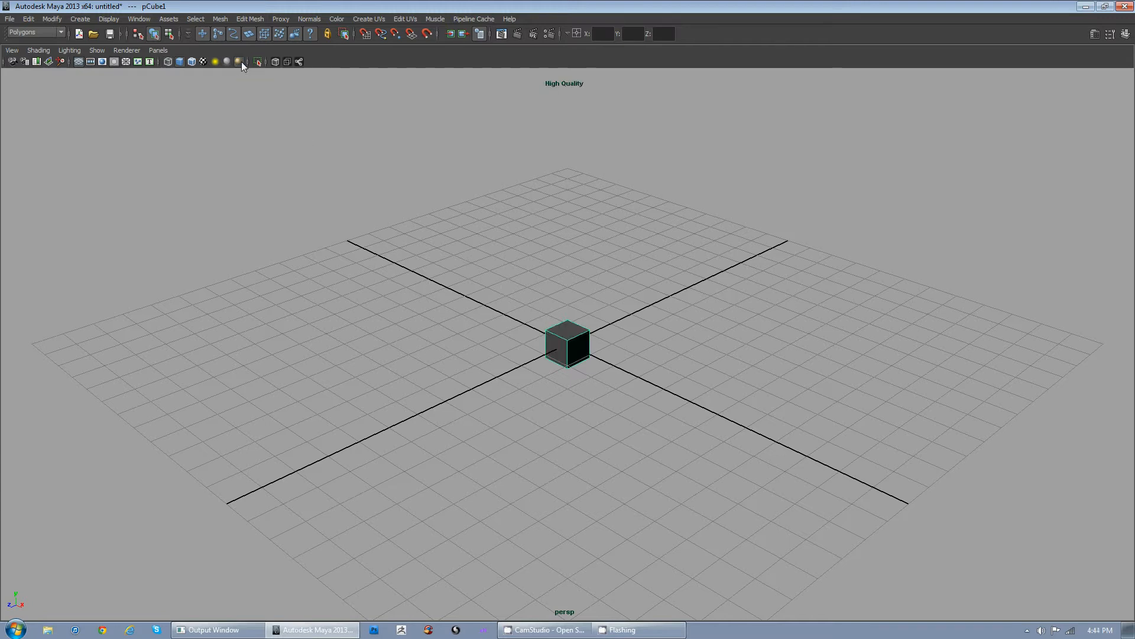
left_click(239, 62)
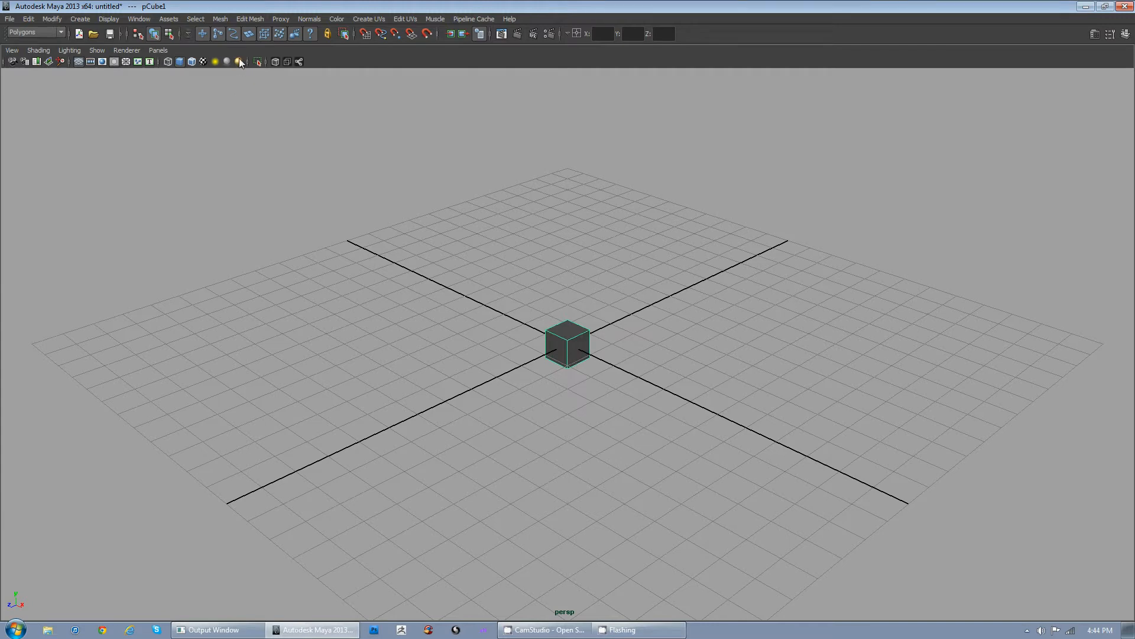
mouse_move(238, 62)
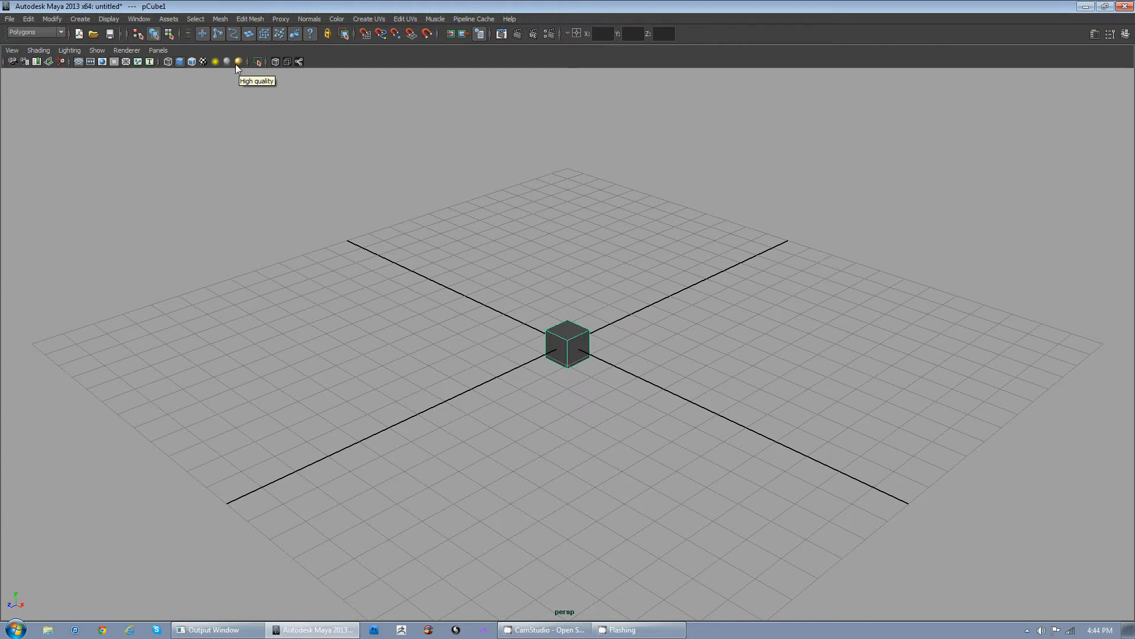
mouse_move(203, 61)
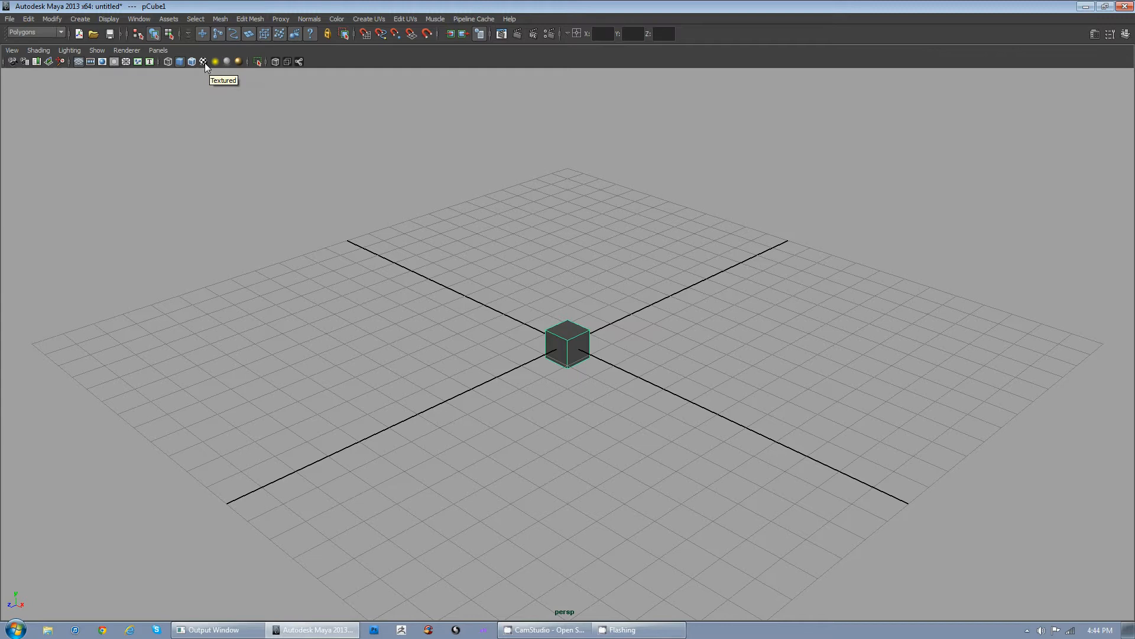
mouse_move(474, 155)
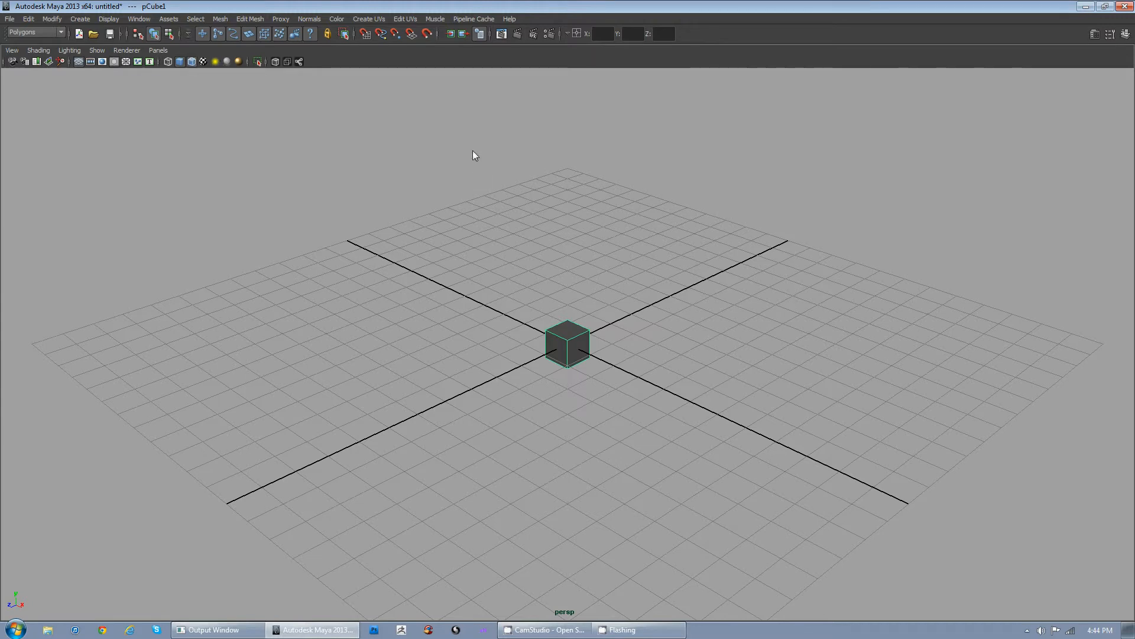
mouse_move(640, 278)
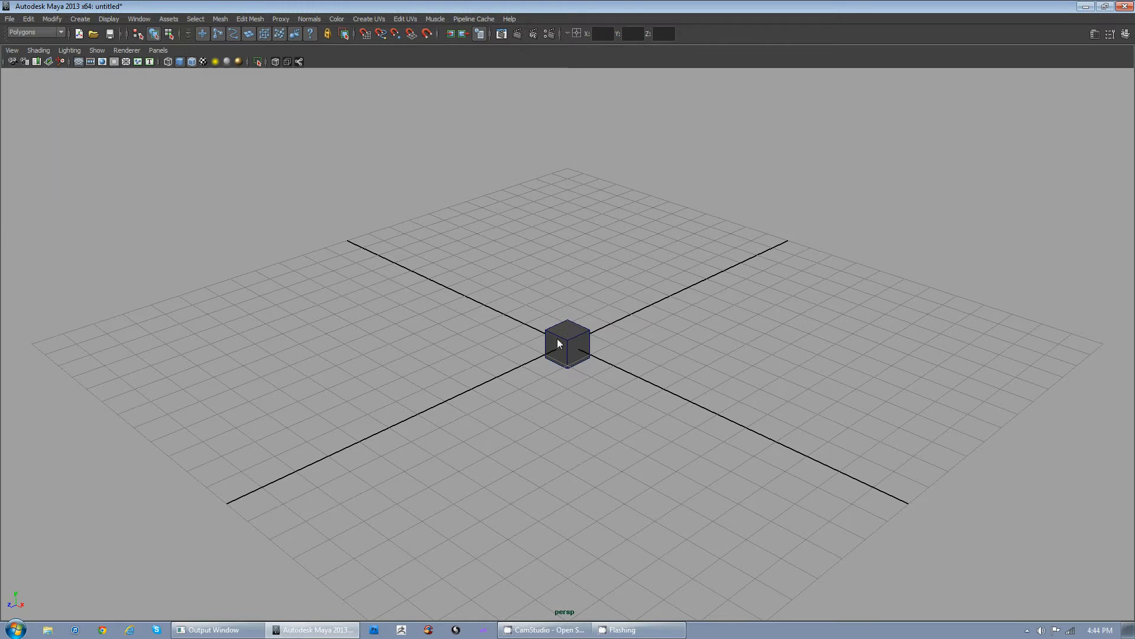
mouse_move(571, 213)
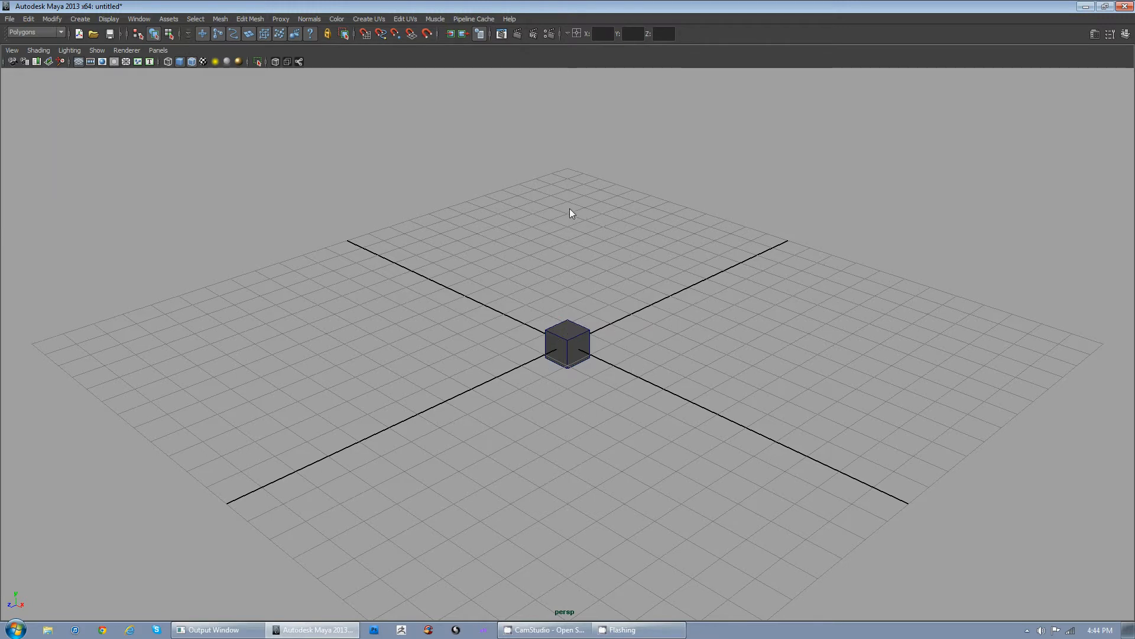
mouse_move(596, 243)
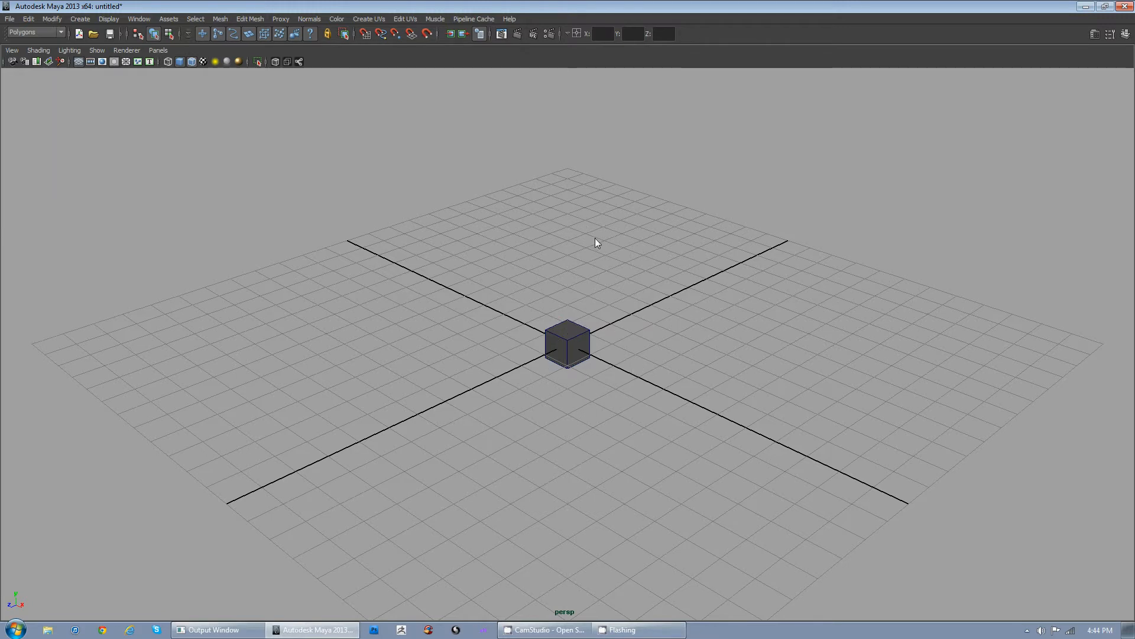
mouse_move(593, 204)
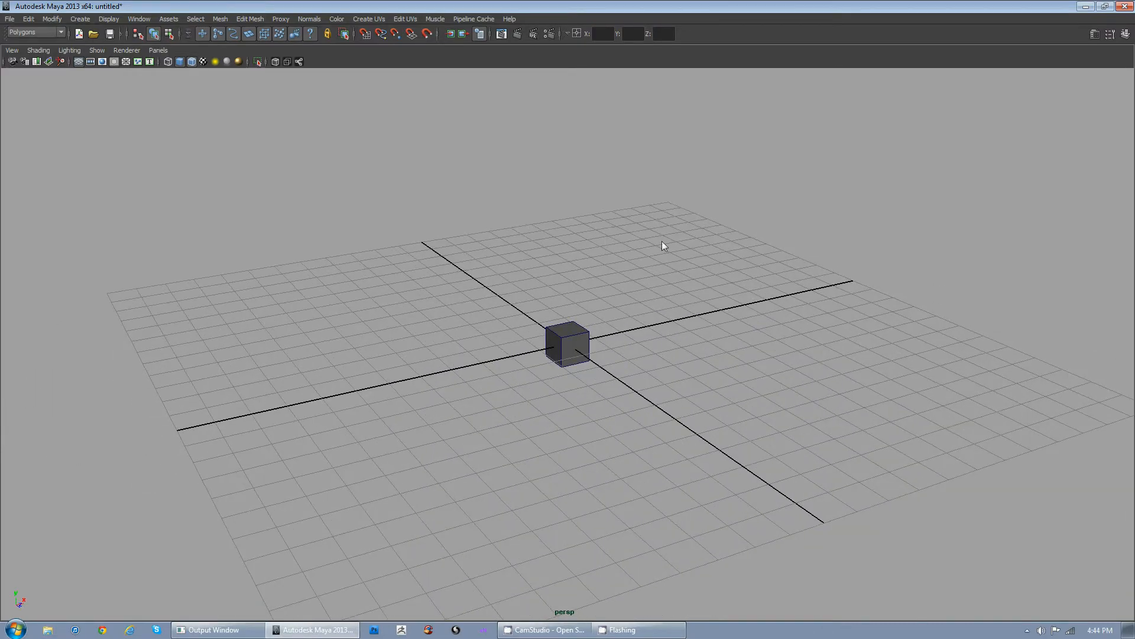
mouse_move(573, 283)
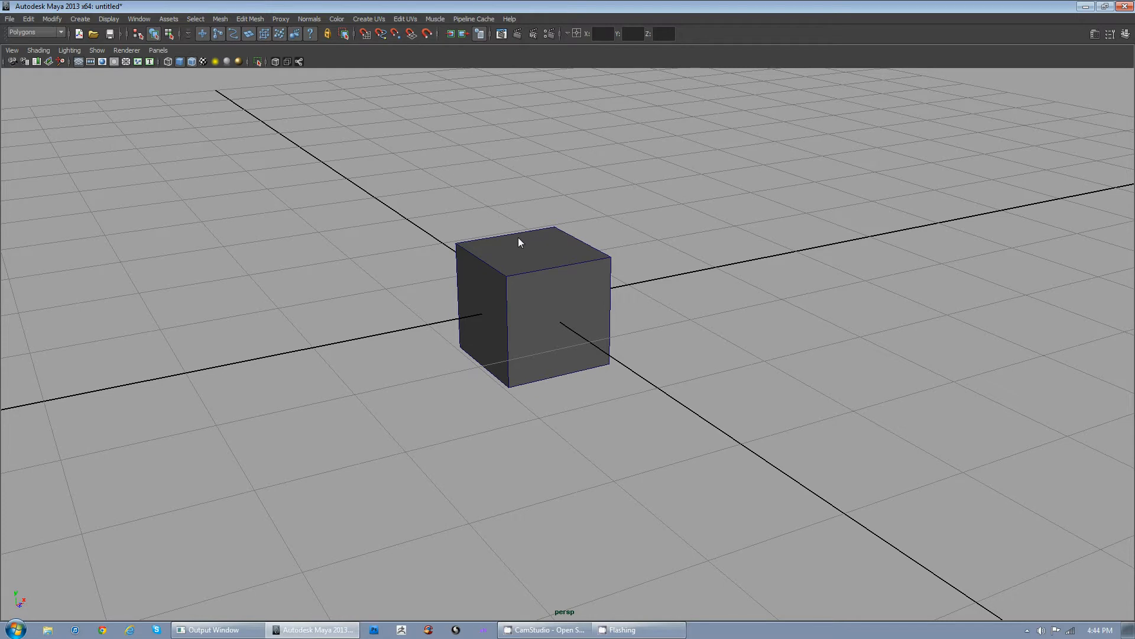
Step: Select a vertex, then the top front edge, then return pCube1 to Object Mode
right_click(518, 240)
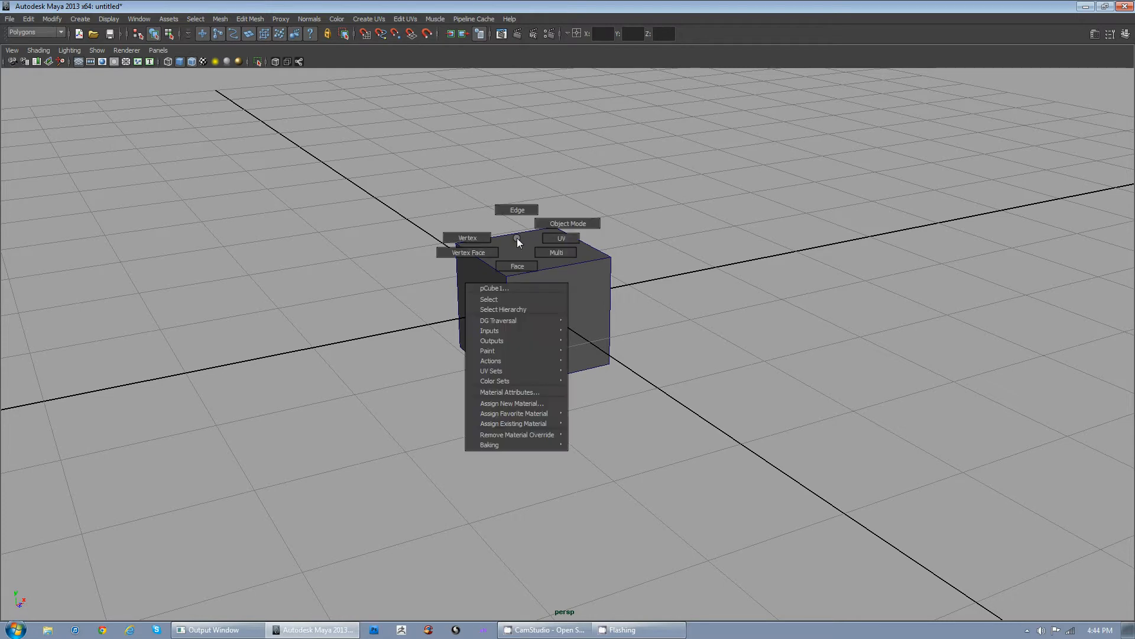
mouse_move(517, 209)
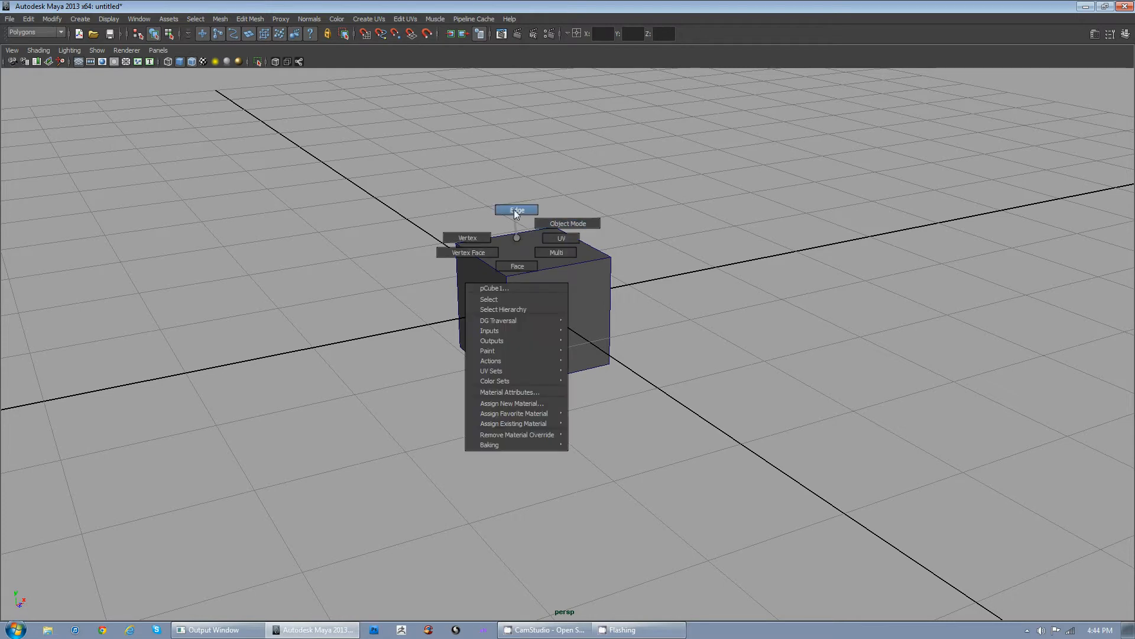
mouse_move(517, 266)
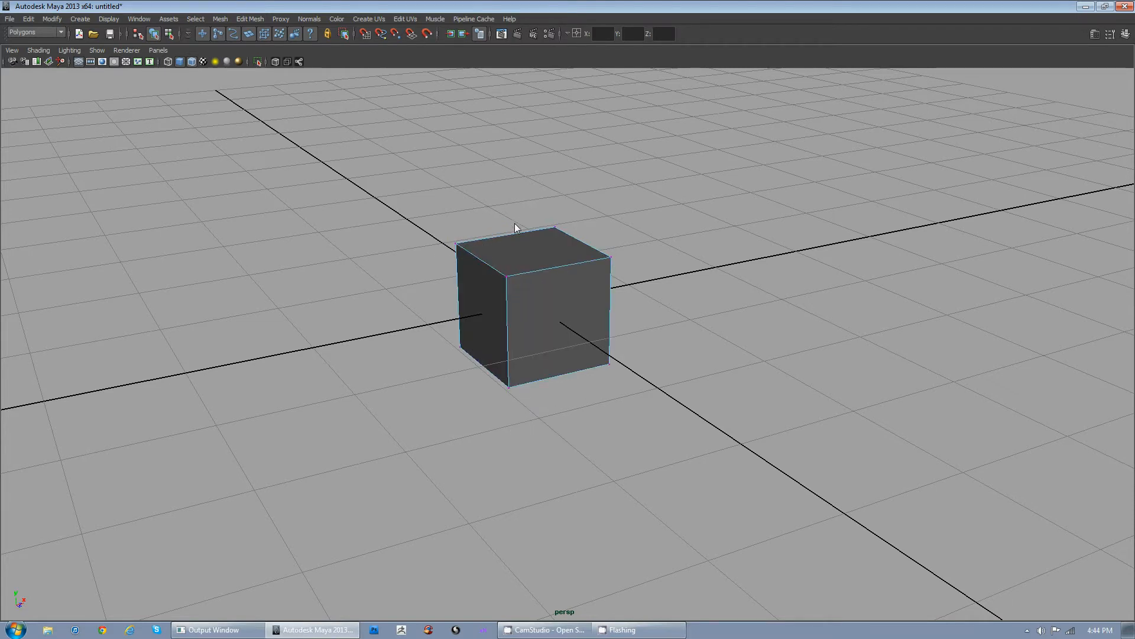
left_click(457, 240)
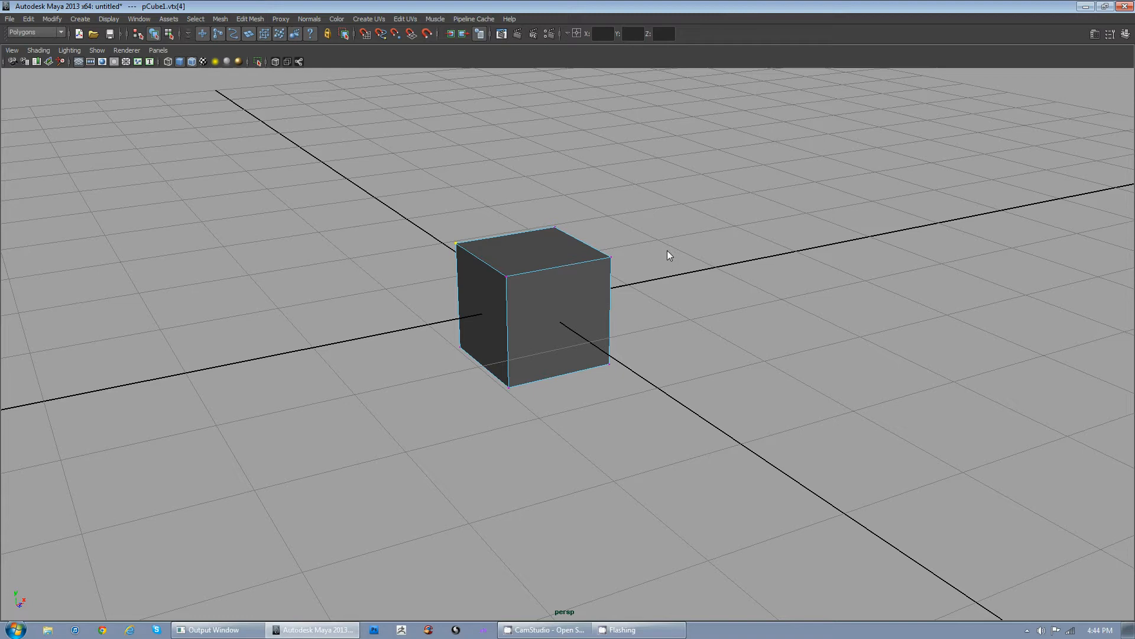
right_click(523, 253)
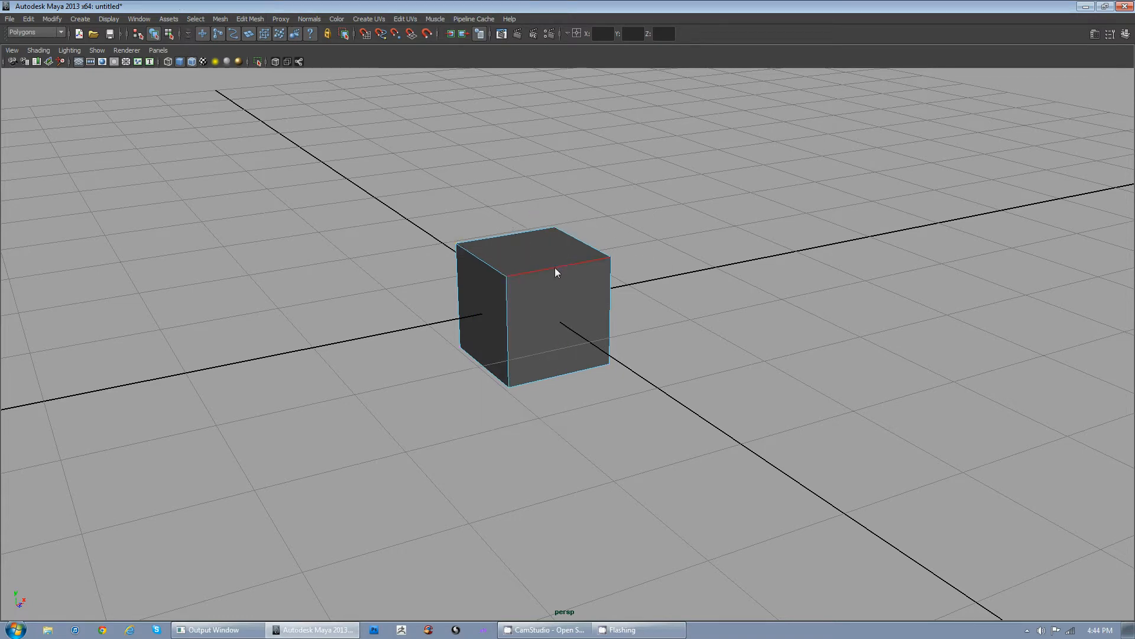
left_click(553, 273)
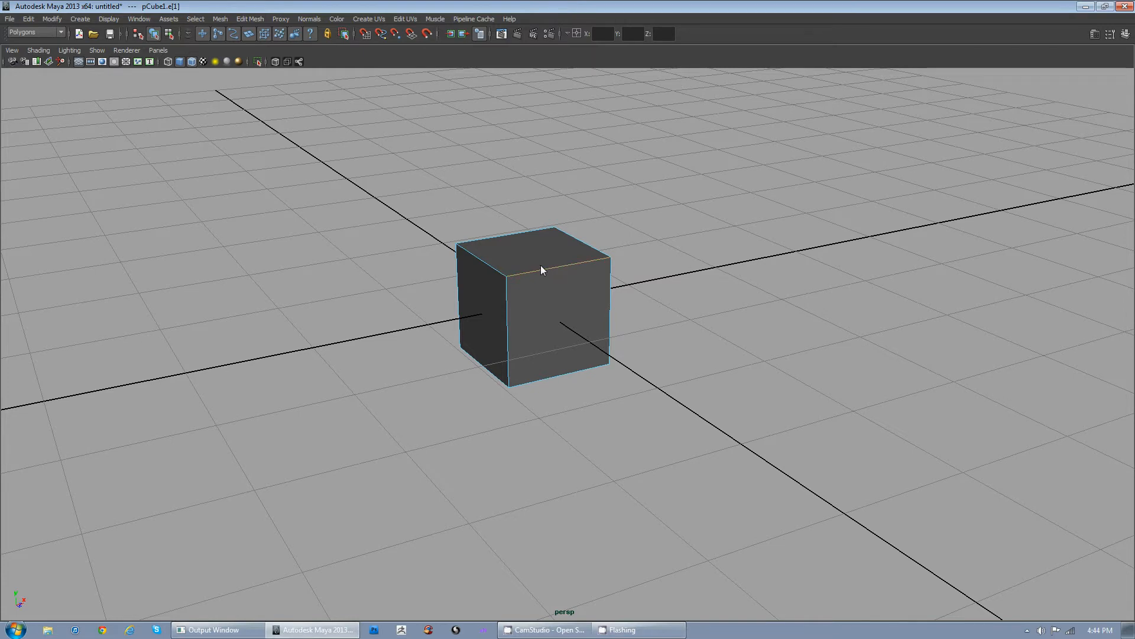
mouse_move(534, 253)
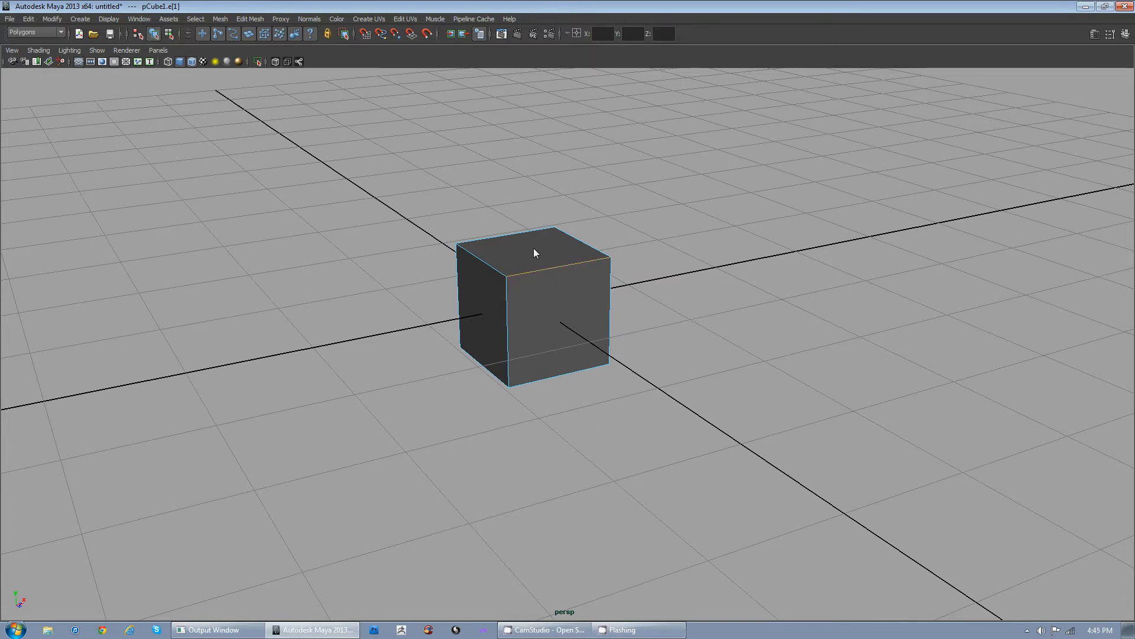
left_click(598, 221)
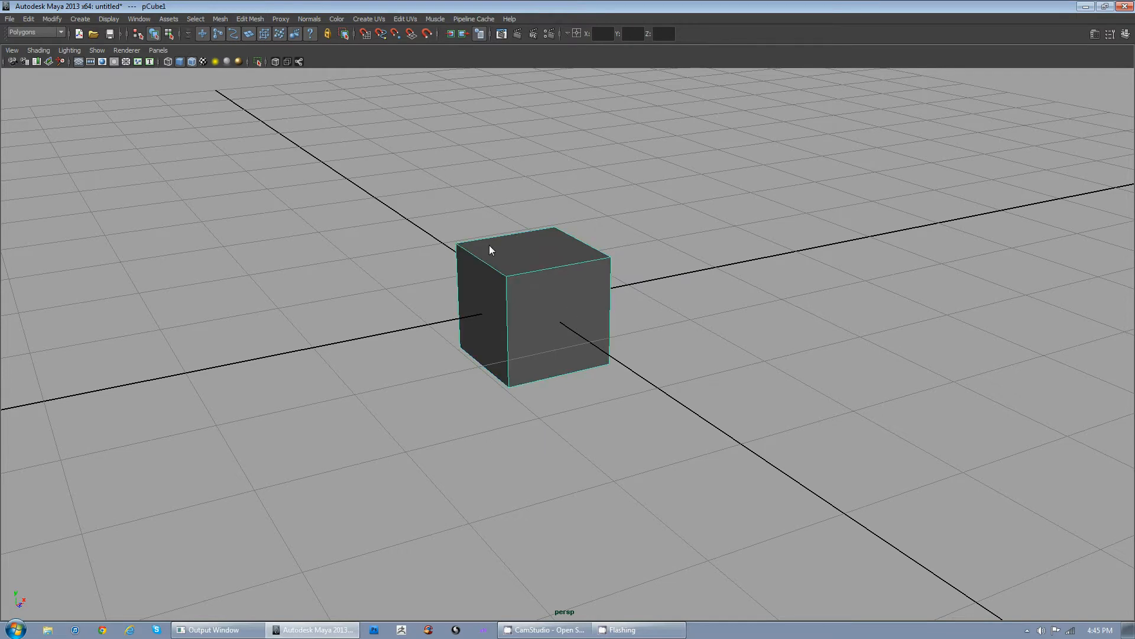
mouse_move(483, 238)
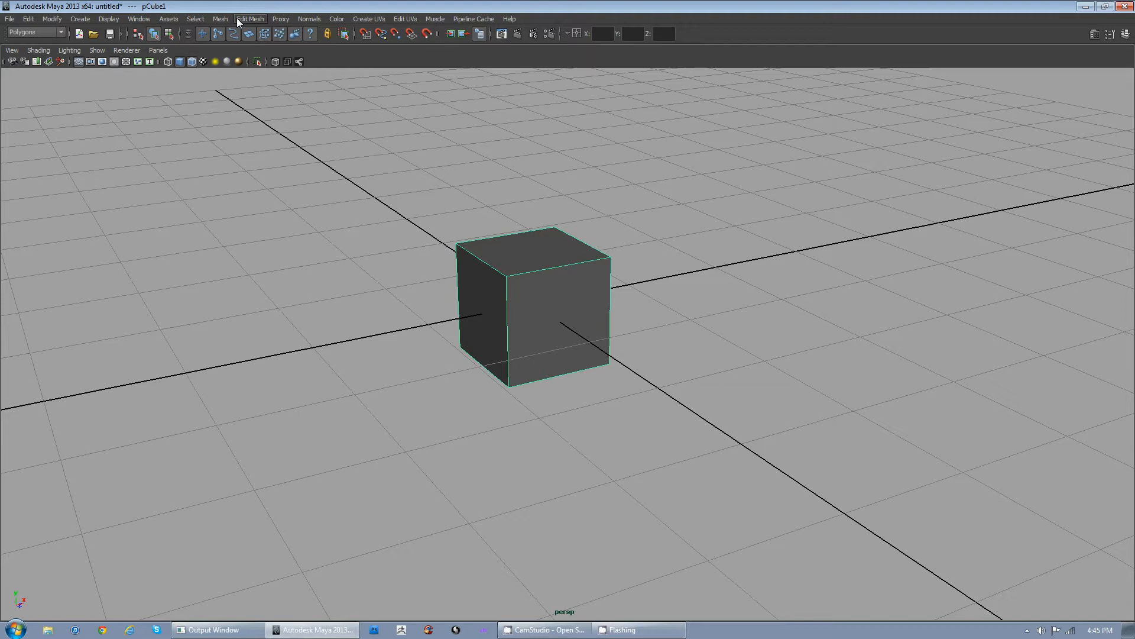
Step: Open the Outliner listing cameras, pCube1 and default sets
left_click(139, 18)
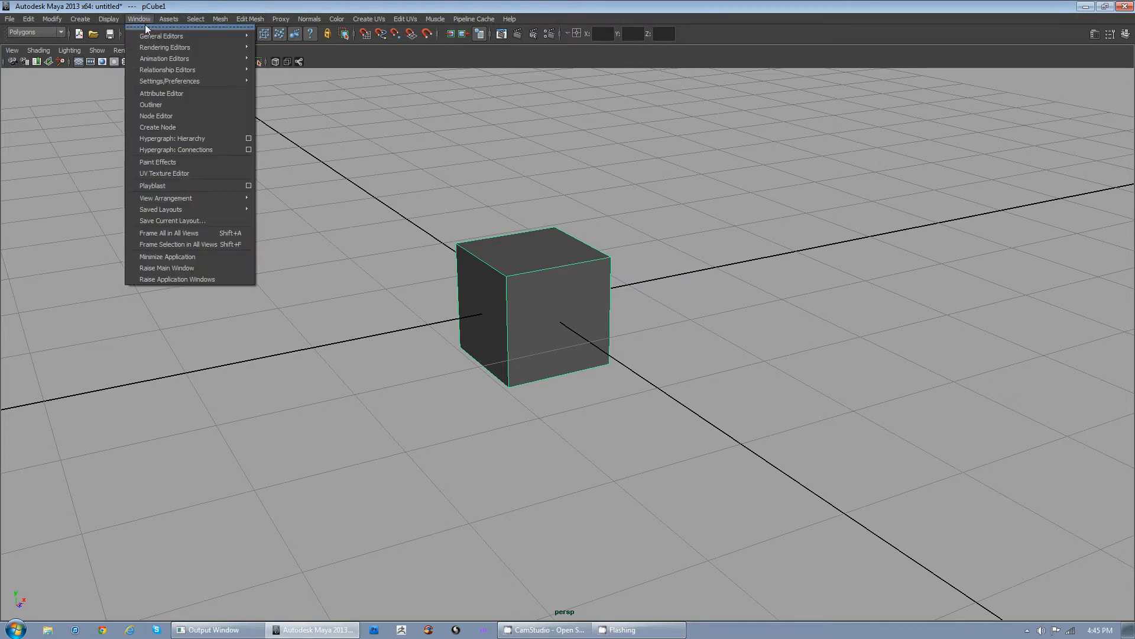
left_click(151, 104)
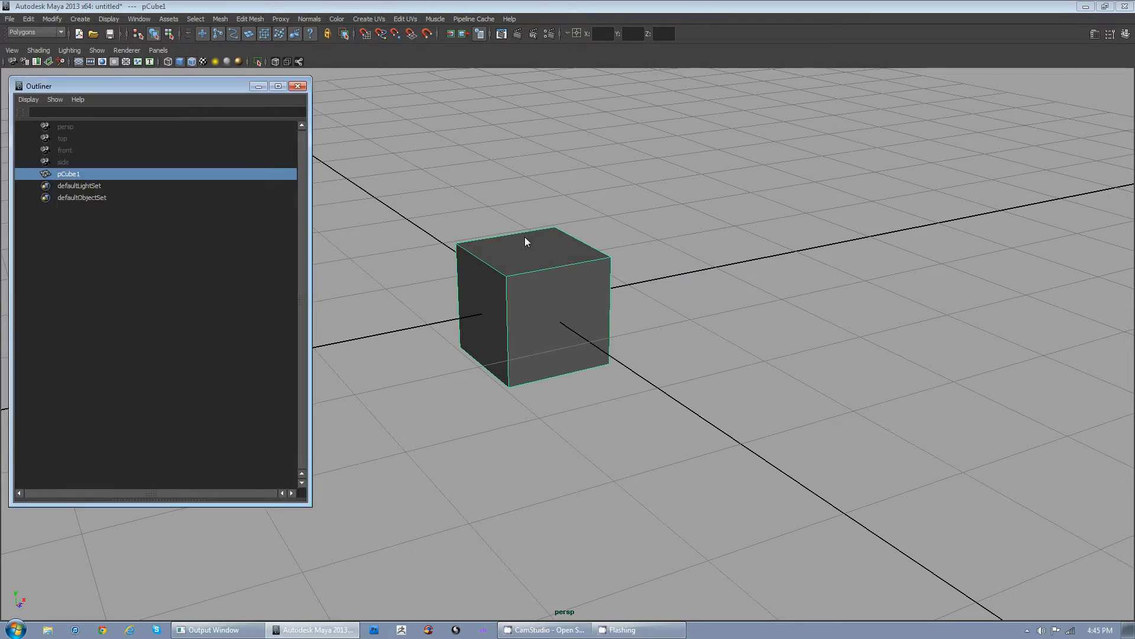
mouse_move(533, 185)
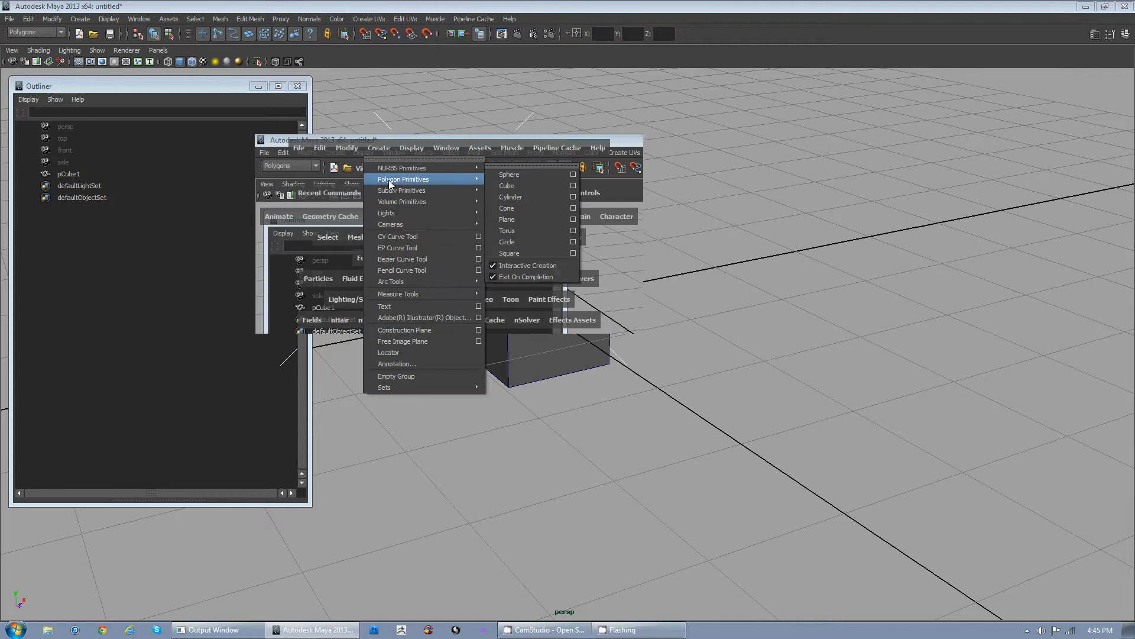
mouse_move(402, 189)
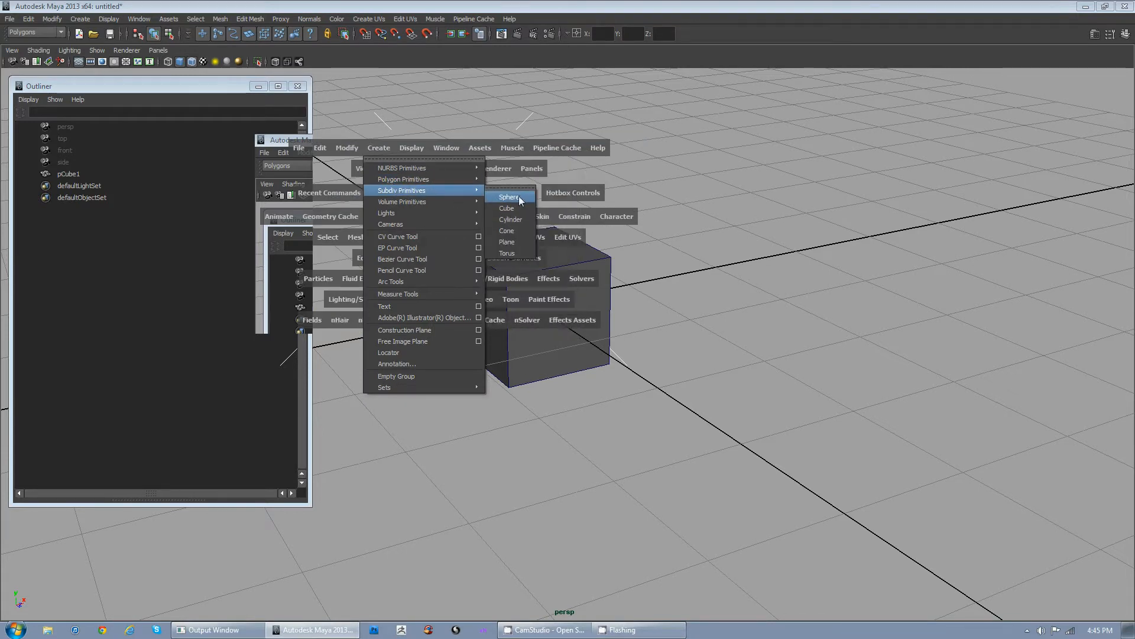
Step: Create pCube2 from the hotbox and select both cubes in the Outliner
left_click(505, 209)
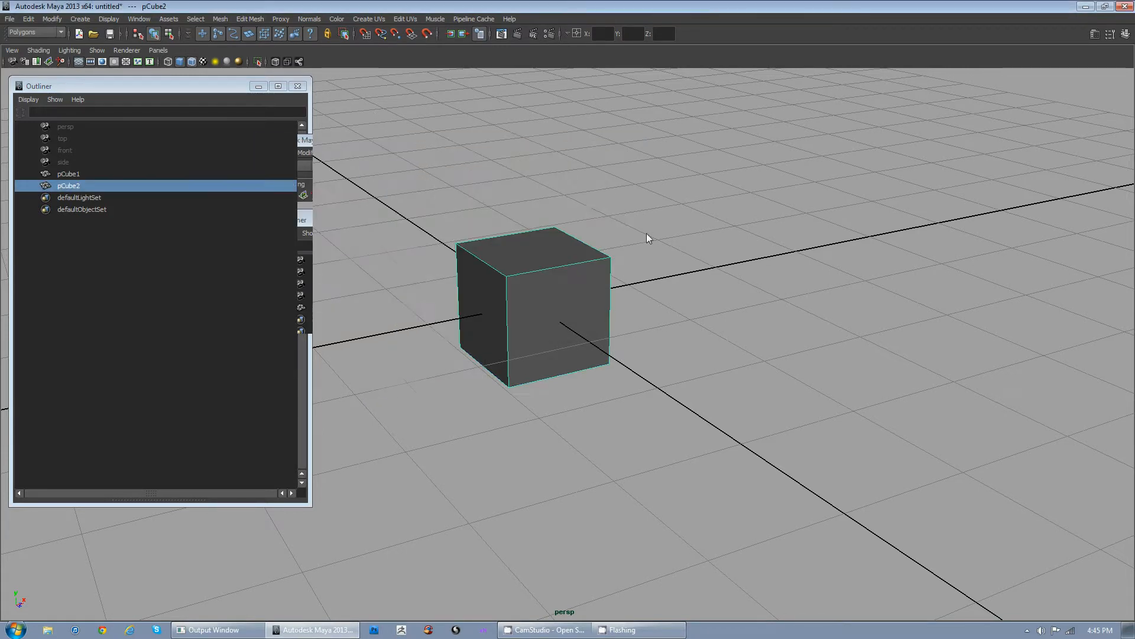
mouse_move(518, 201)
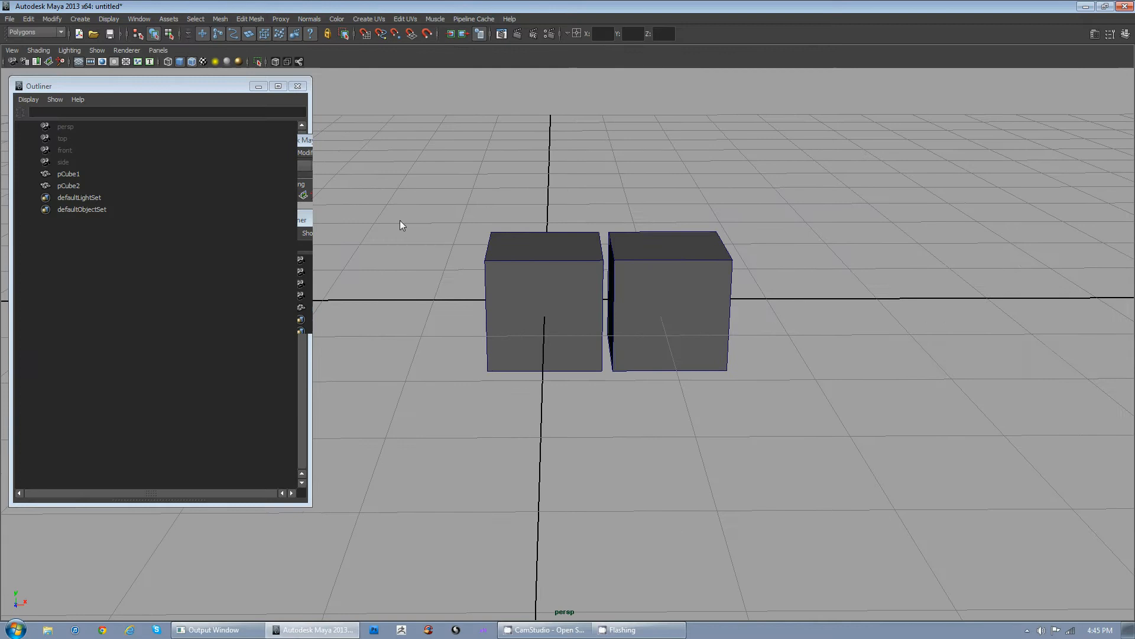
left_click(68, 180)
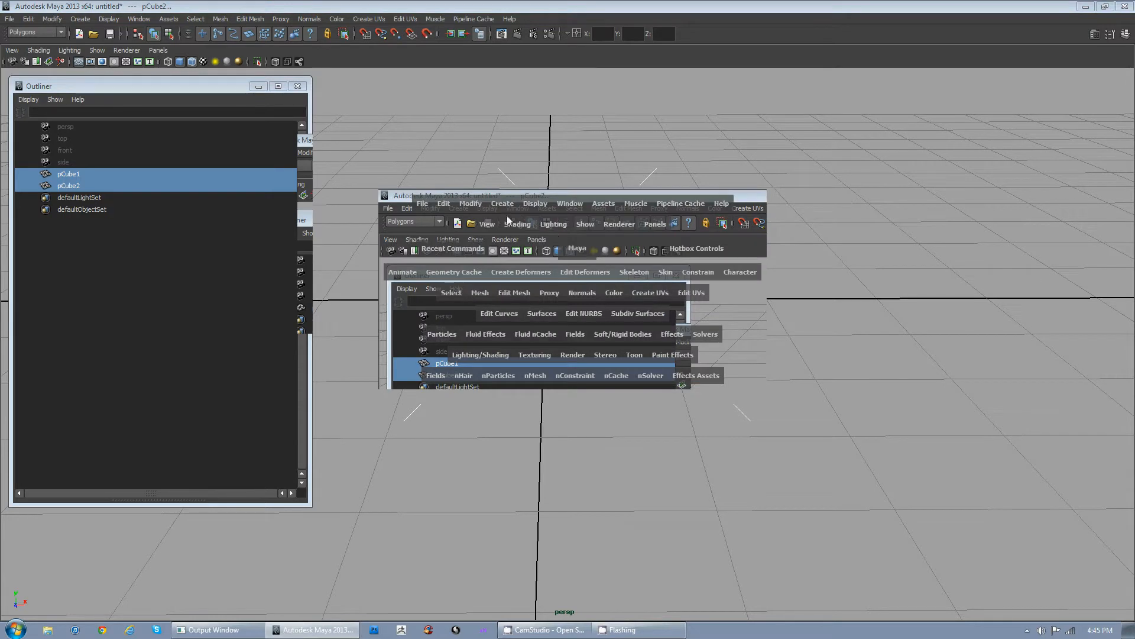
mouse_move(479, 296)
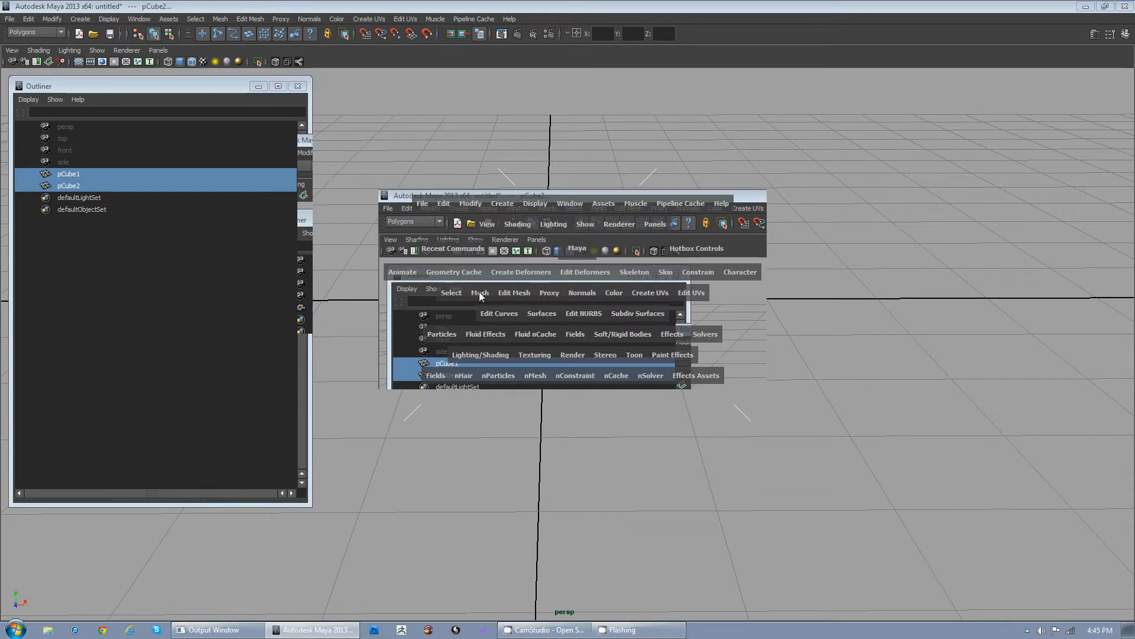
Step: Combine the two cubes via Hotbox Mesh > Combine, undo back to pCube1 and close the Outliner
left_click(479, 292)
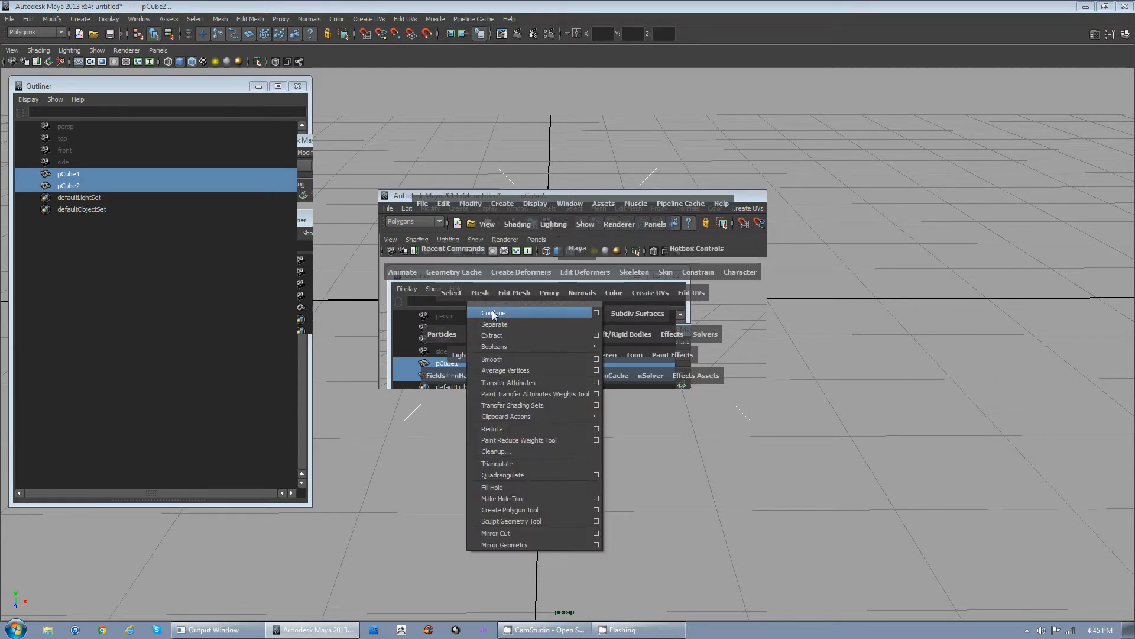
left_click(495, 312)
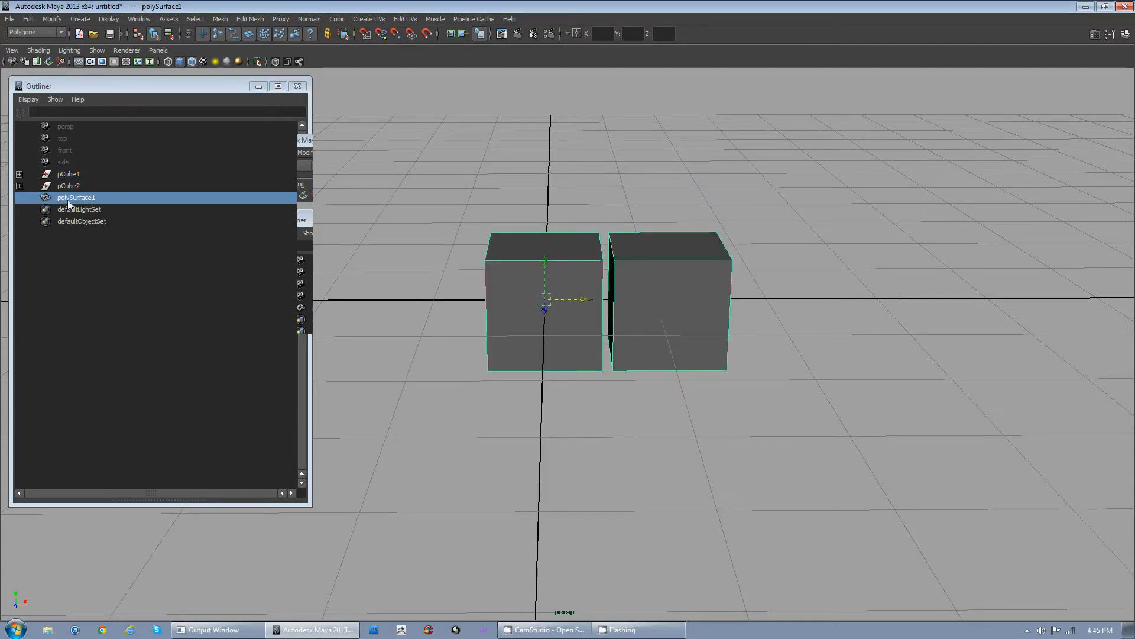
left_click(20, 186)
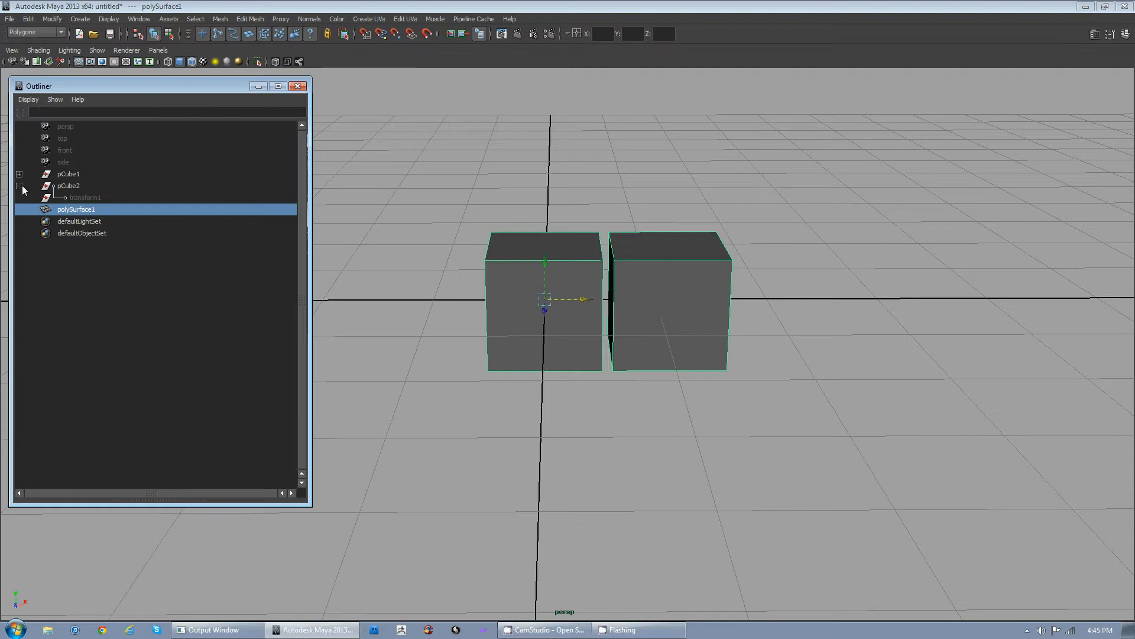
left_click(19, 174)
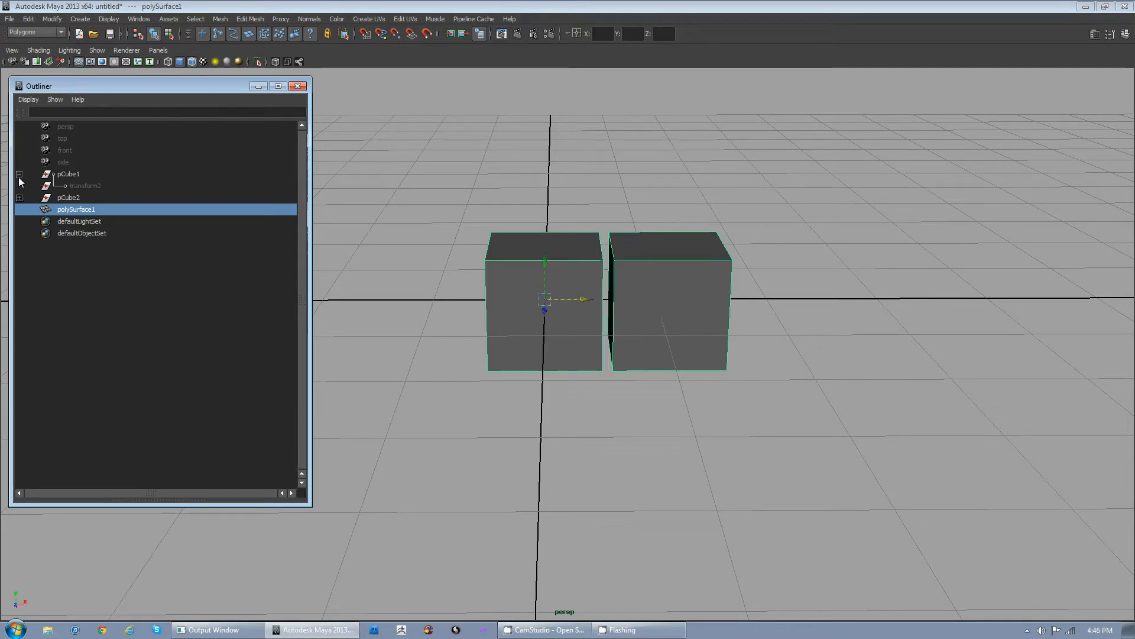
left_click(20, 174)
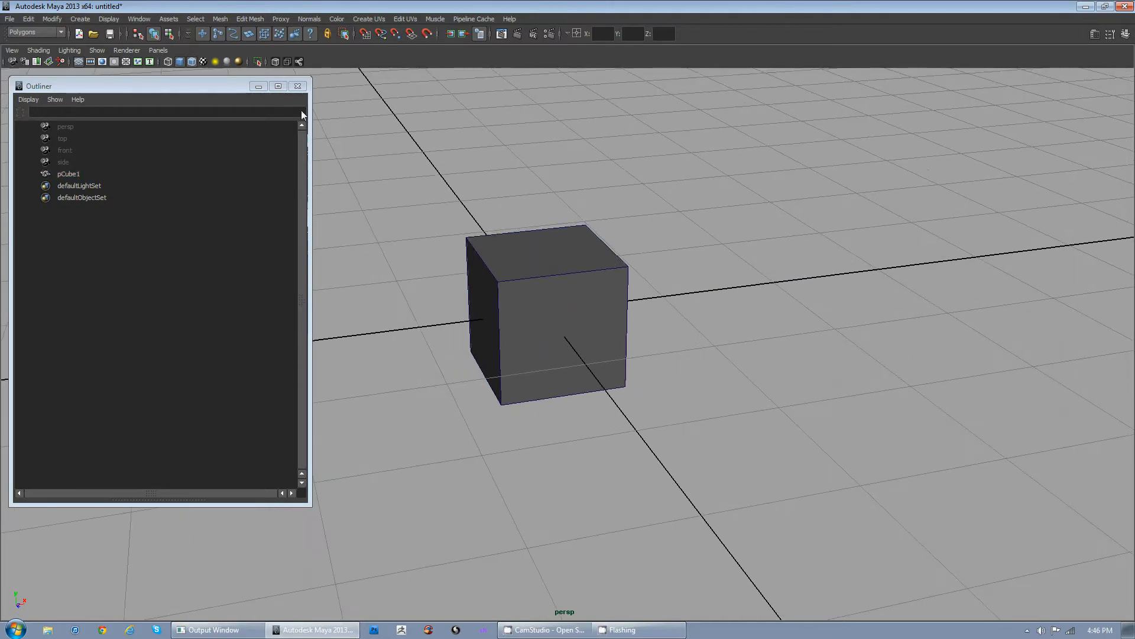
left_click(297, 85)
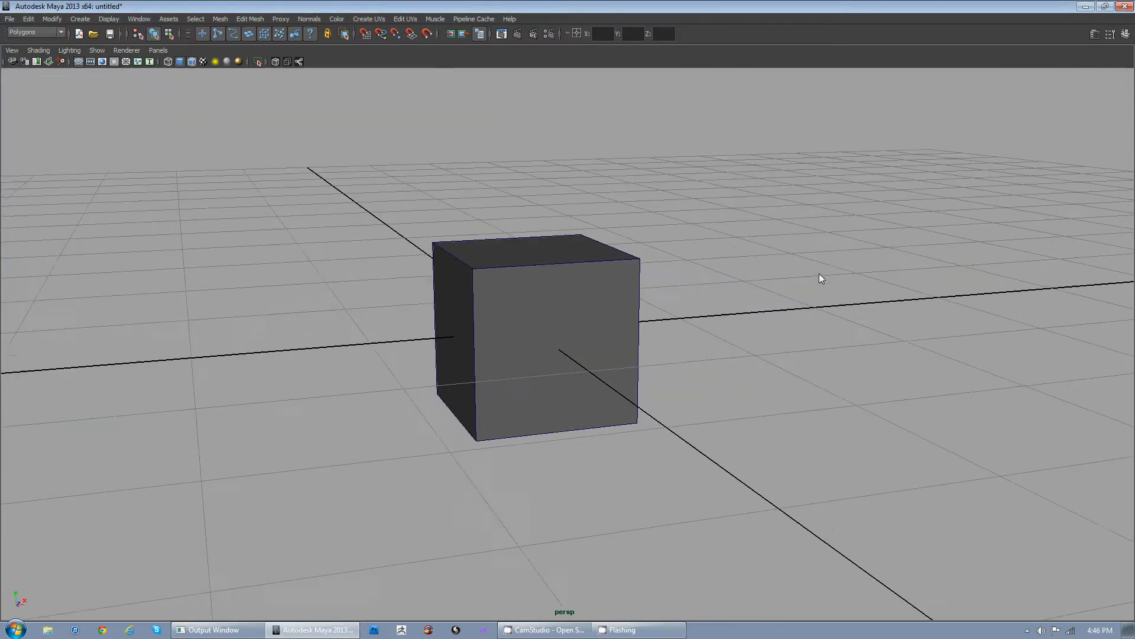
Step: Frame the cube in the viewports, then maximize the persp panel with Spacebar
right_click(546, 290)
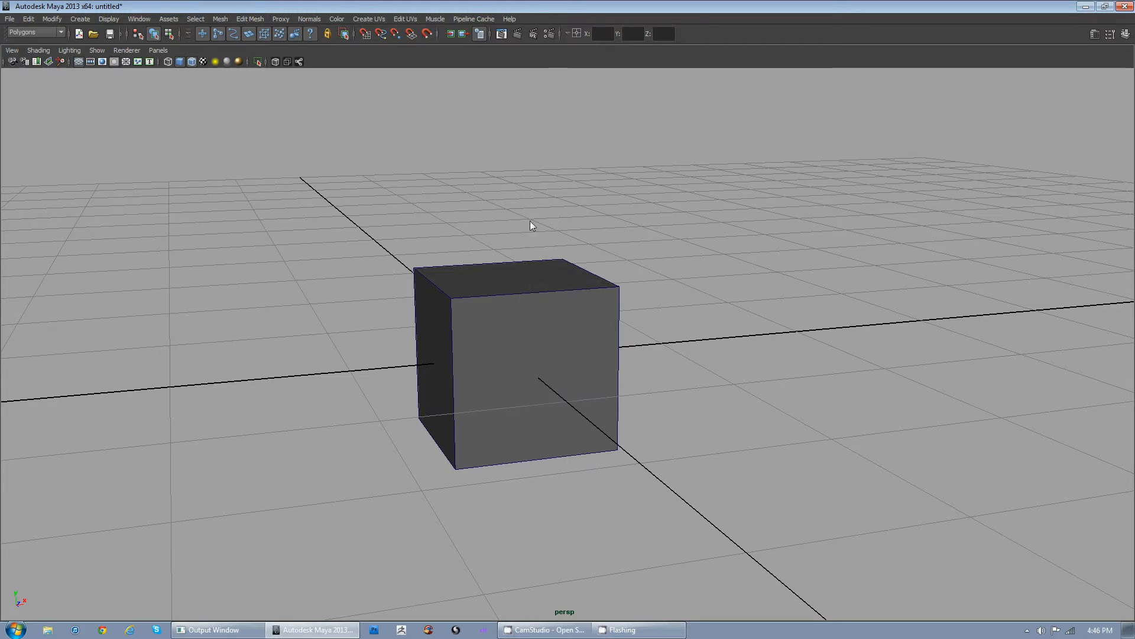
mouse_move(539, 201)
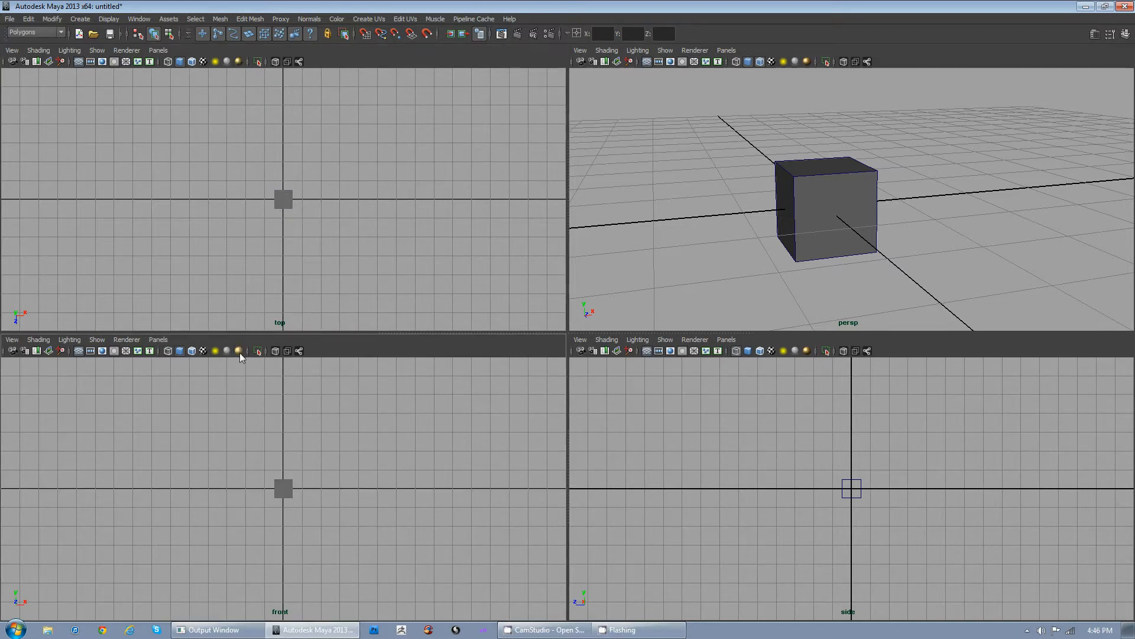
left_click(808, 350)
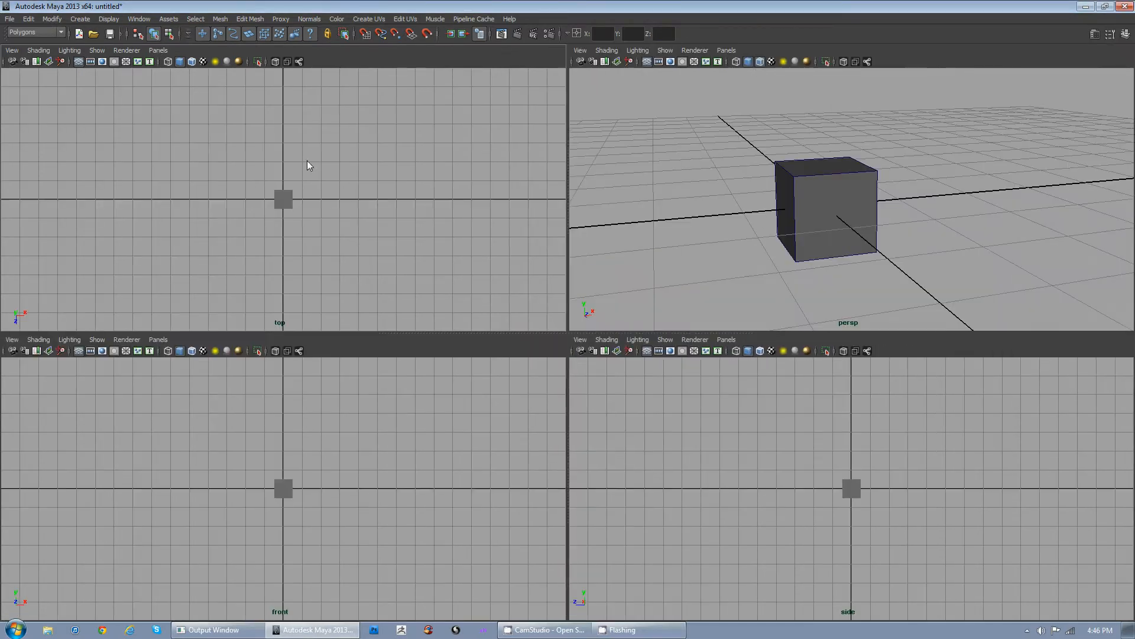
mouse_move(375, 190)
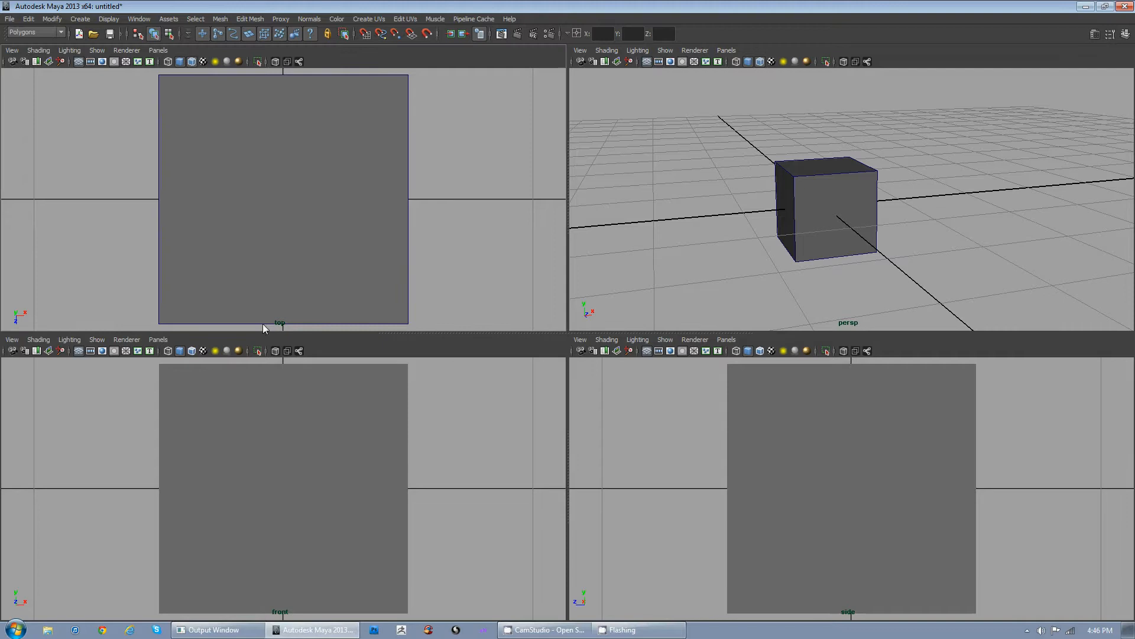
mouse_move(193, 358)
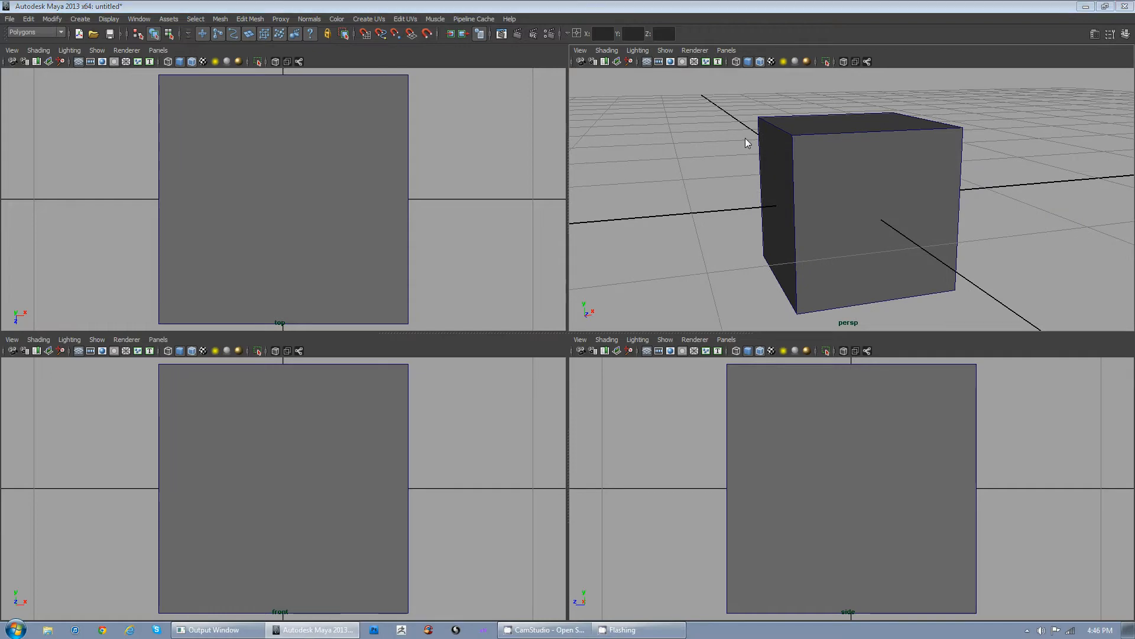
key("space")
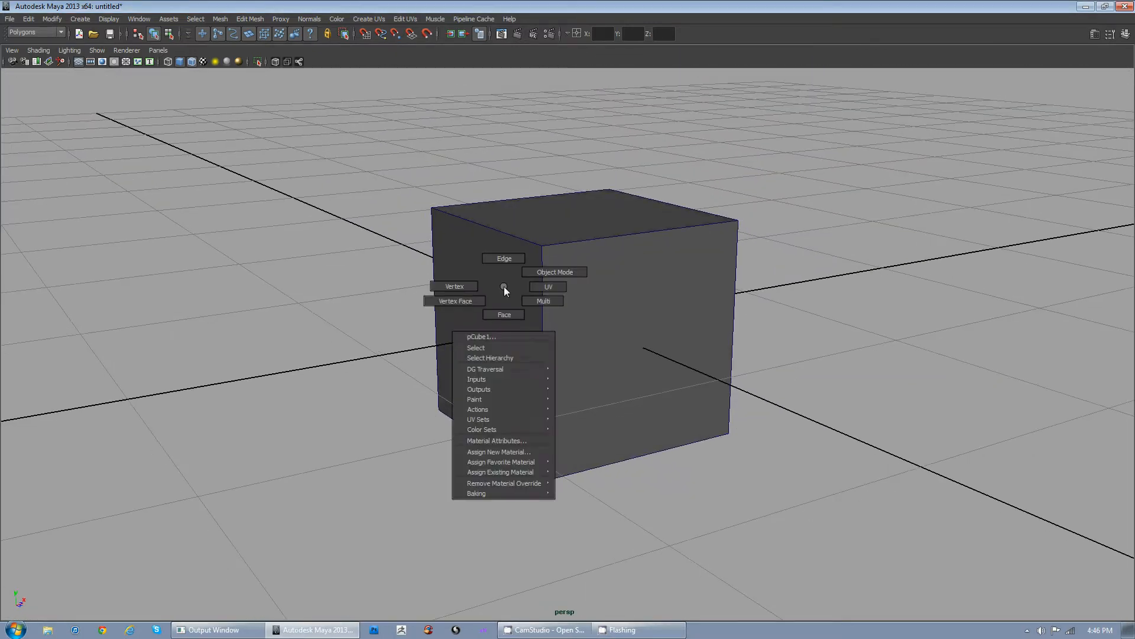
mouse_move(503, 315)
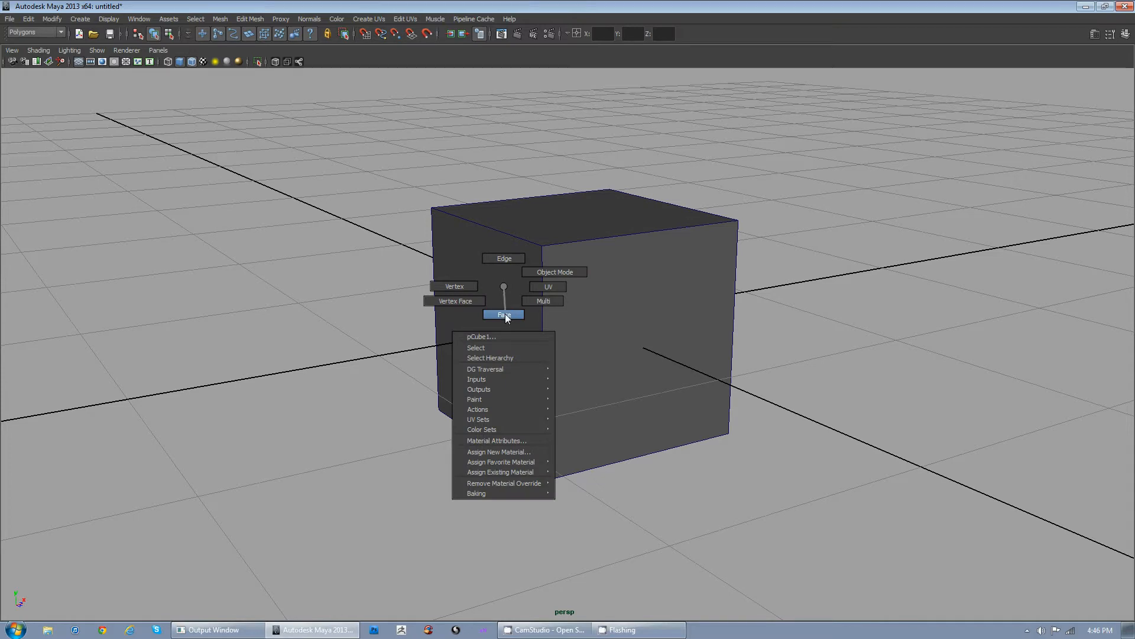
Step: Enter Face mode from the marking menu, select the cube's left face and bring up the face tools
left_click(503, 315)
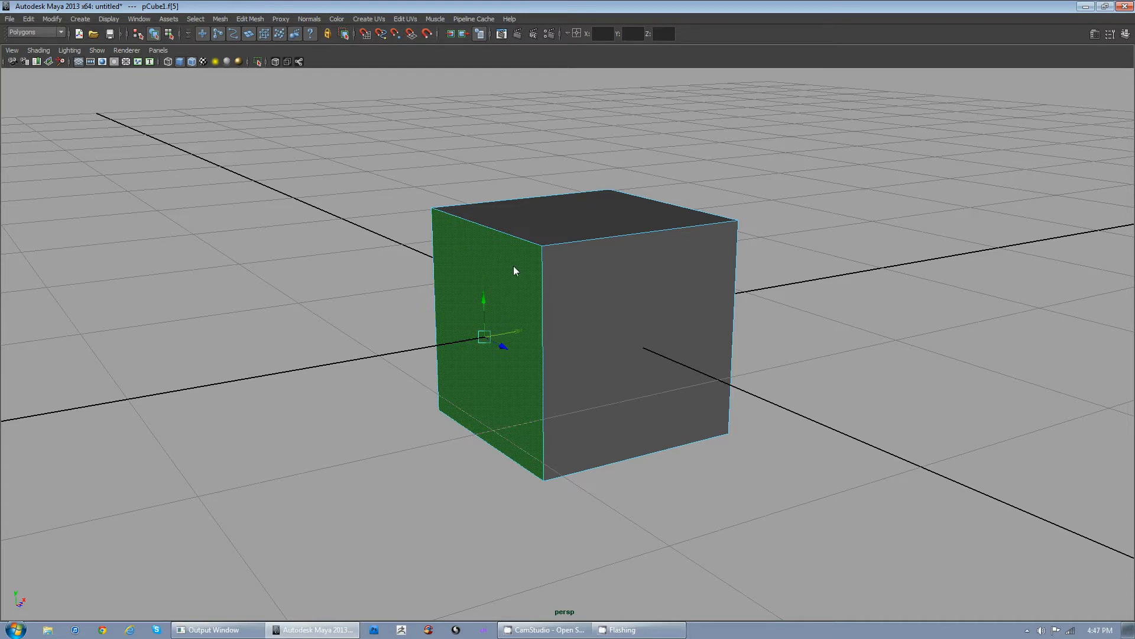
right_click(515, 271)
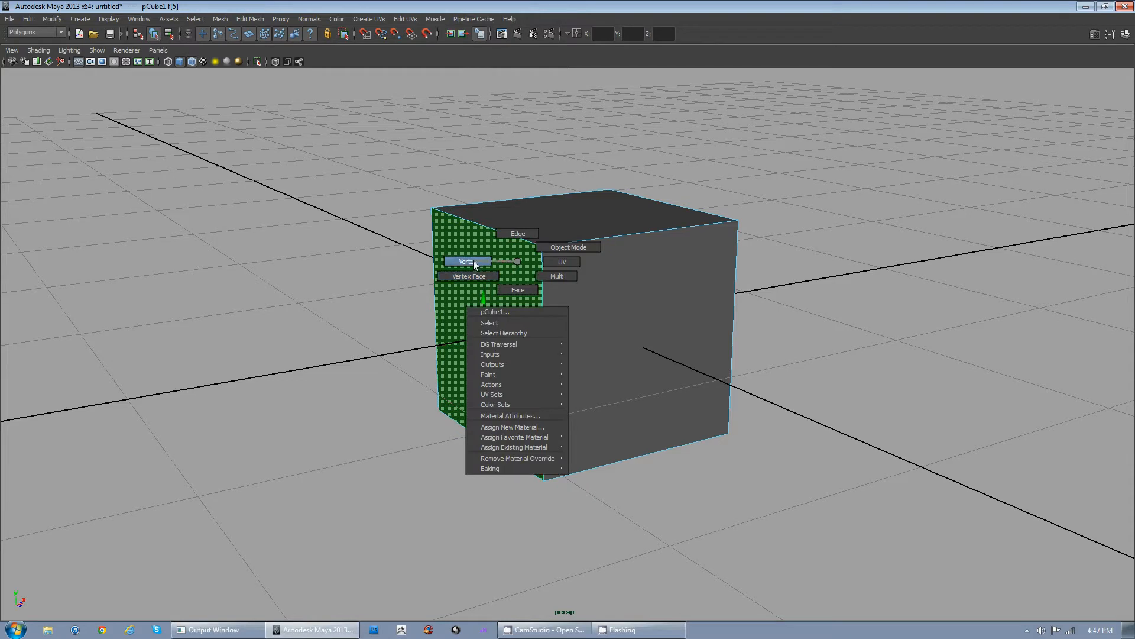
mouse_move(569, 247)
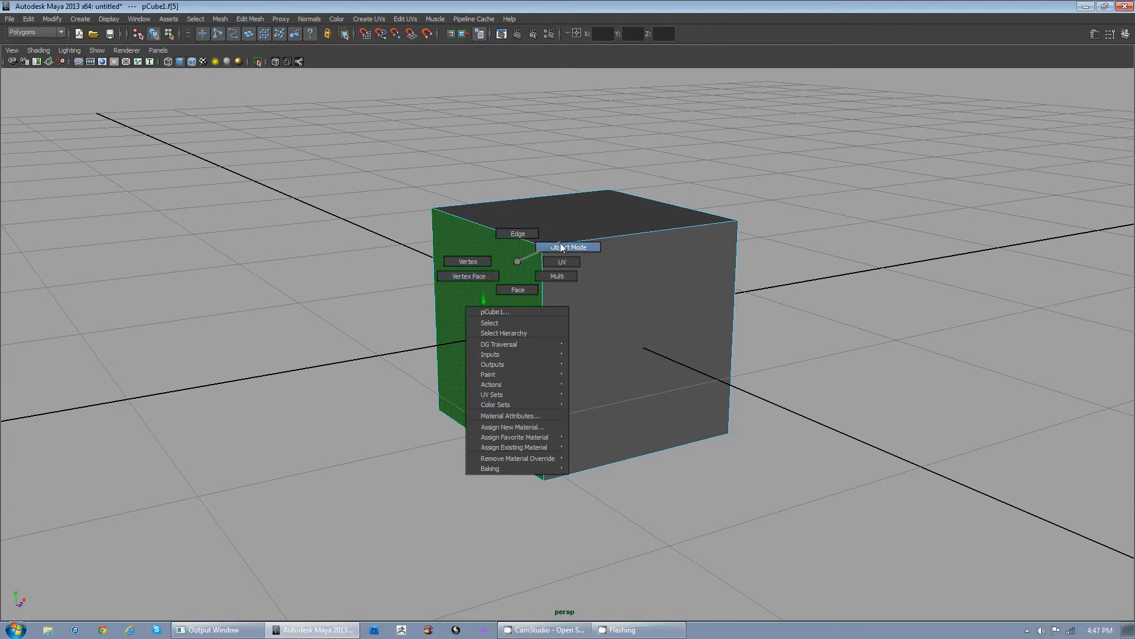
mouse_move(516, 289)
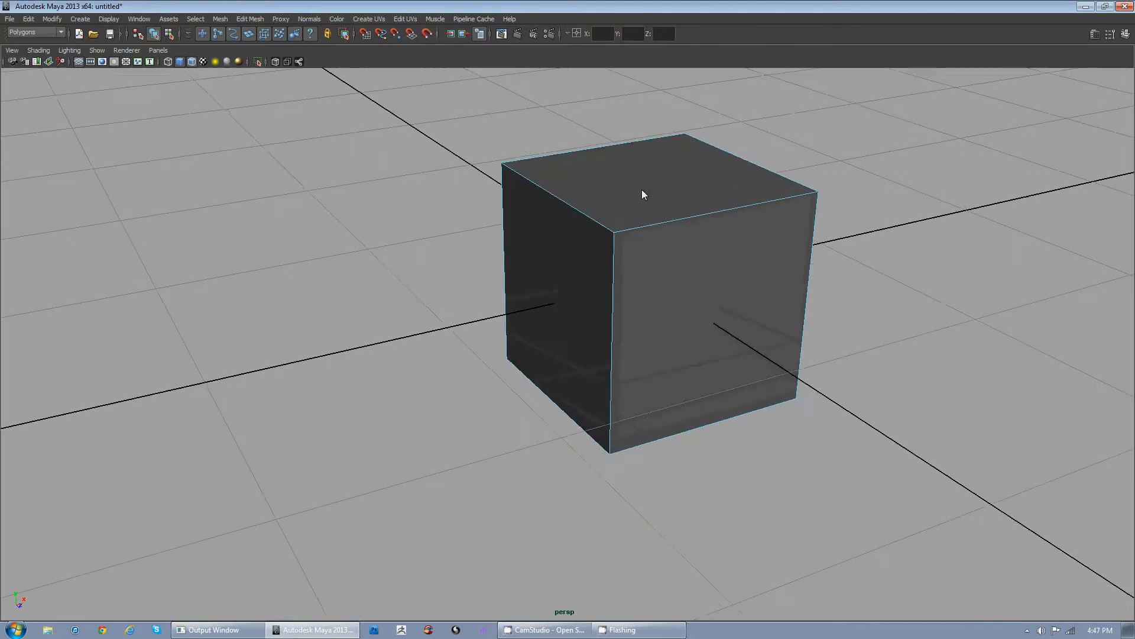
left_click(550, 276)
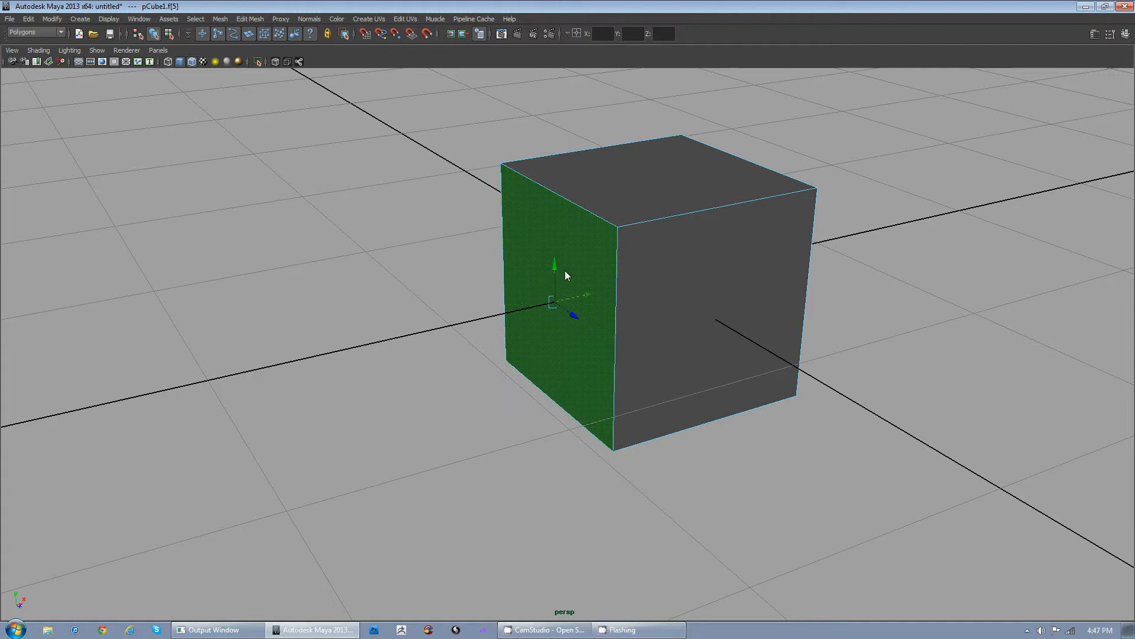
right_click(567, 275)
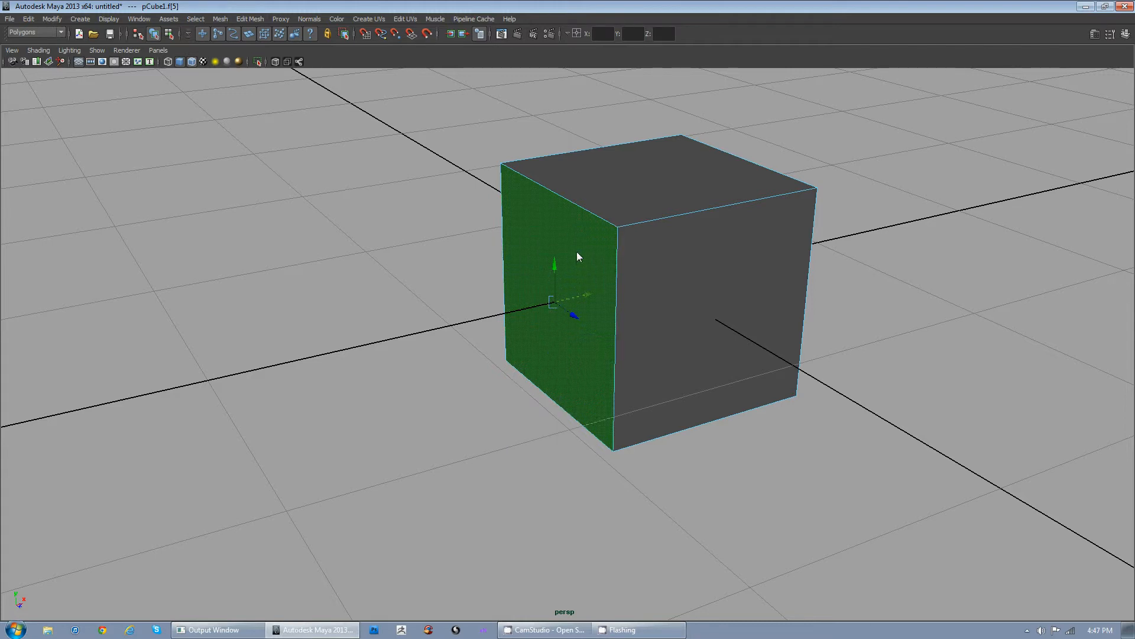
mouse_move(579, 241)
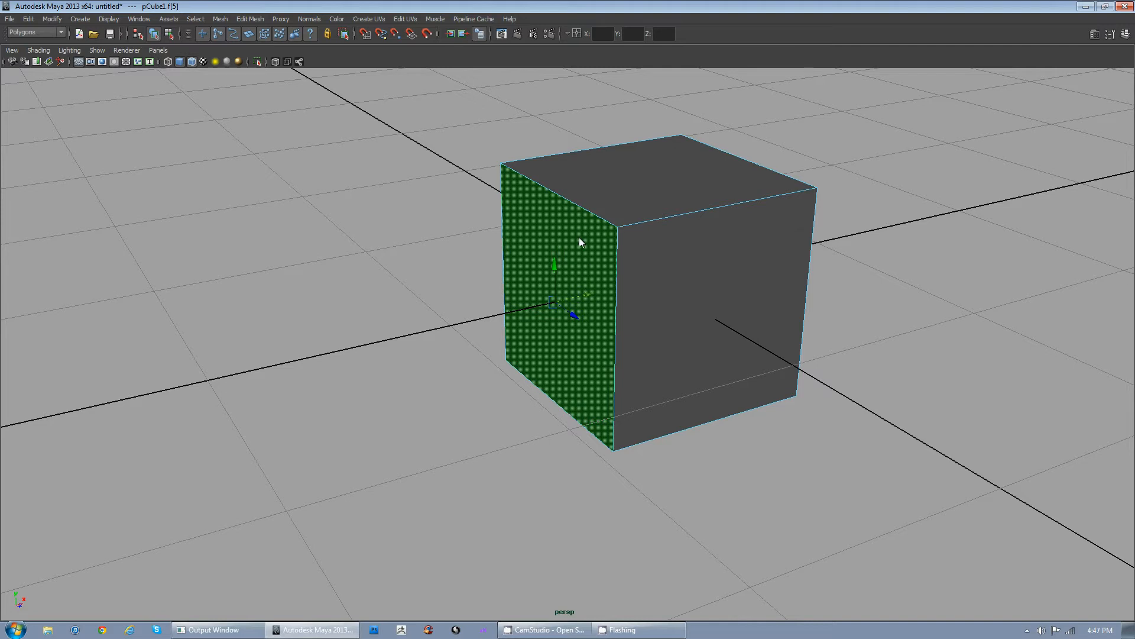
right_click(580, 243)
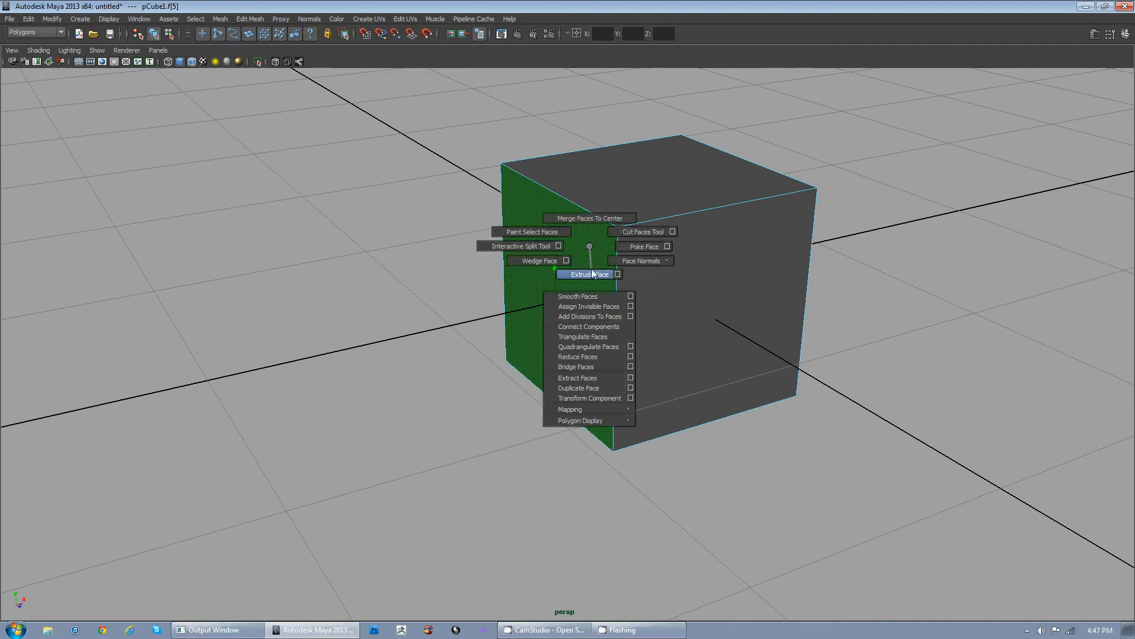
mouse_move(590, 262)
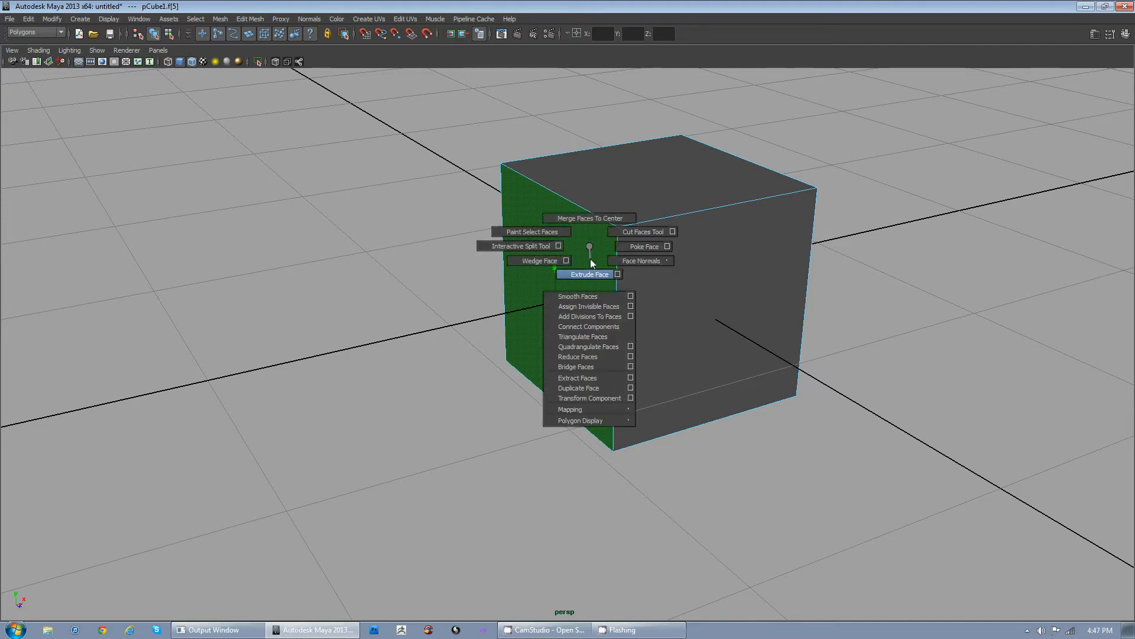
mouse_move(591, 236)
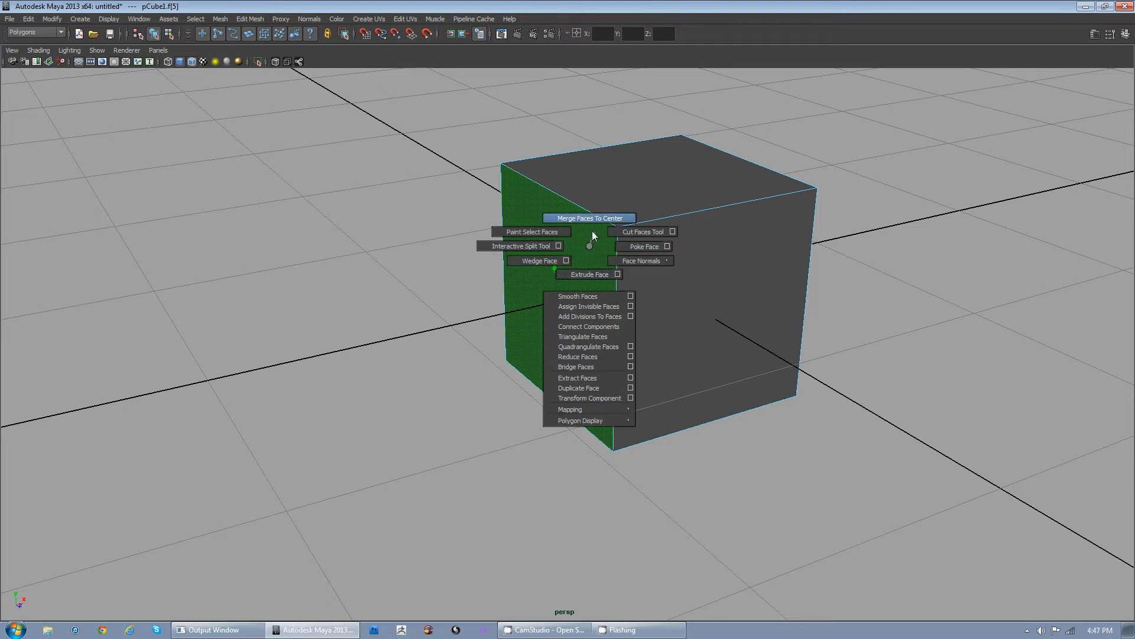
mouse_move(586, 275)
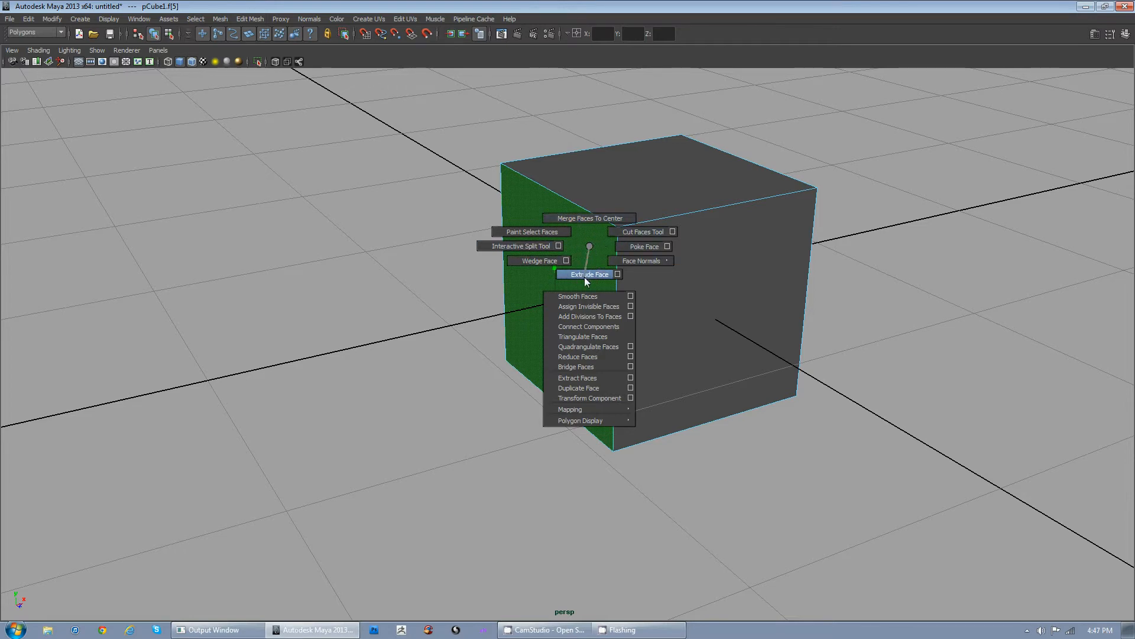
Step: Extrude the left face, then scale it down and pull it outward into a tapered end
left_click(588, 273)
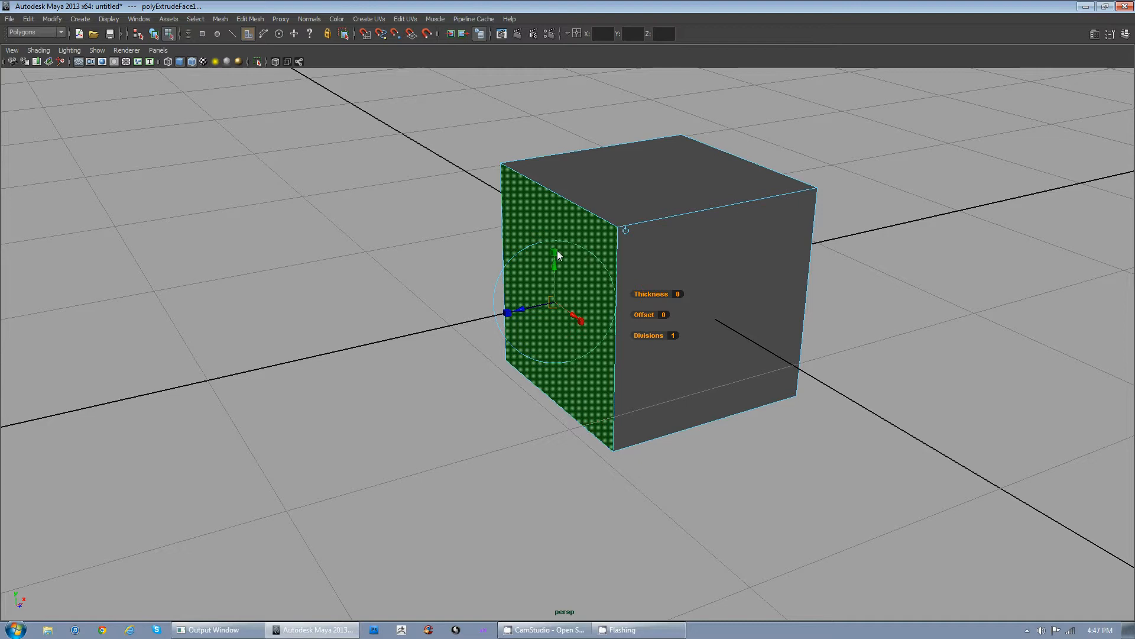
mouse_move(563, 224)
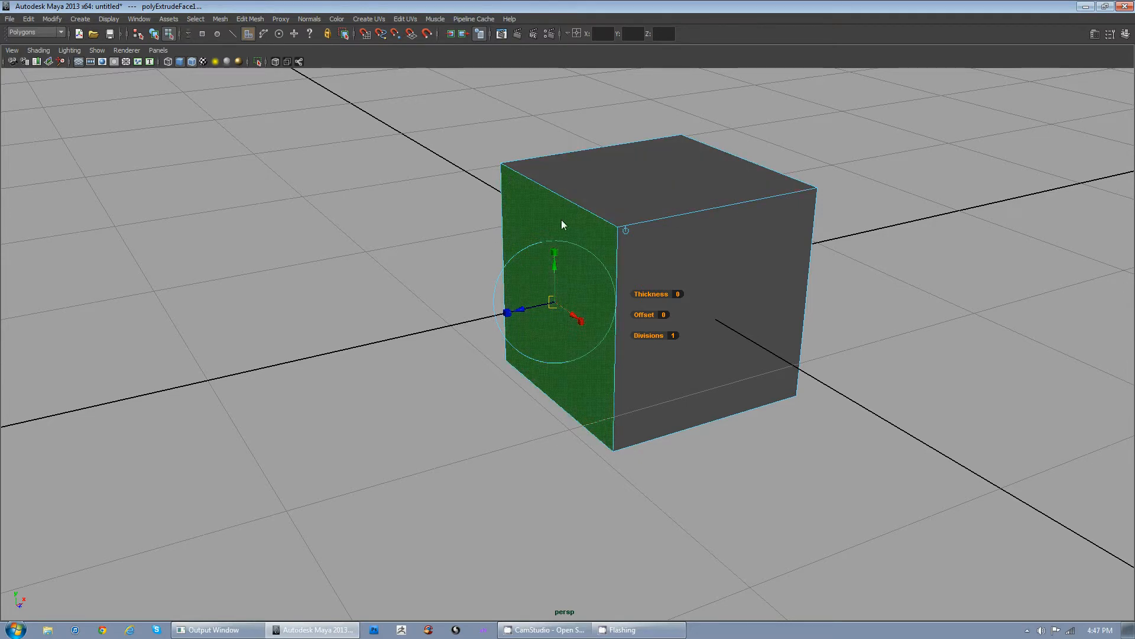
mouse_move(534, 221)
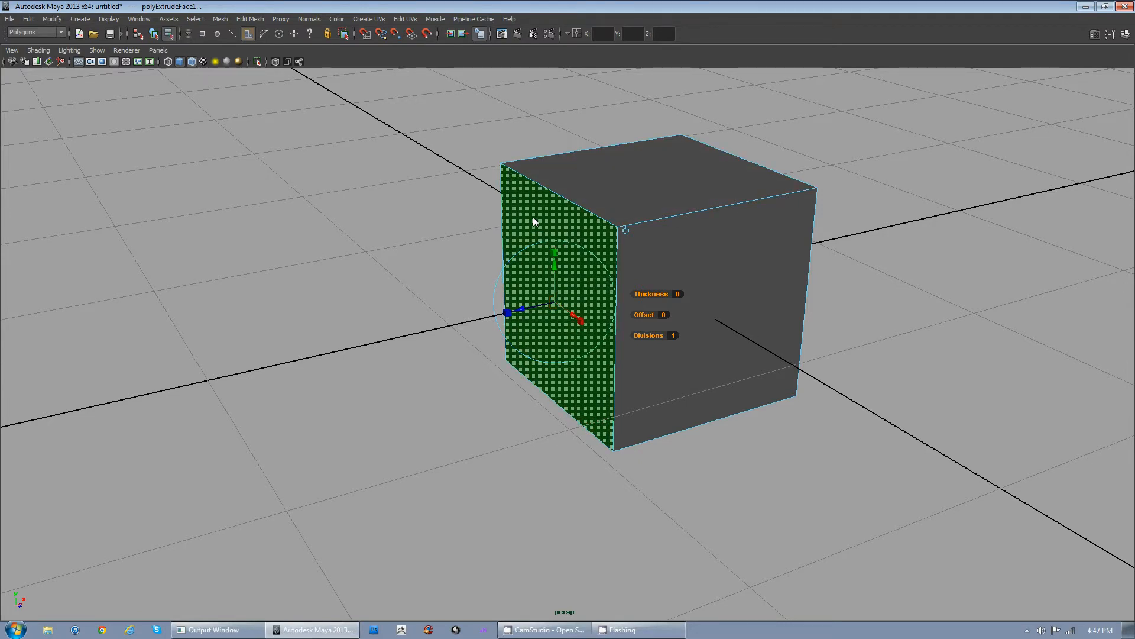
mouse_move(557, 267)
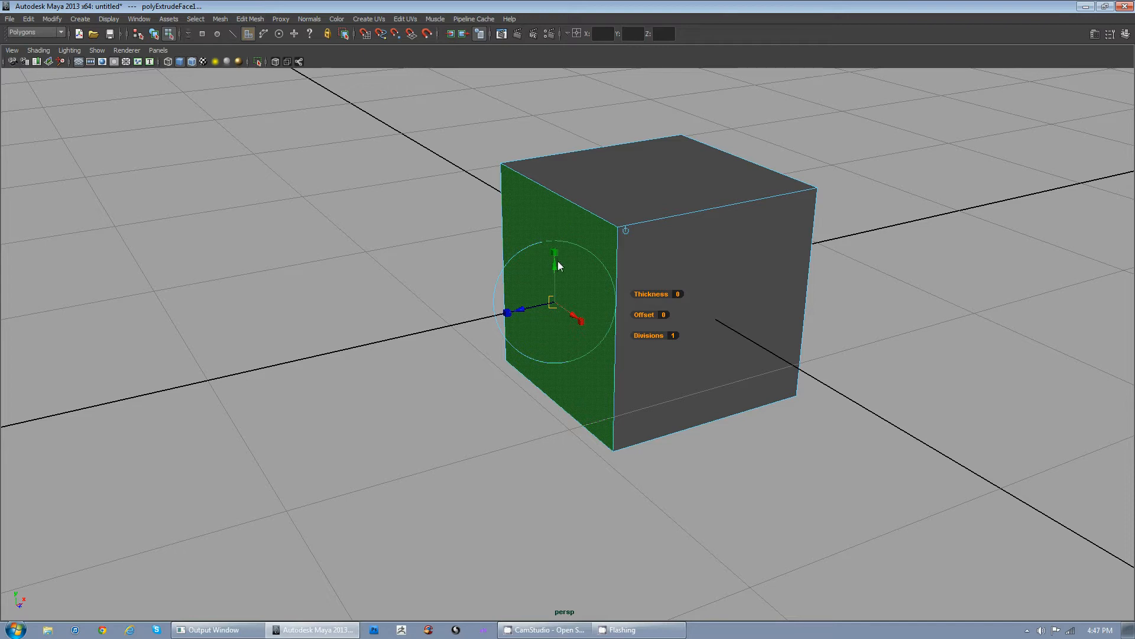
mouse_move(512, 233)
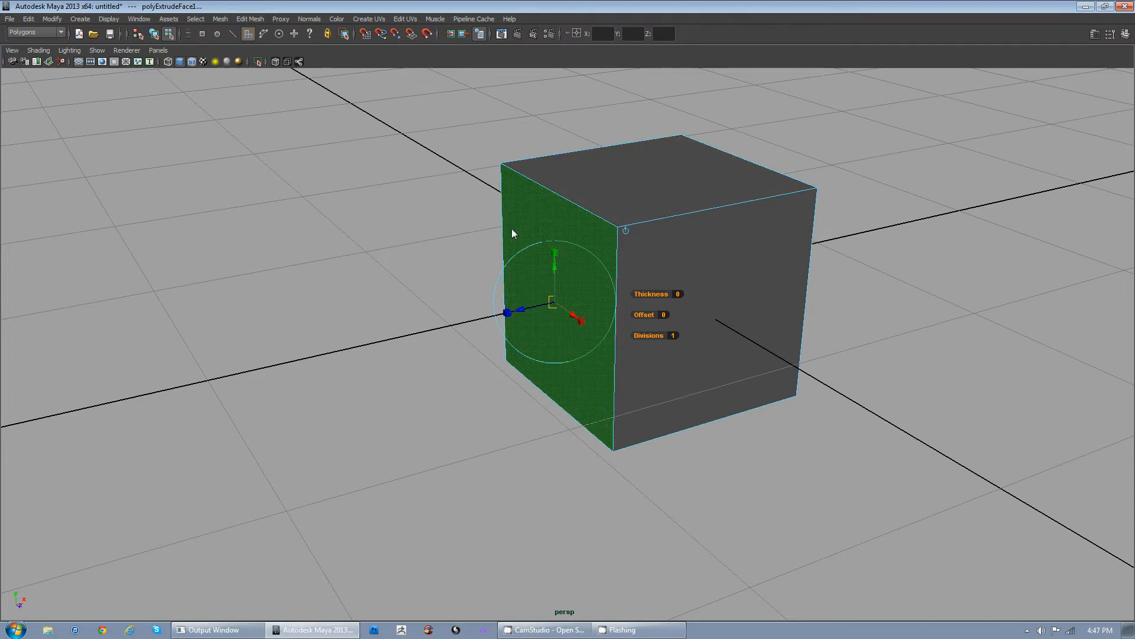
mouse_move(556, 256)
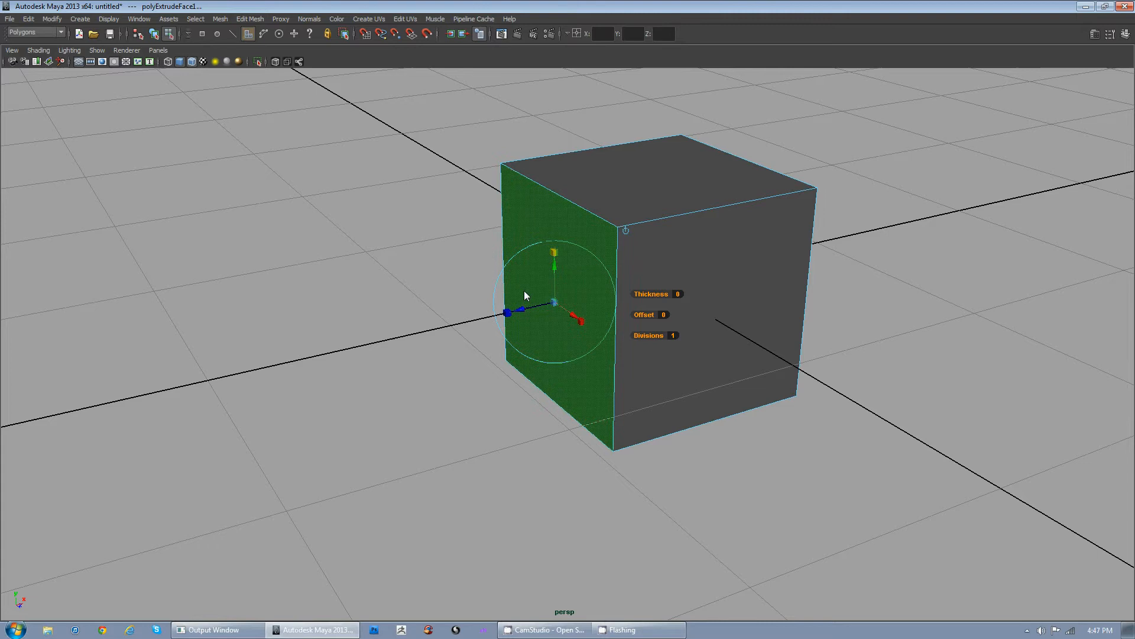
mouse_move(553, 307)
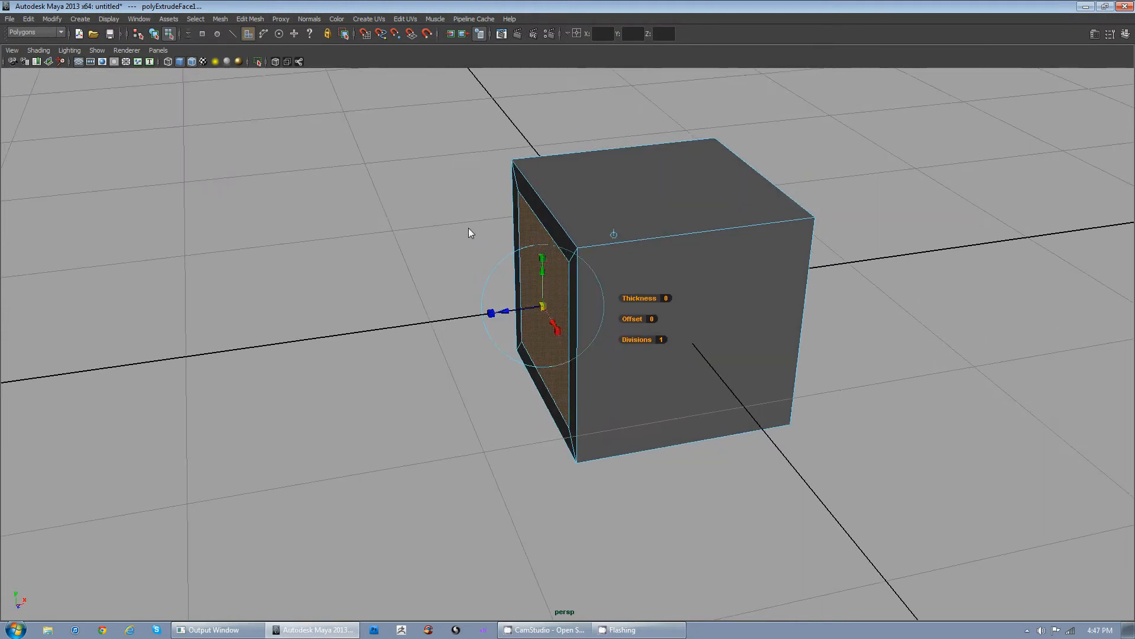
mouse_move(437, 237)
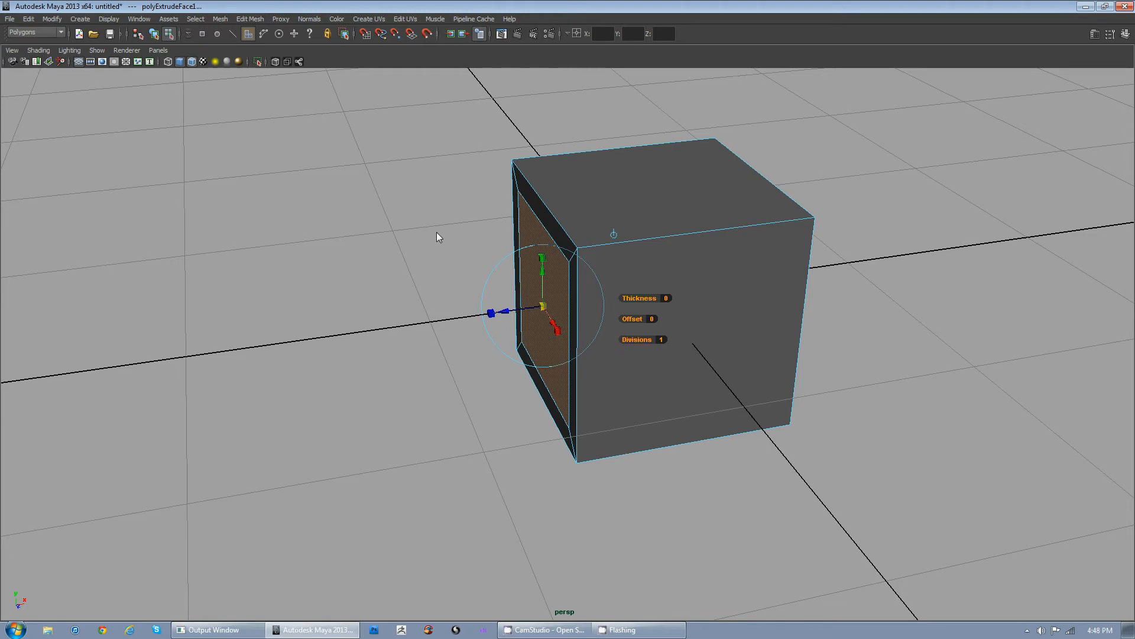
mouse_move(449, 261)
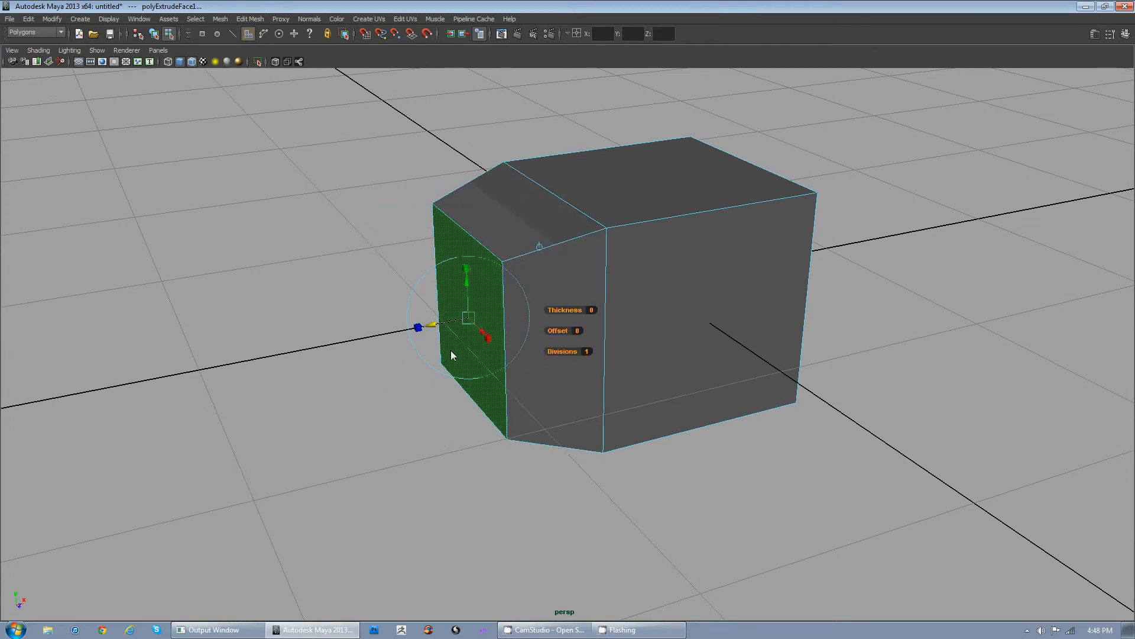
right_click(451, 354)
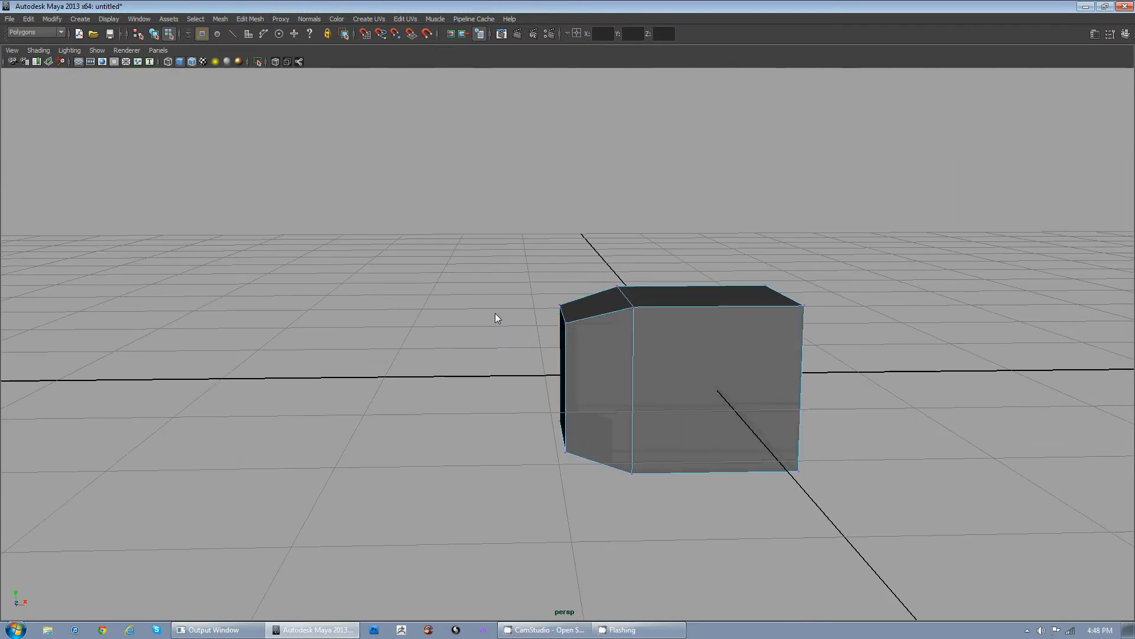
Step: Move pCube1's top corner vertices to slant it, return to Object Mode and switch to Rotate (E)
left_click(632, 307)
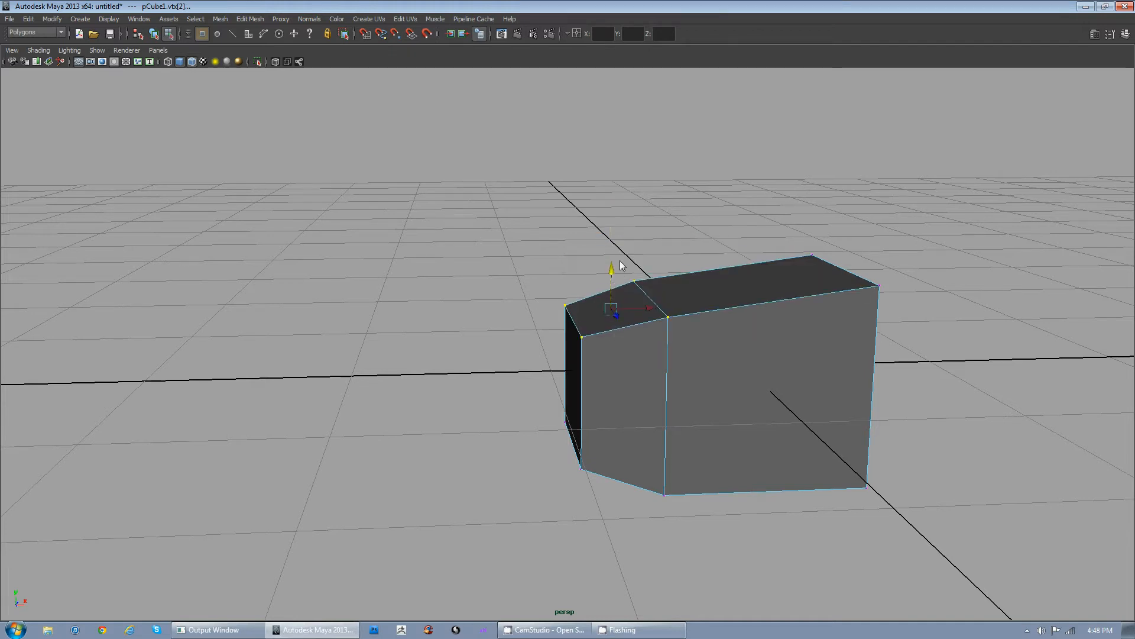
mouse_move(782, 180)
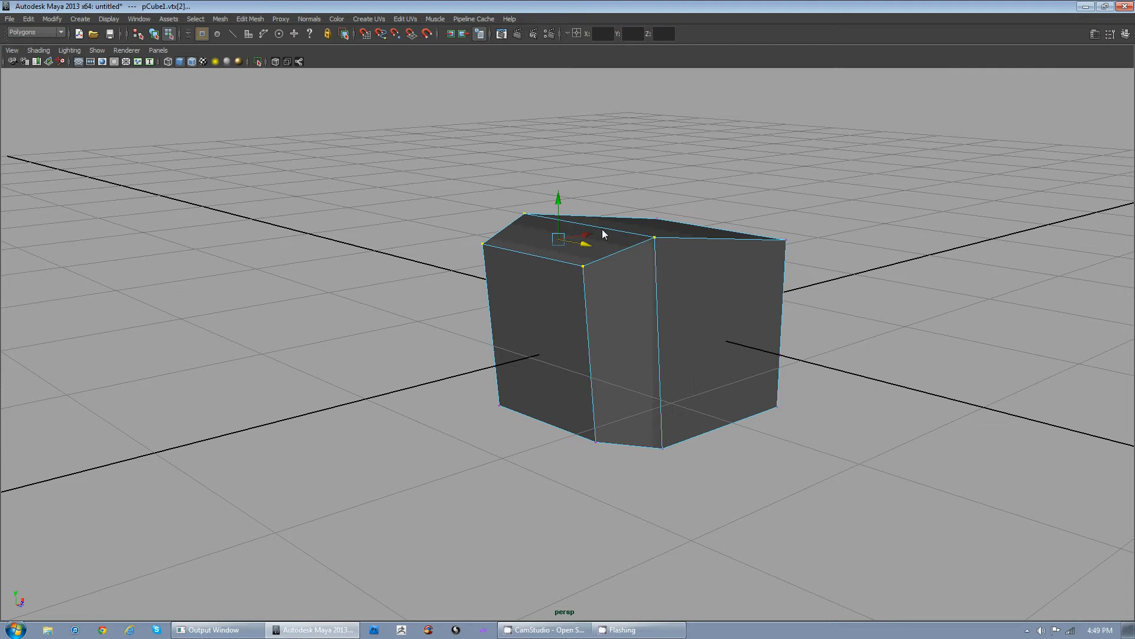
right_click(604, 233)
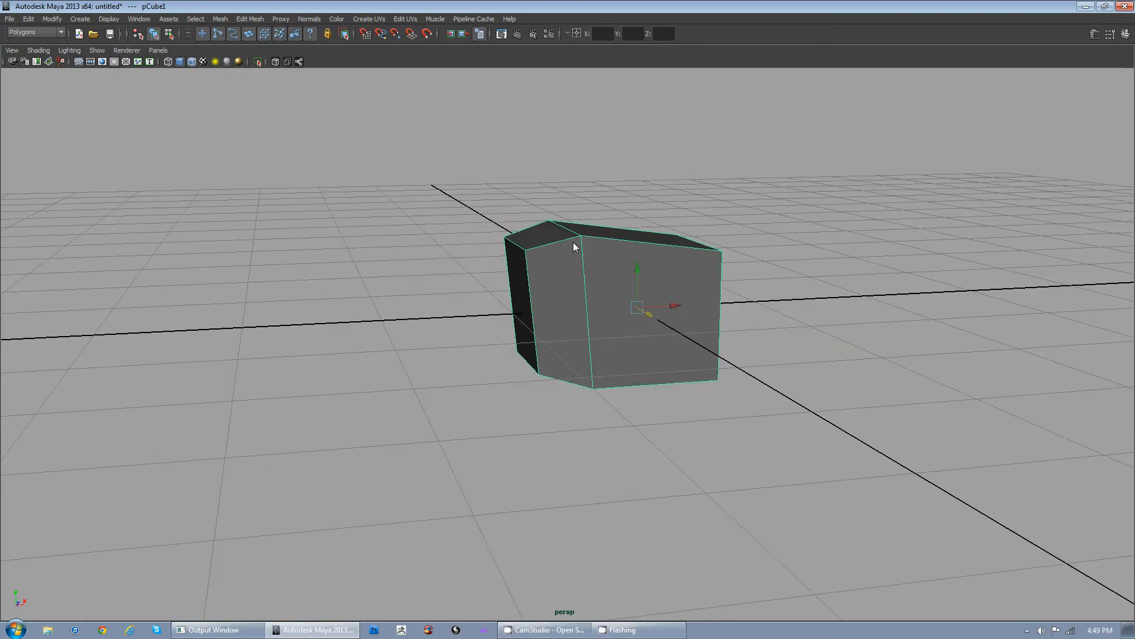
key("e")
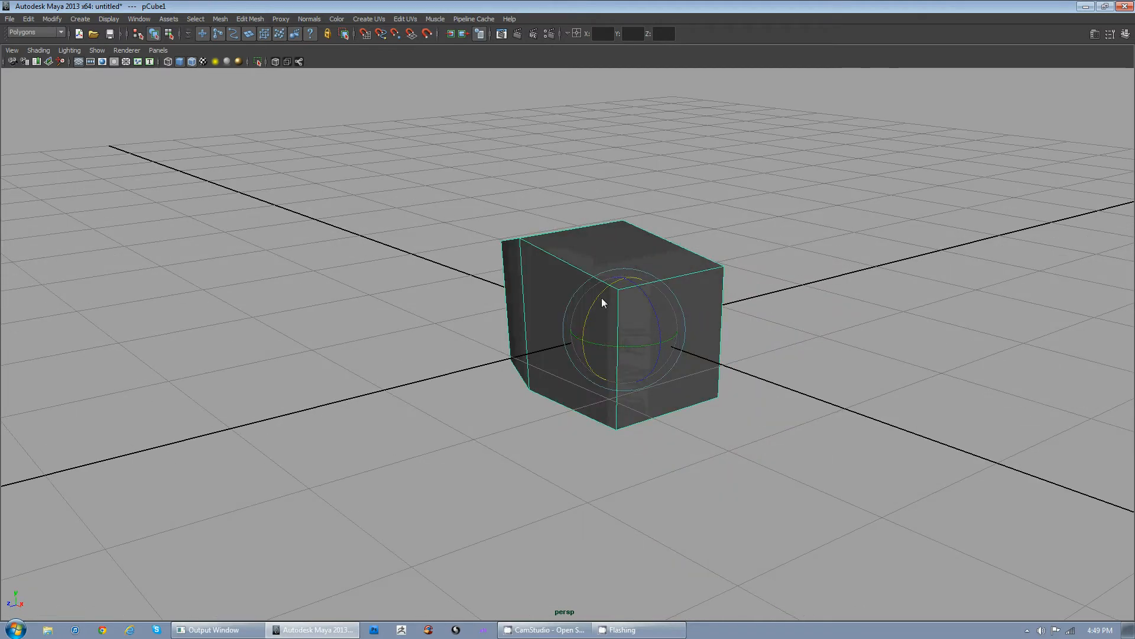
mouse_move(929, 357)
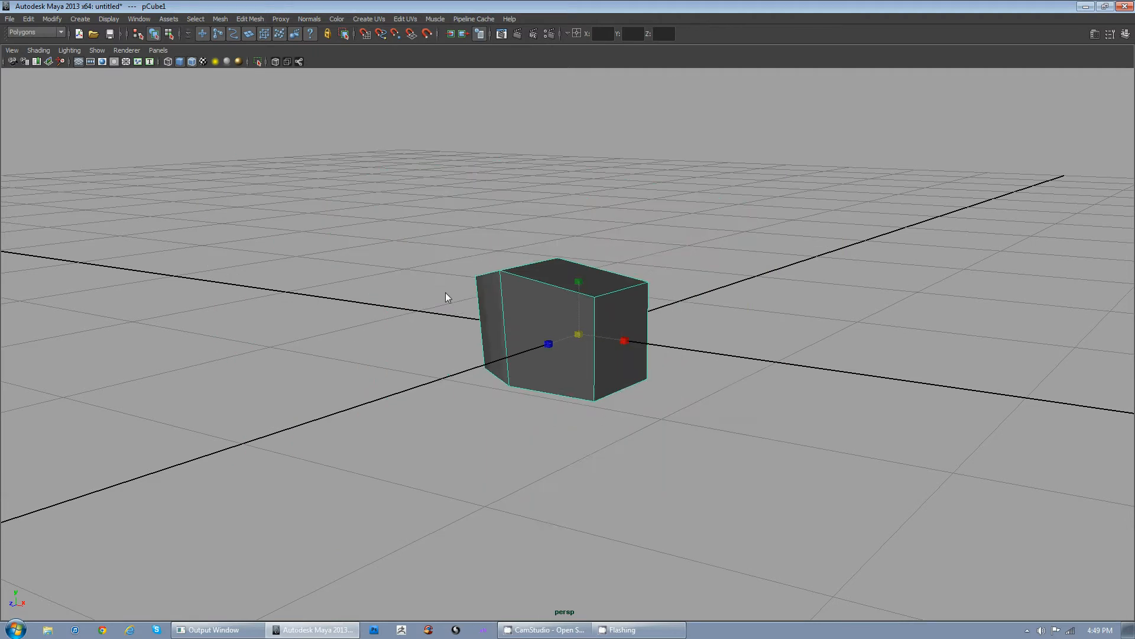
Step: Switch the cube to Edge then Vertex mode and bring up Modify > Transformation Tools
right_click(548, 341)
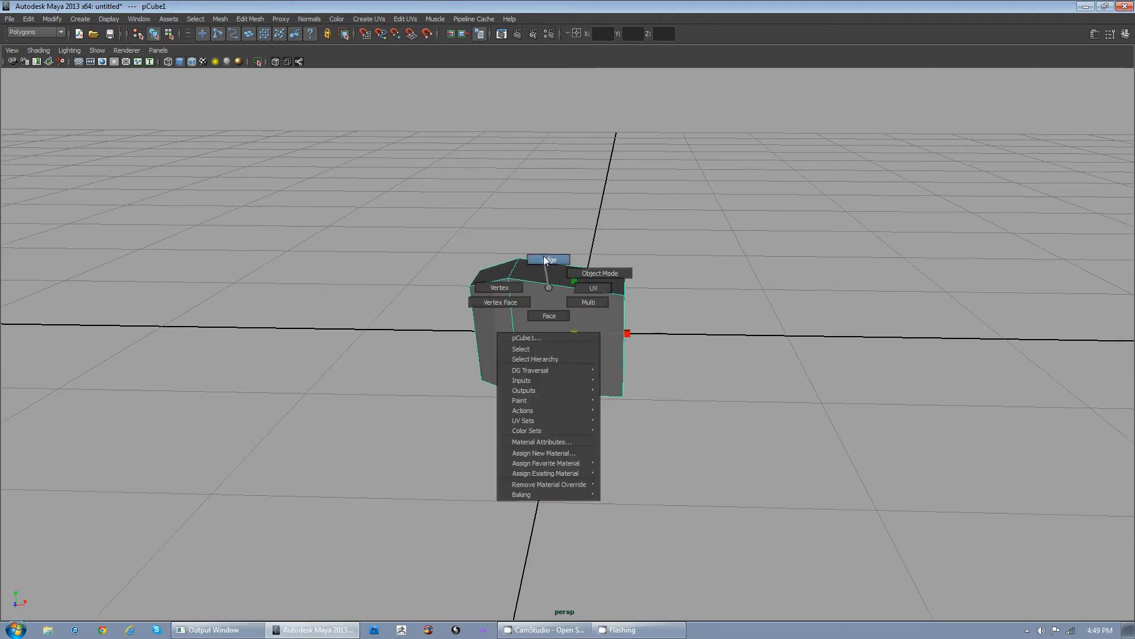
left_click(547, 259)
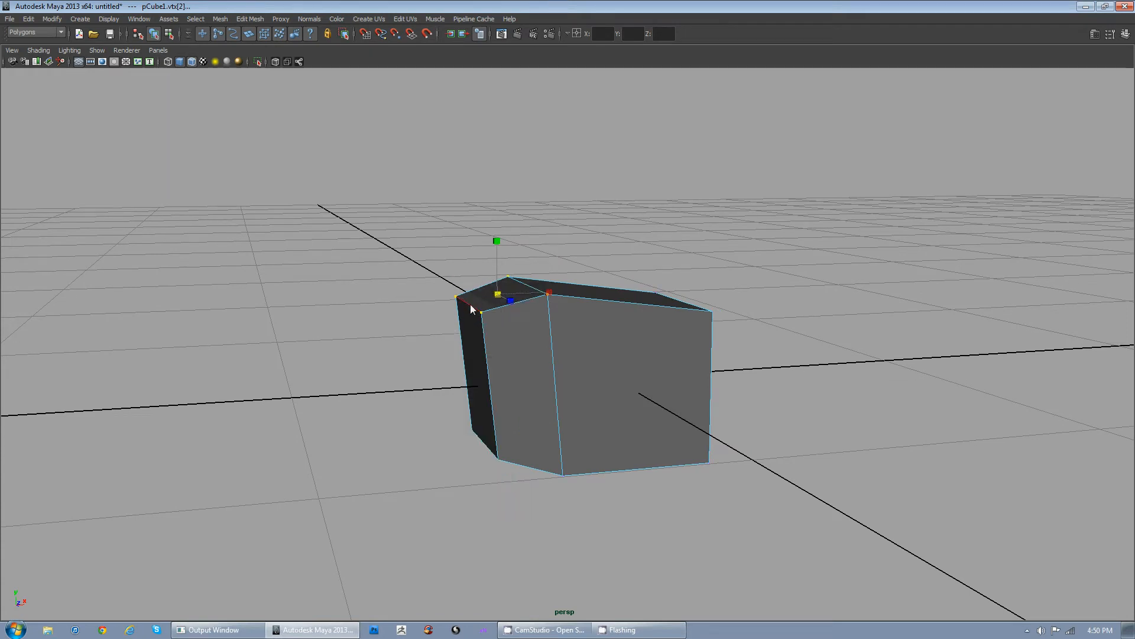
right_click(471, 307)
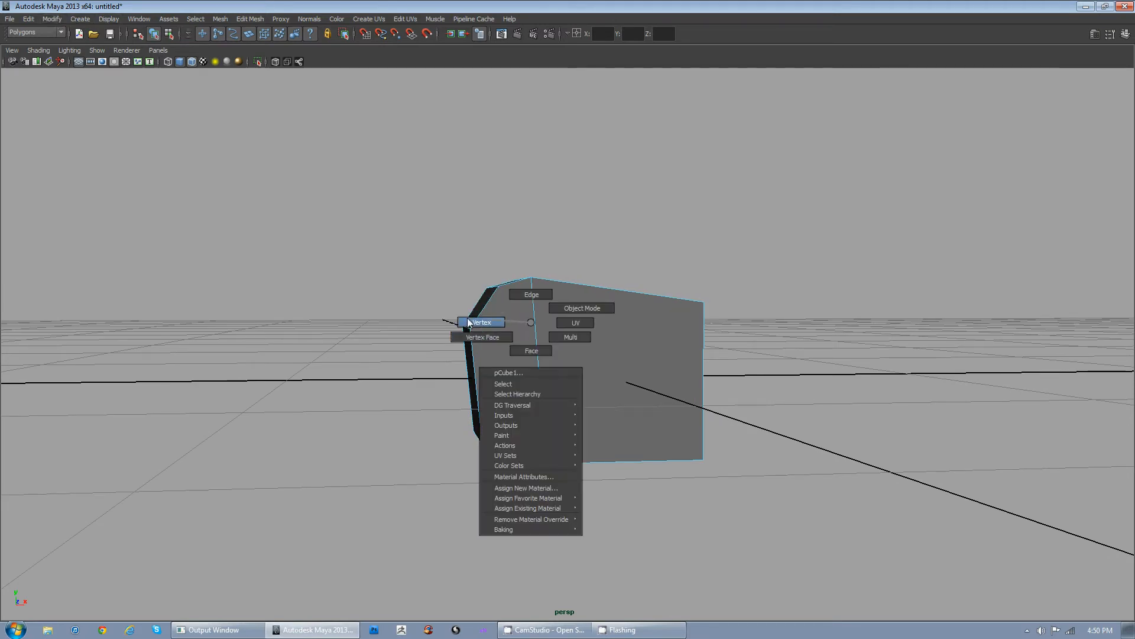
left_click(480, 322)
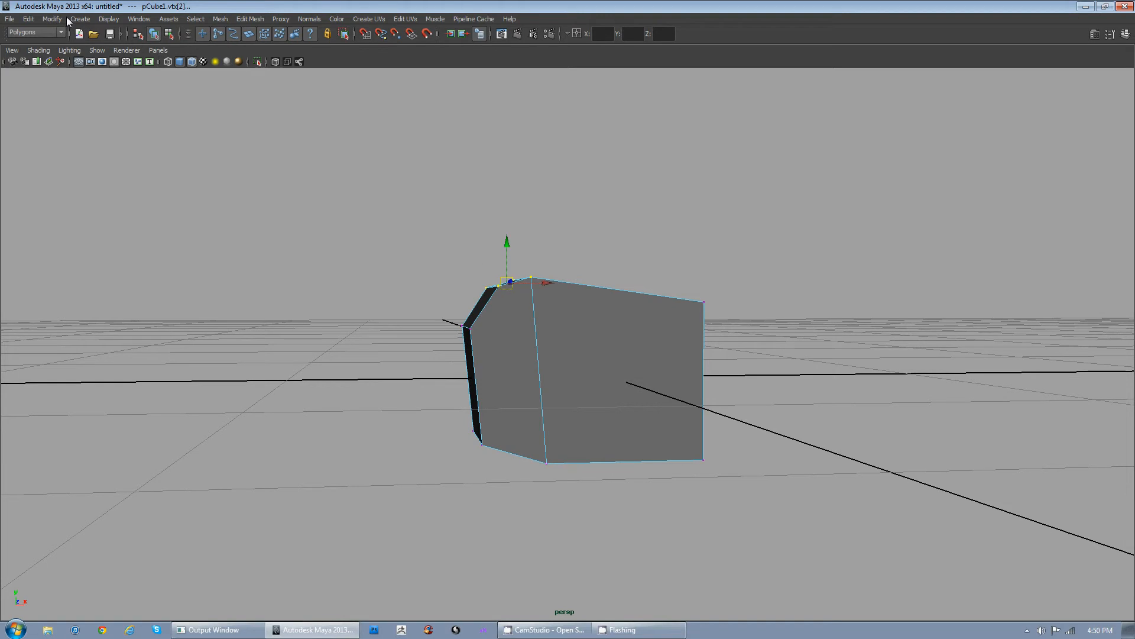
left_click(50, 18)
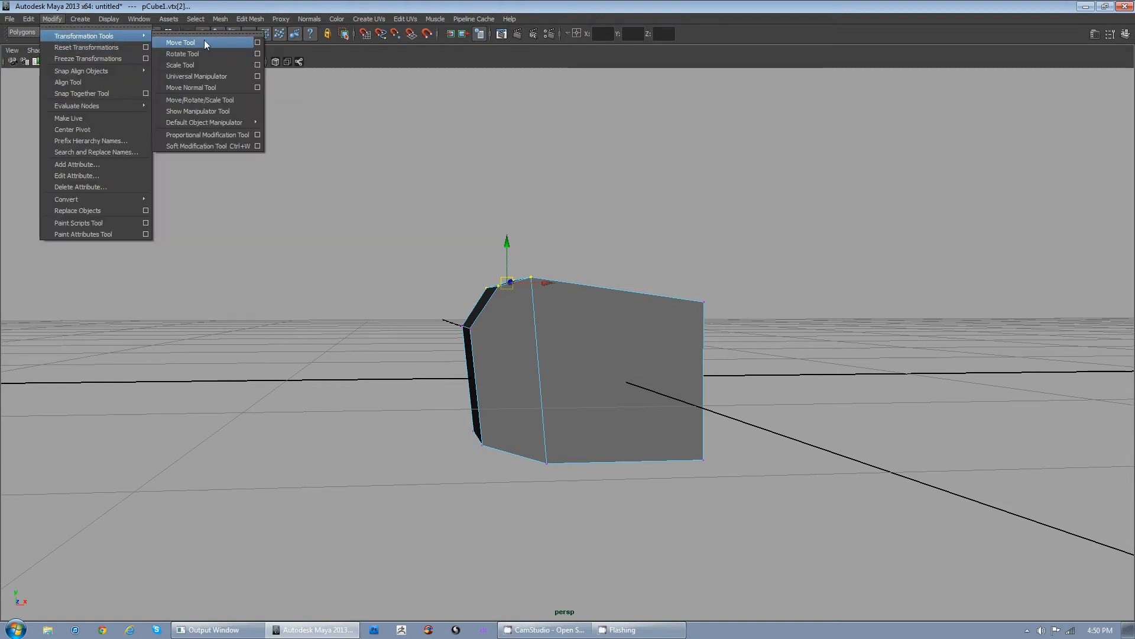
mouse_move(258, 43)
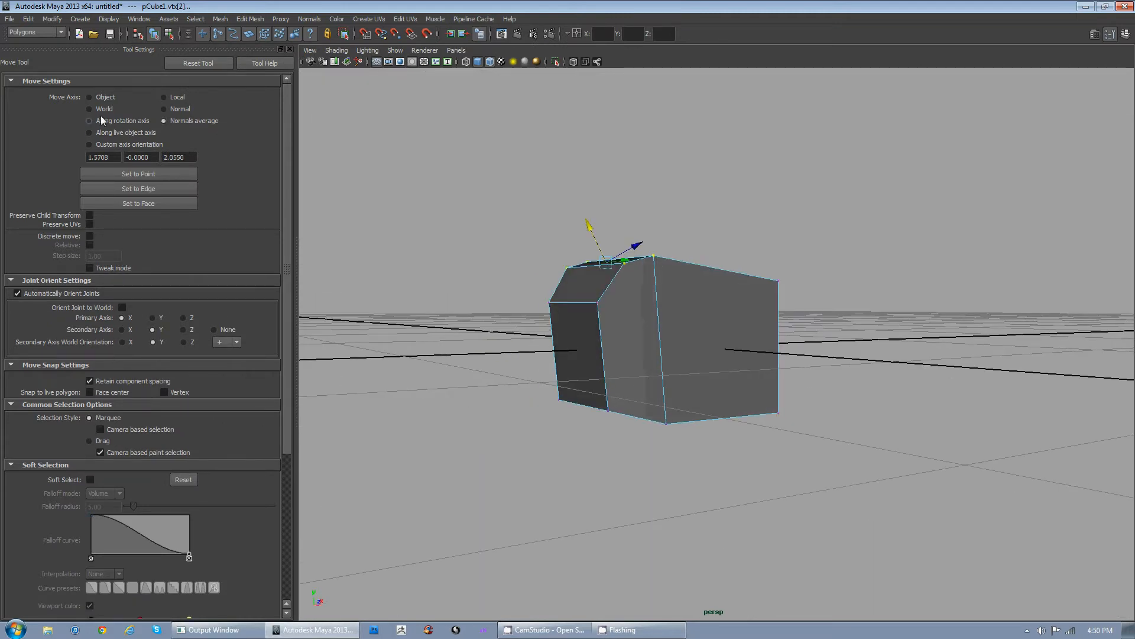
Step: Reset the Move Tool to its default settings in the Tool Settings panel
left_click(198, 63)
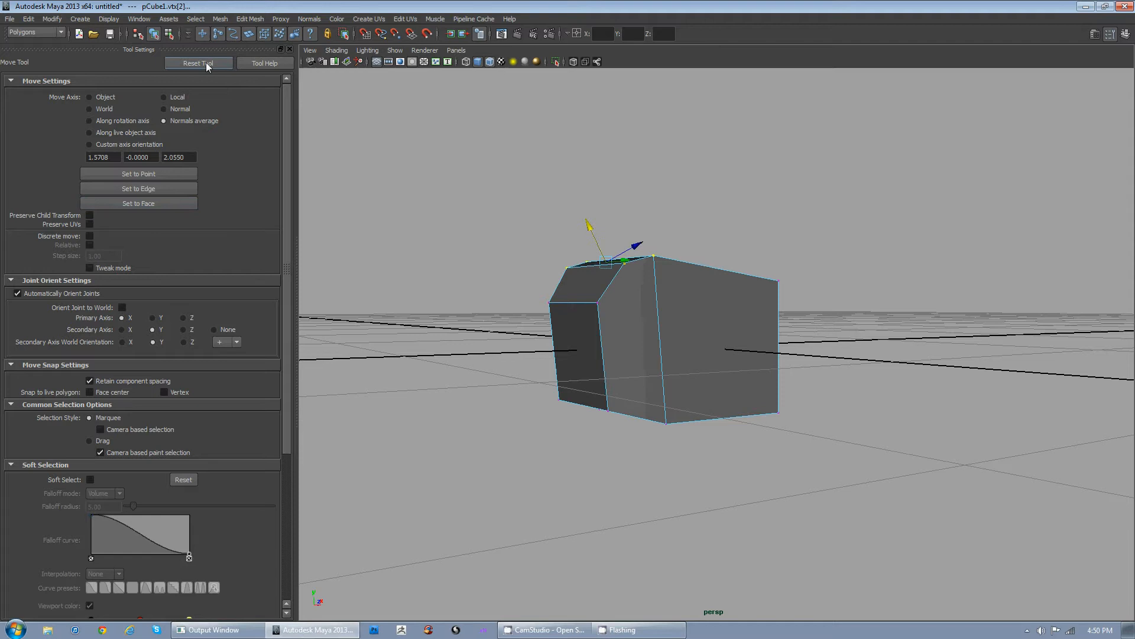
left_click(199, 63)
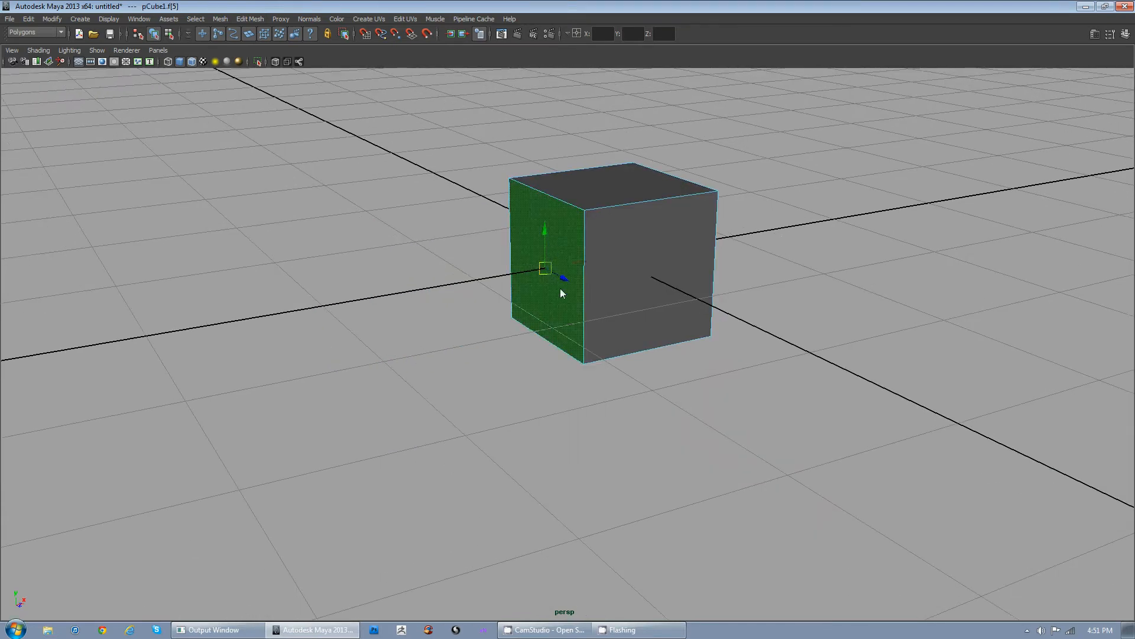
Step: Extrude the side face with an inset offset, then extrude again and raise Thickness to pull it out
right_click(561, 294)
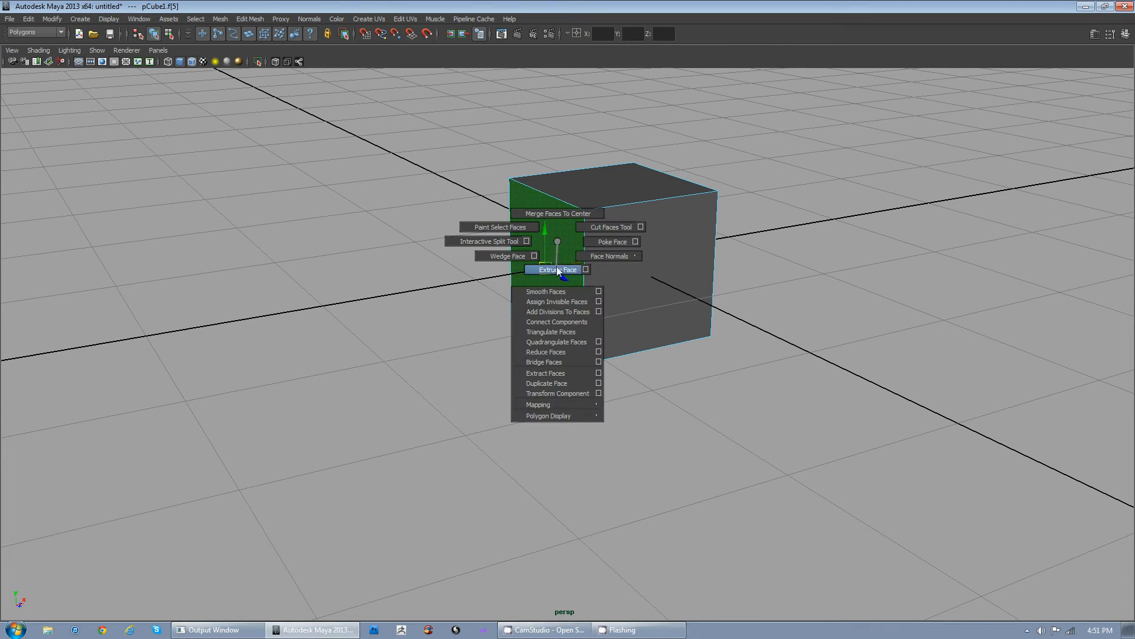
left_click(558, 269)
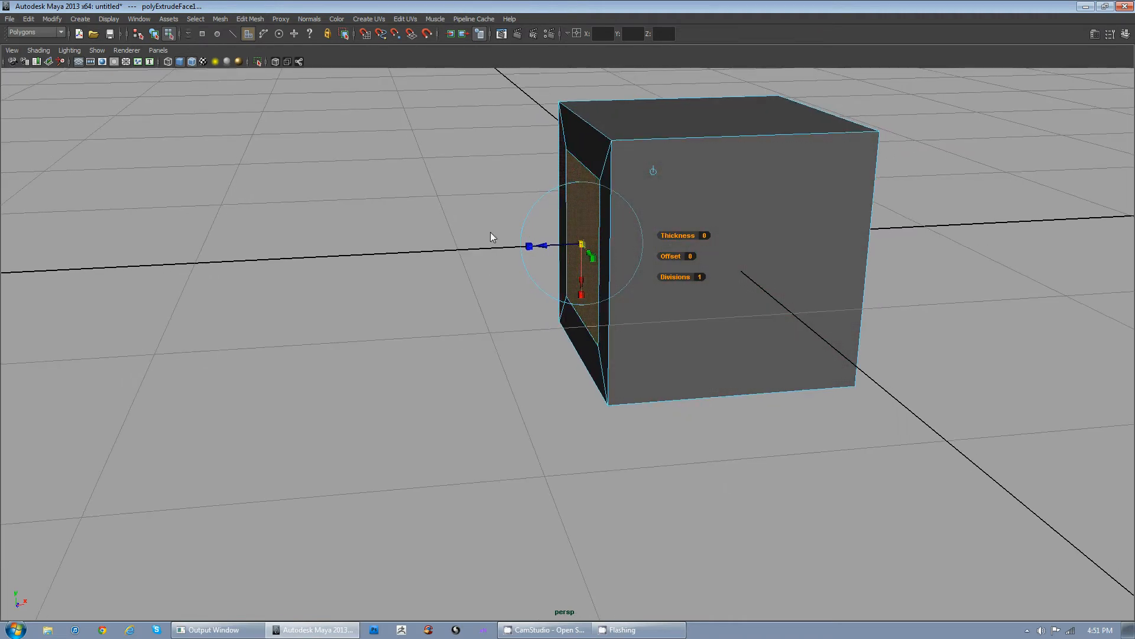
mouse_move(554, 240)
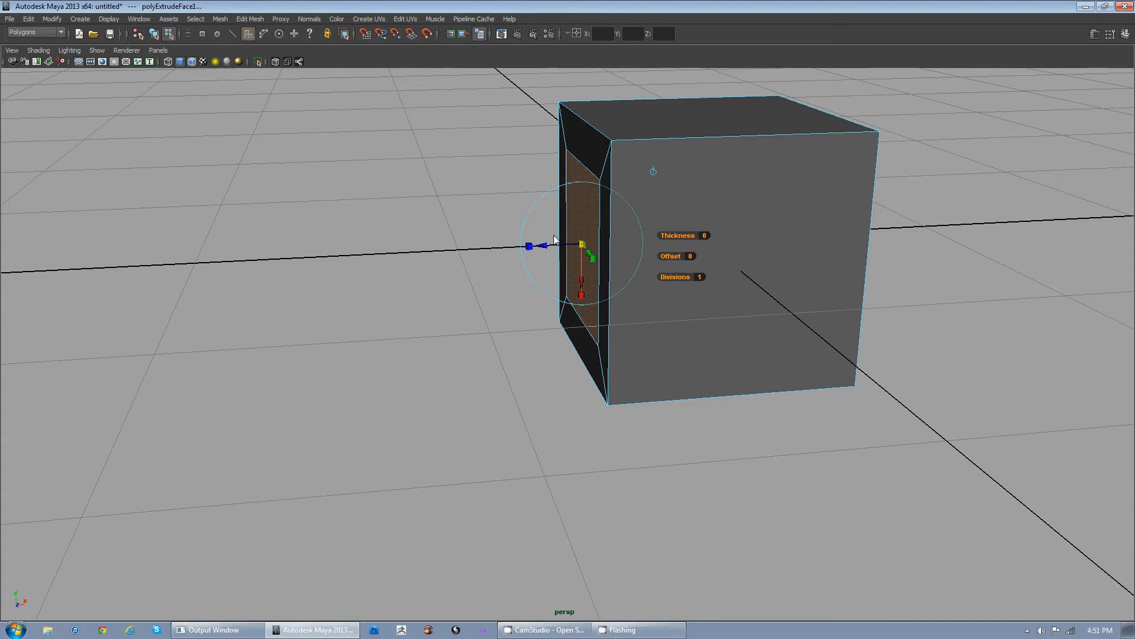
mouse_move(555, 239)
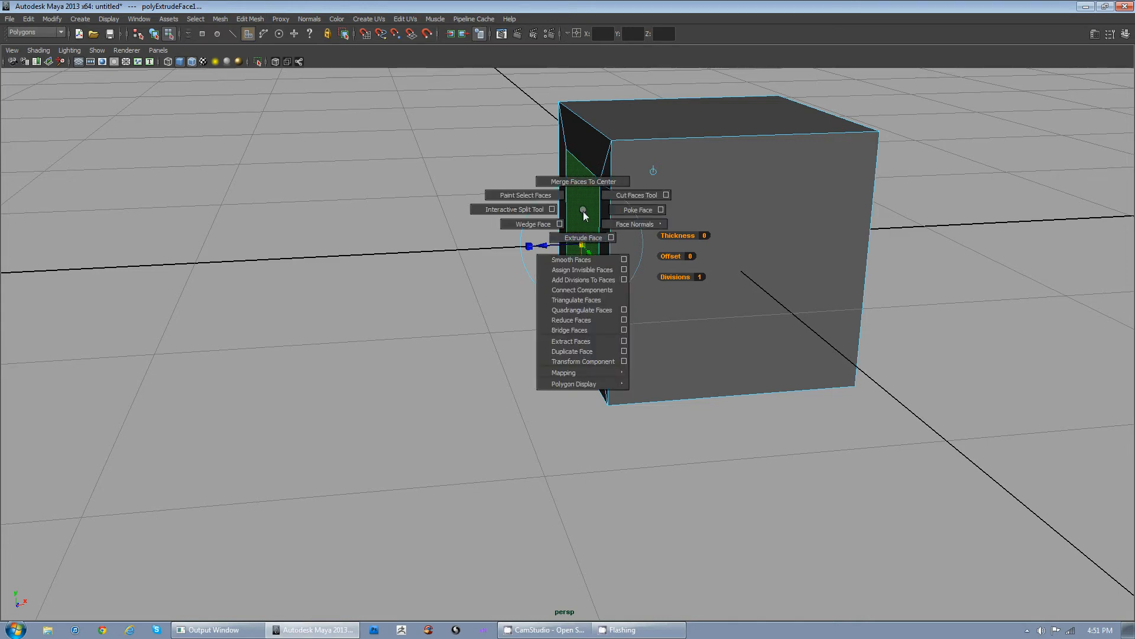
left_click(582, 238)
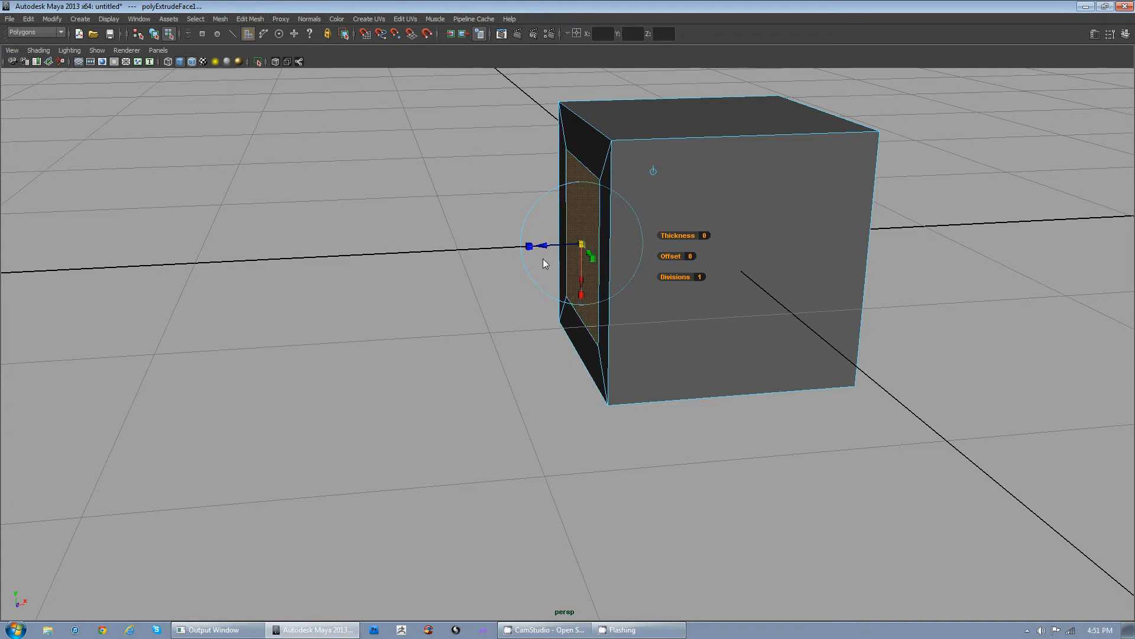
mouse_move(509, 173)
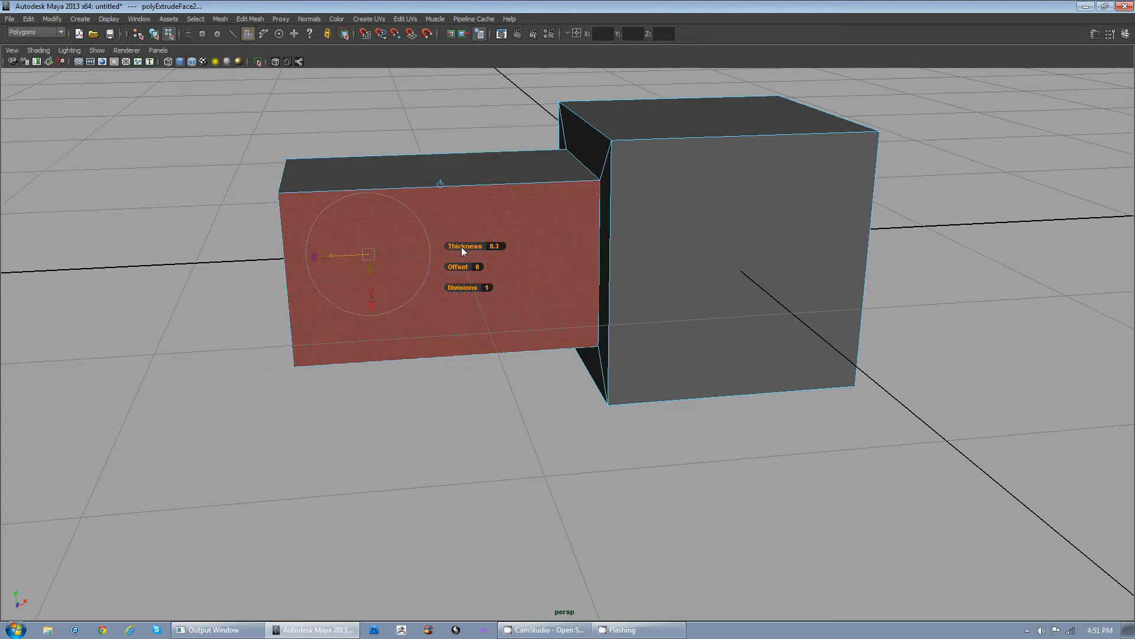
mouse_move(471, 291)
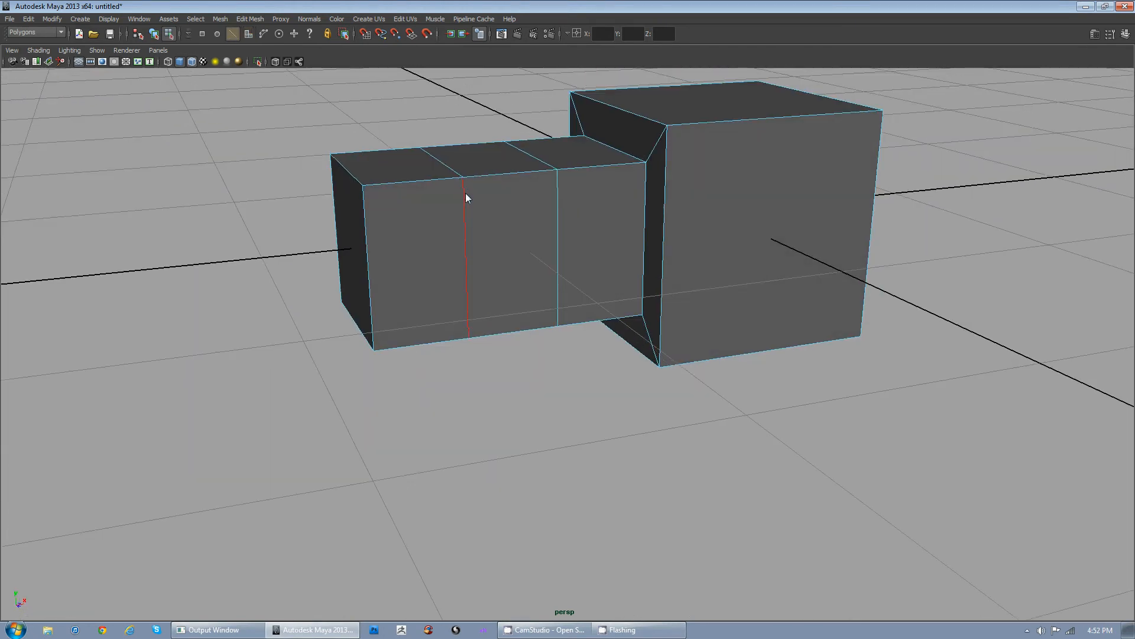
Step: Use Insert Edge Loop Tool to add several horizontal and vertical loops on both boxes
right_click(466, 197)
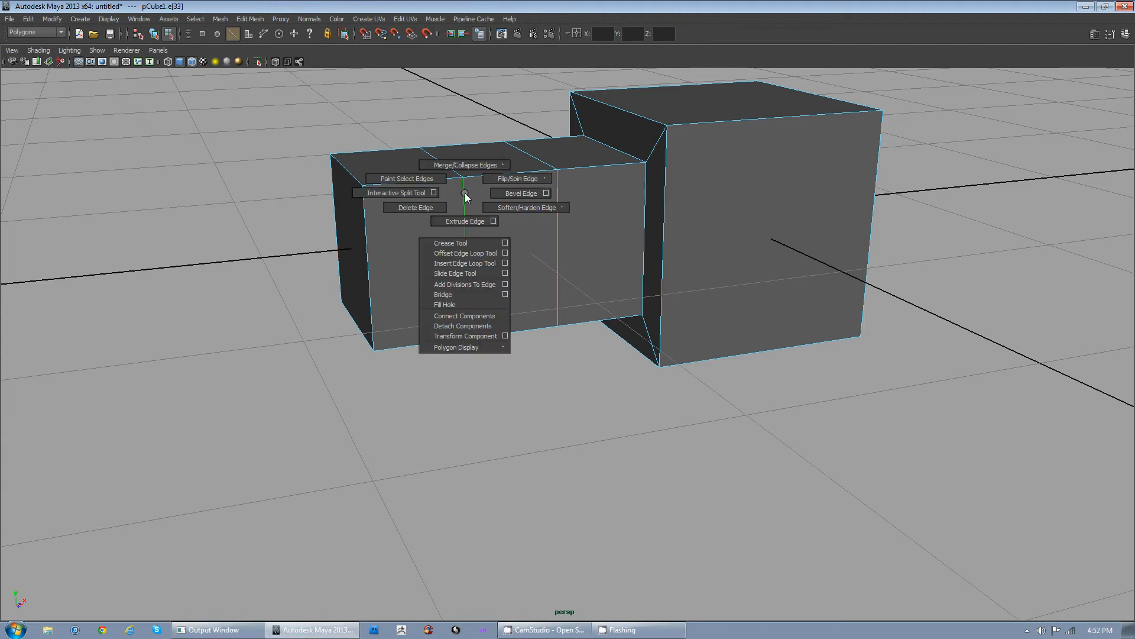
mouse_move(466, 263)
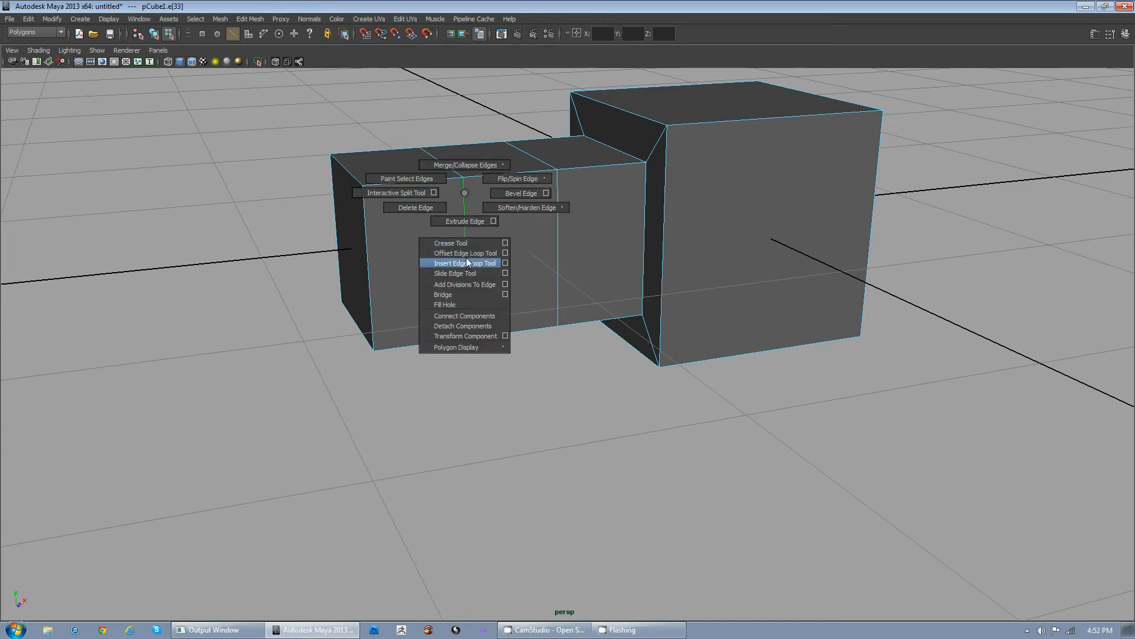
left_click(462, 263)
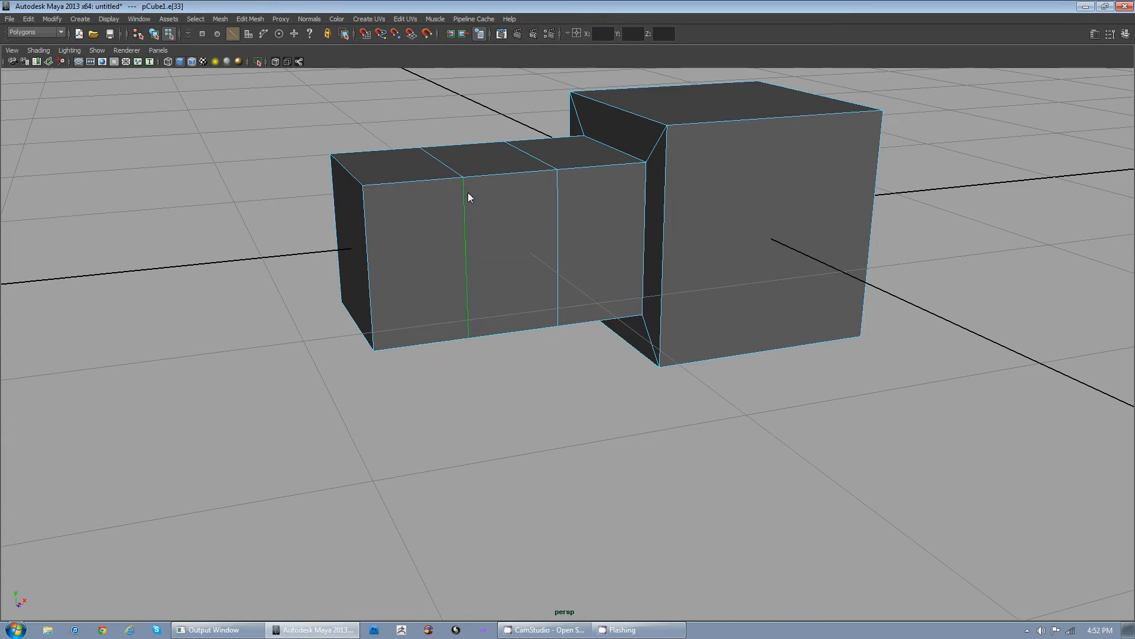
mouse_move(465, 218)
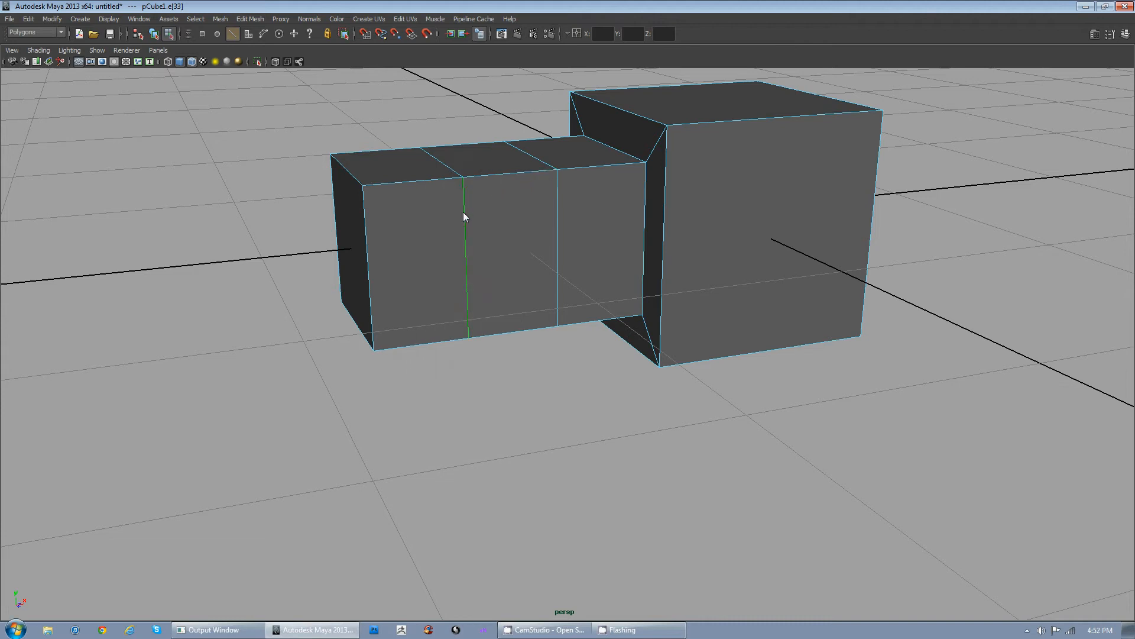
right_click(463, 215)
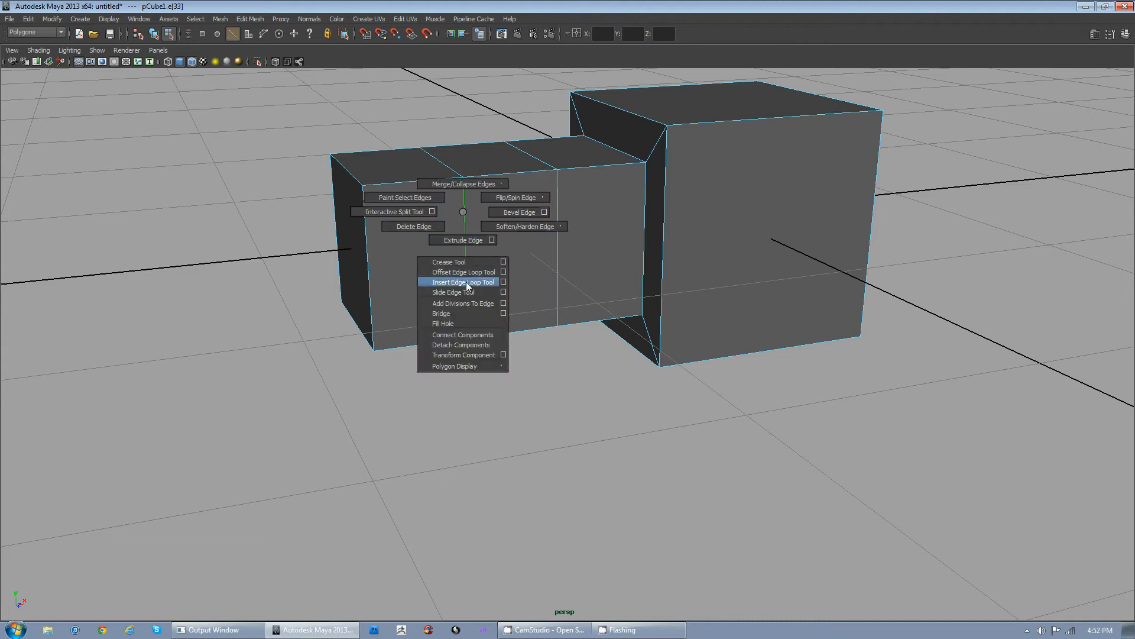
left_click(462, 281)
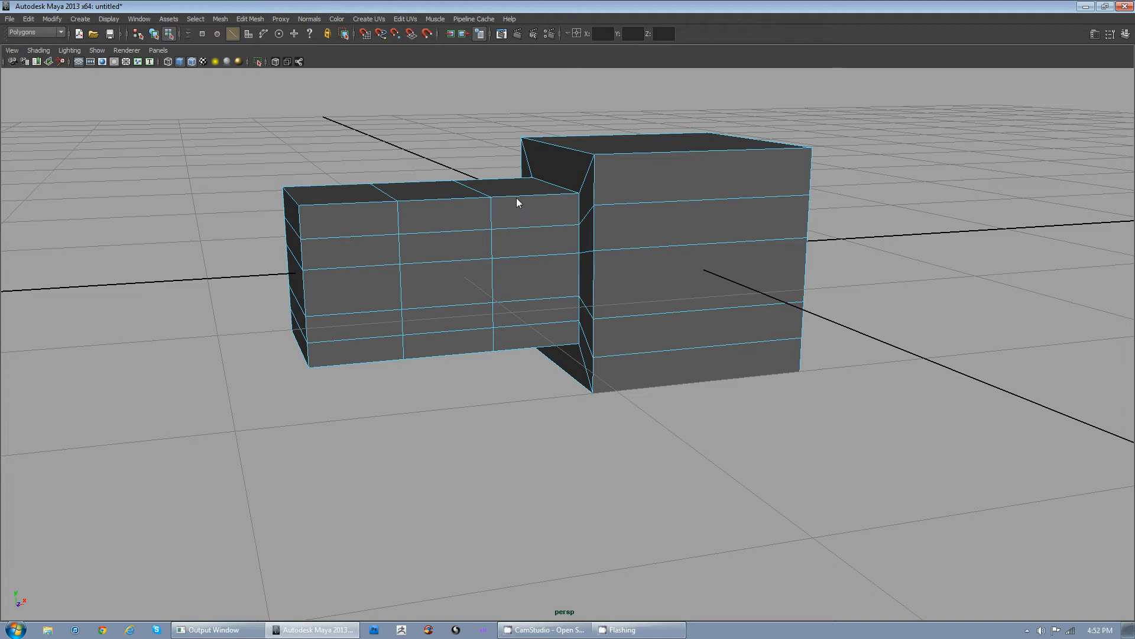
mouse_move(508, 199)
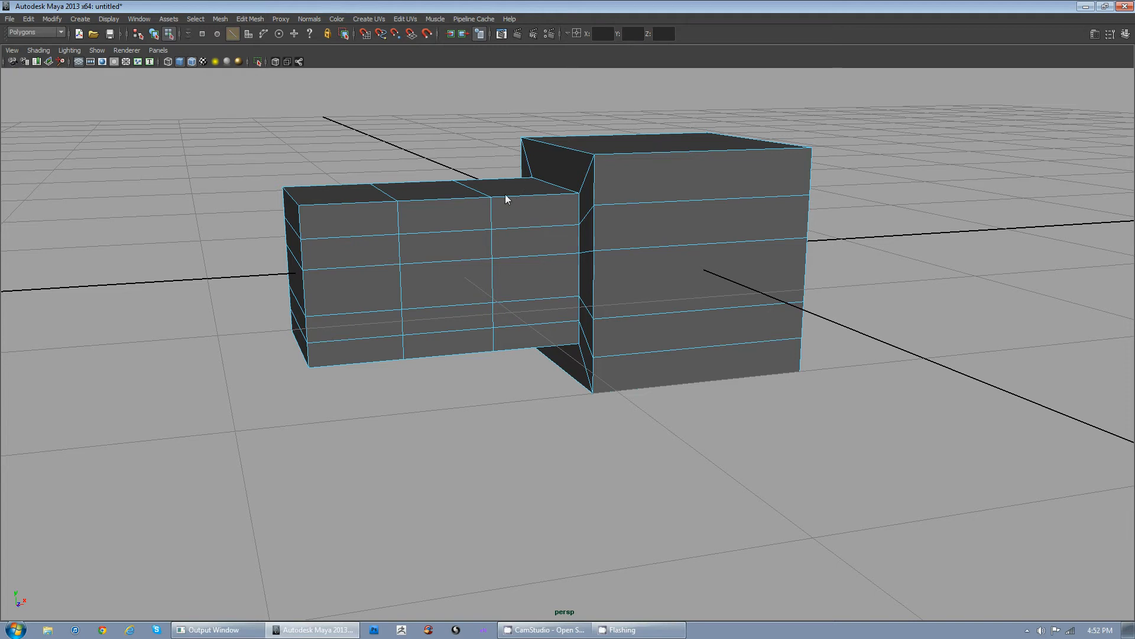
mouse_move(509, 202)
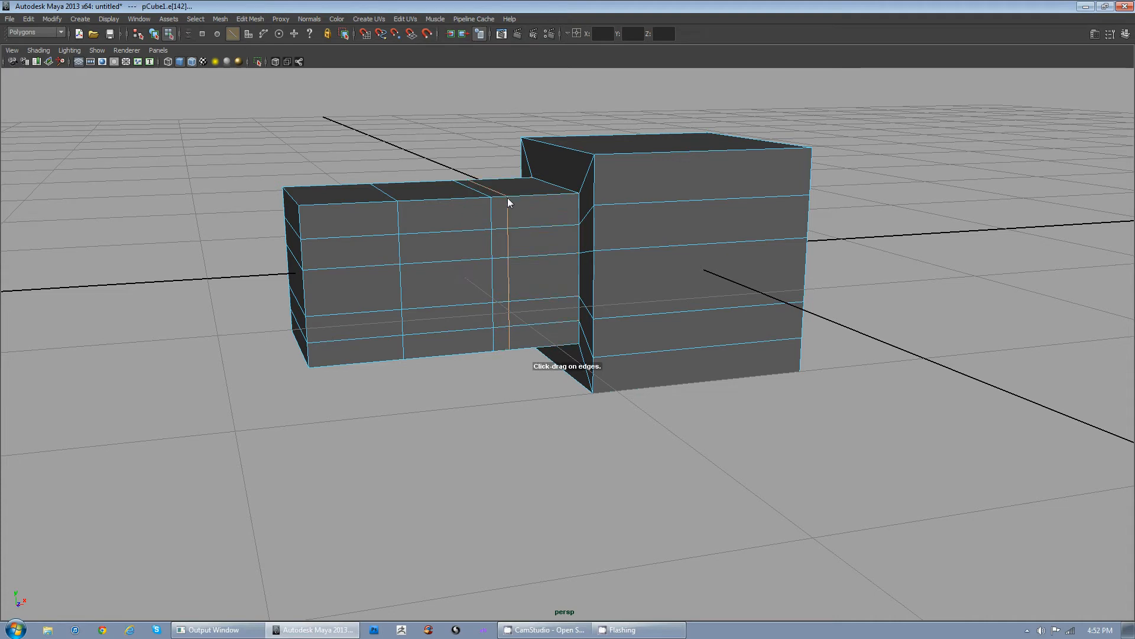
mouse_move(498, 179)
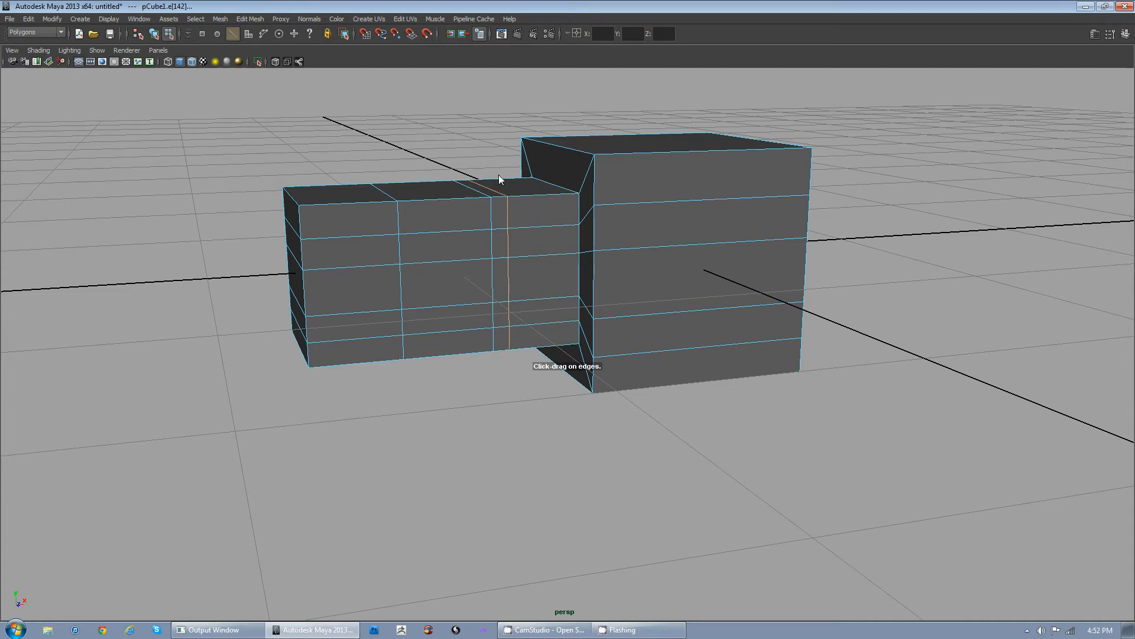
mouse_move(523, 210)
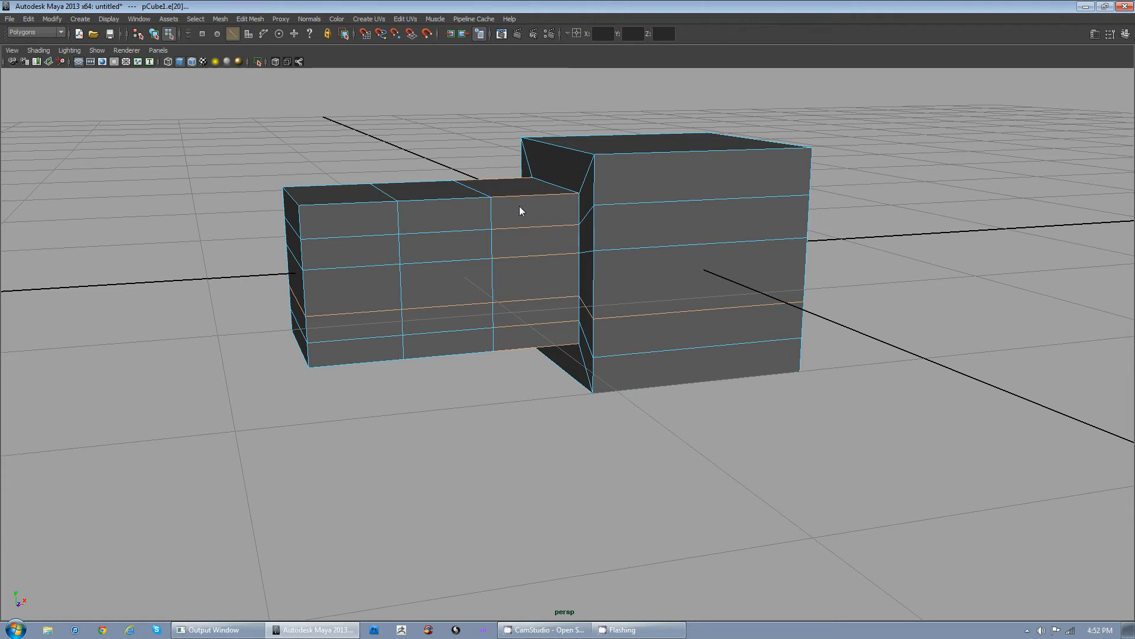
mouse_move(471, 171)
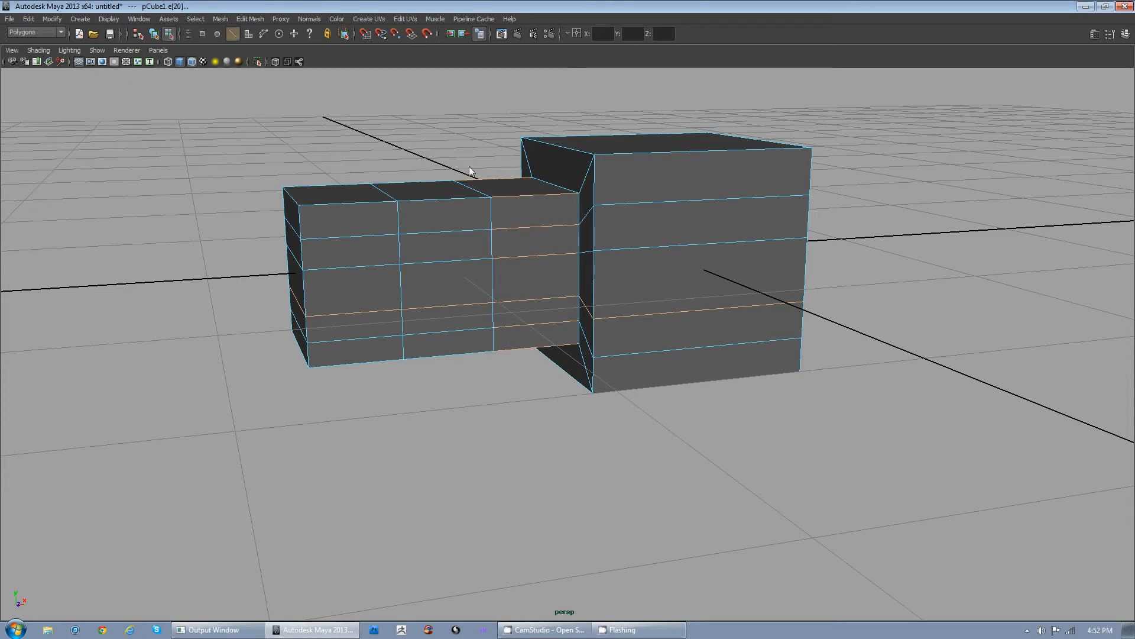
right_click(480, 204)
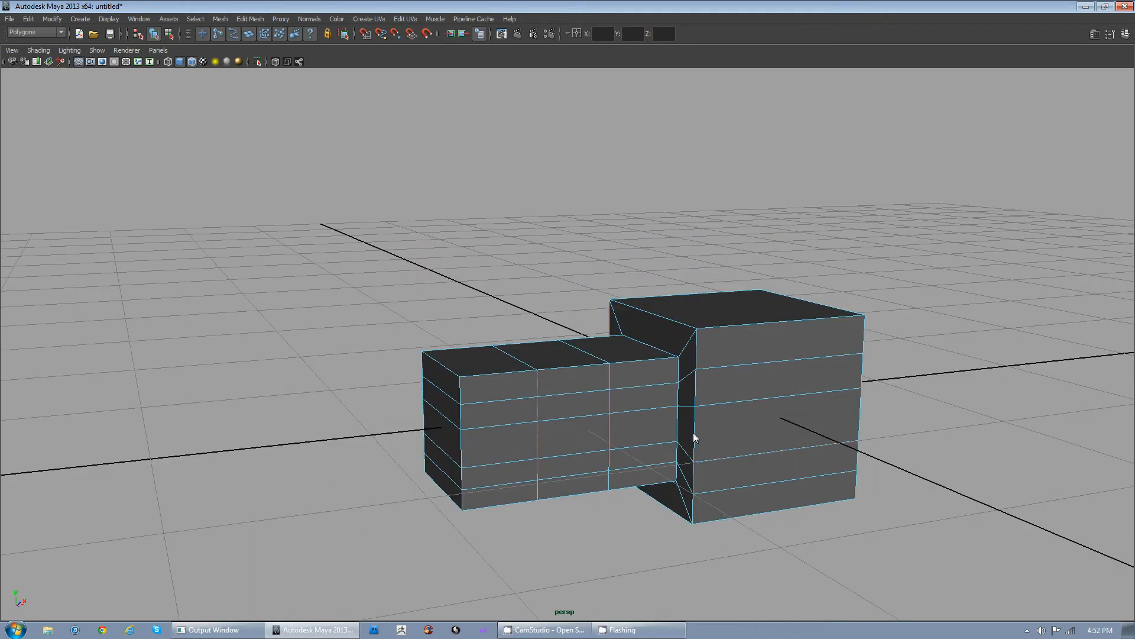
Step: Select two faces on the small box and extrude them far outward into long thin bars
right_click(694, 437)
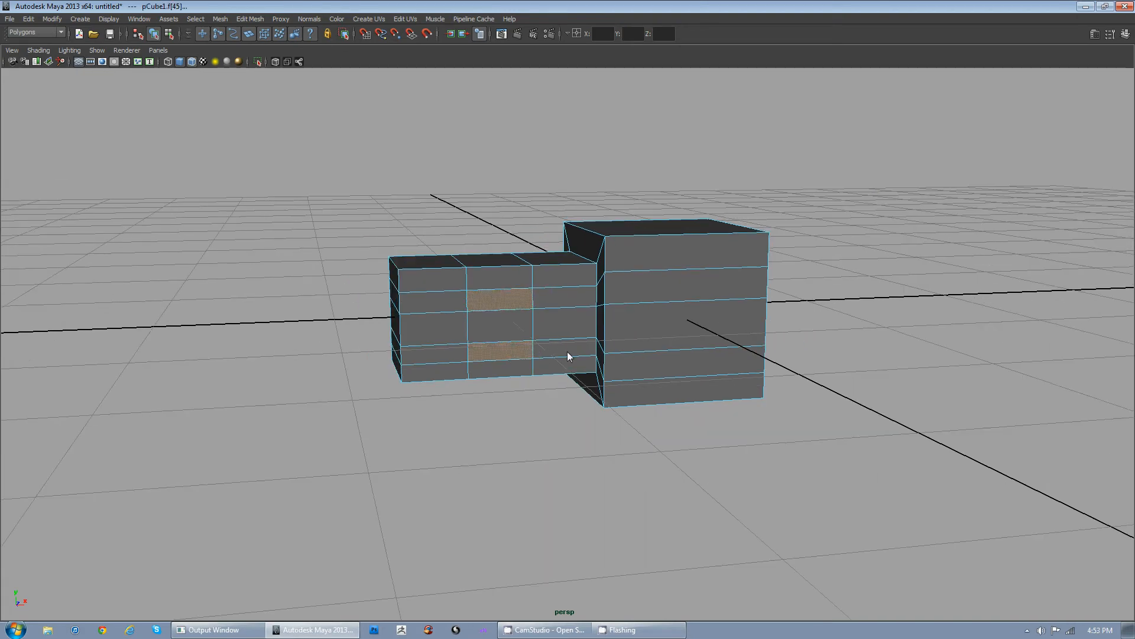
right_click(569, 355)
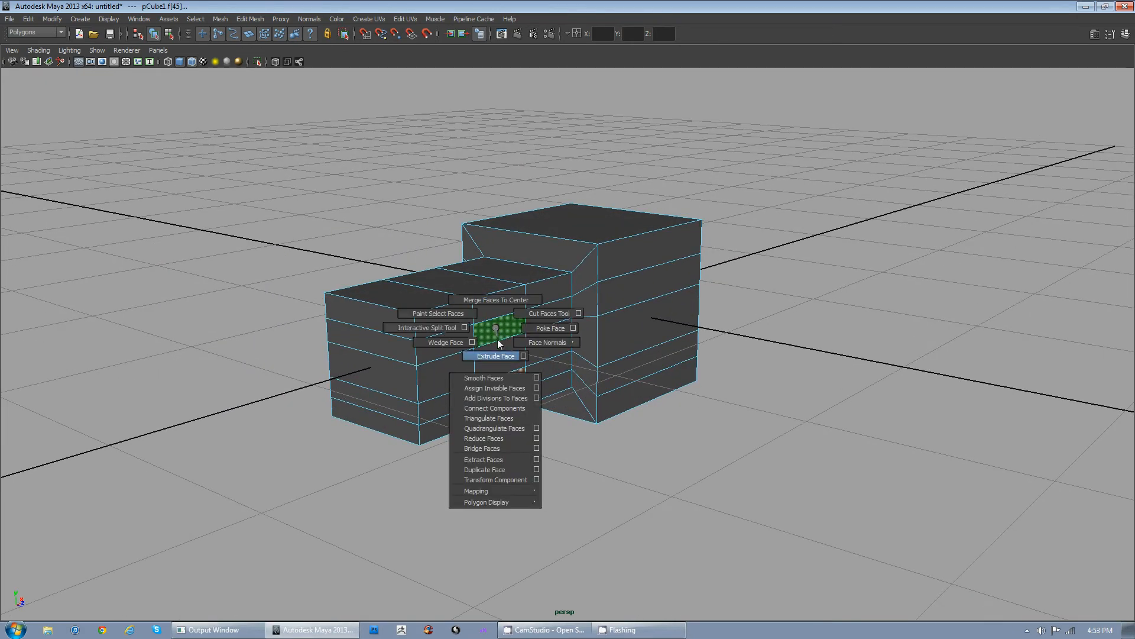
left_click(496, 356)
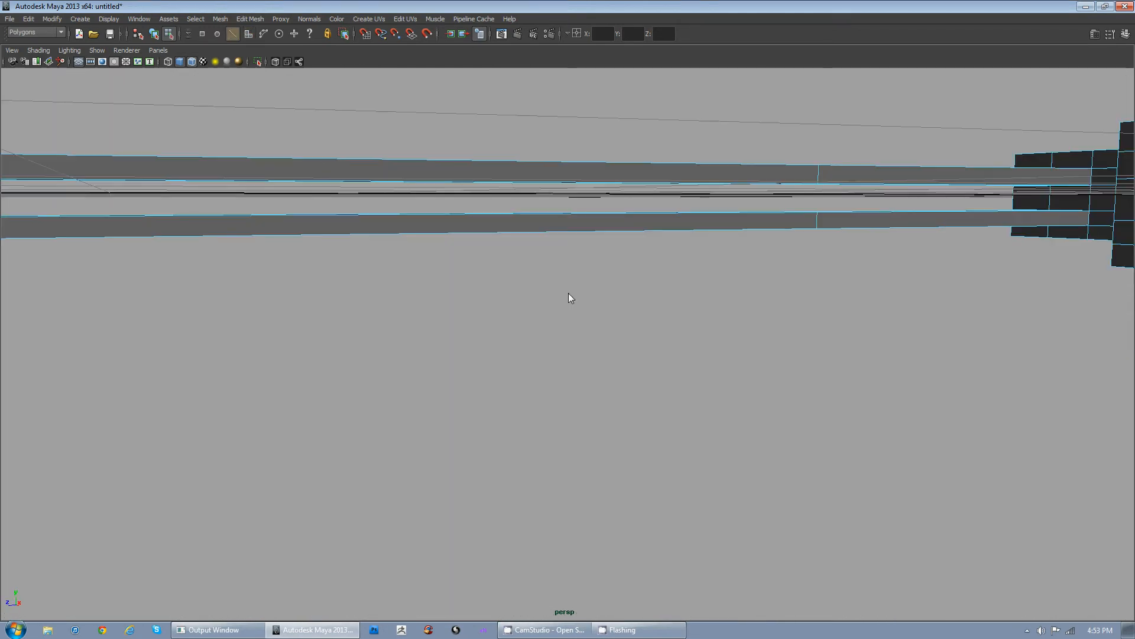
Step: Add offset edge loops on the base and extrude its top faces into two tall posts
right_click(487, 263)
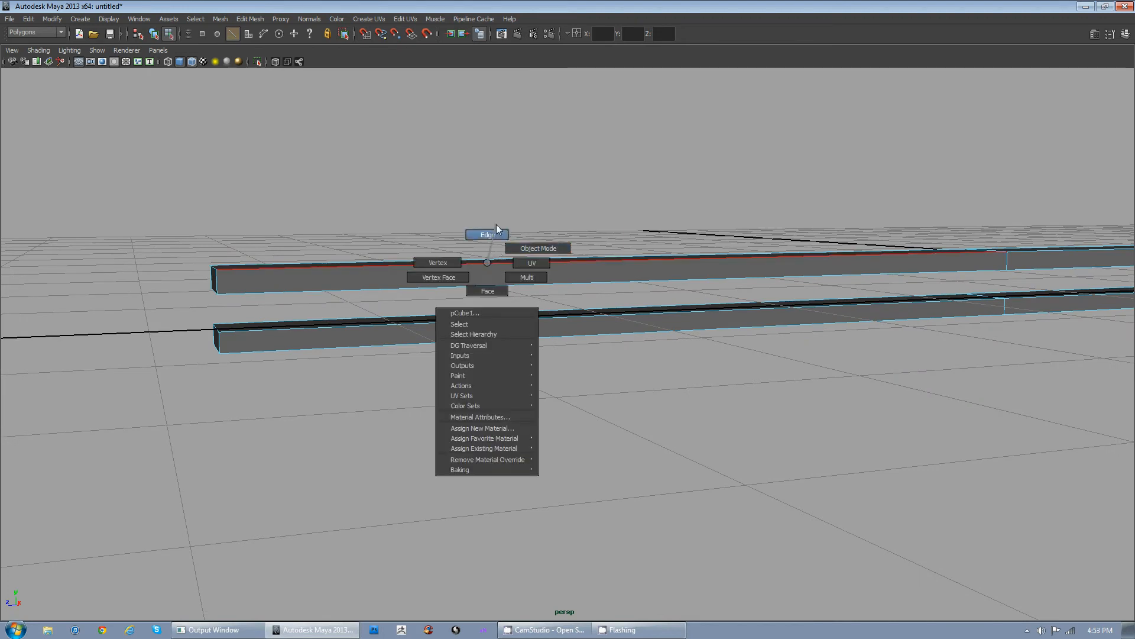
left_click(487, 234)
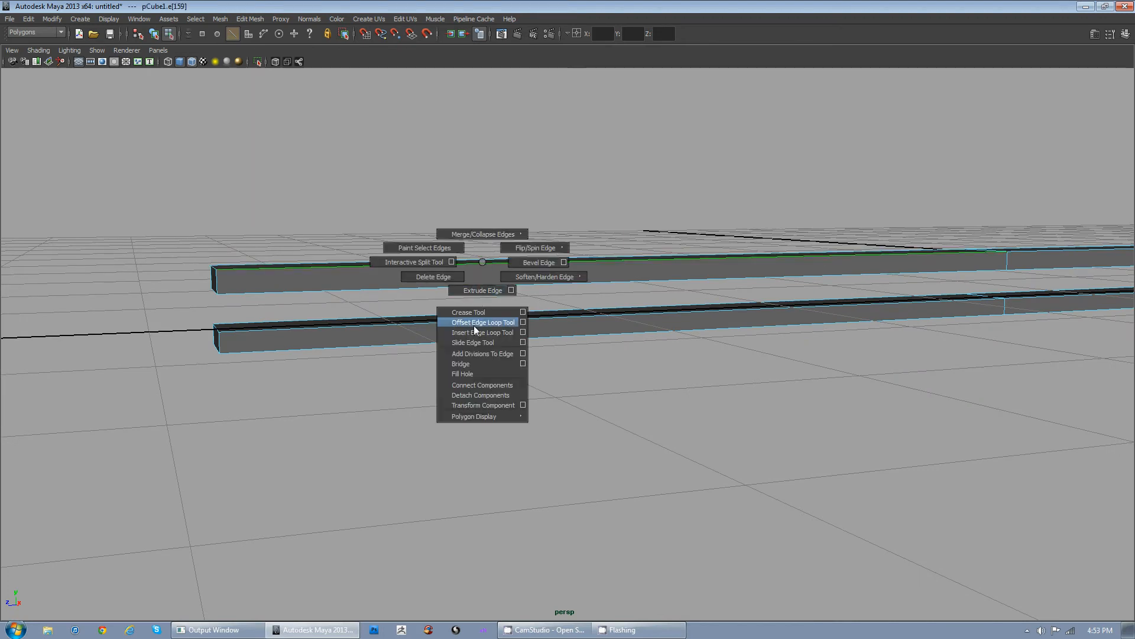
left_click(481, 331)
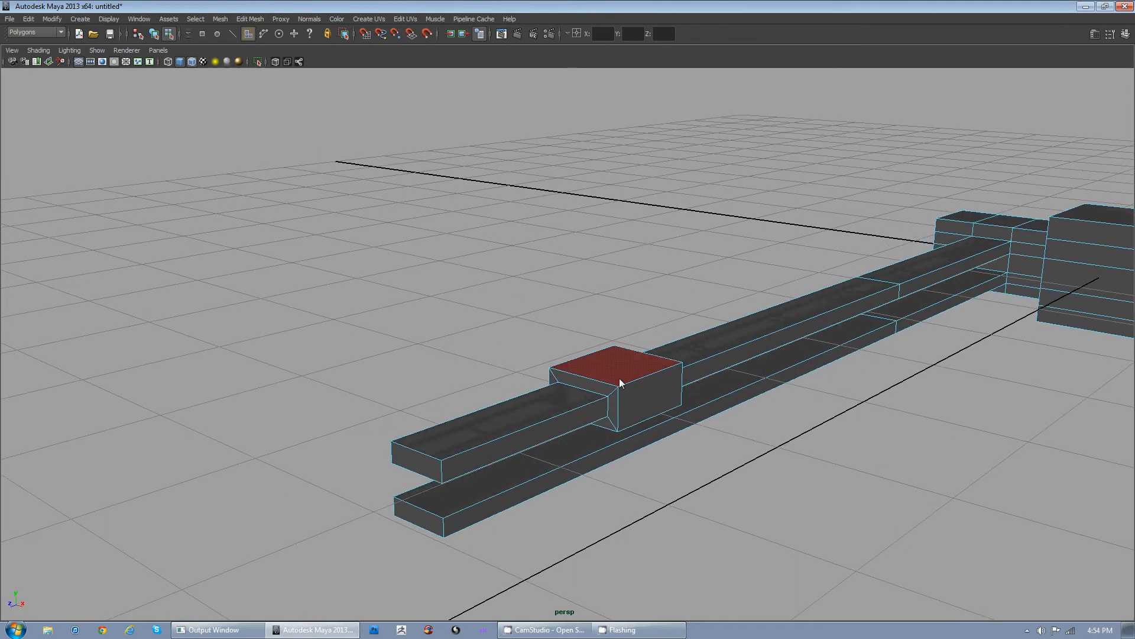
right_click(619, 382)
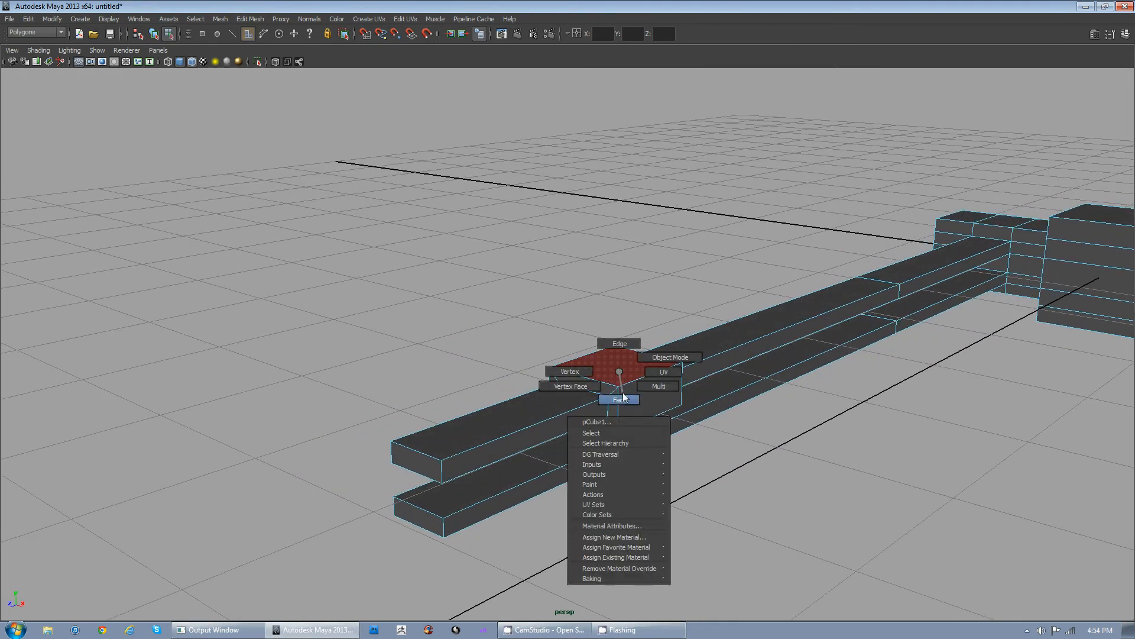
left_click(618, 398)
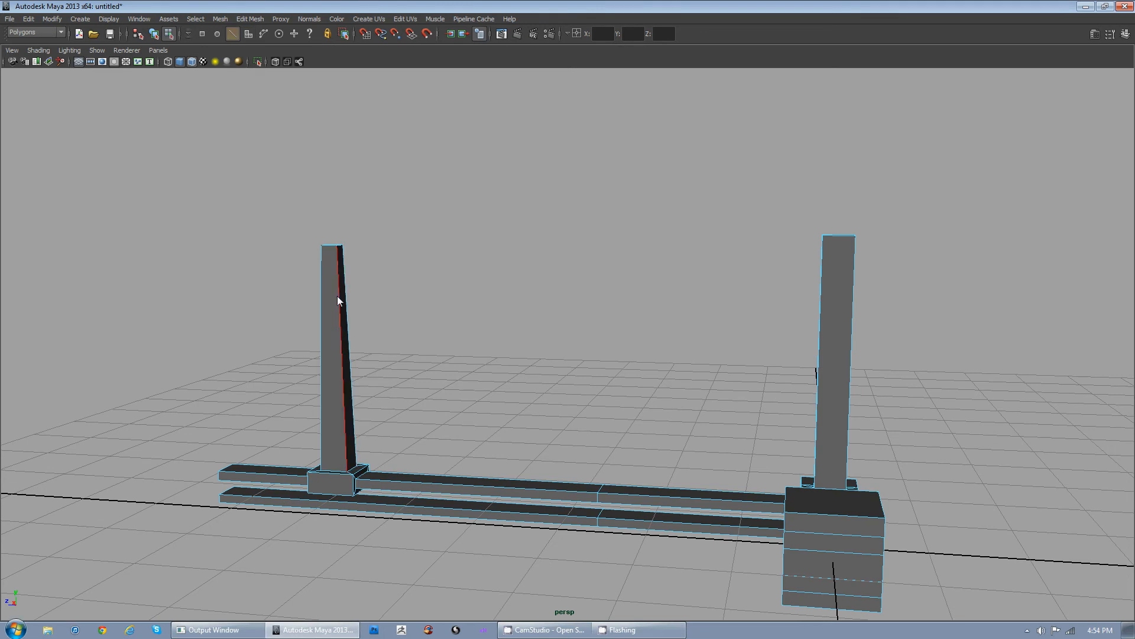
Step: Insert edge loops near both post tops and extrude horizontal beams toward the middle
right_click(337, 297)
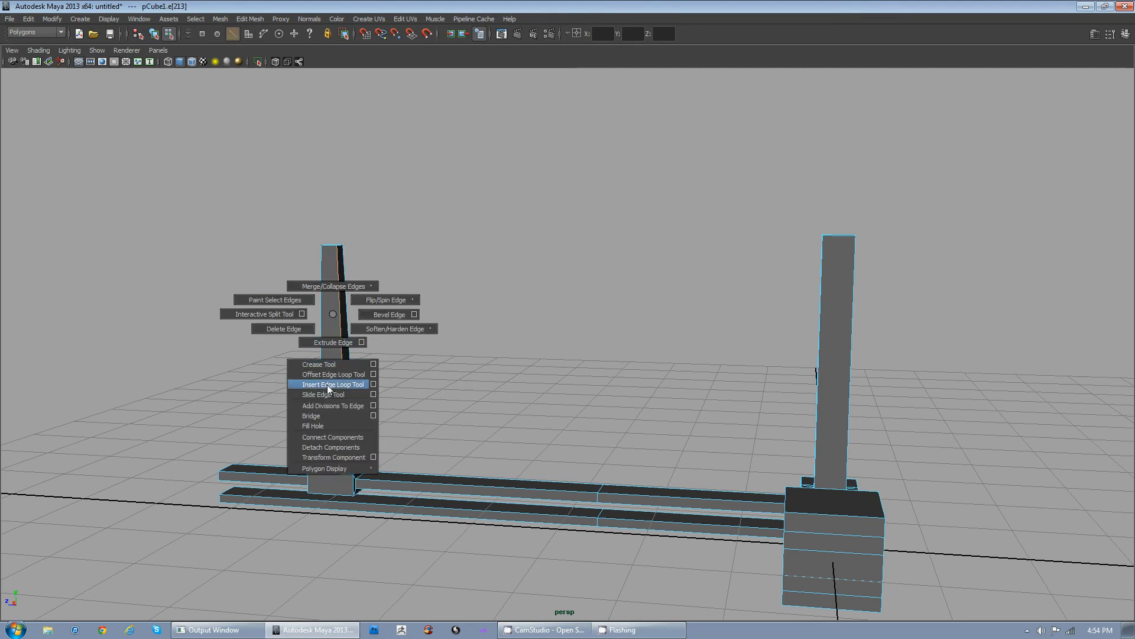
left_click(333, 384)
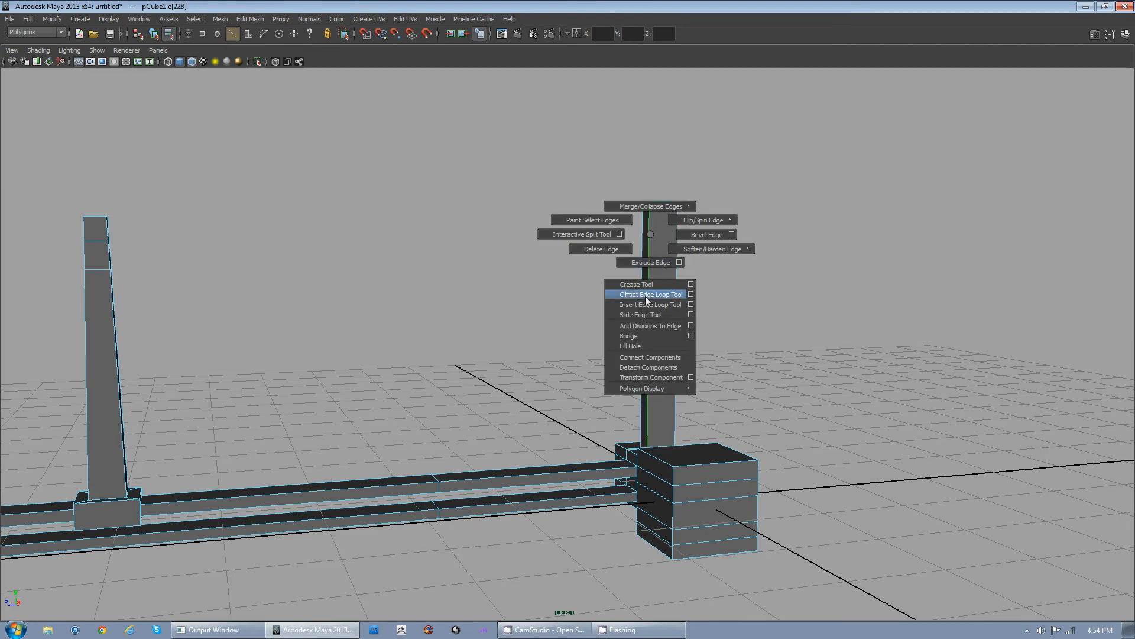
left_click(651, 294)
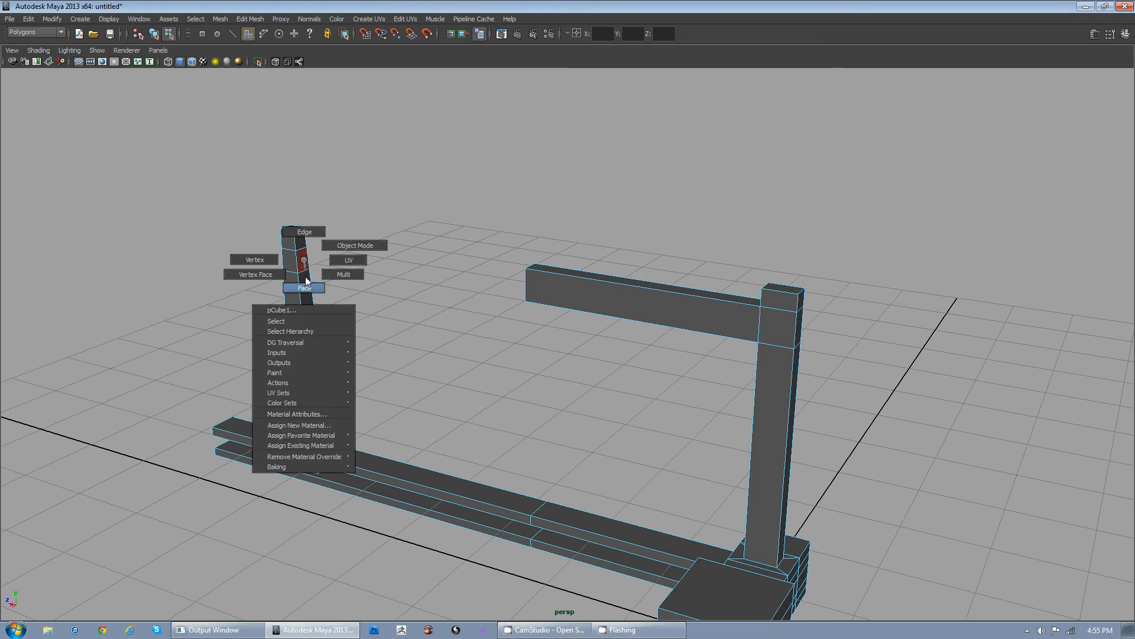
left_click(304, 286)
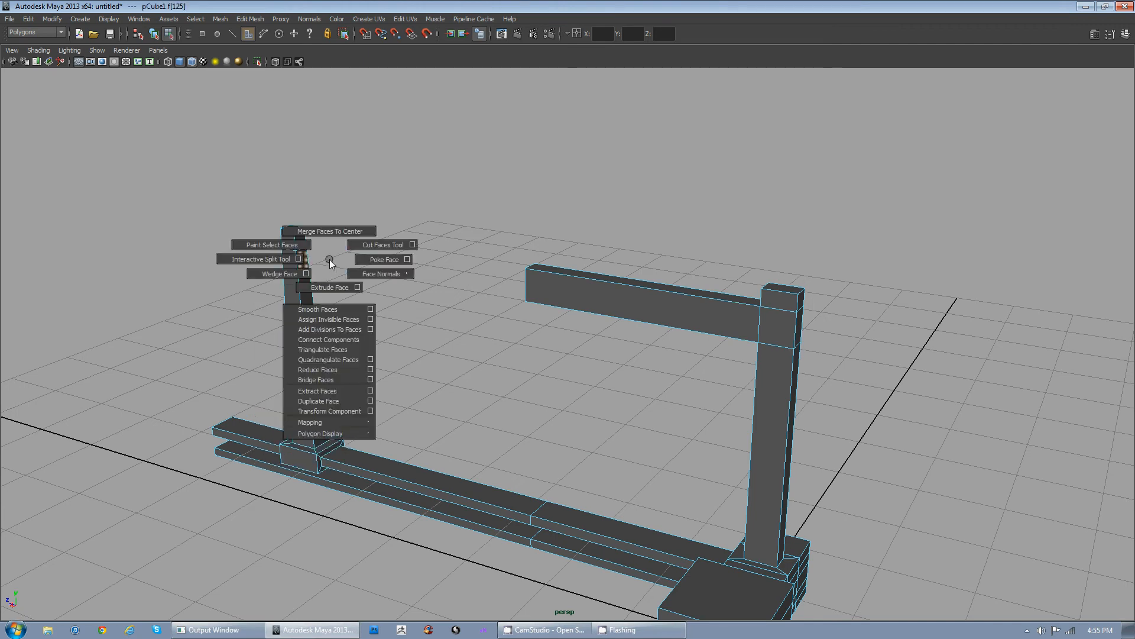
left_click(329, 286)
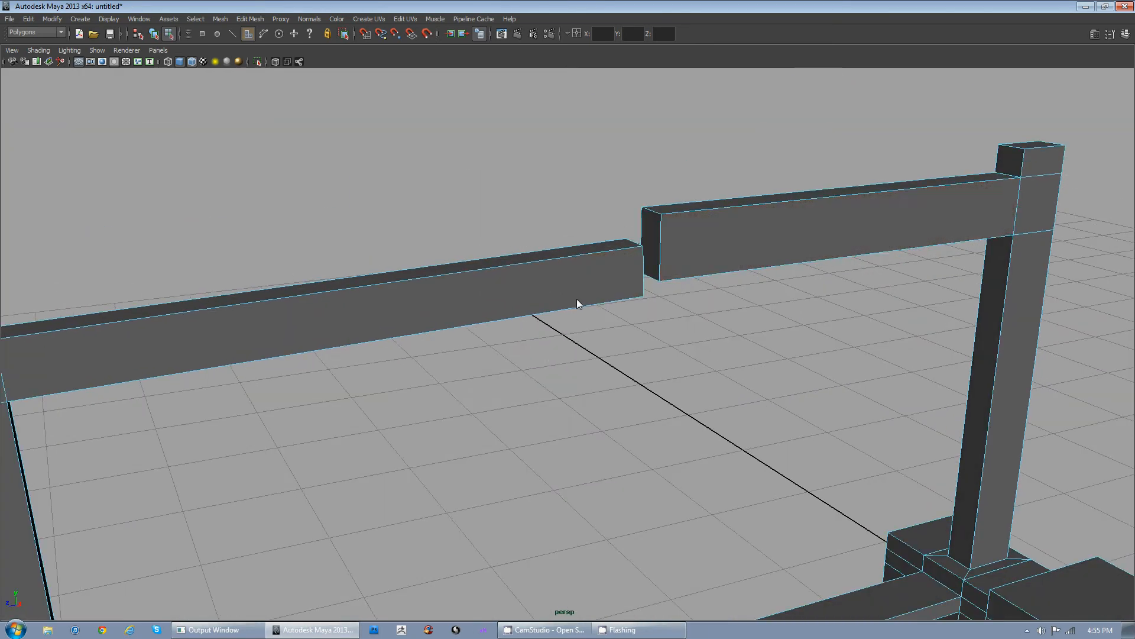
Step: Merge the vertices at the gap so the two beam ends become one crossbeam
left_click(649, 238)
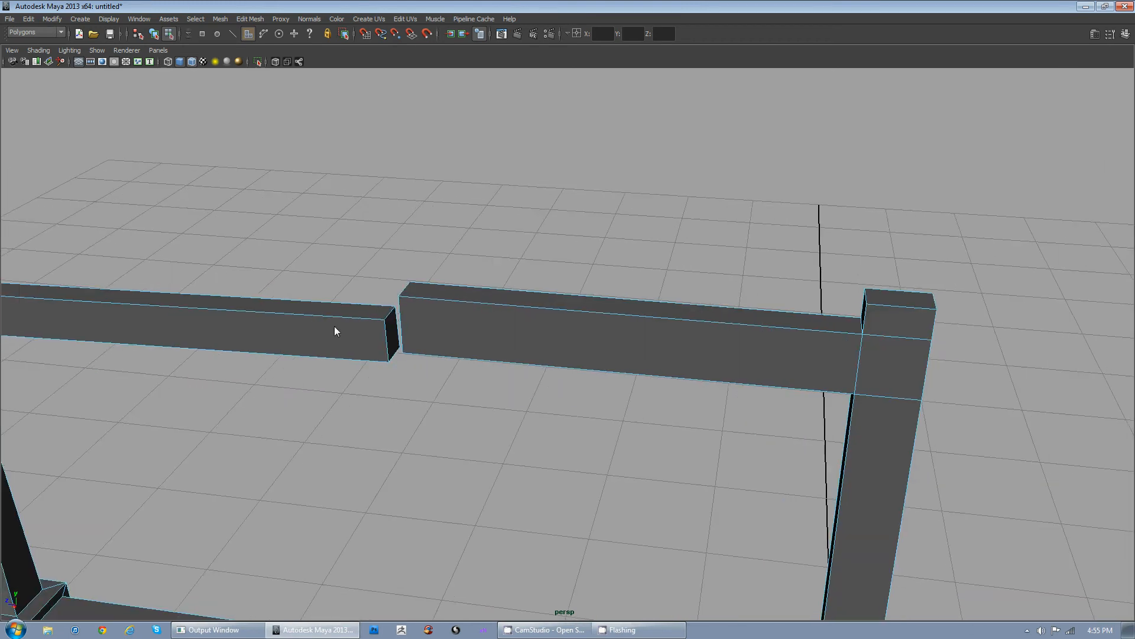
mouse_move(479, 410)
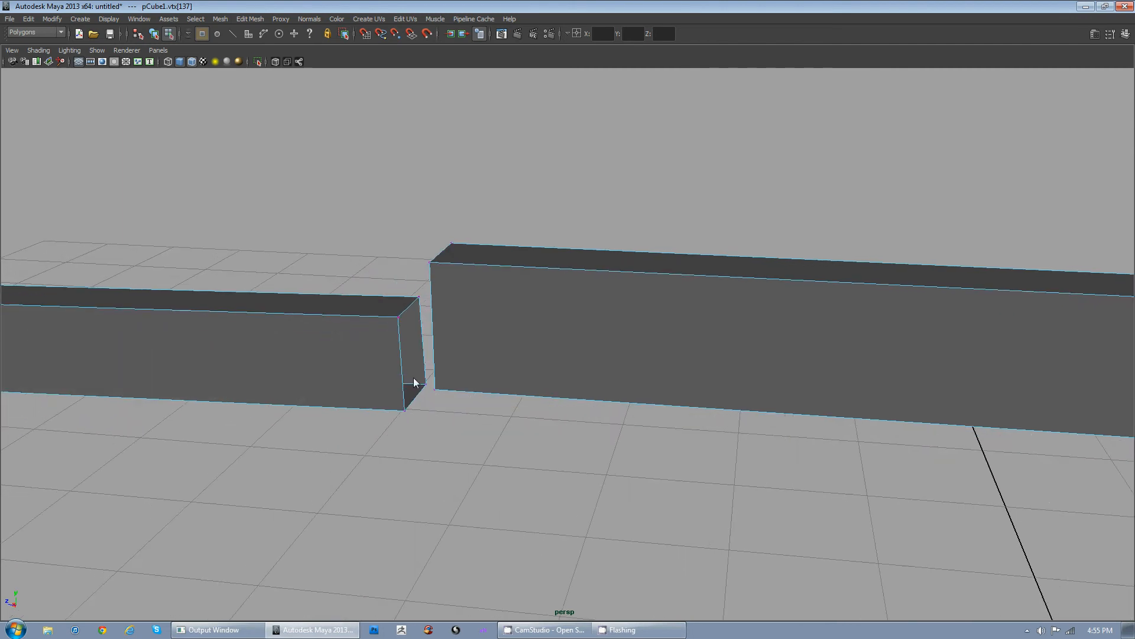
right_click(419, 379)
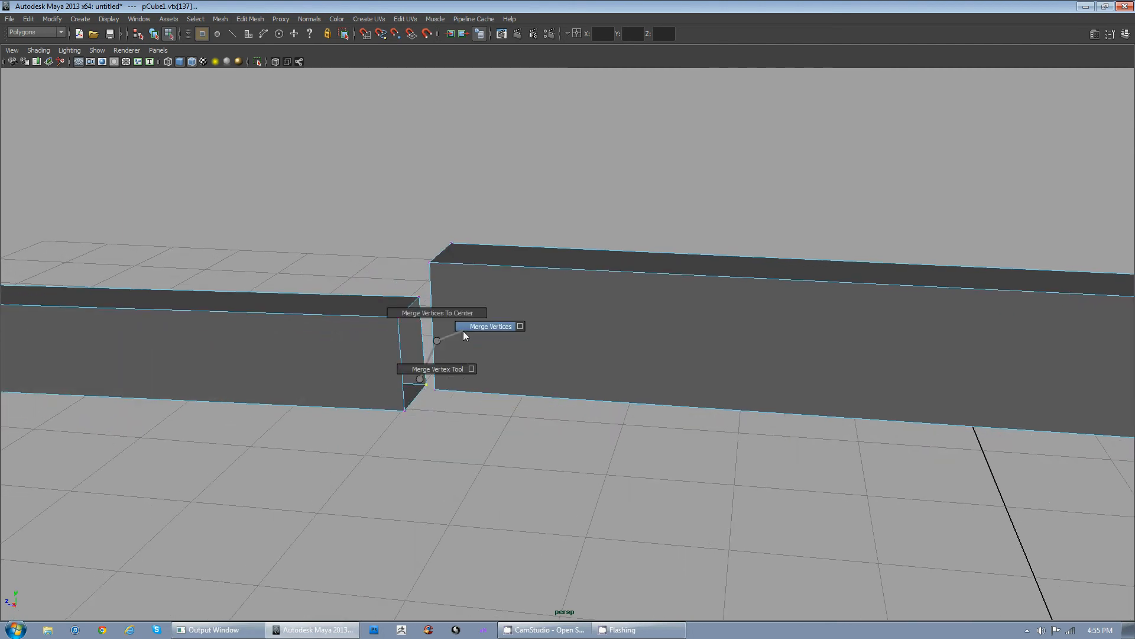
mouse_move(436, 343)
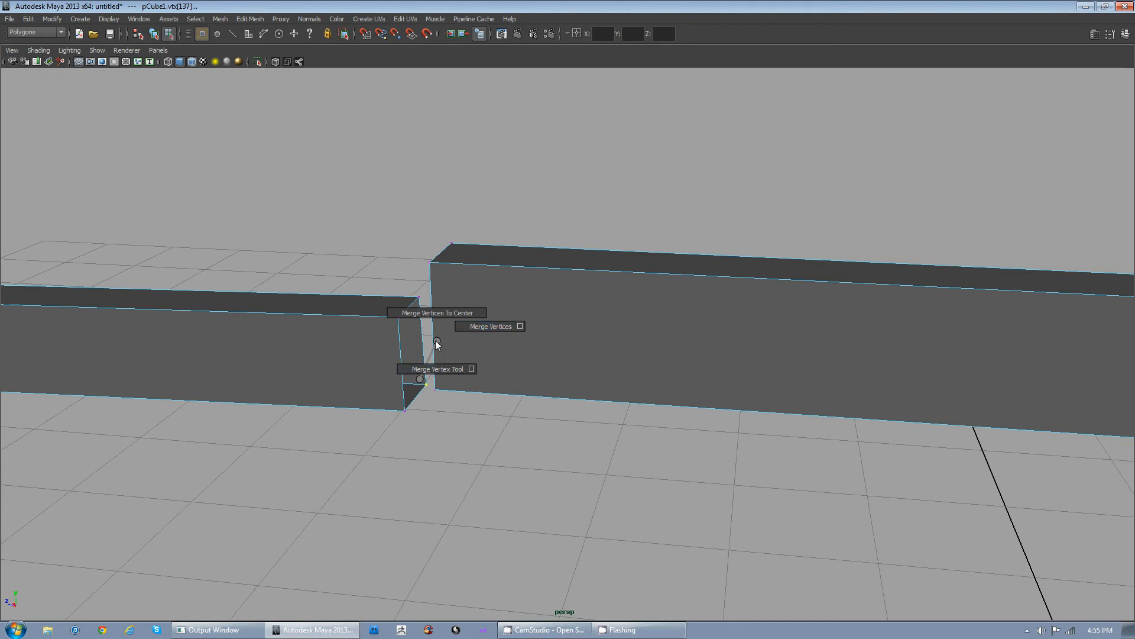
mouse_move(486, 326)
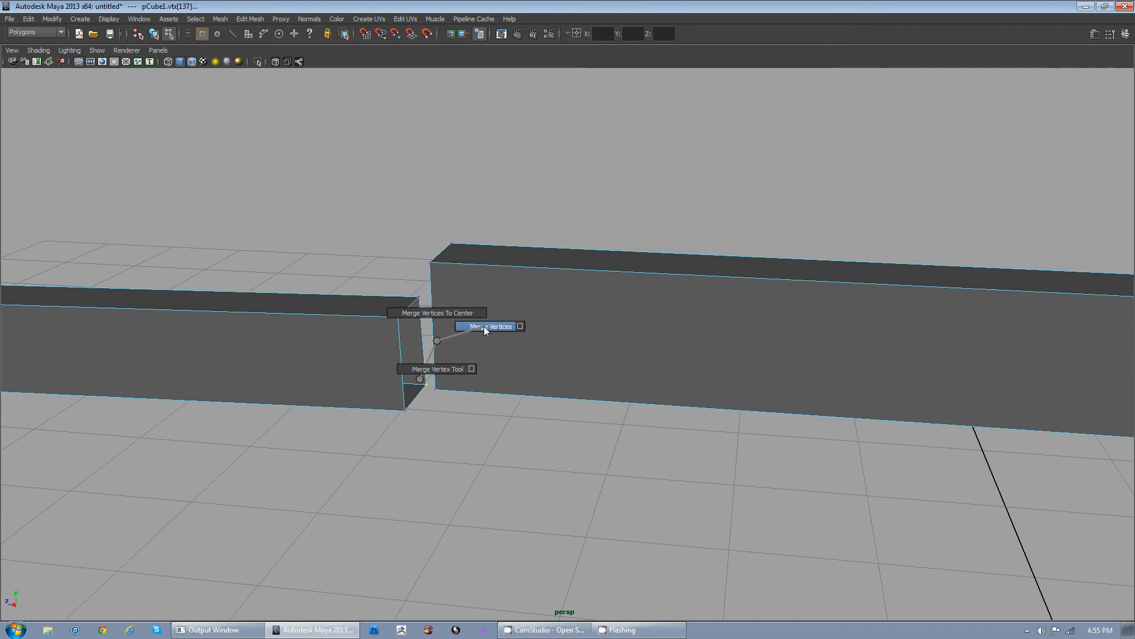
left_click(491, 326)
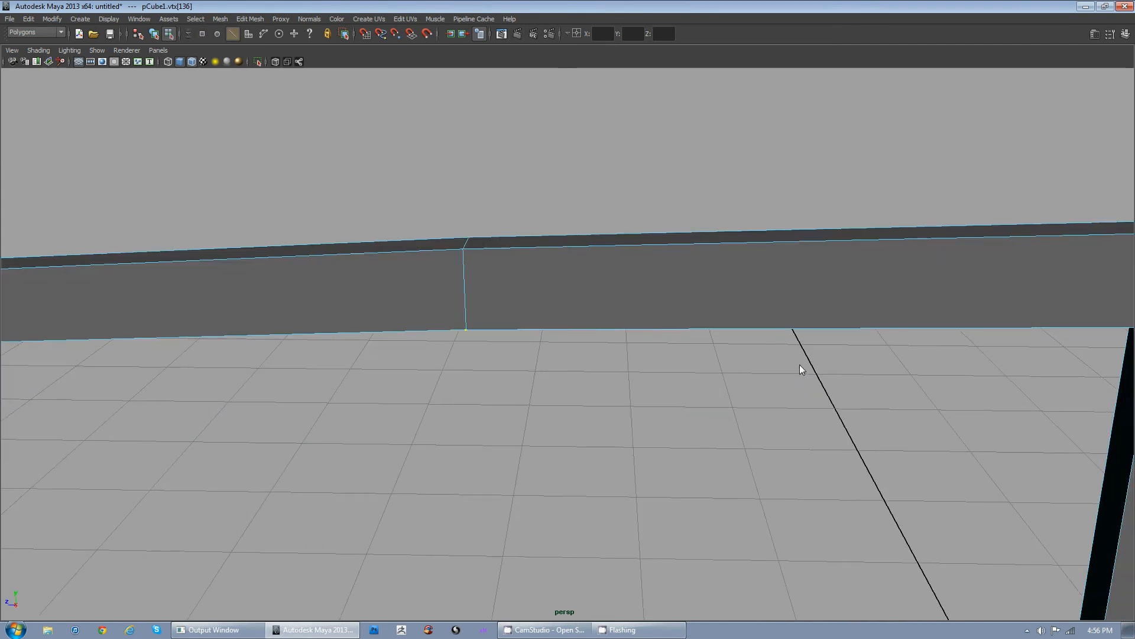
Step: Select the beam seam edge and bring up its edge-loop conversion choices
left_click(466, 293)
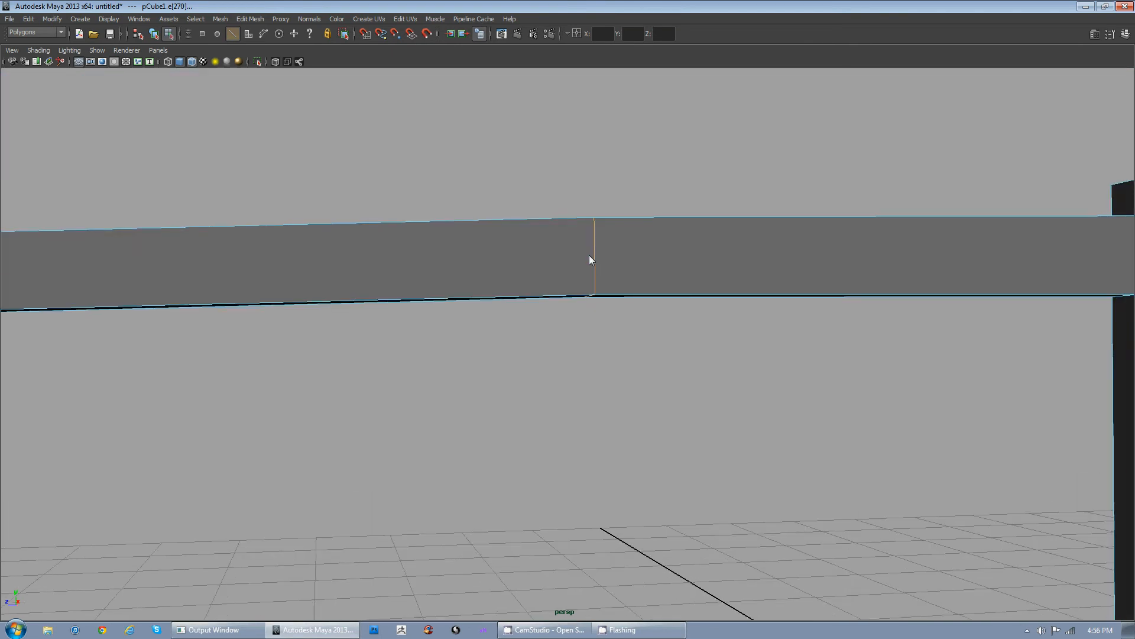
right_click(590, 259)
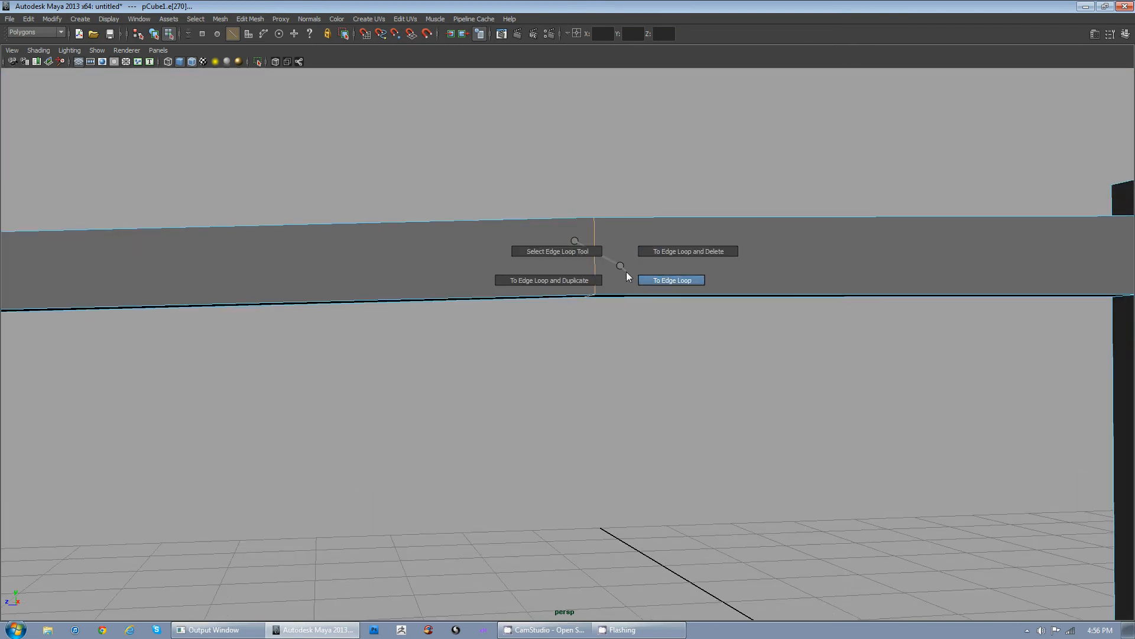
mouse_move(640, 265)
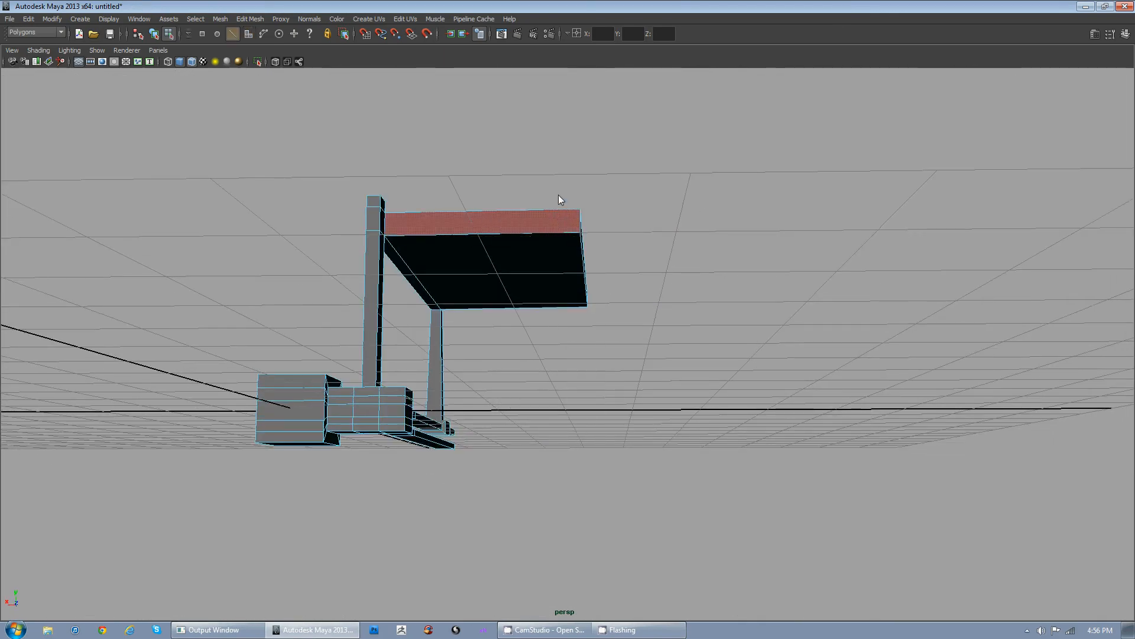
Step: Insert an edge loop across the roof and extrude a back panel down from its edge
right_click(557, 214)
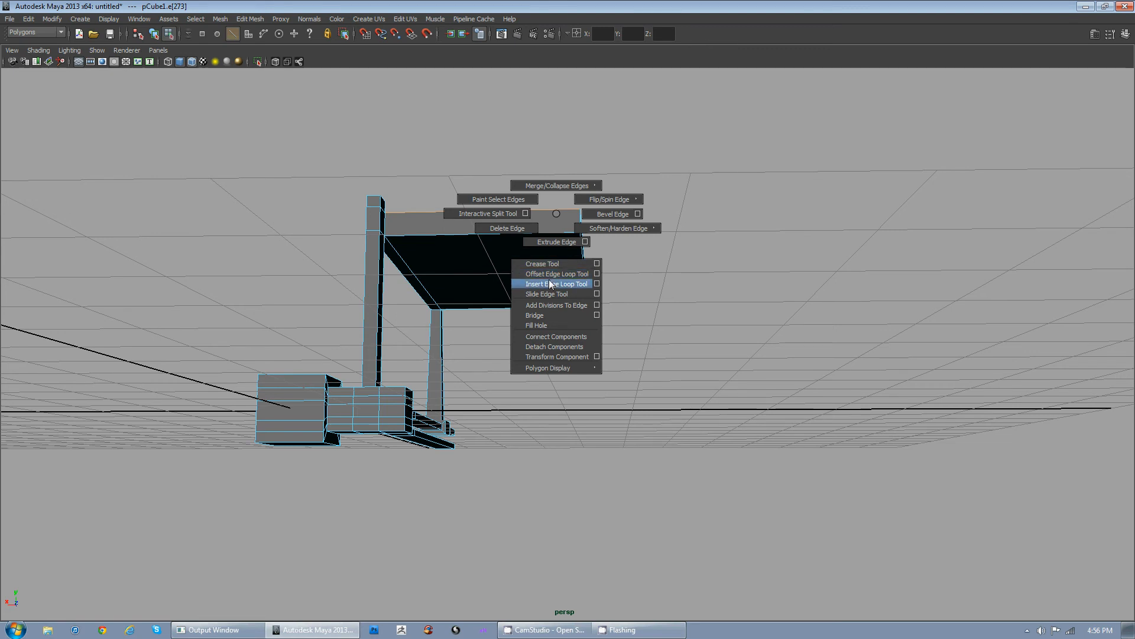
left_click(556, 282)
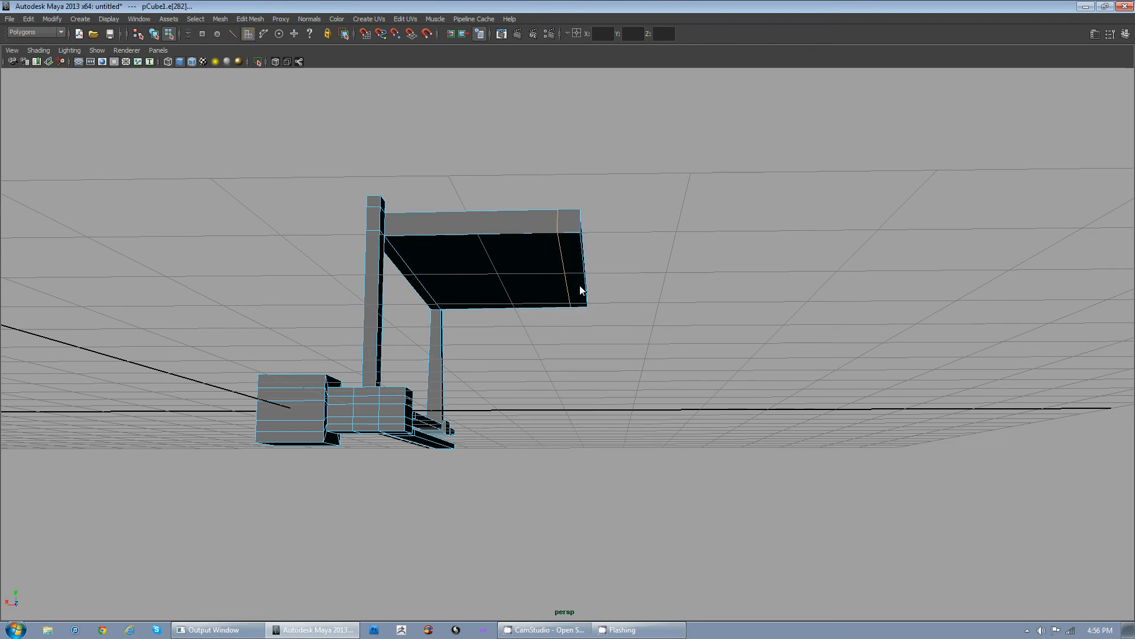
right_click(576, 290)
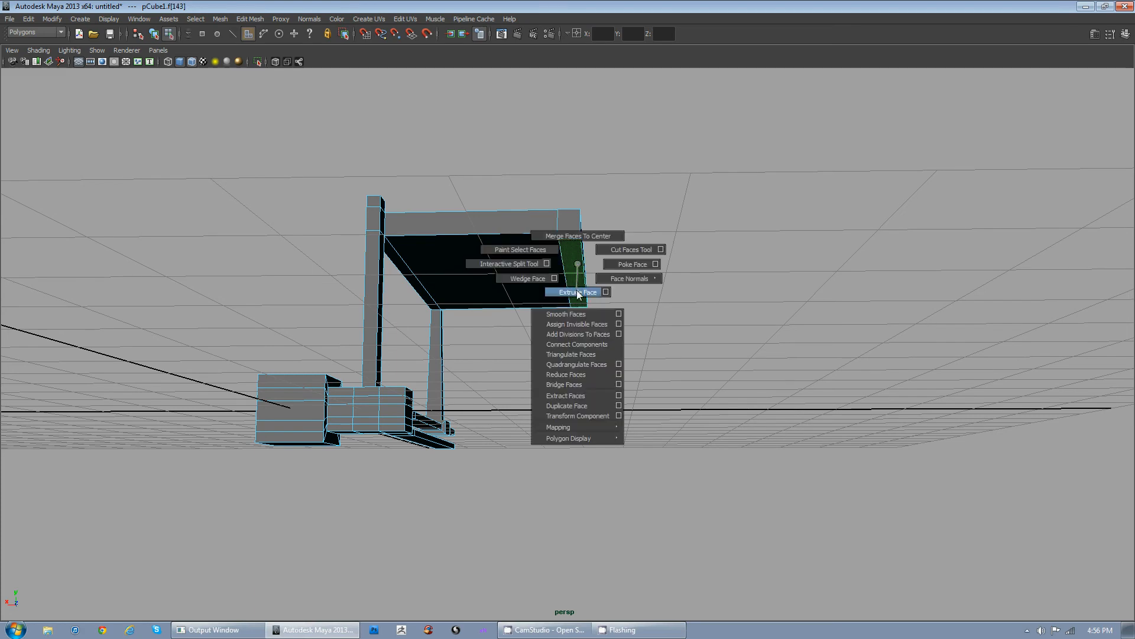
left_click(576, 291)
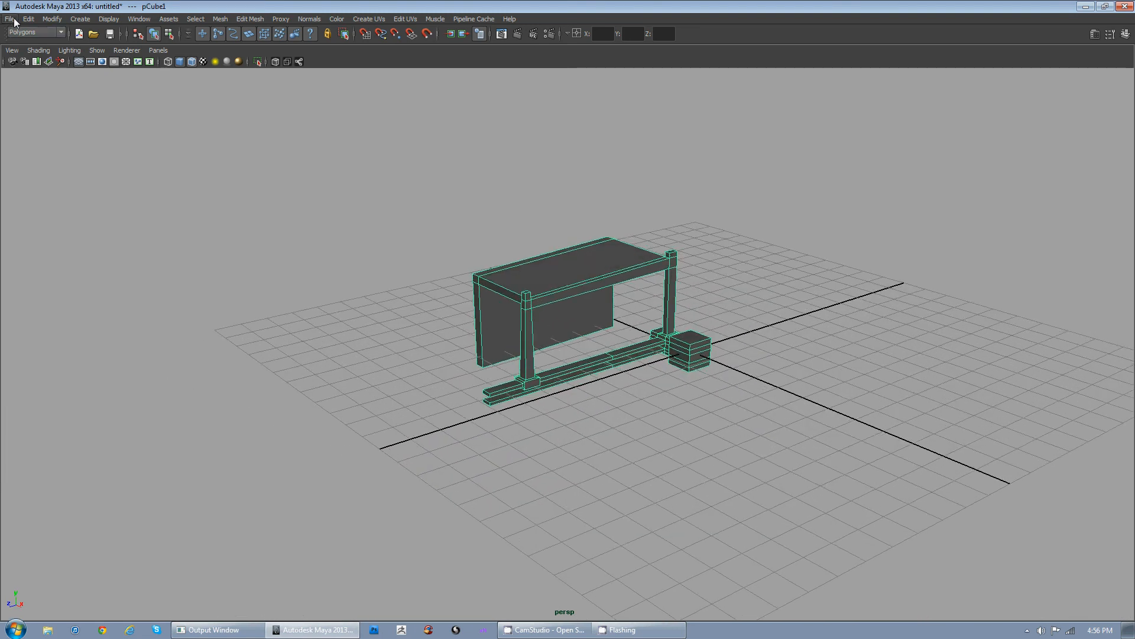
left_click(10, 18)
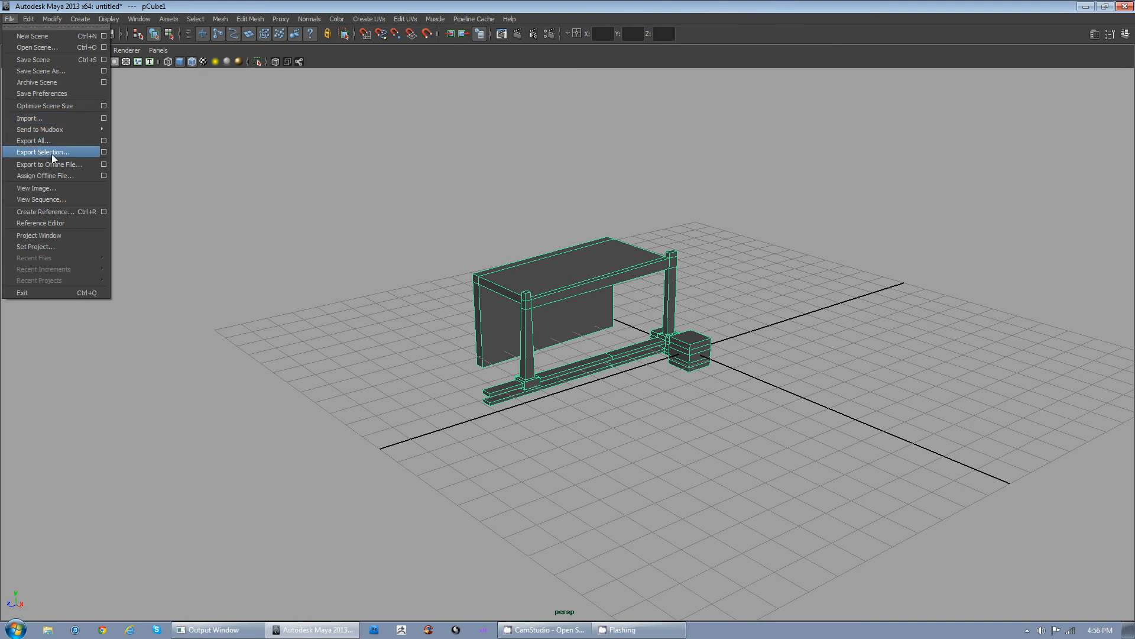
mouse_move(190, 180)
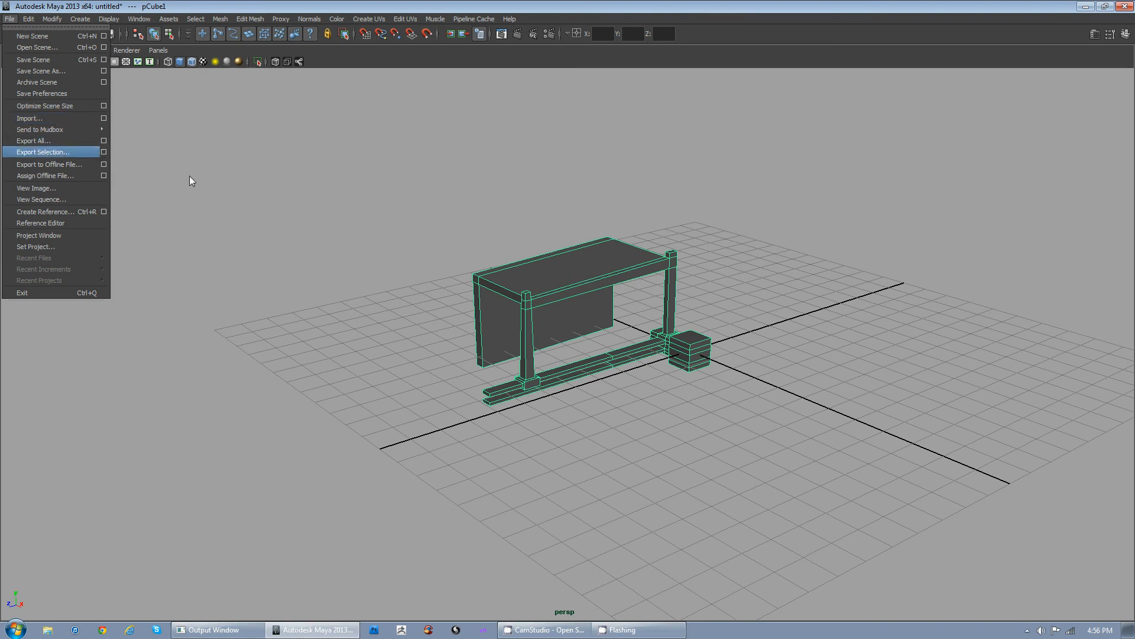
left_click(43, 151)
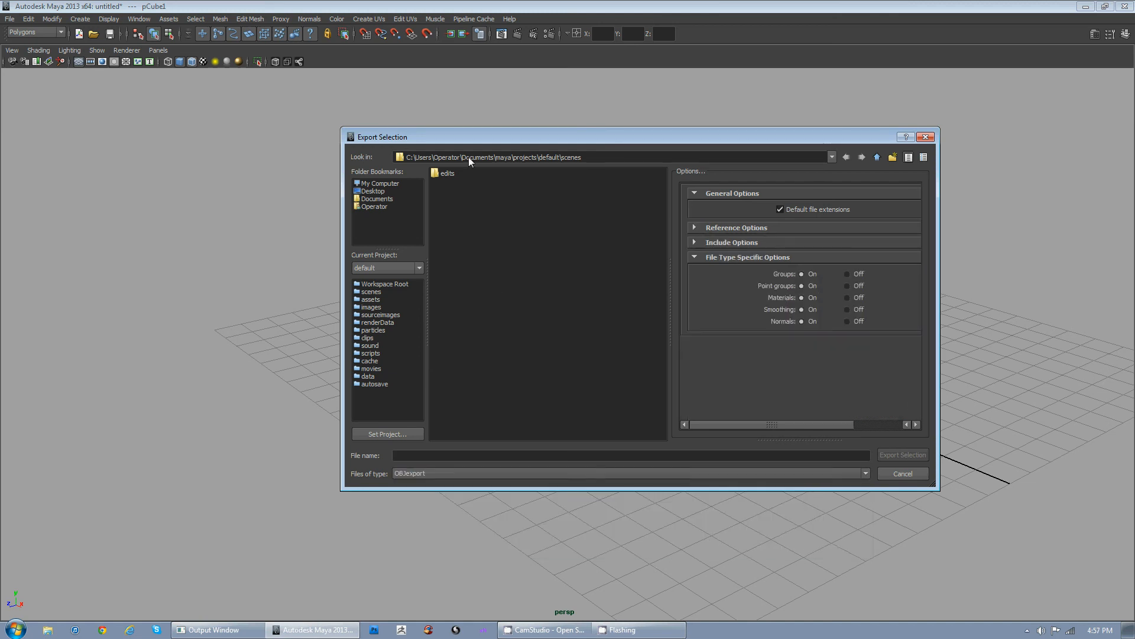
left_click(374, 190)
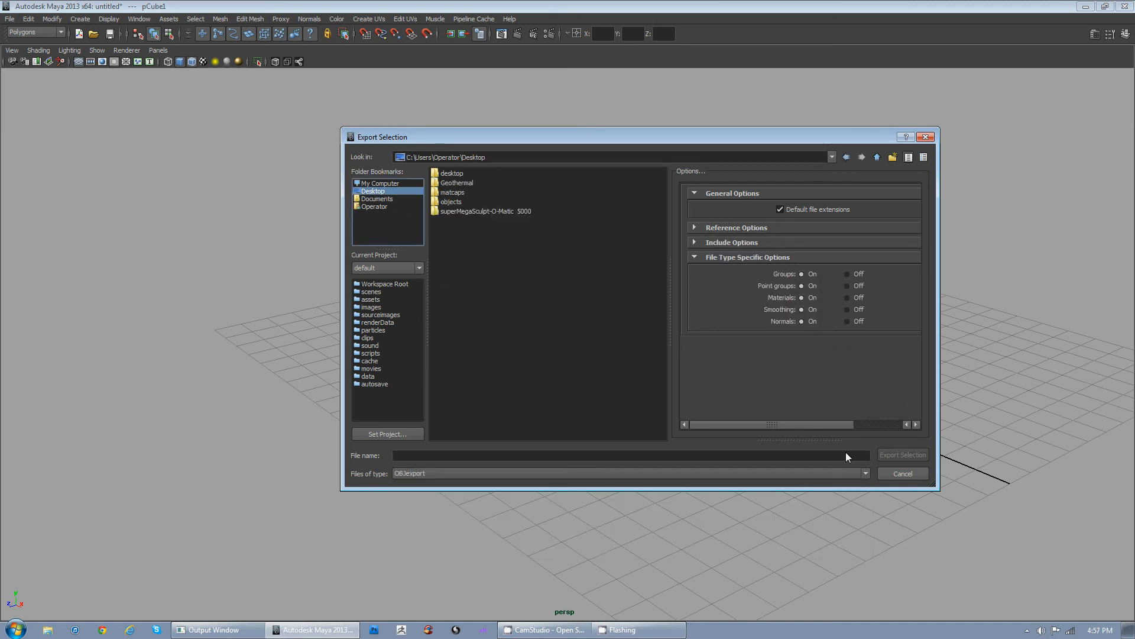
left_click(9, 18)
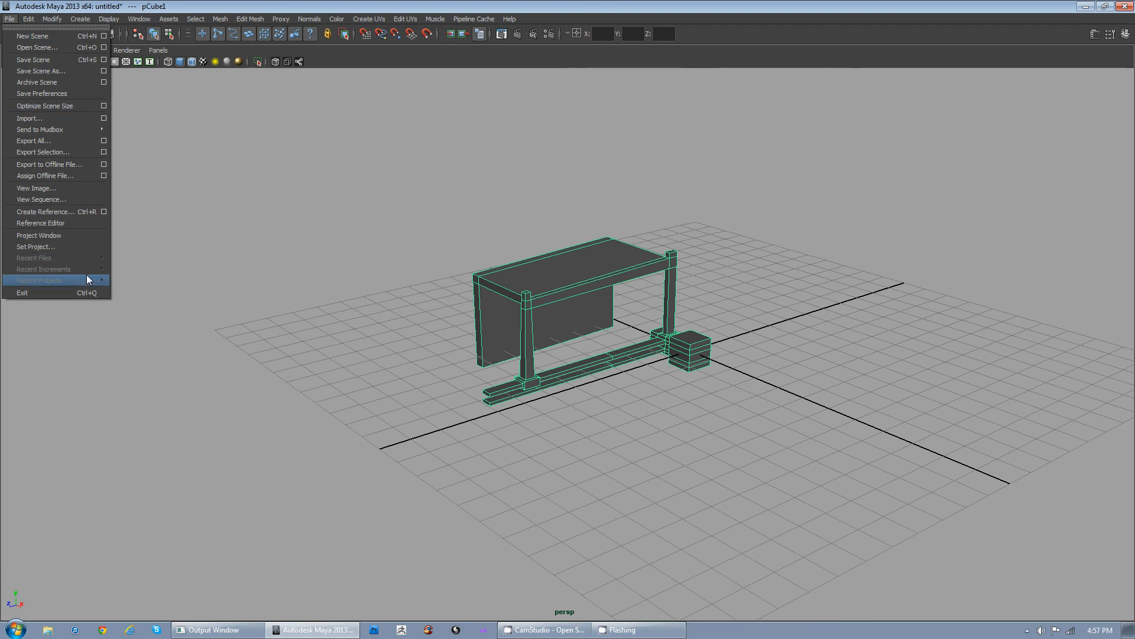
mouse_move(45, 251)
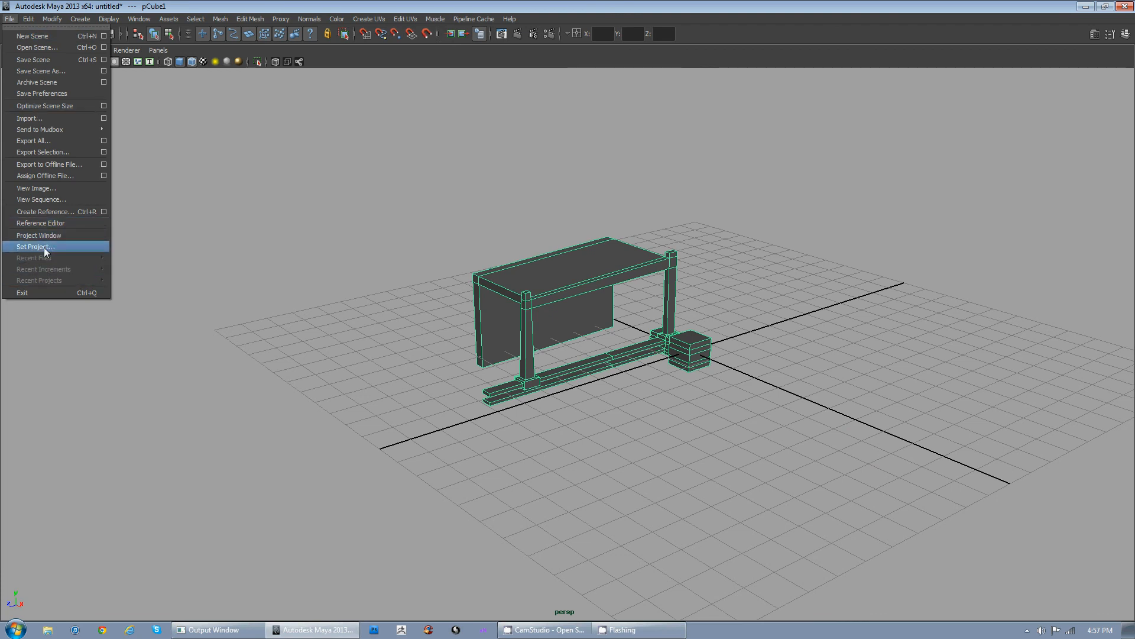
Step: Browse to the Desktop, create a folder named demo and set it as the project
left_click(34, 246)
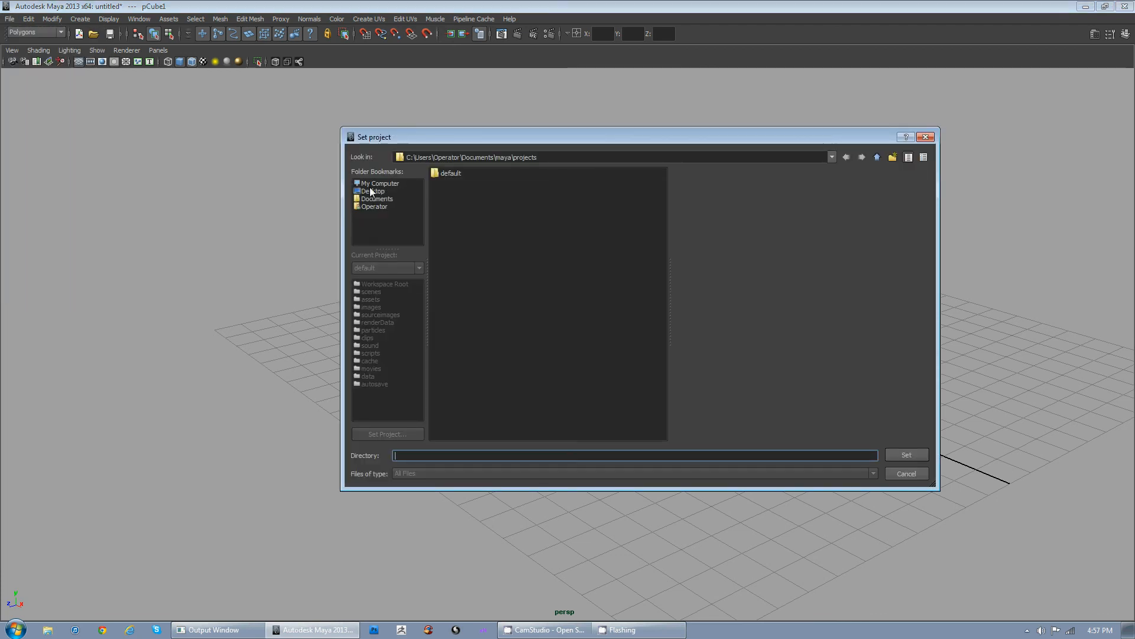
mouse_move(371, 191)
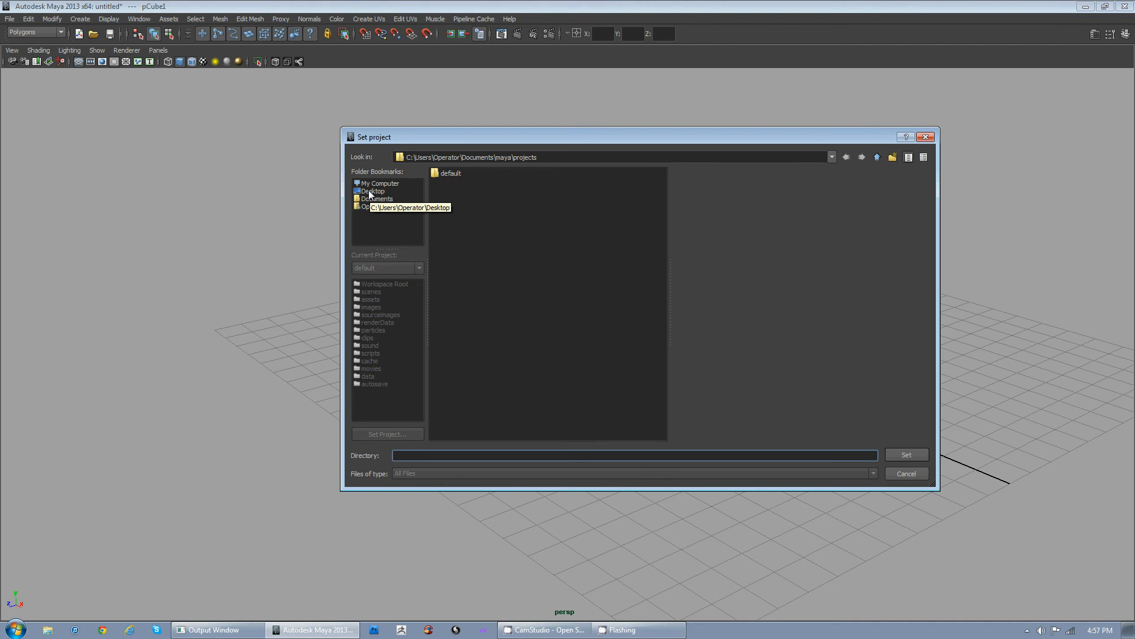
left_click(379, 182)
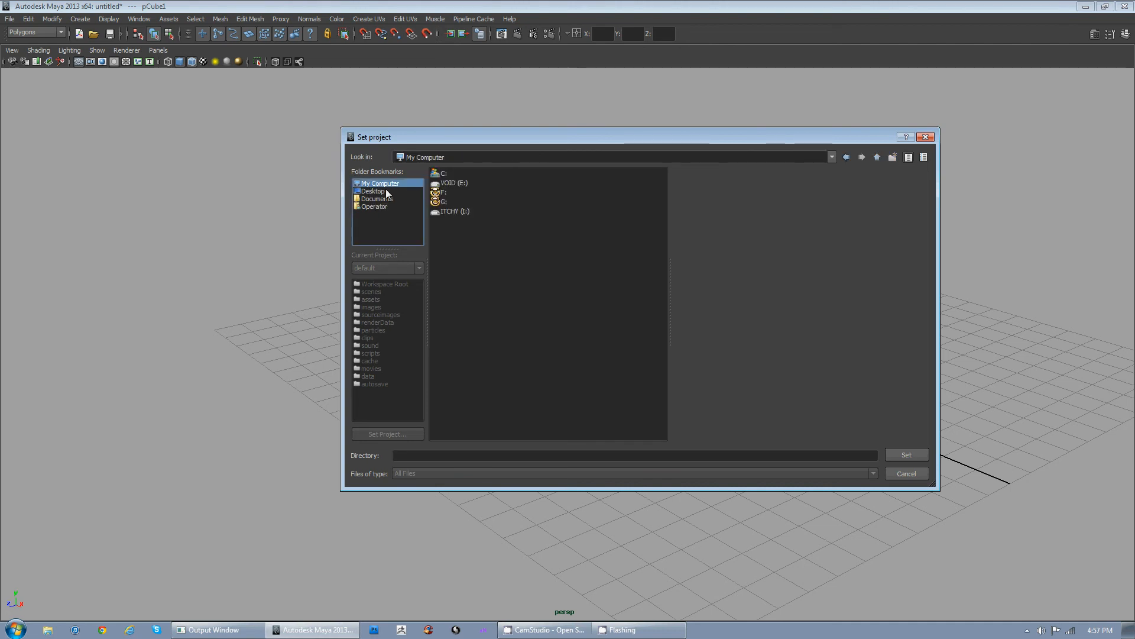
double_click(441, 172)
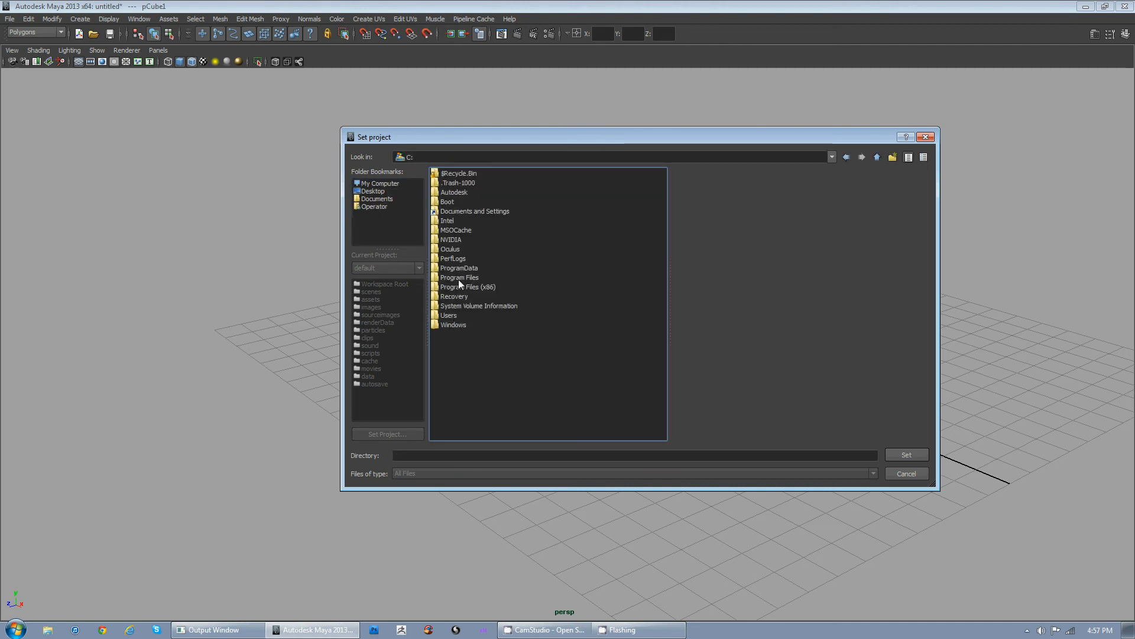
double_click(474, 211)
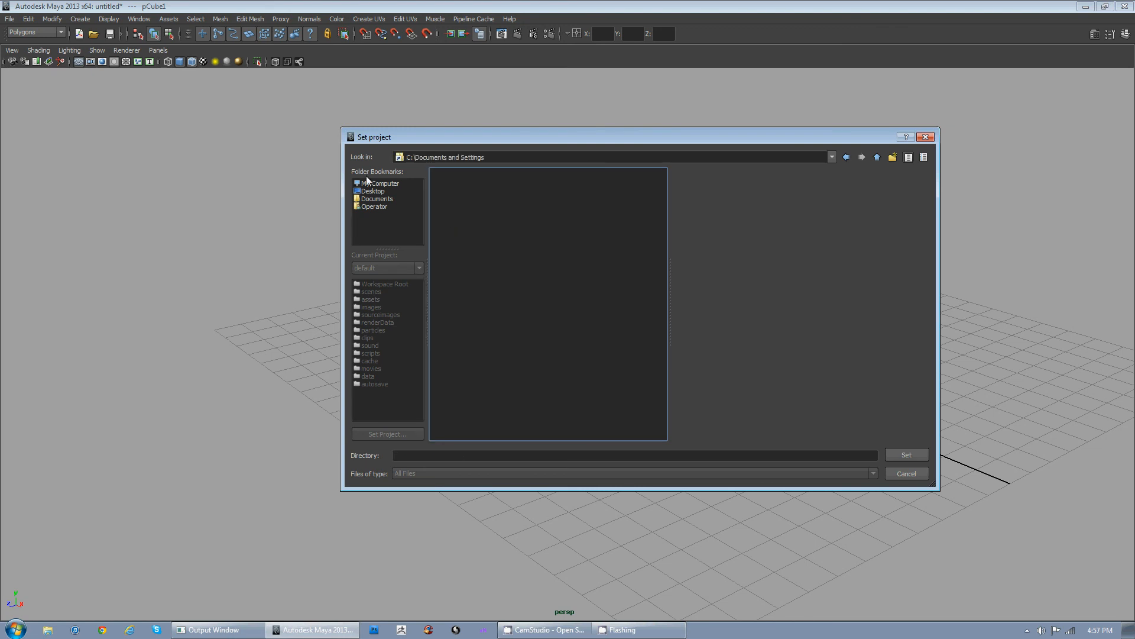
left_click(373, 191)
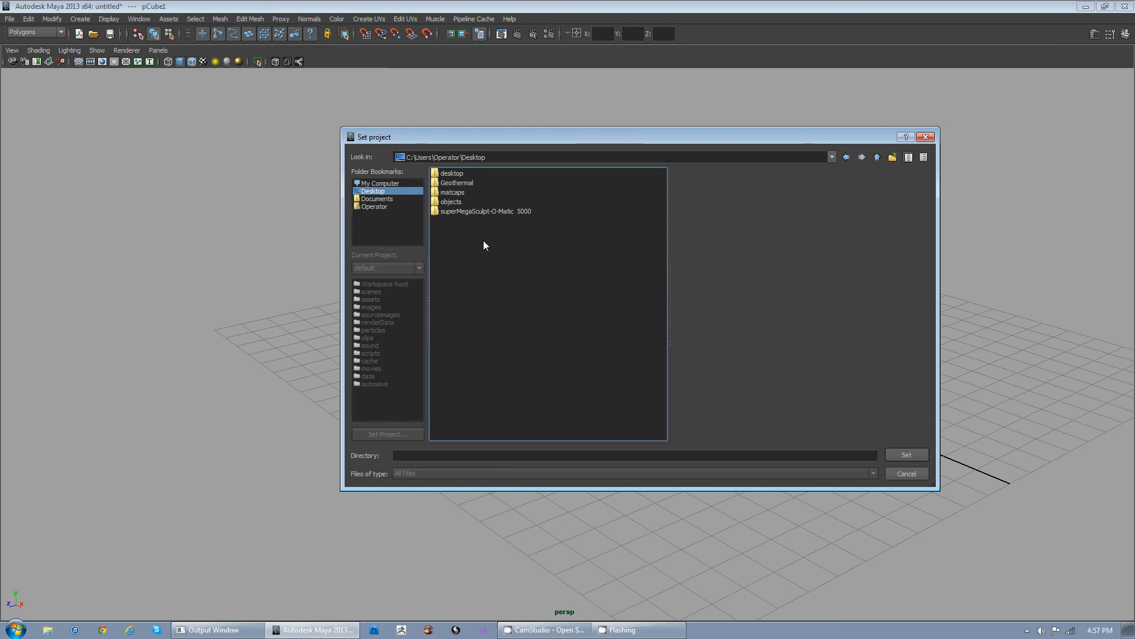
left_click(892, 156)
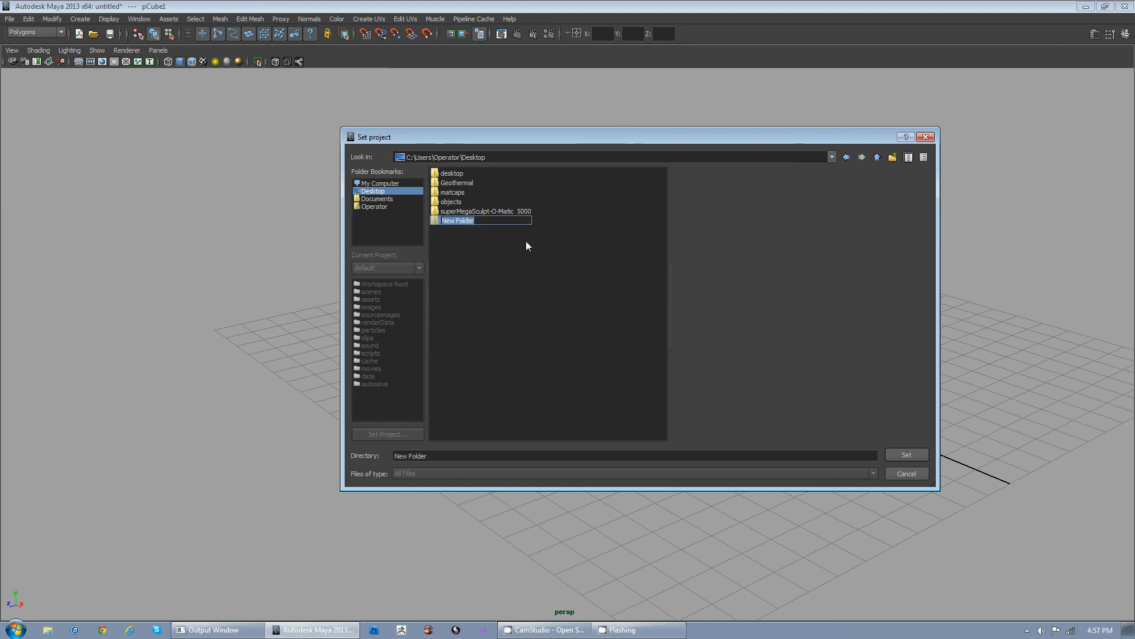
type("demo")
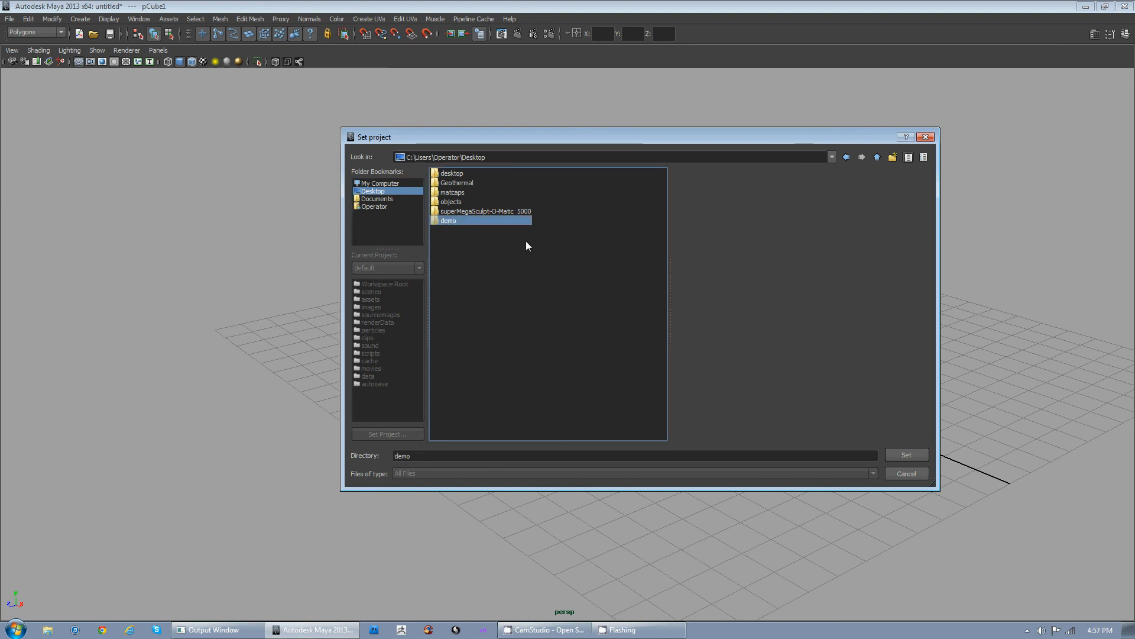
mouse_move(906, 454)
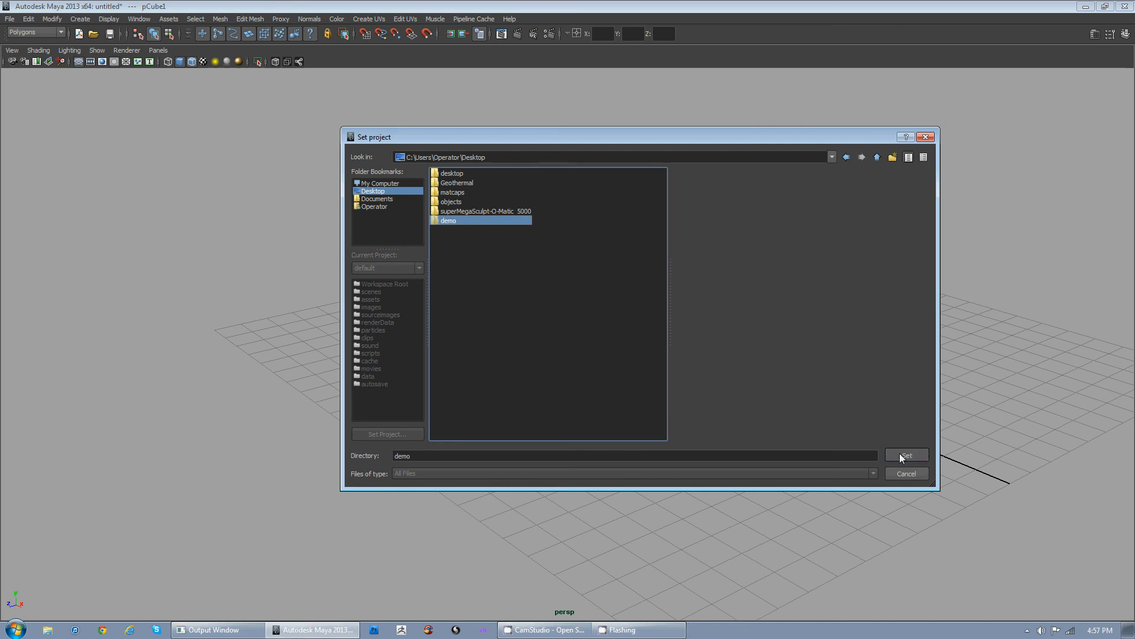
left_click(905, 454)
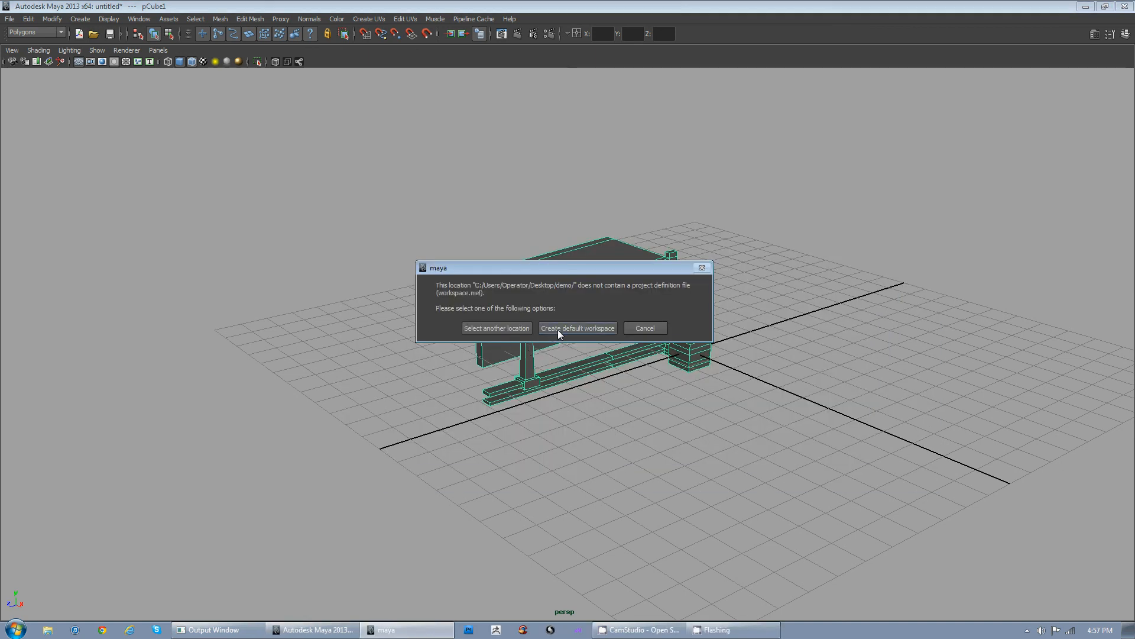
Step: Create the default workspace for demo and accept its standard folder locations
left_click(9, 18)
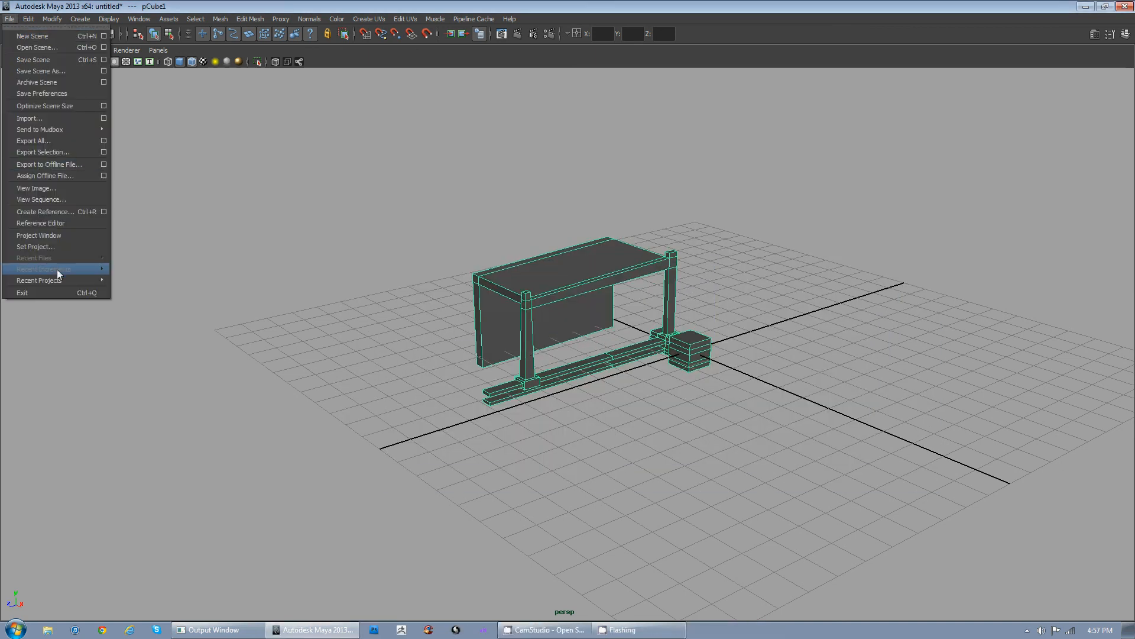
left_click(38, 234)
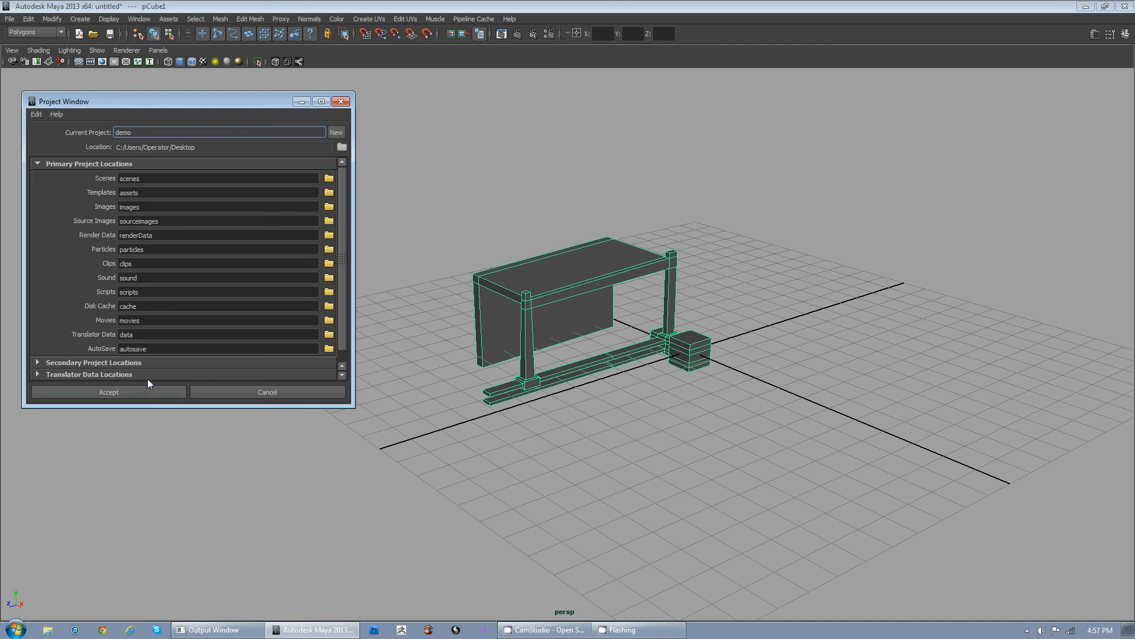
mouse_move(134, 355)
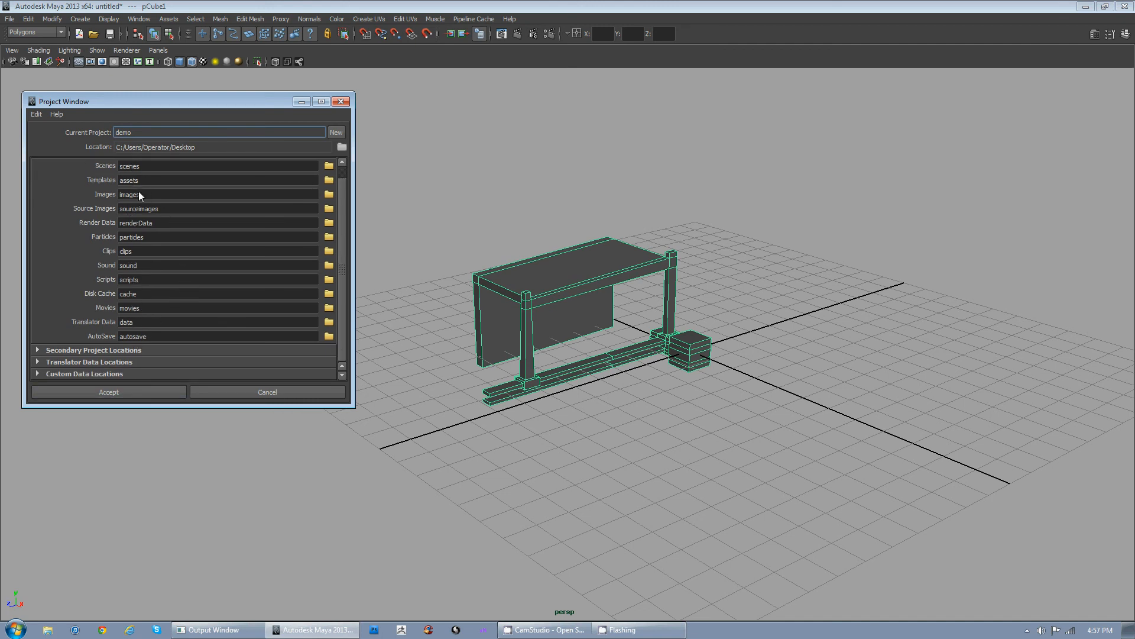
mouse_move(171, 167)
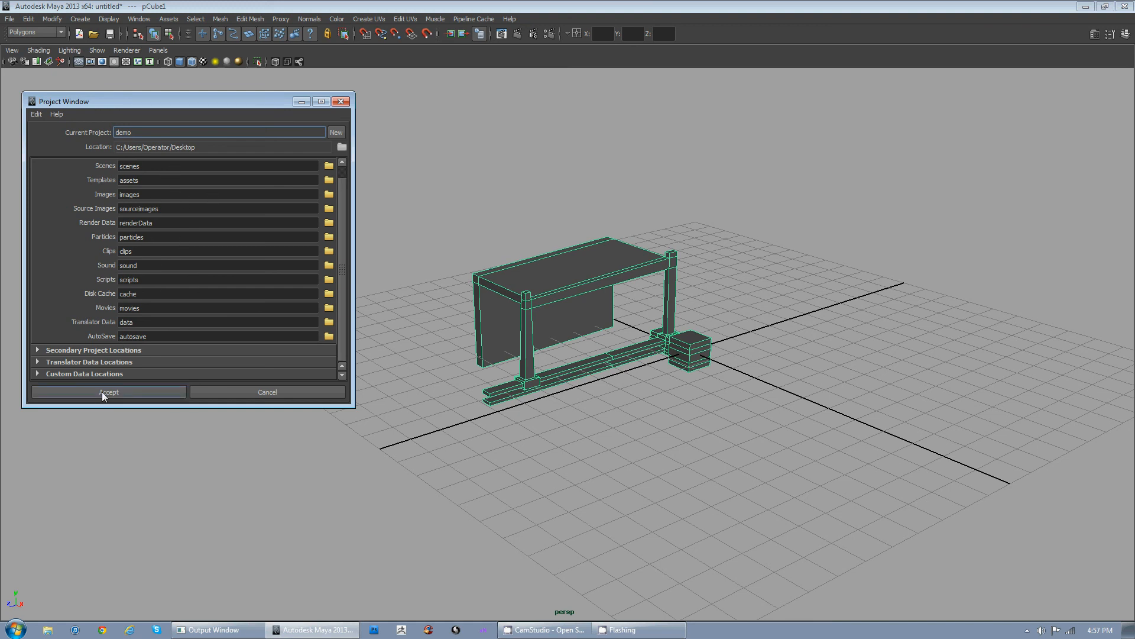
left_click(108, 392)
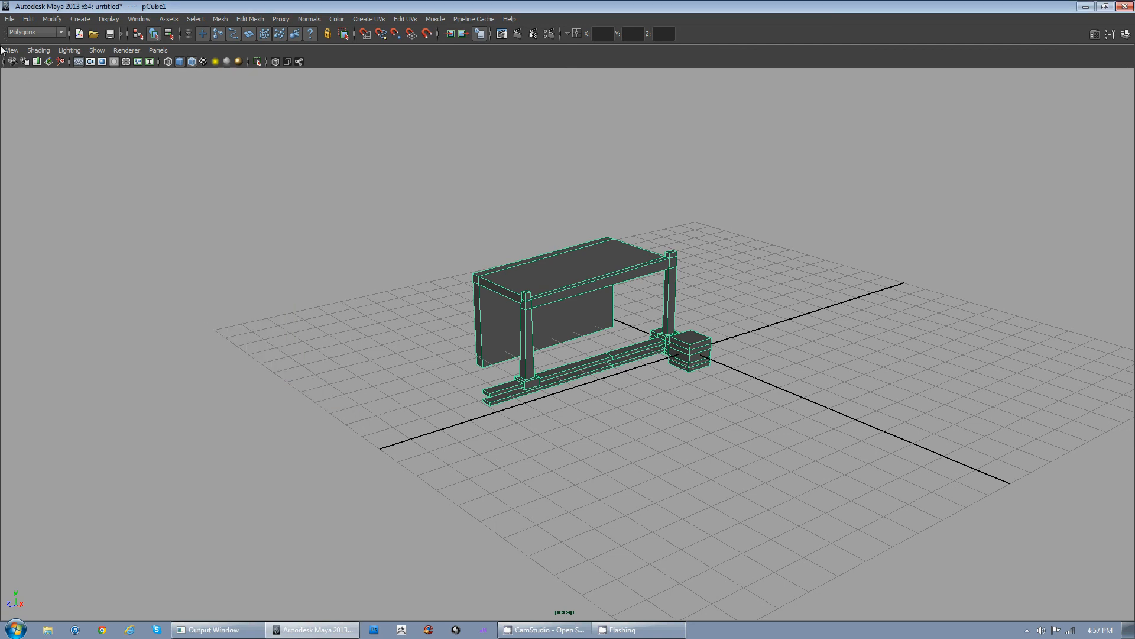
Step: Save the scene as Maya Binary demo-a in the scenes folder, correcting a typo
left_click(9, 18)
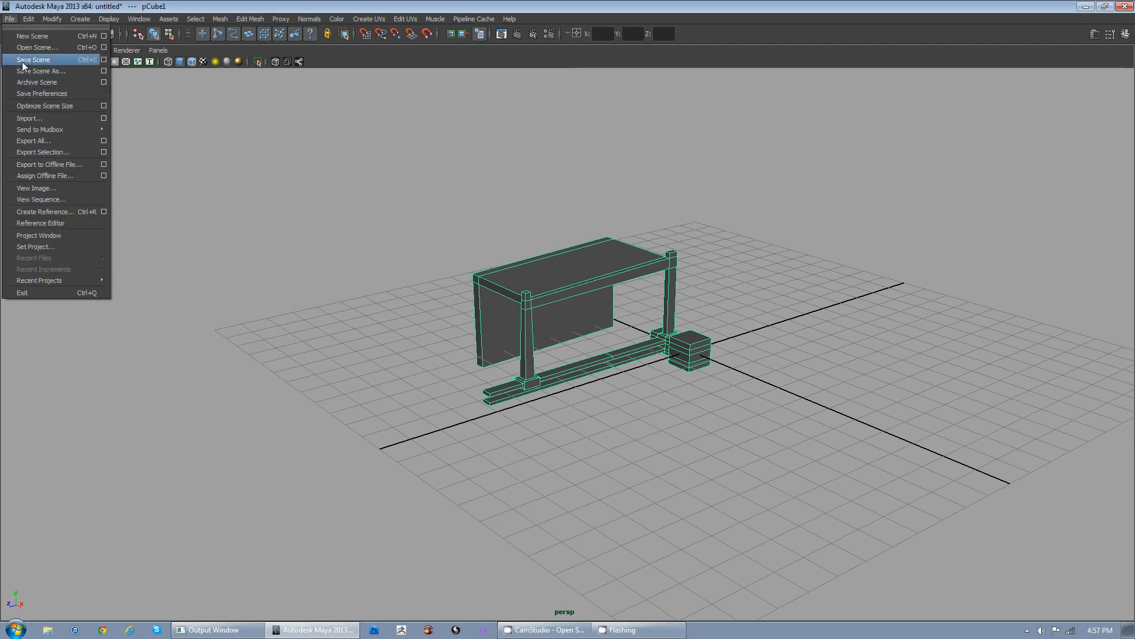
left_click(42, 70)
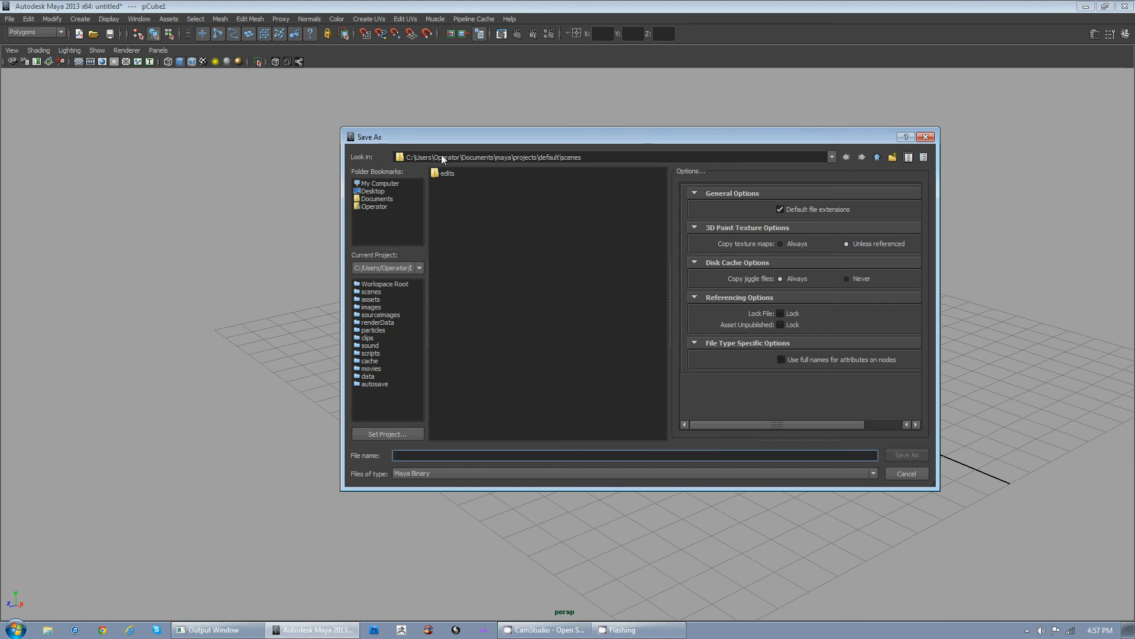
mouse_move(596, 163)
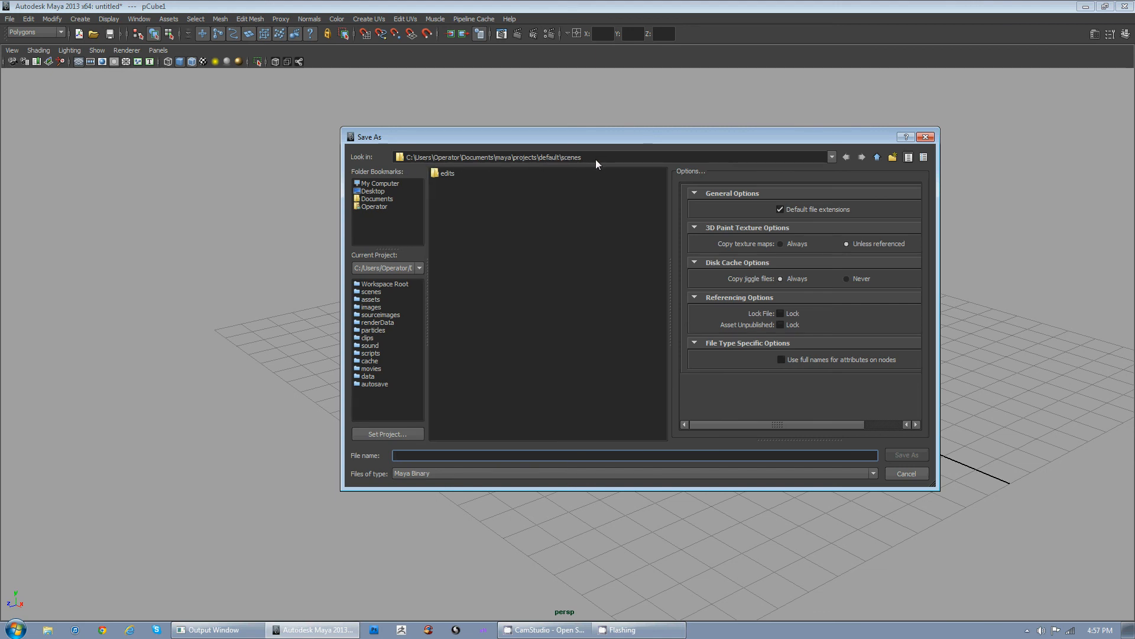
mouse_move(529, 420)
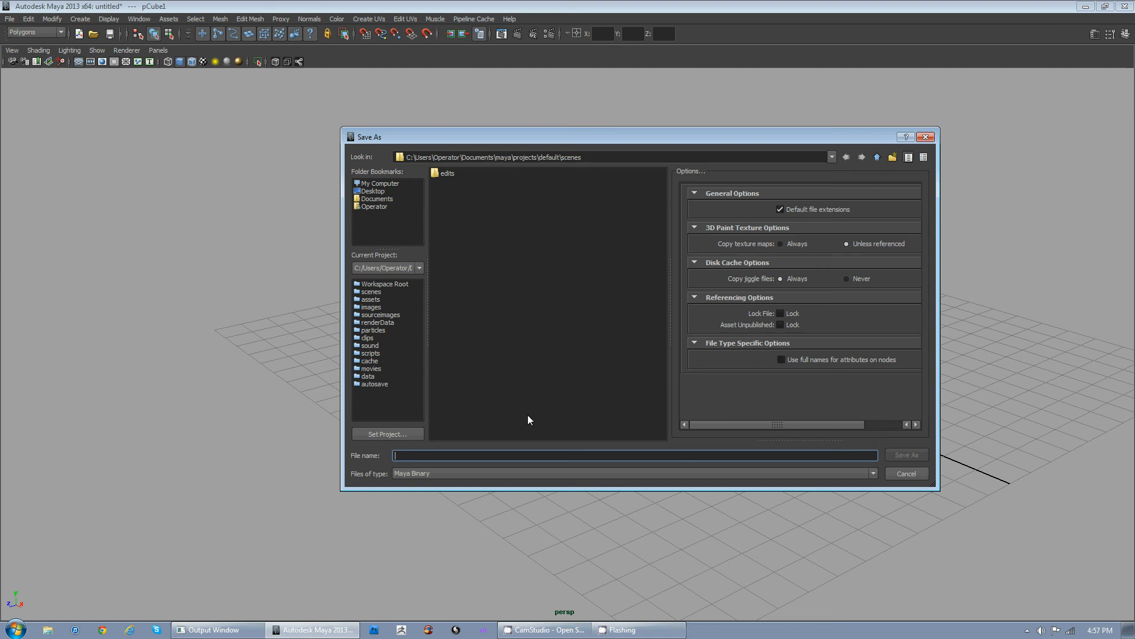
mouse_move(530, 457)
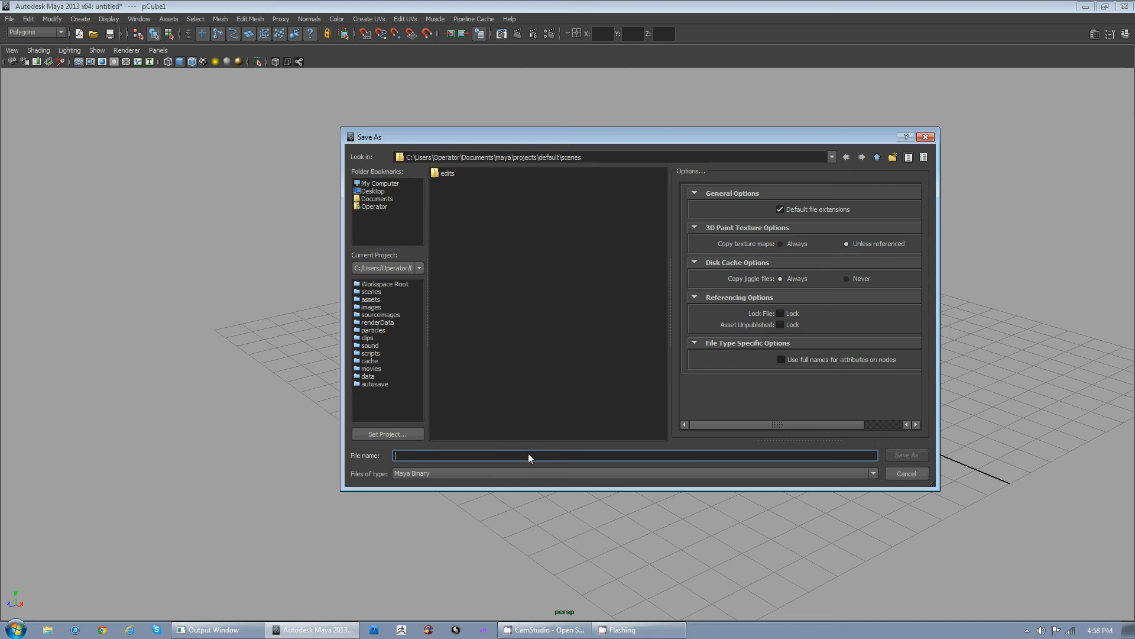
type("demo-0a")
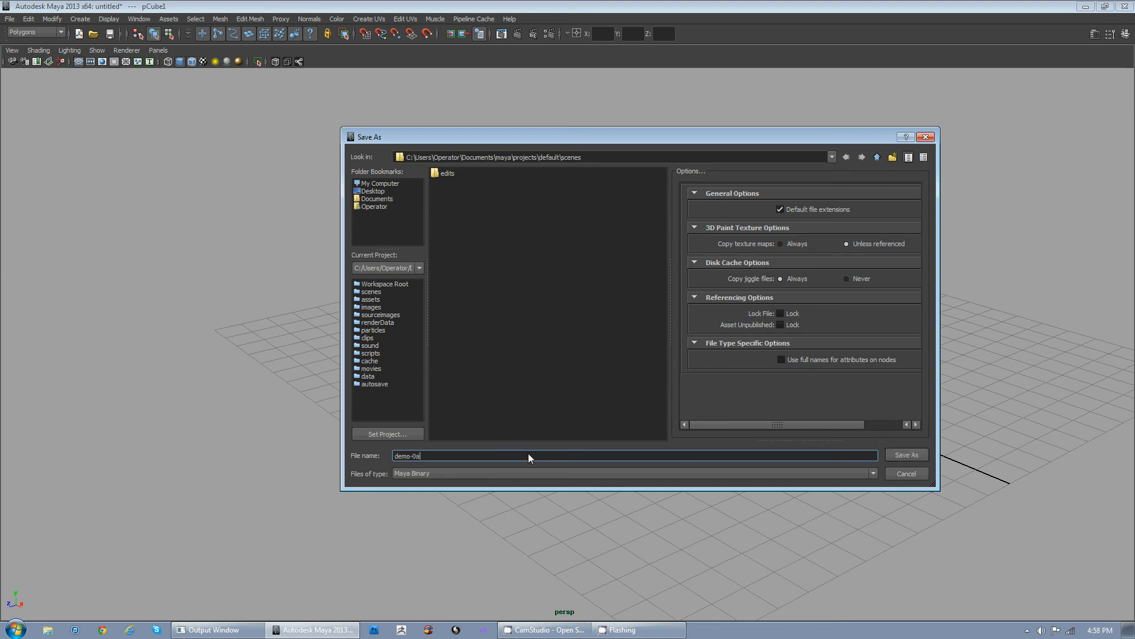
key("Backspace")
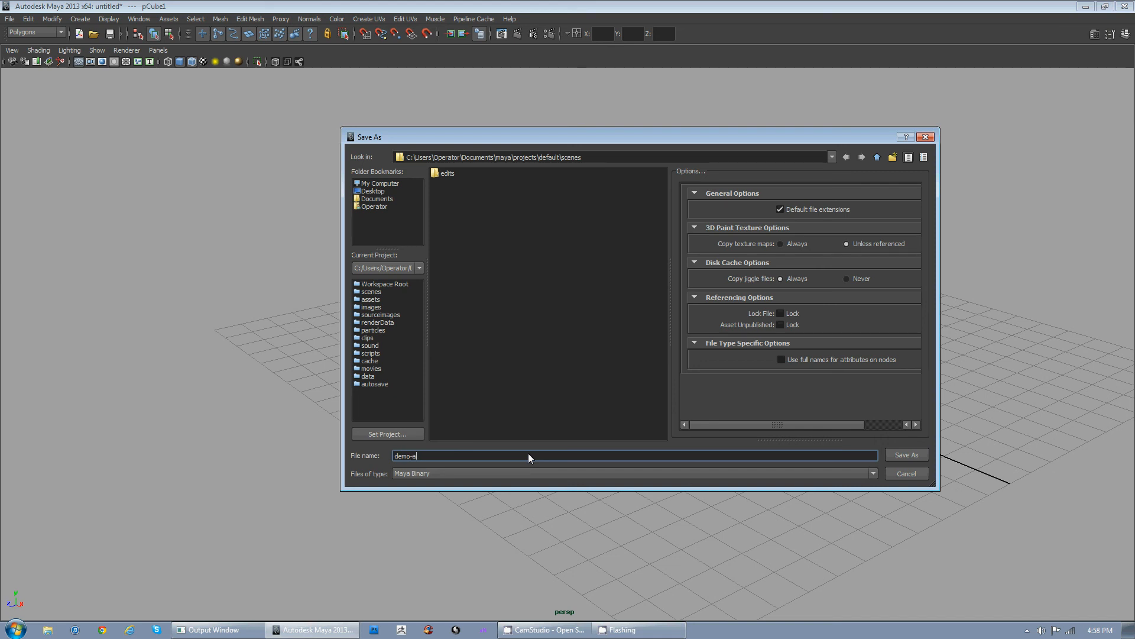
left_click(905, 454)
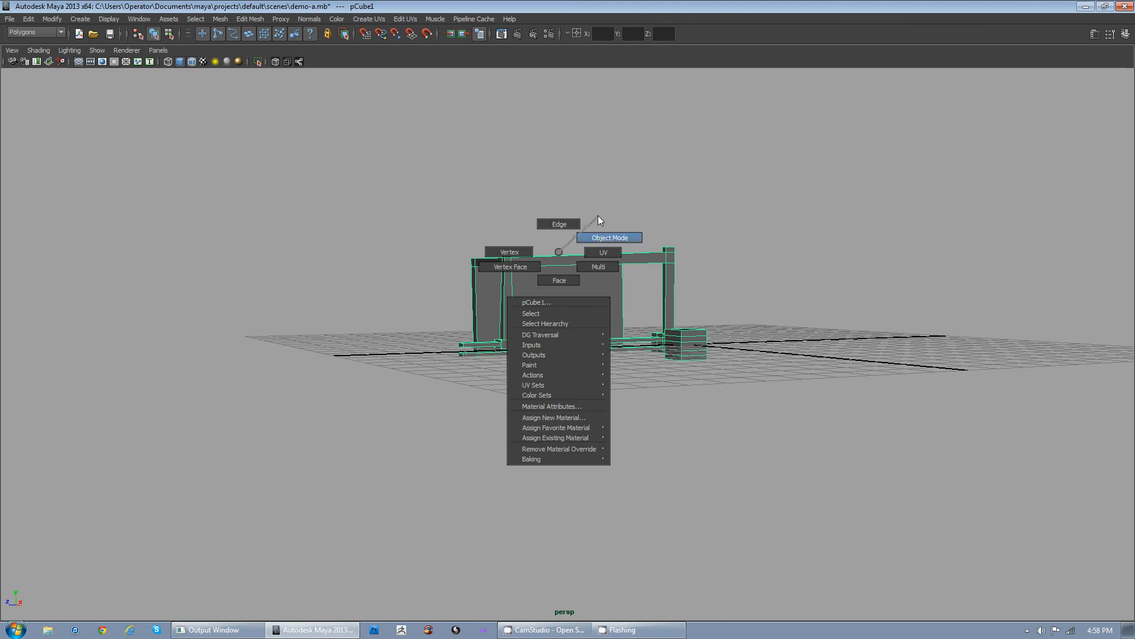
Step: Export the selected model as OBJ file station into the project's assets folder
left_click(610, 237)
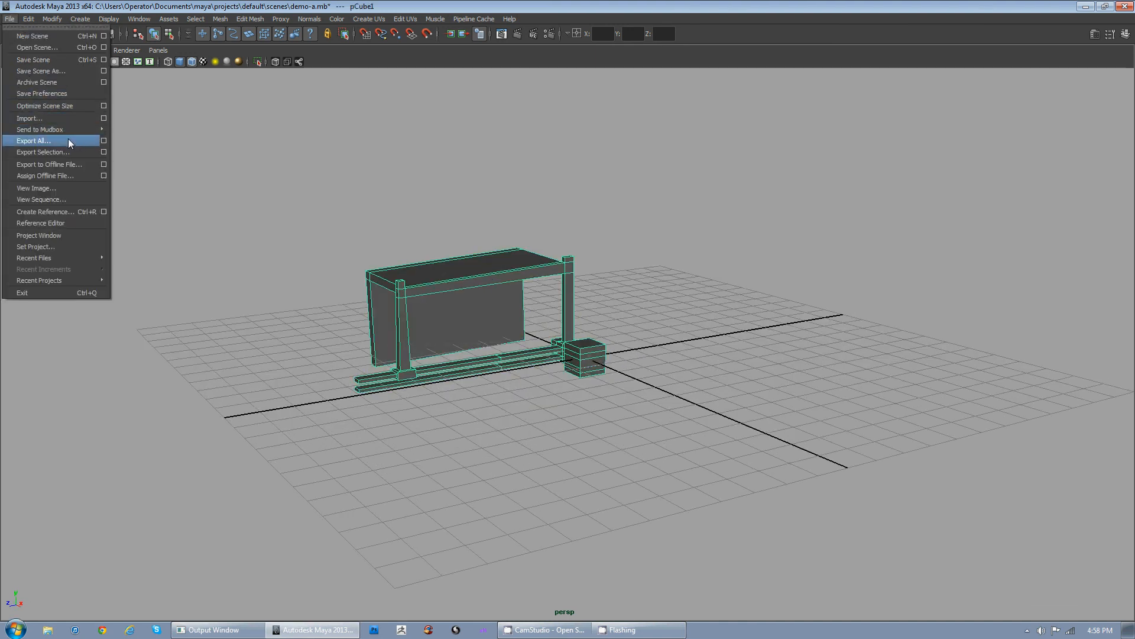
left_click(43, 153)
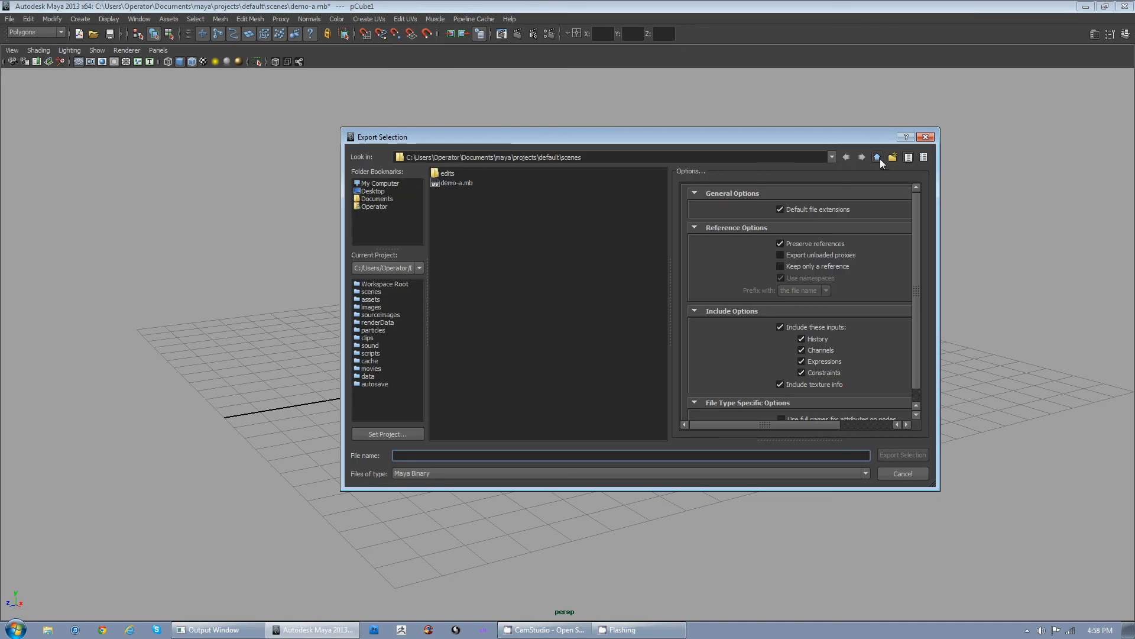
left_click(876, 157)
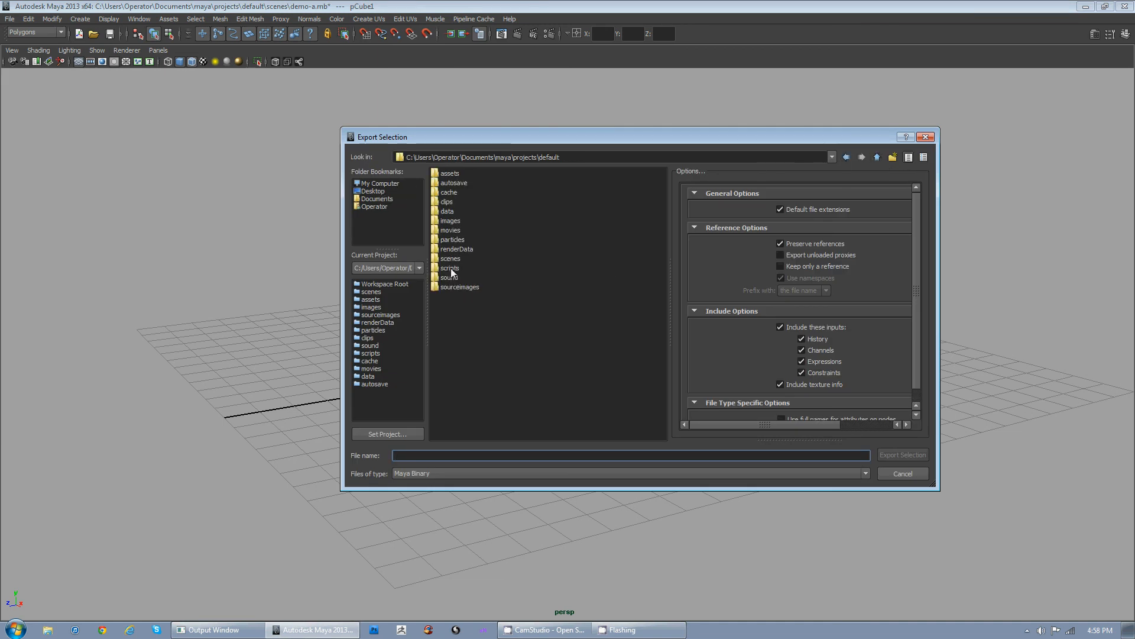
mouse_move(469, 239)
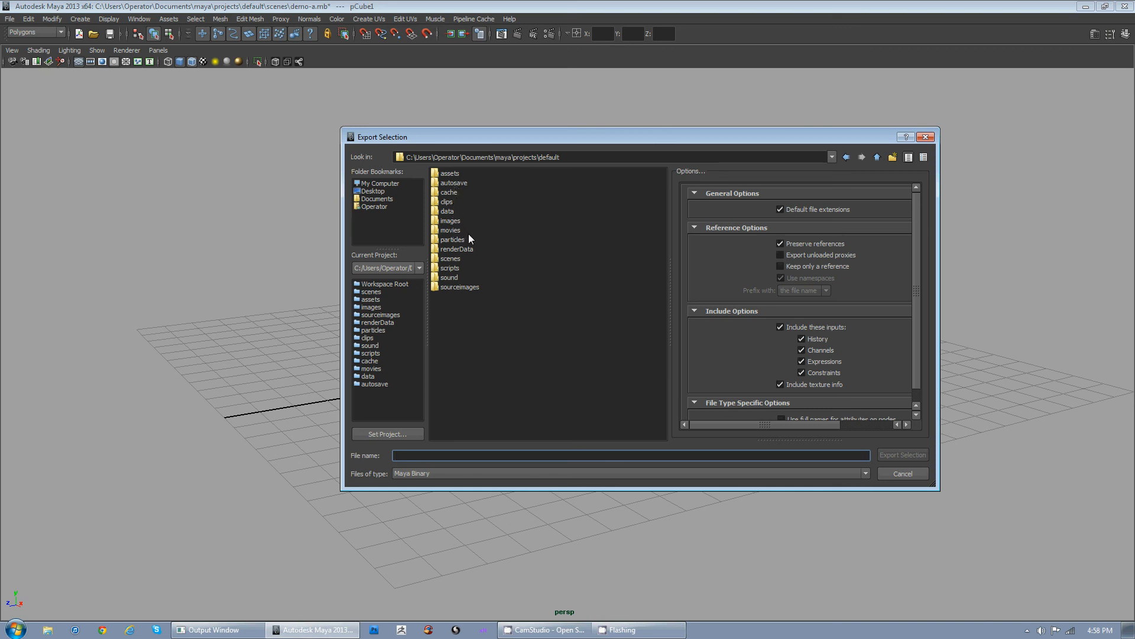
mouse_move(449, 246)
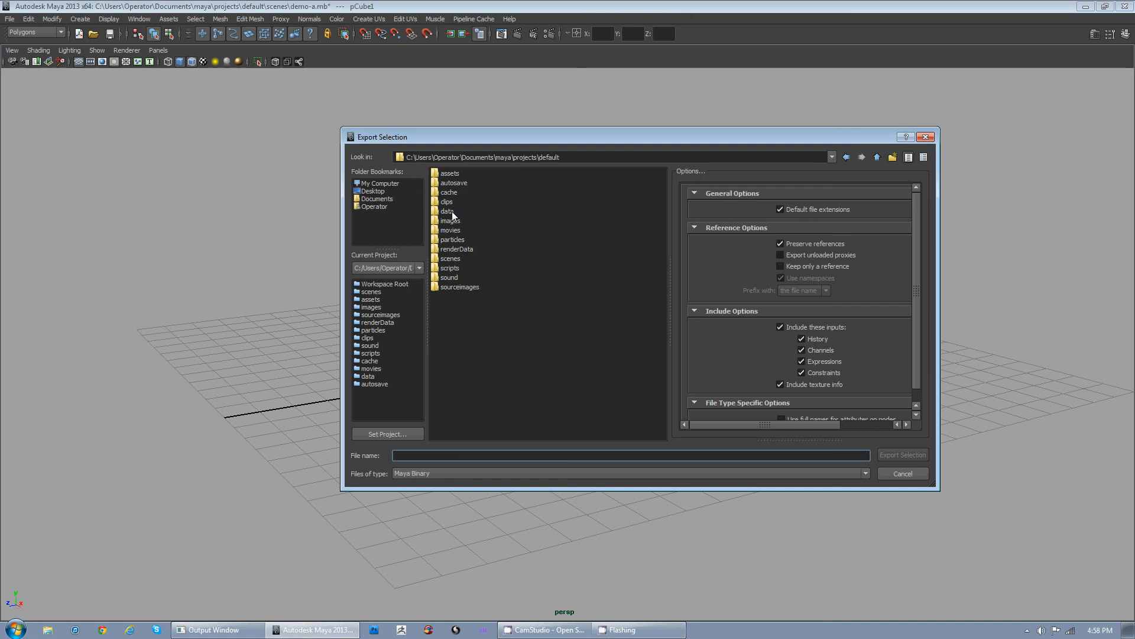
left_click(450, 172)
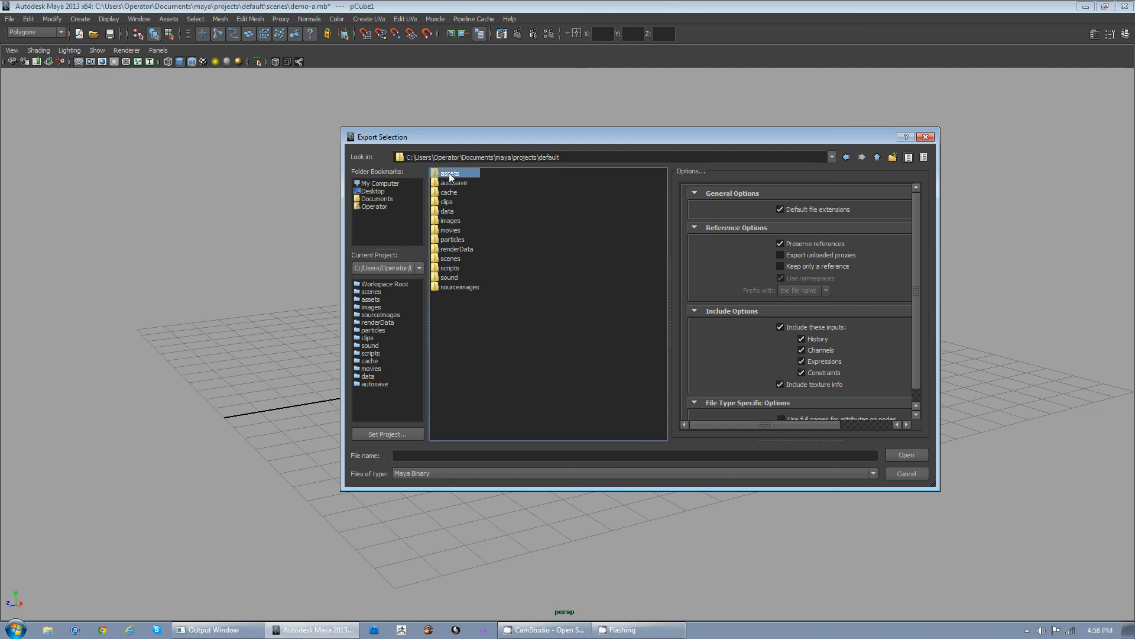
double_click(450, 172)
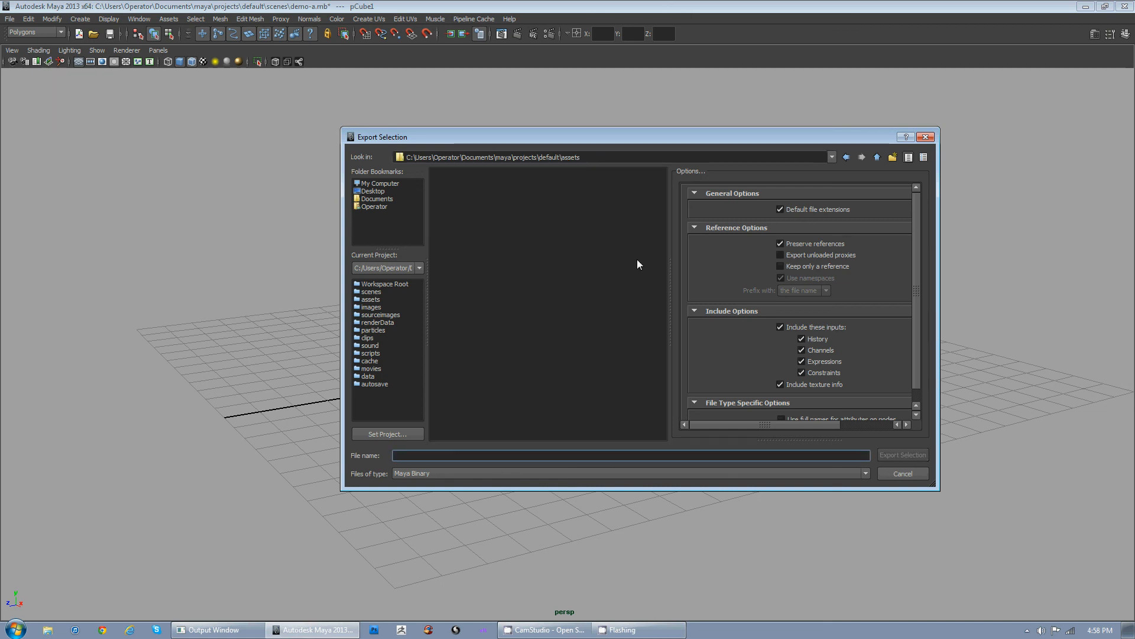
type("station")
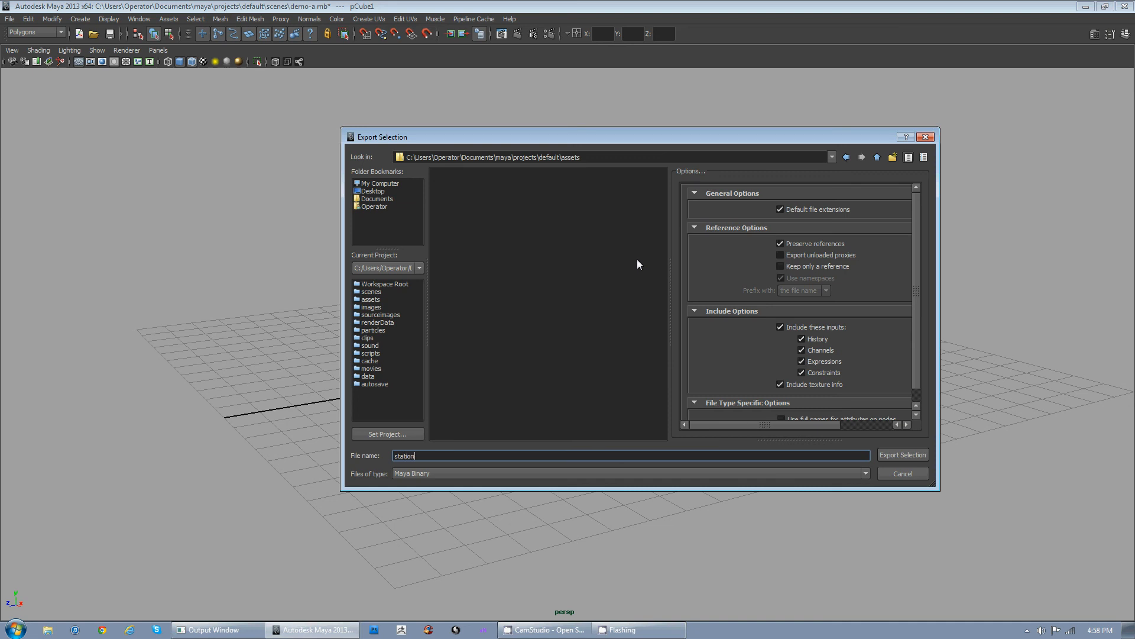
left_click(866, 473)
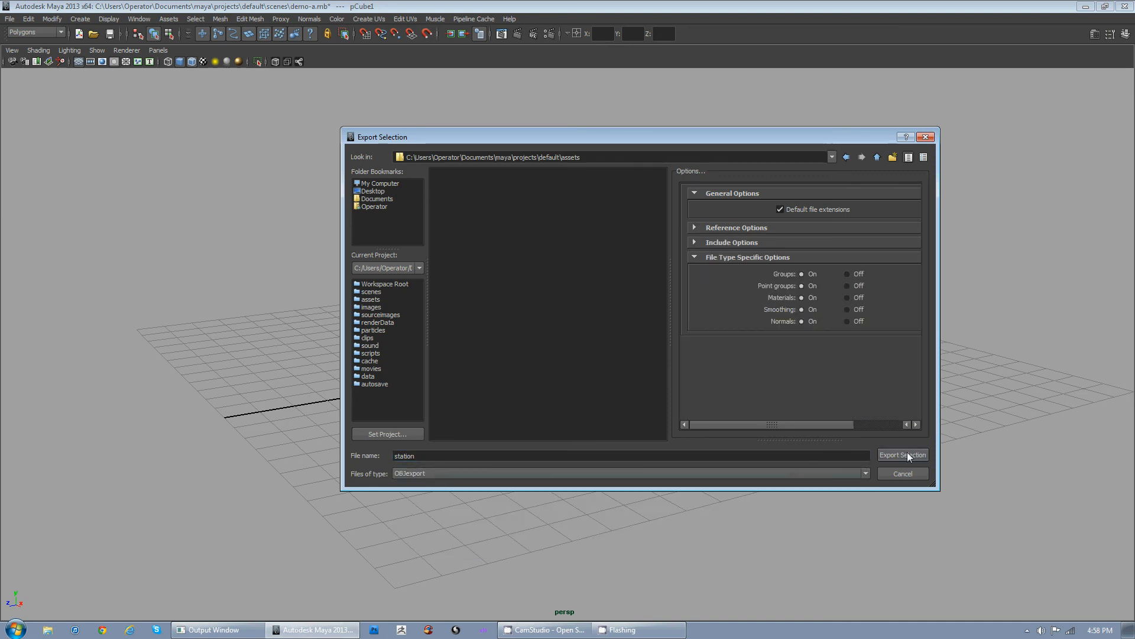
mouse_move(413, 475)
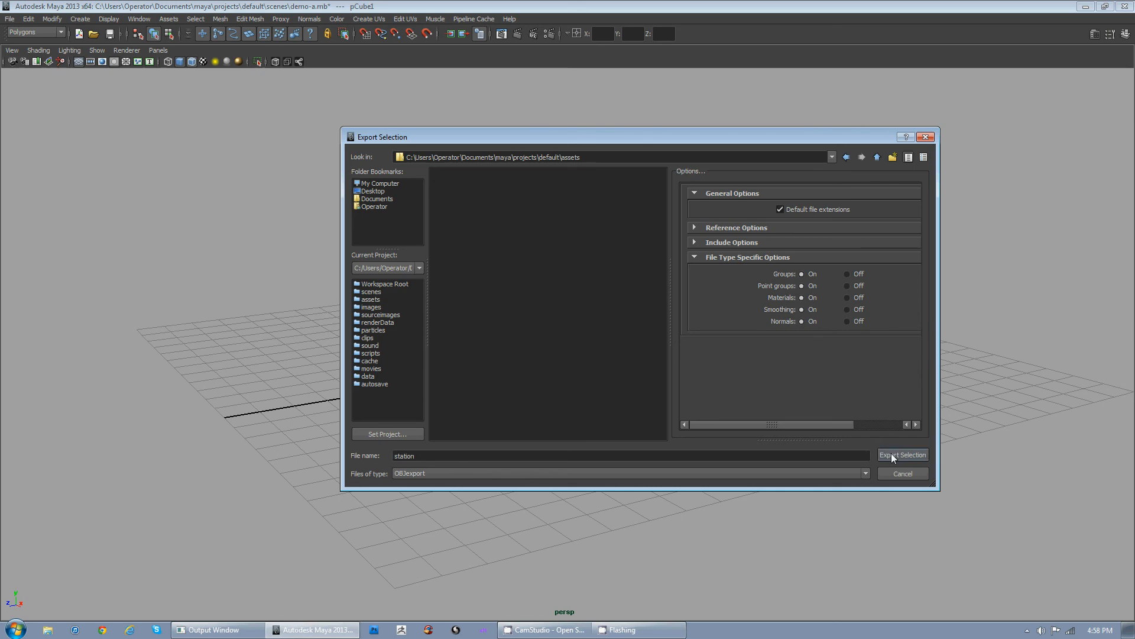
left_click(903, 454)
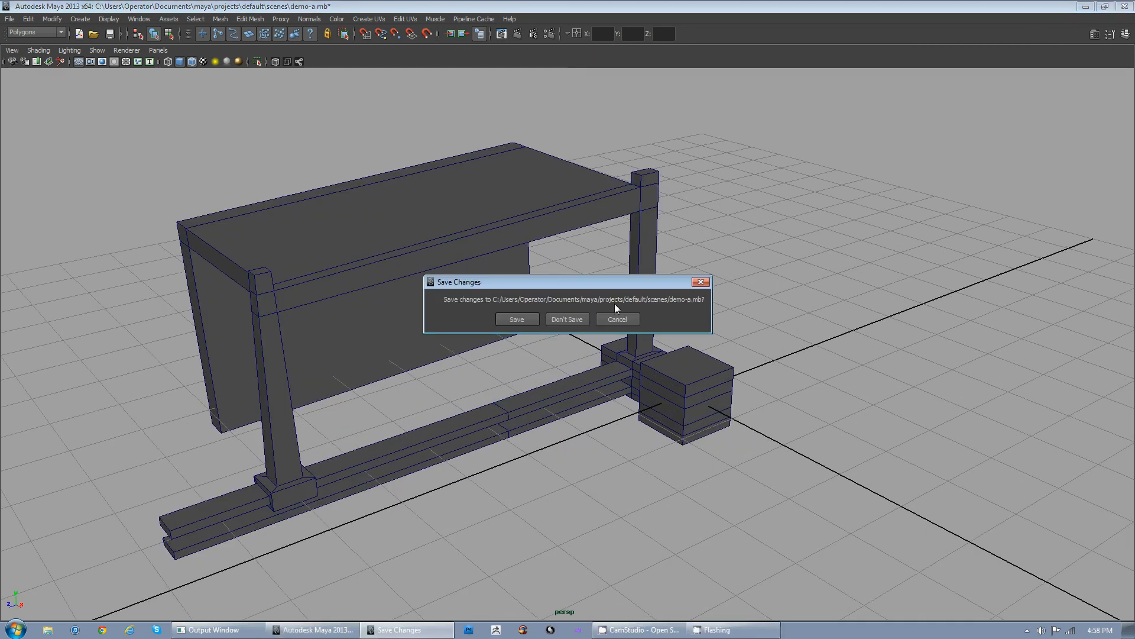
Step: Quit Maya, answering the save-changes prompt
left_click(567, 319)
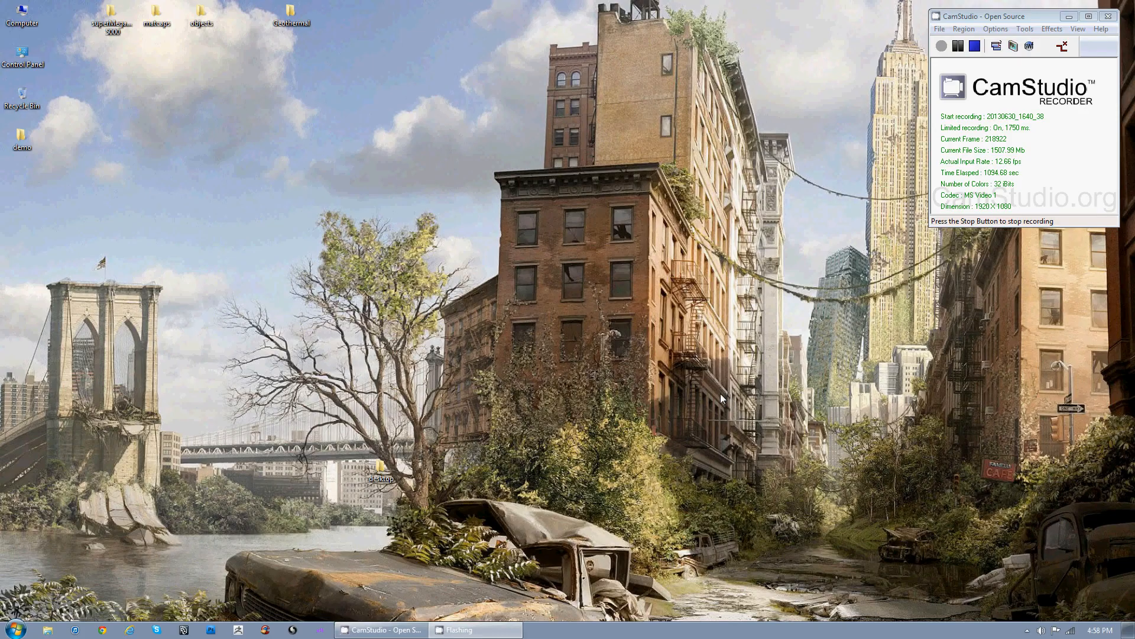